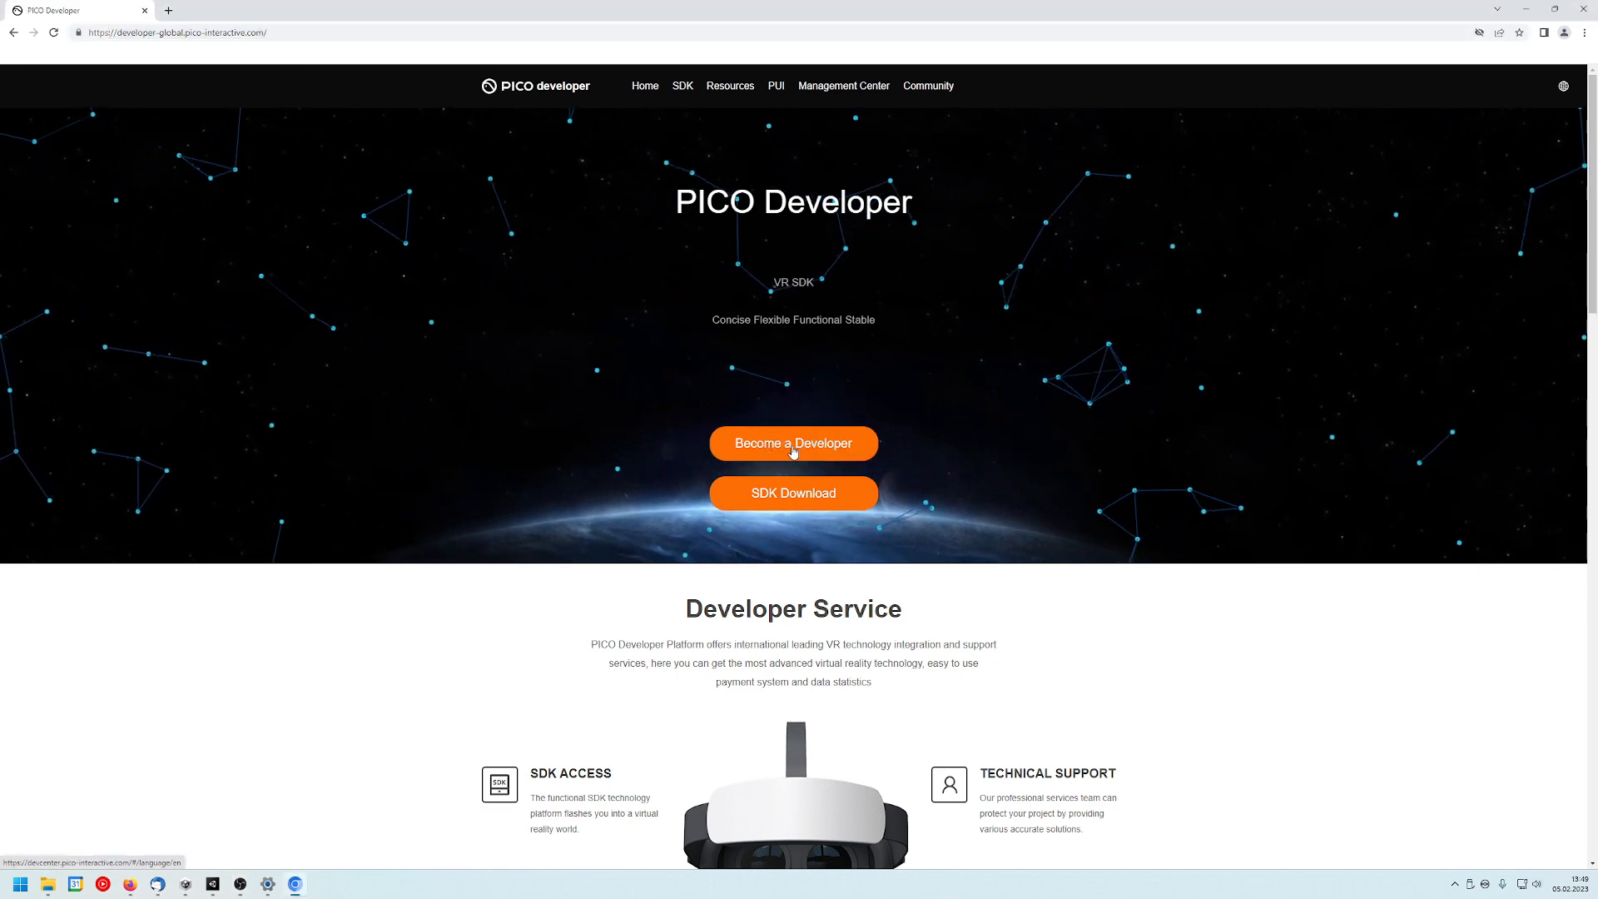
- Begin becoming a PICO developer in 'Other regions' and agree to the Developer Terms
left_click(792, 443)
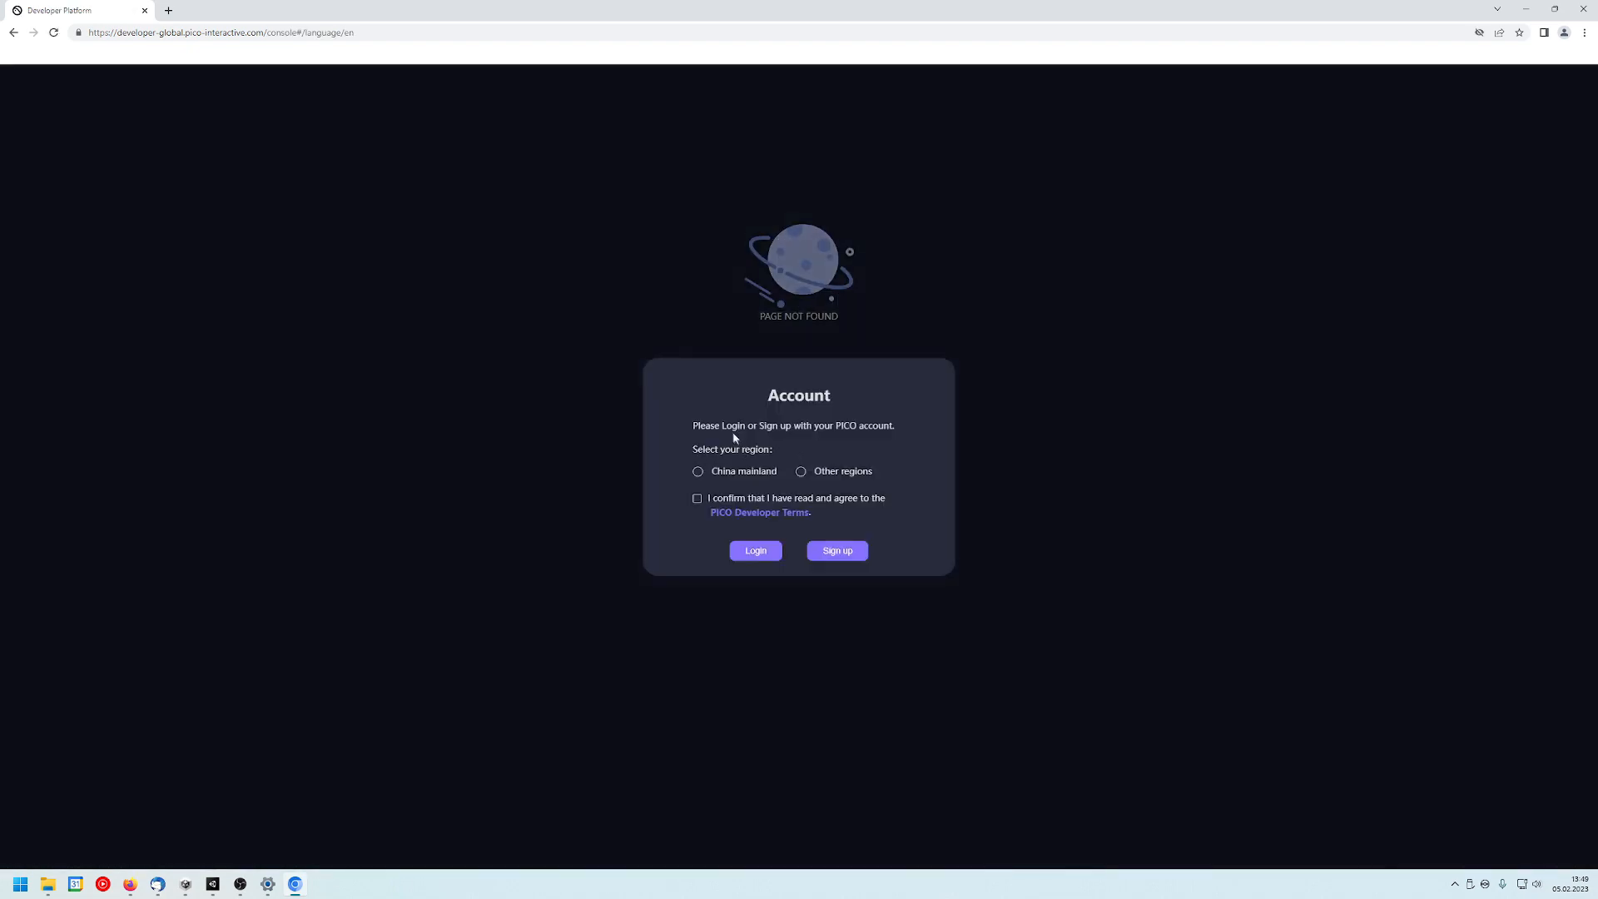
mouse_move(744, 478)
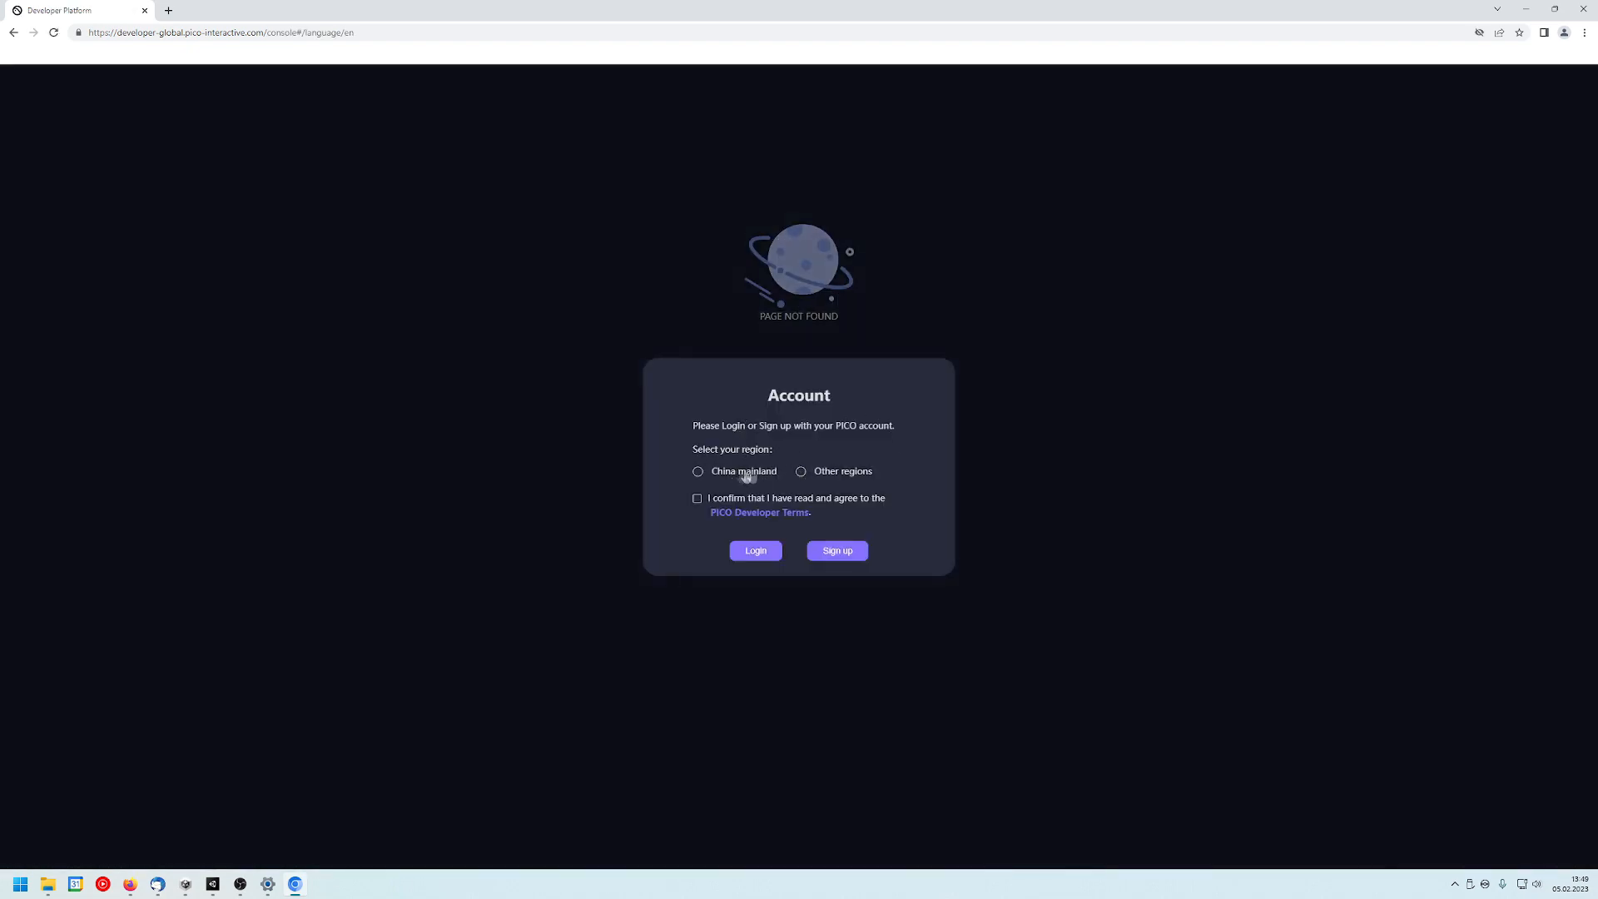
left_click(801, 471)
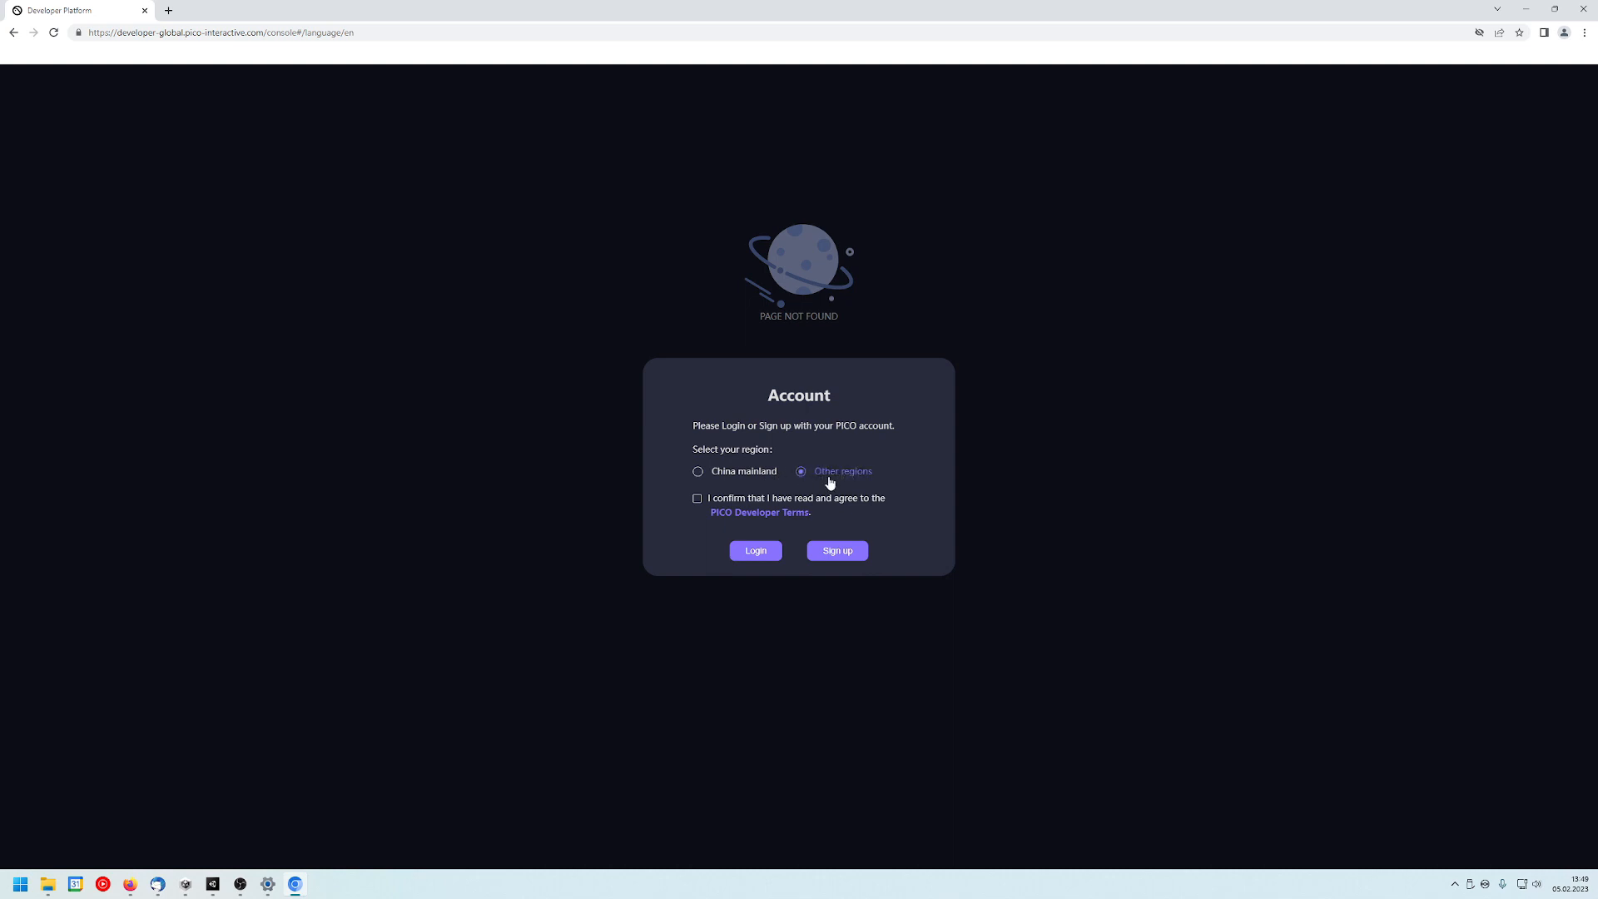
left_click(698, 497)
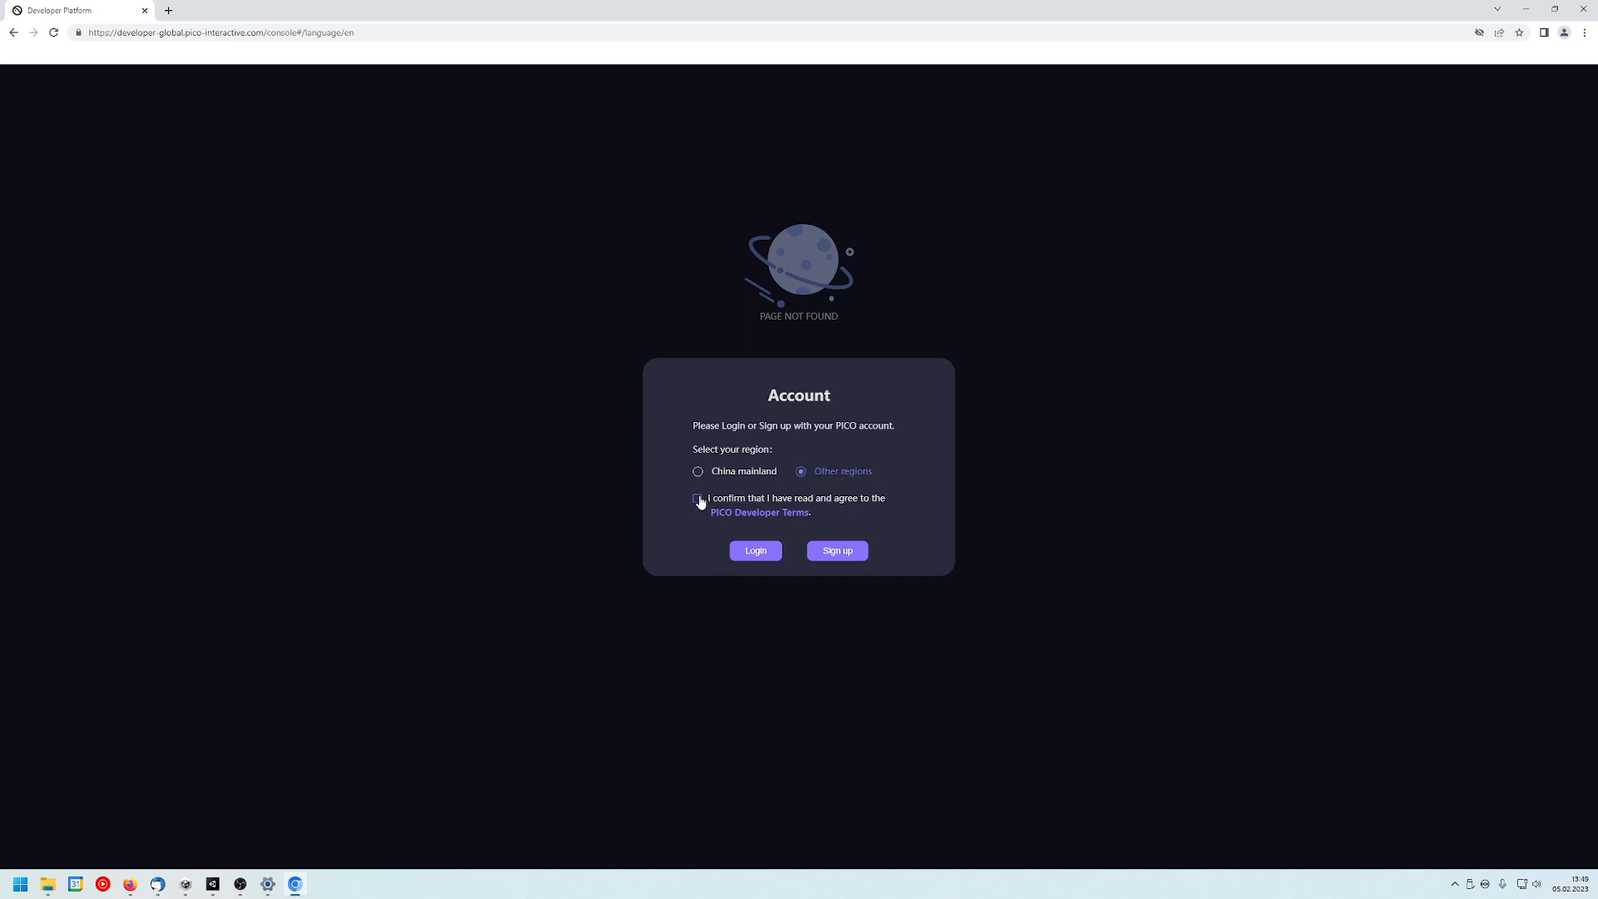
left_click(698, 497)
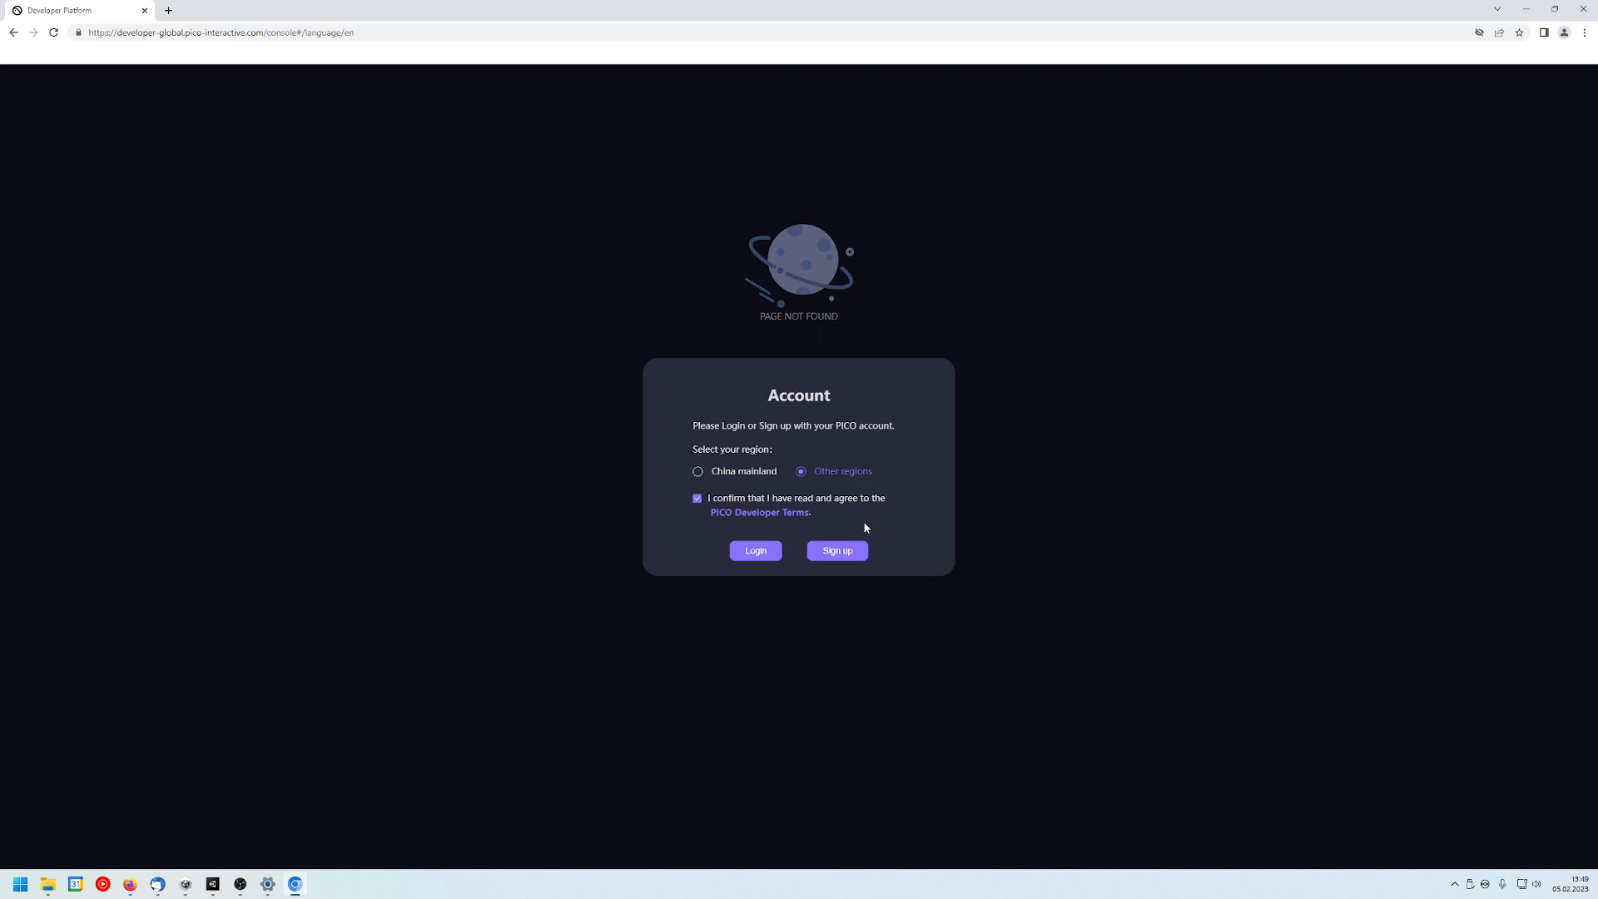
mouse_move(796, 551)
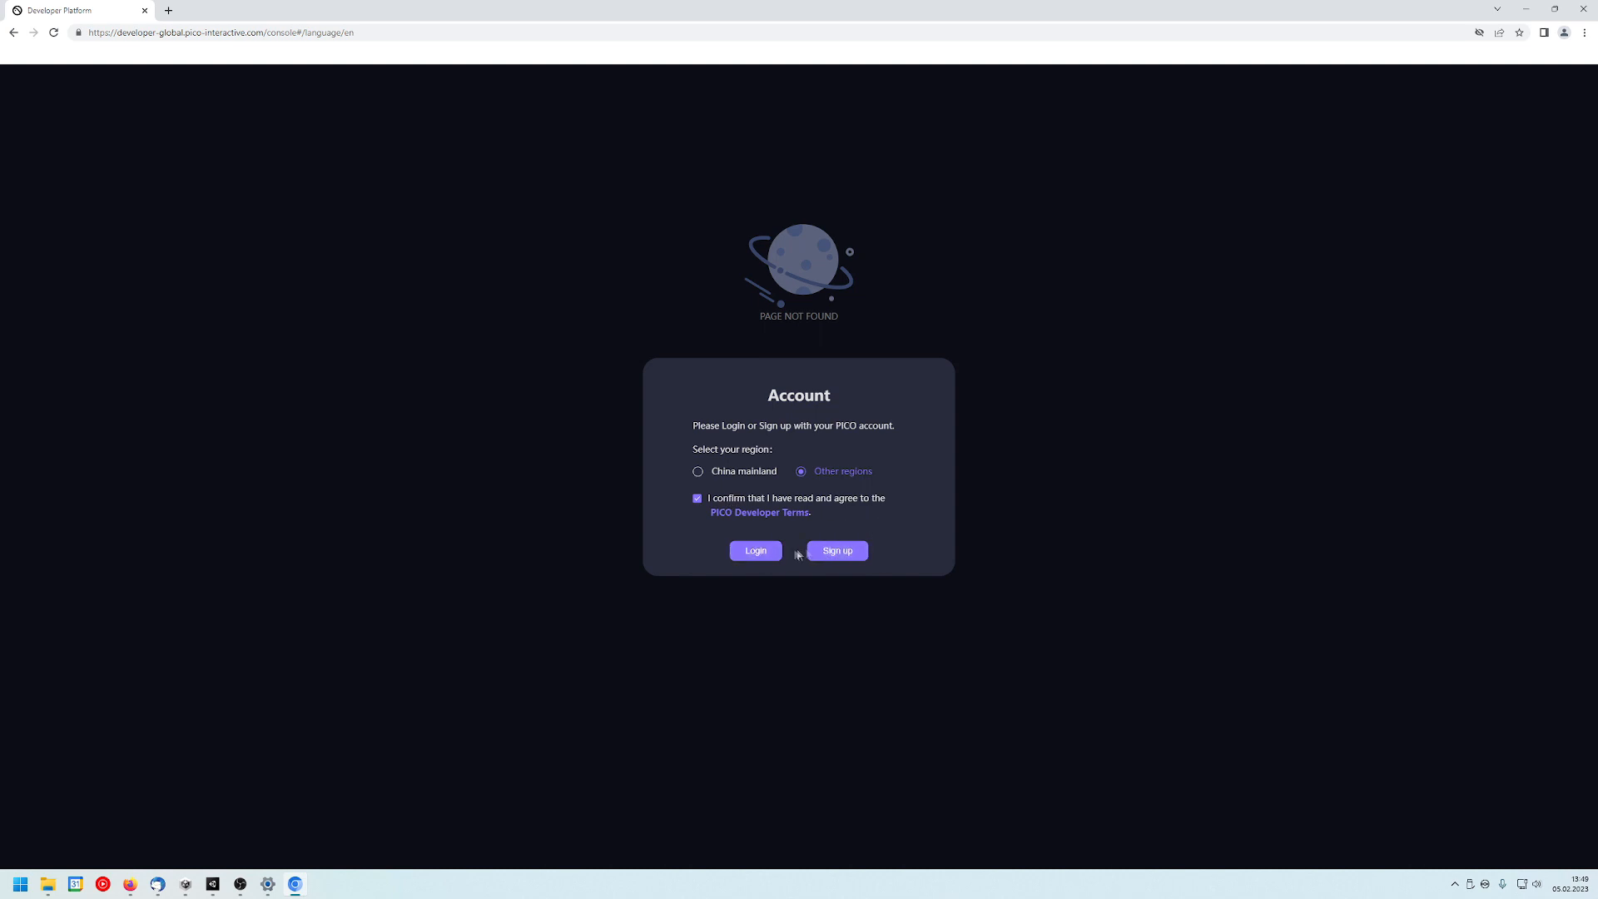
left_click(834, 551)
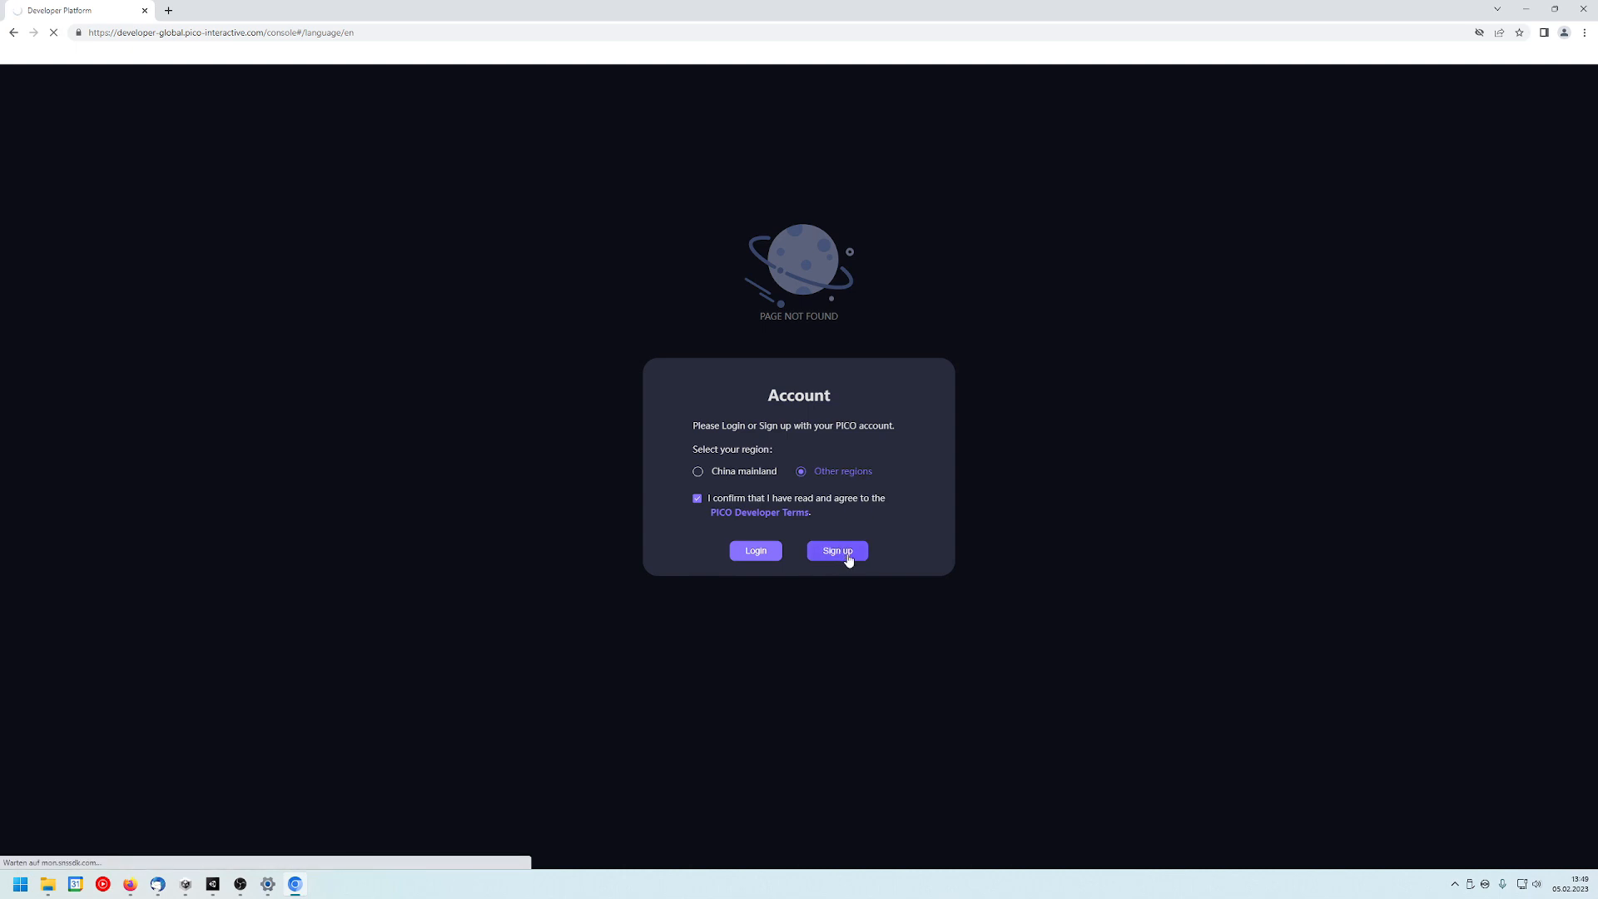
left_click(836, 551)
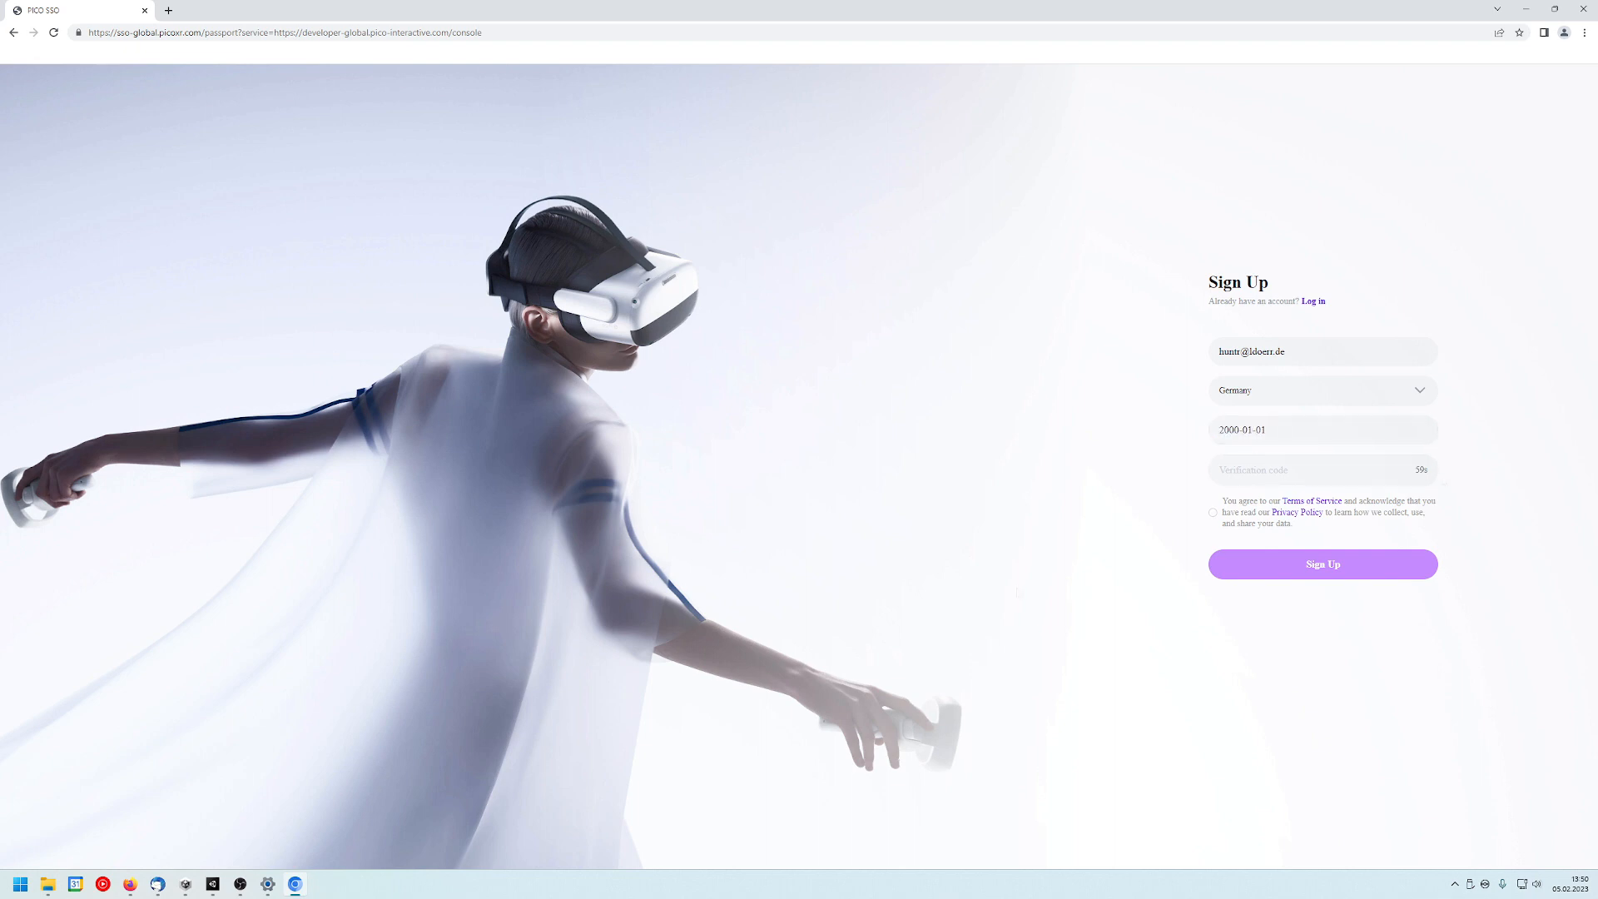
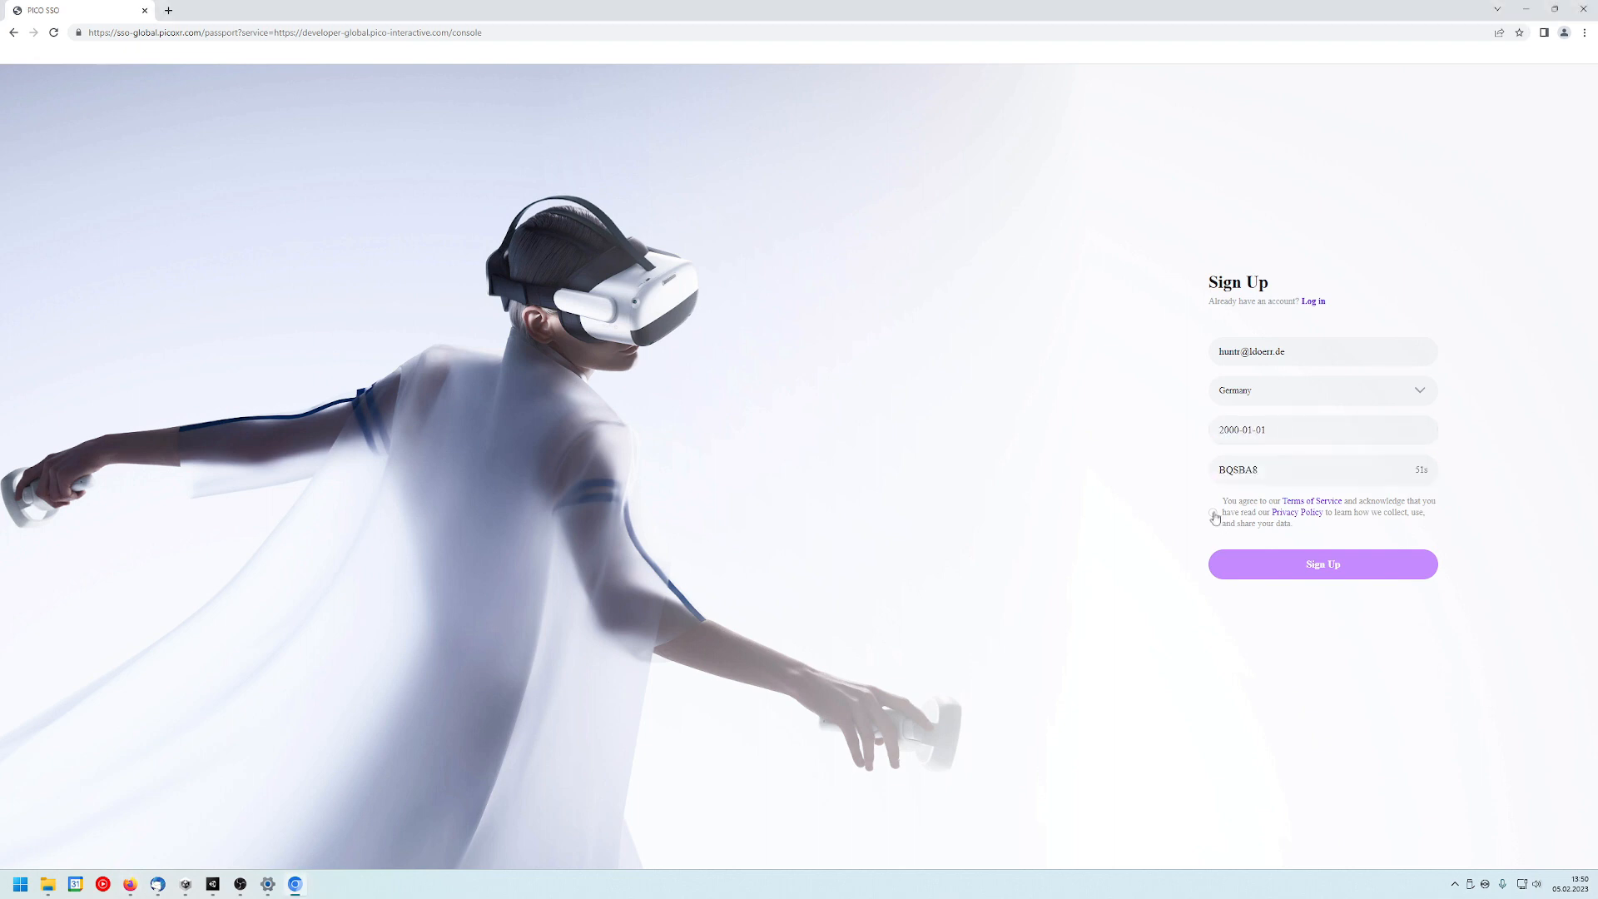
left_click(1322, 564)
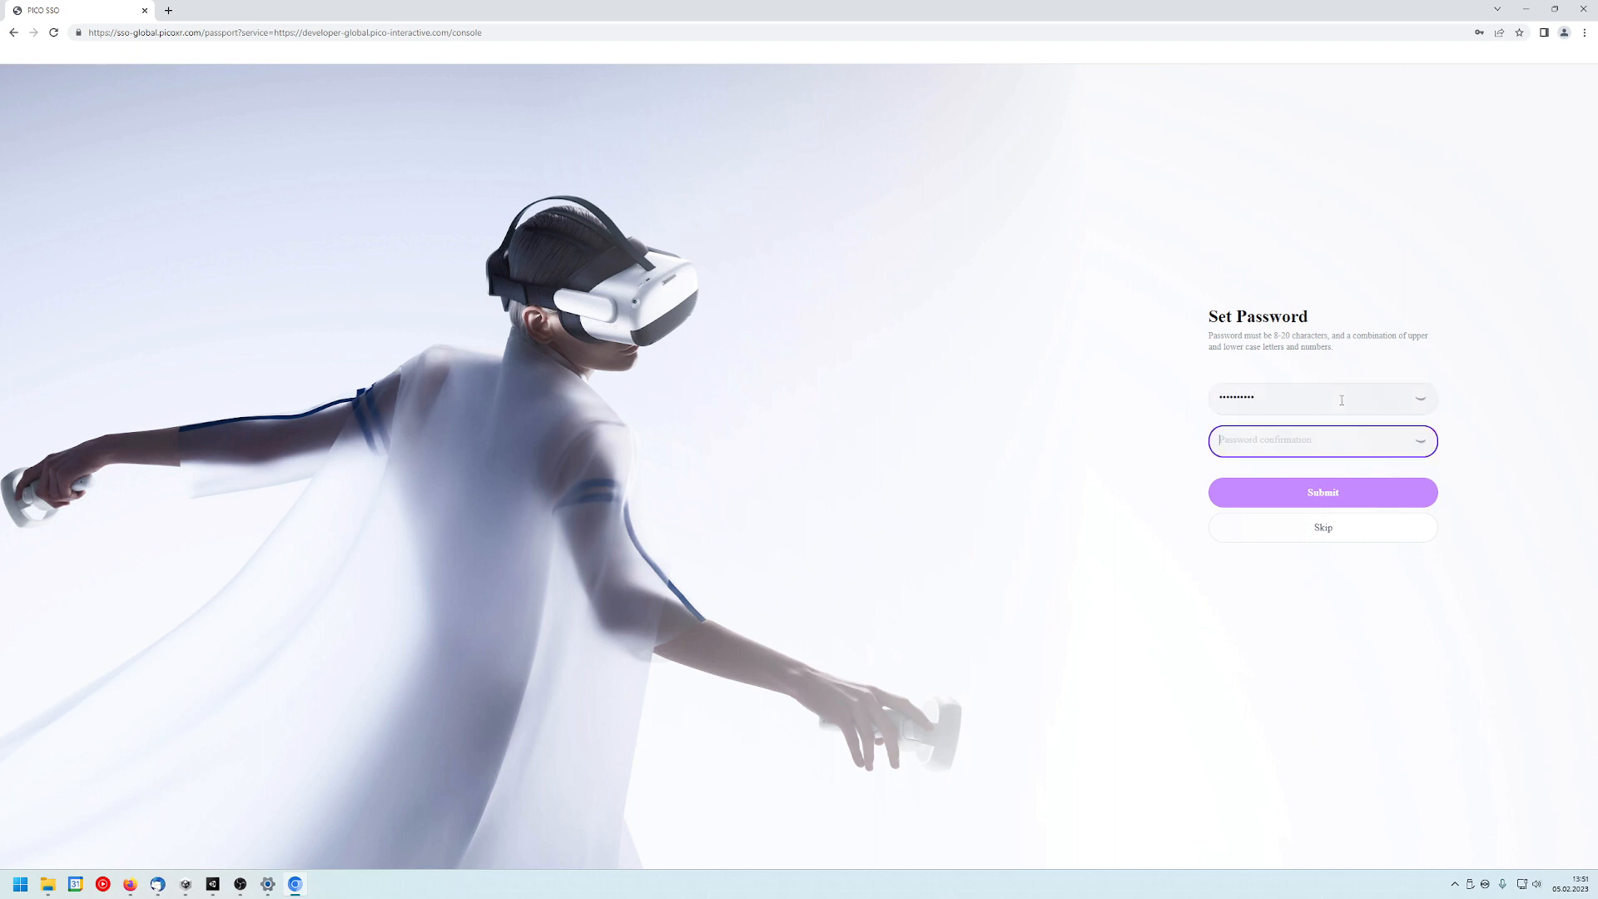
- Finish the password step and create organization HUNTR with description 'This is a test or'
left_click(1321, 492)
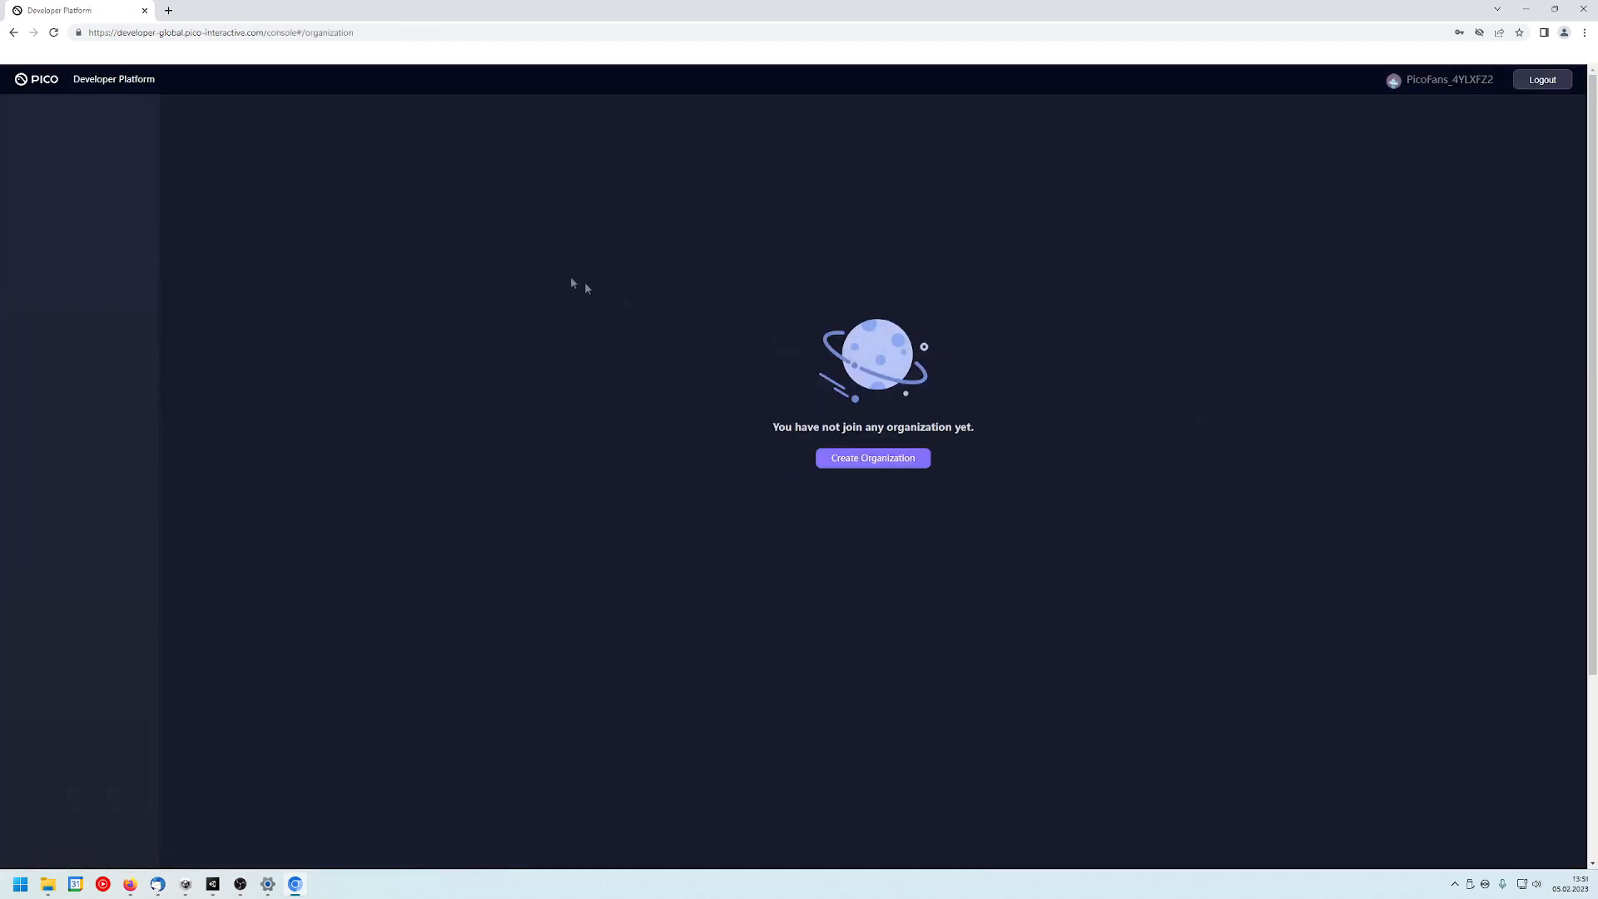
mouse_move(646, 364)
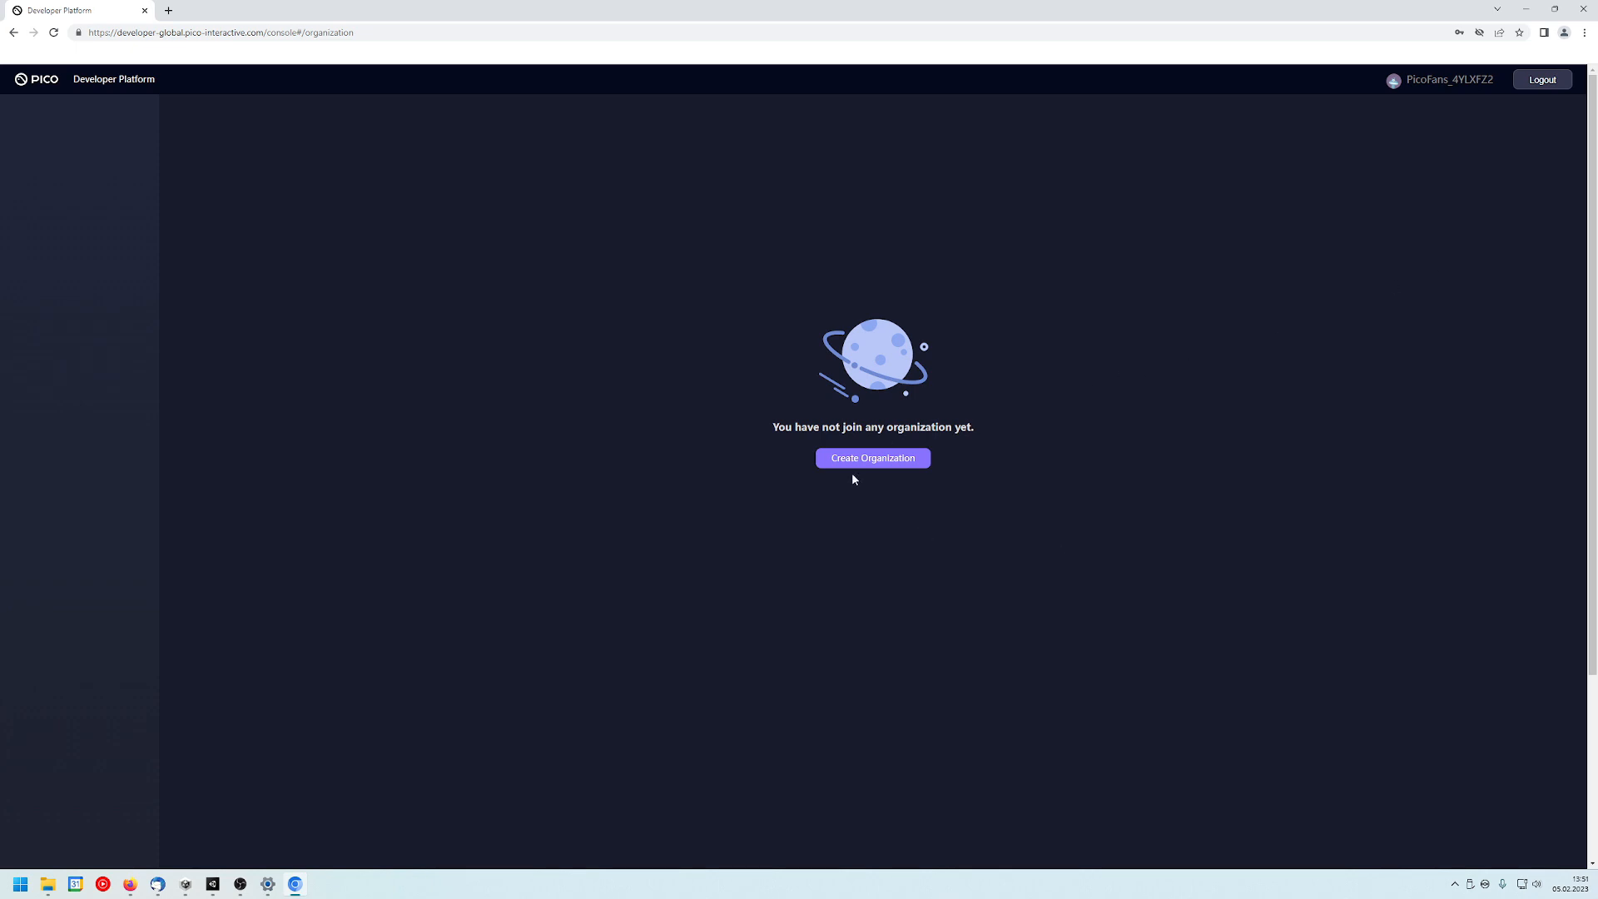
left_click(870, 458)
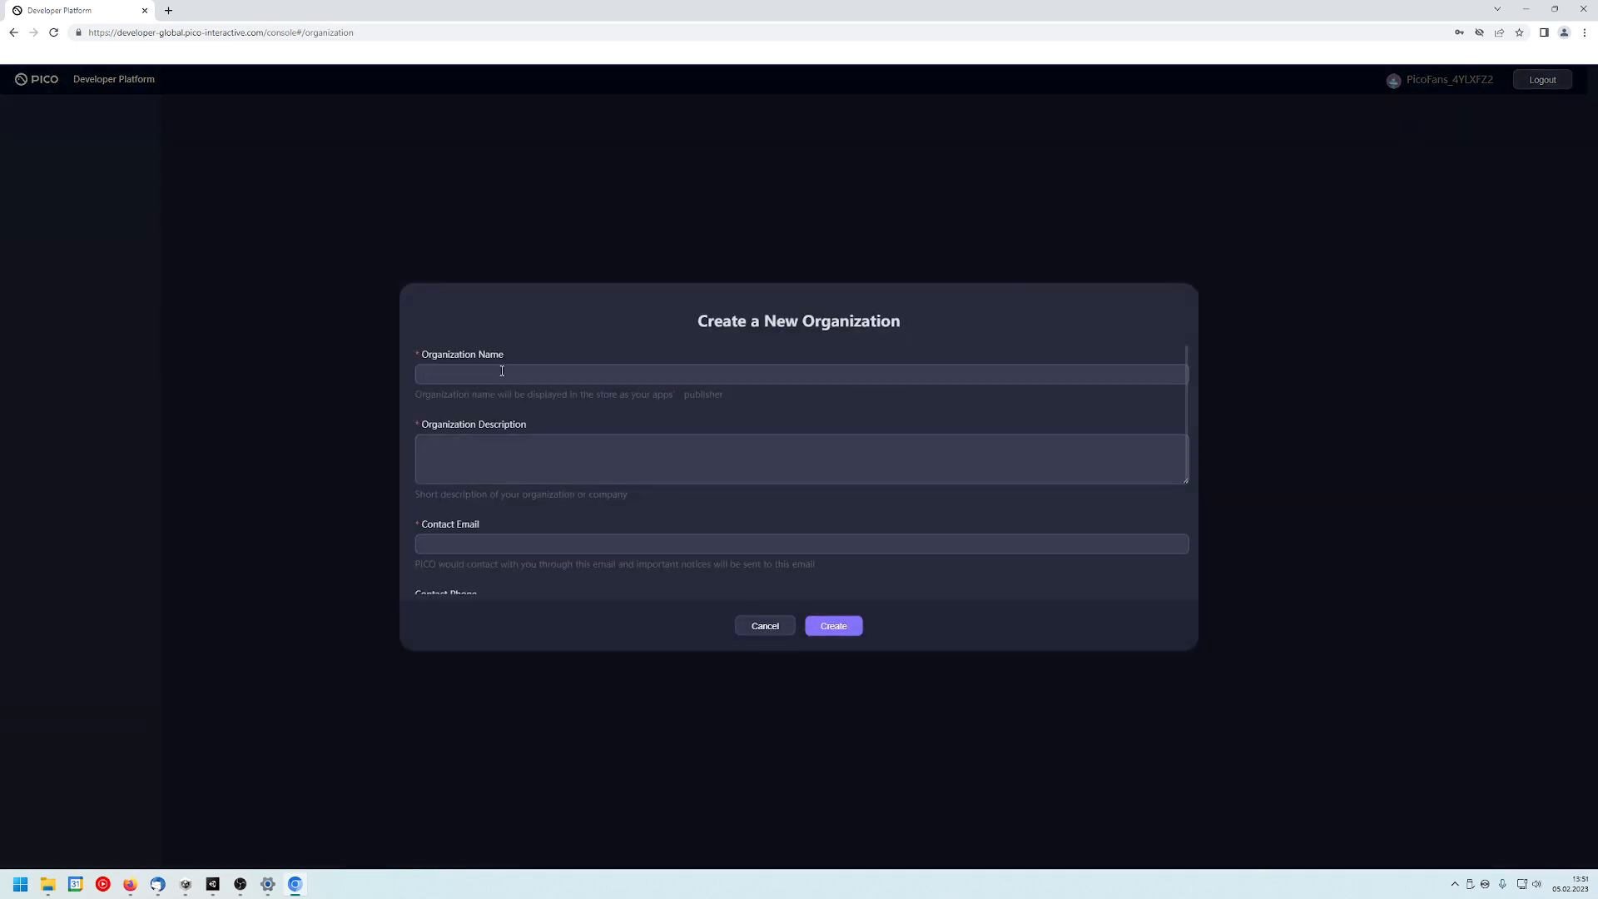
type("HUNTR")
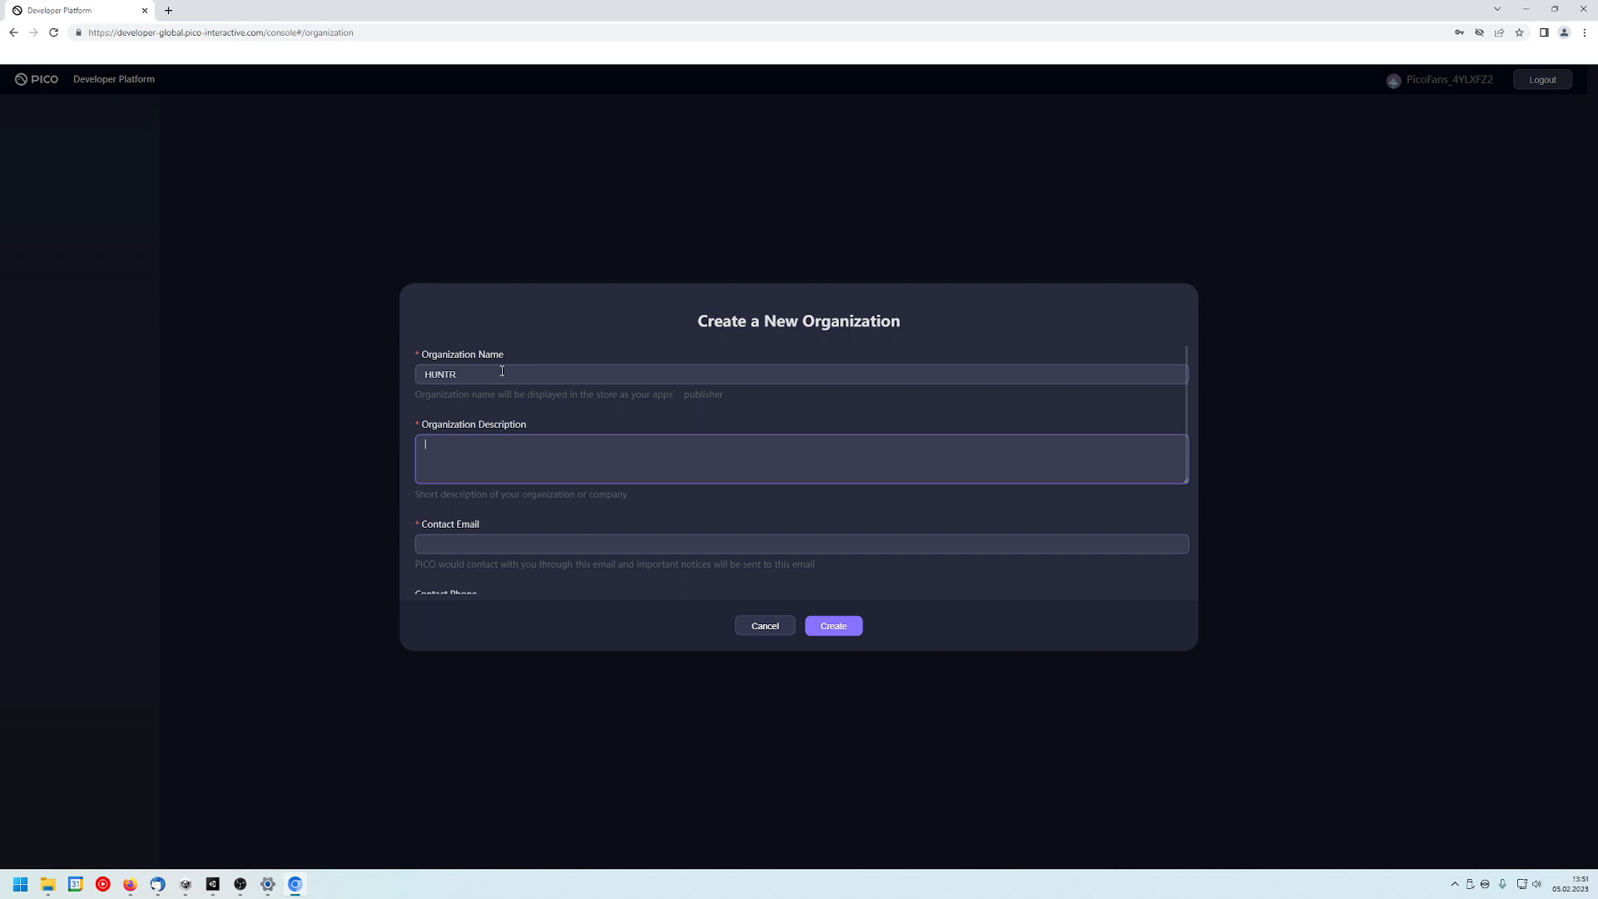
type("This is a test or")
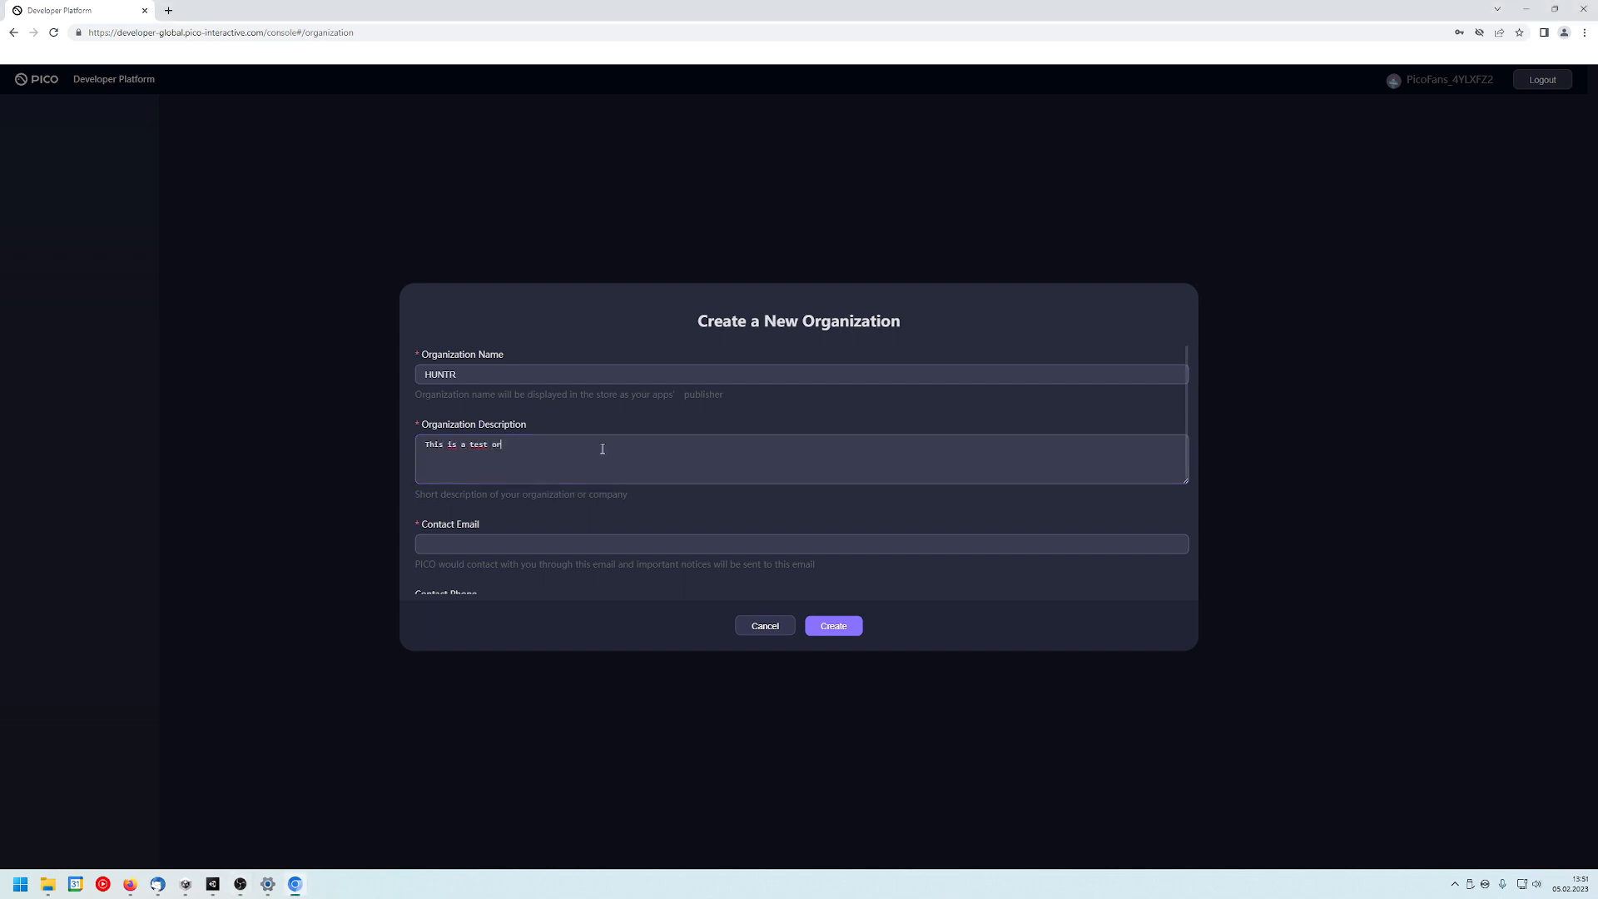
scroll("down", 3)
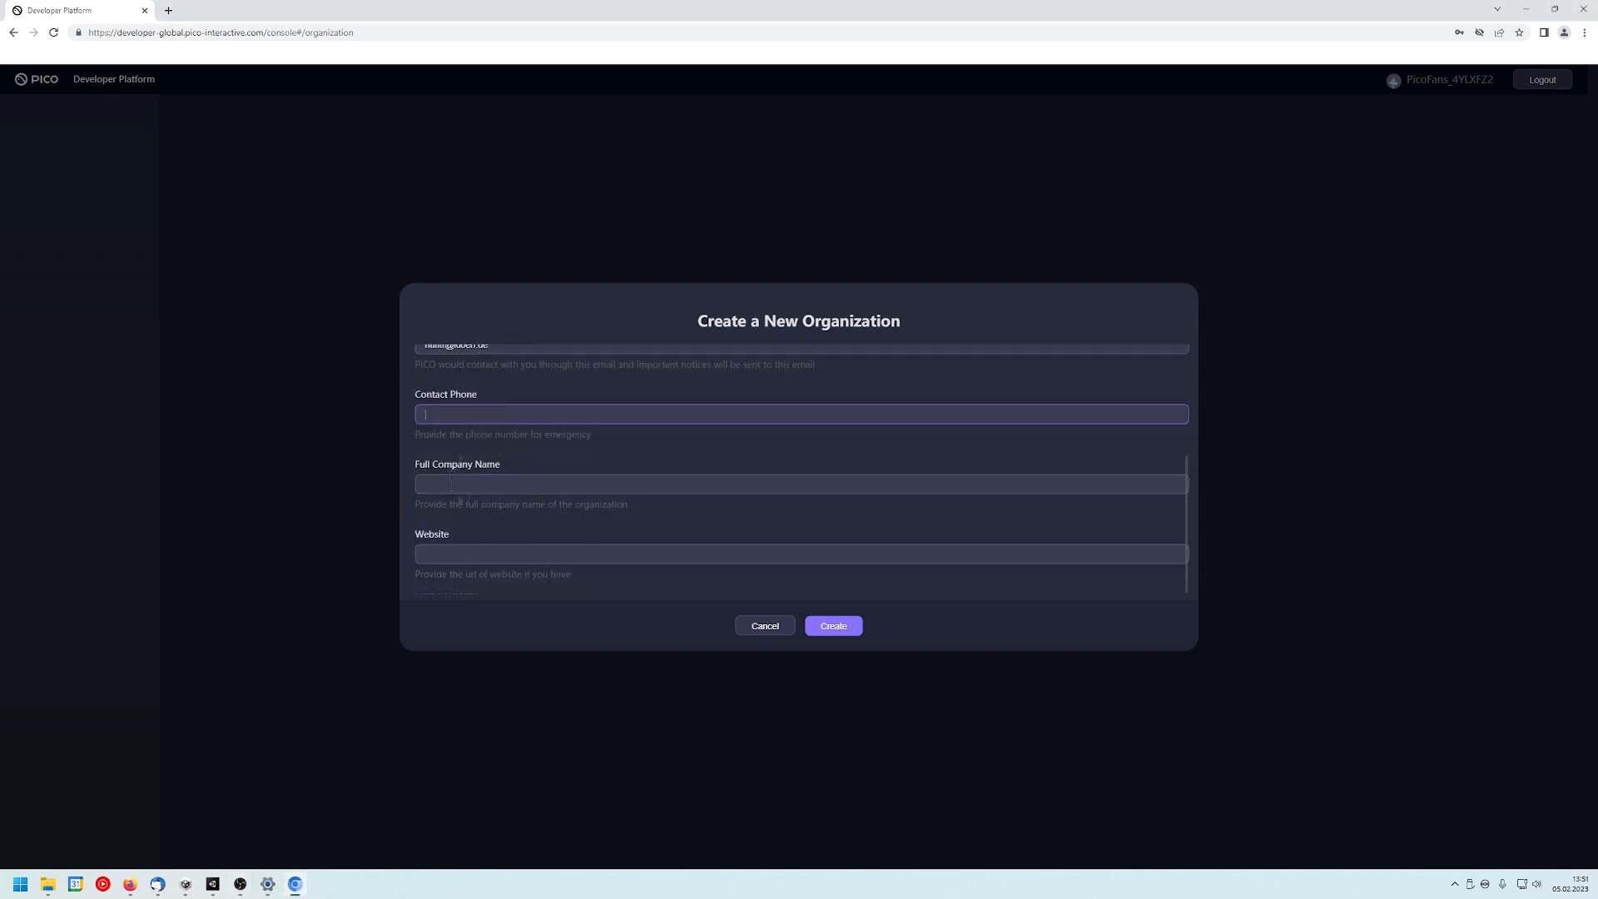
left_click(832, 624)
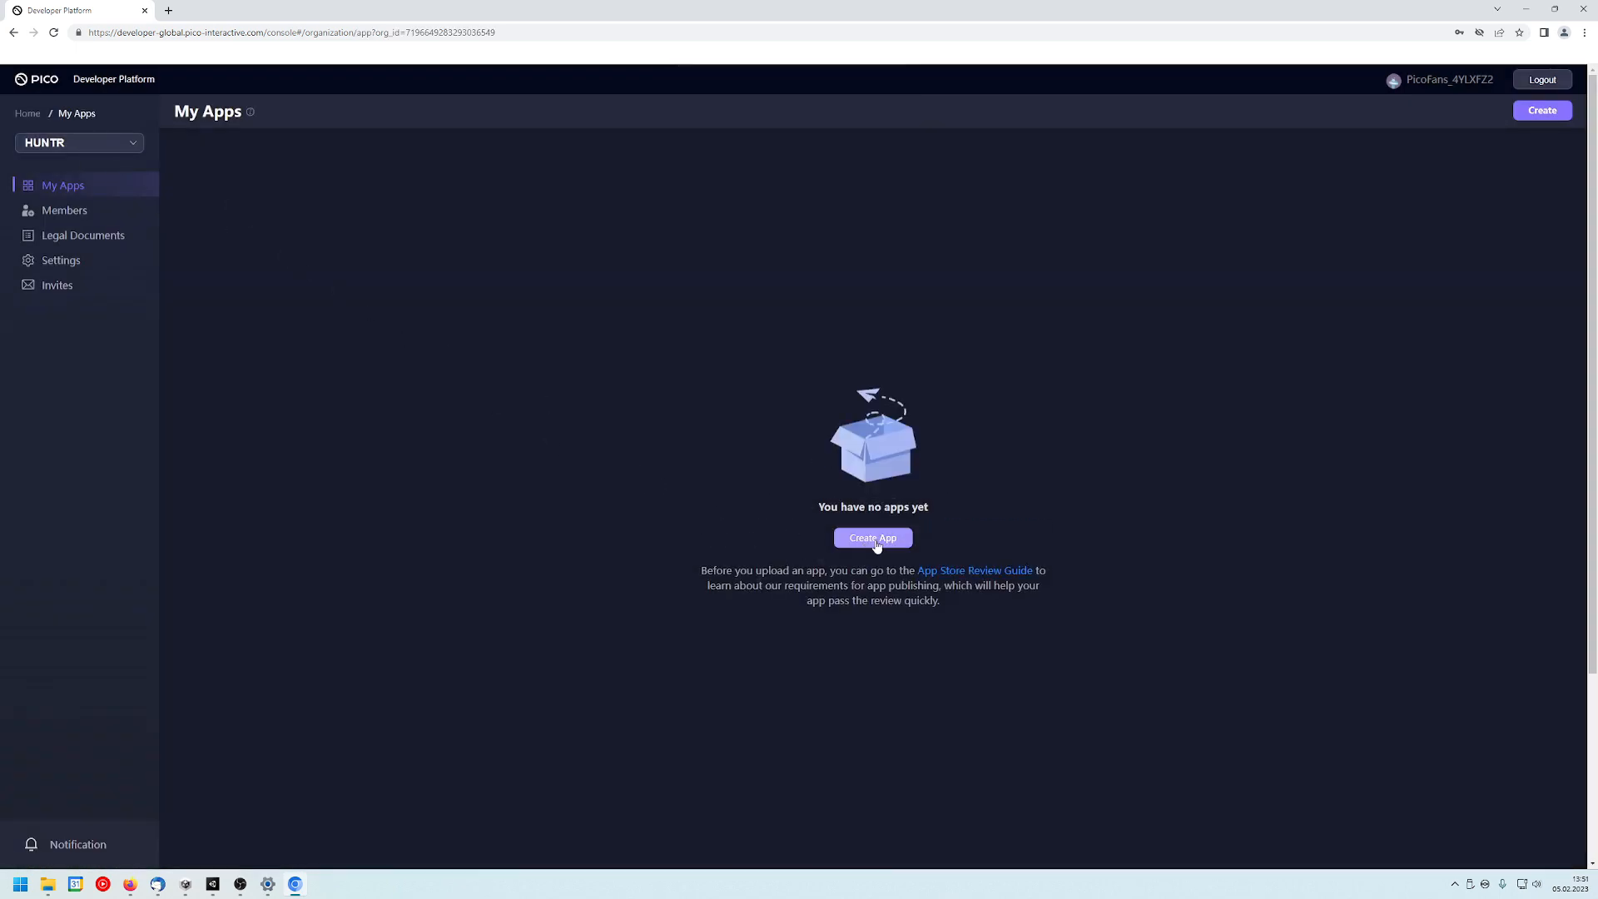
- Create app Testapp on the 3 DOF Platform and return to the developer home page
left_click(873, 538)
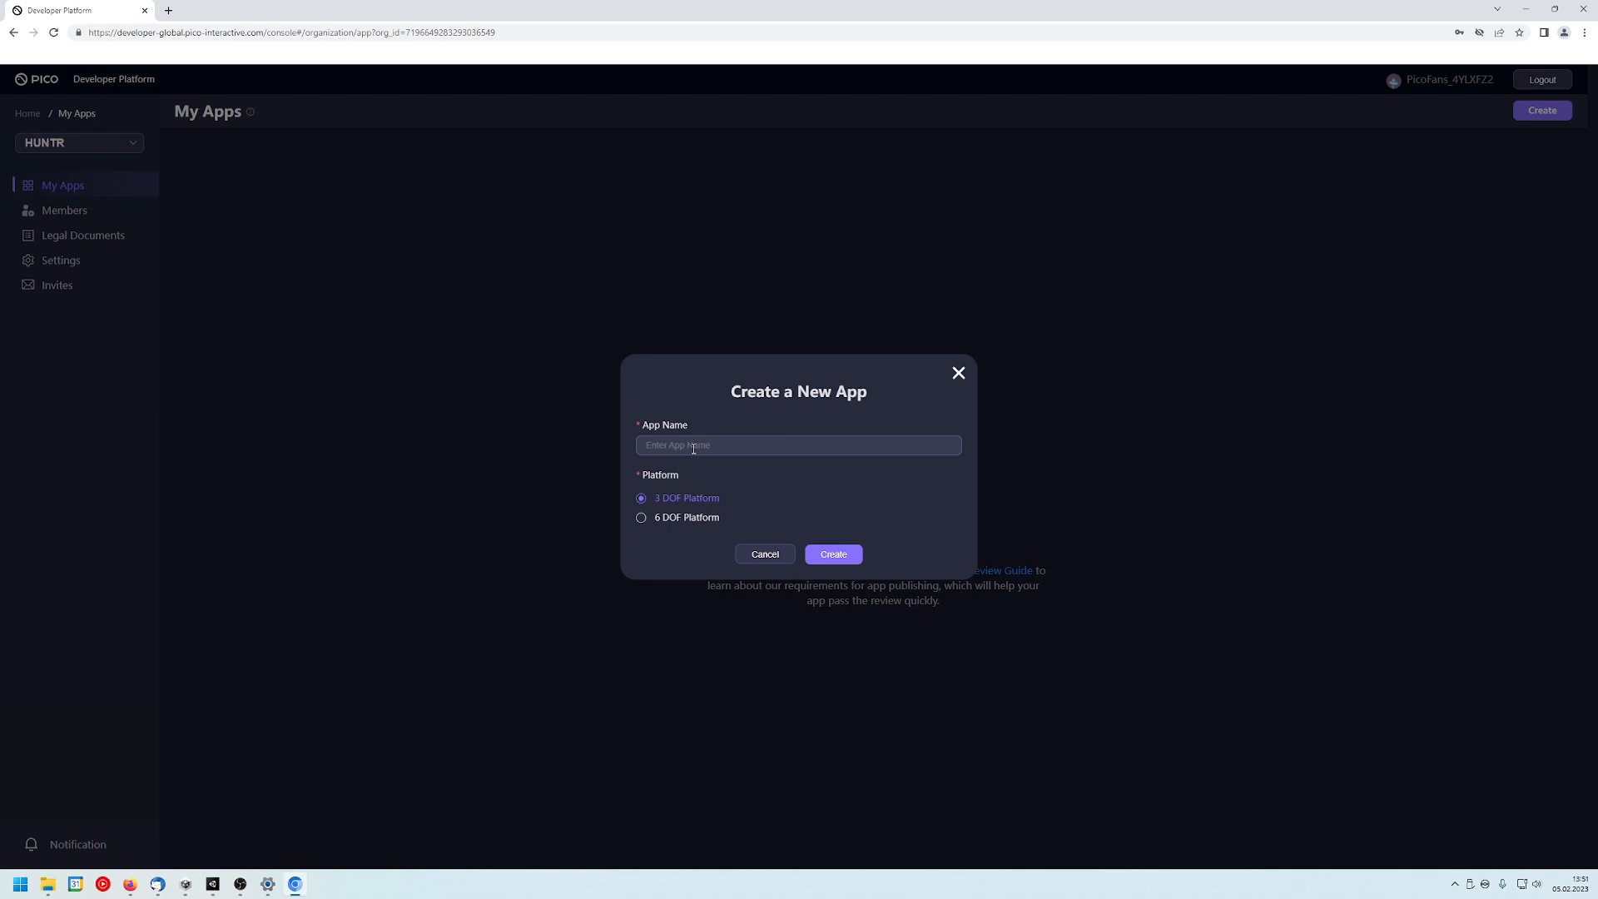
type("Te")
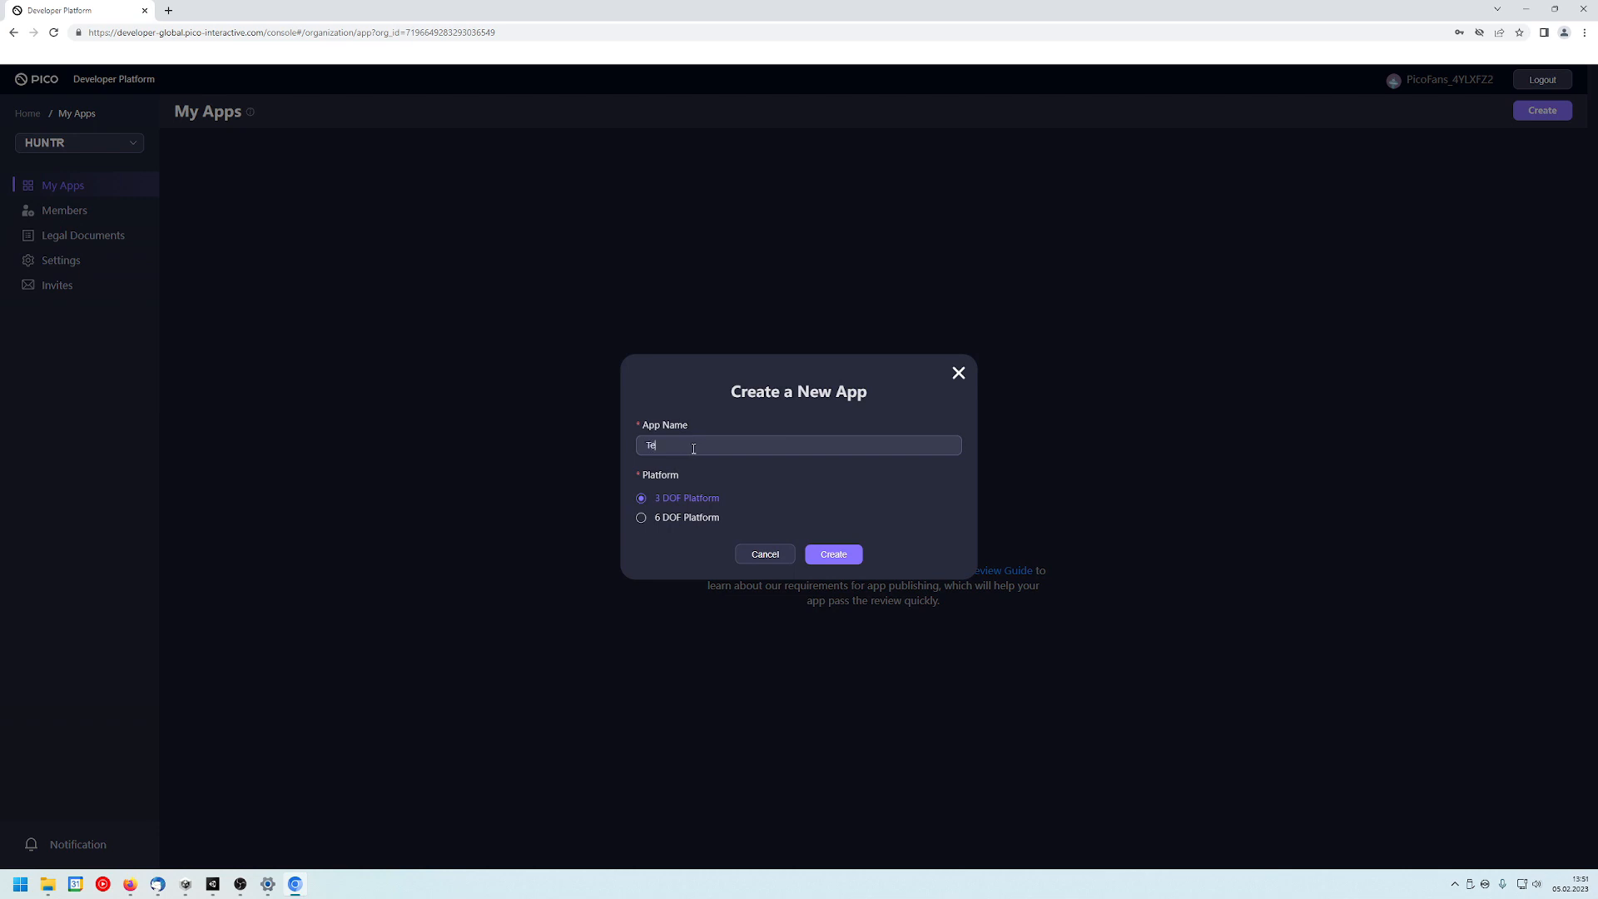
left_click(832, 553)
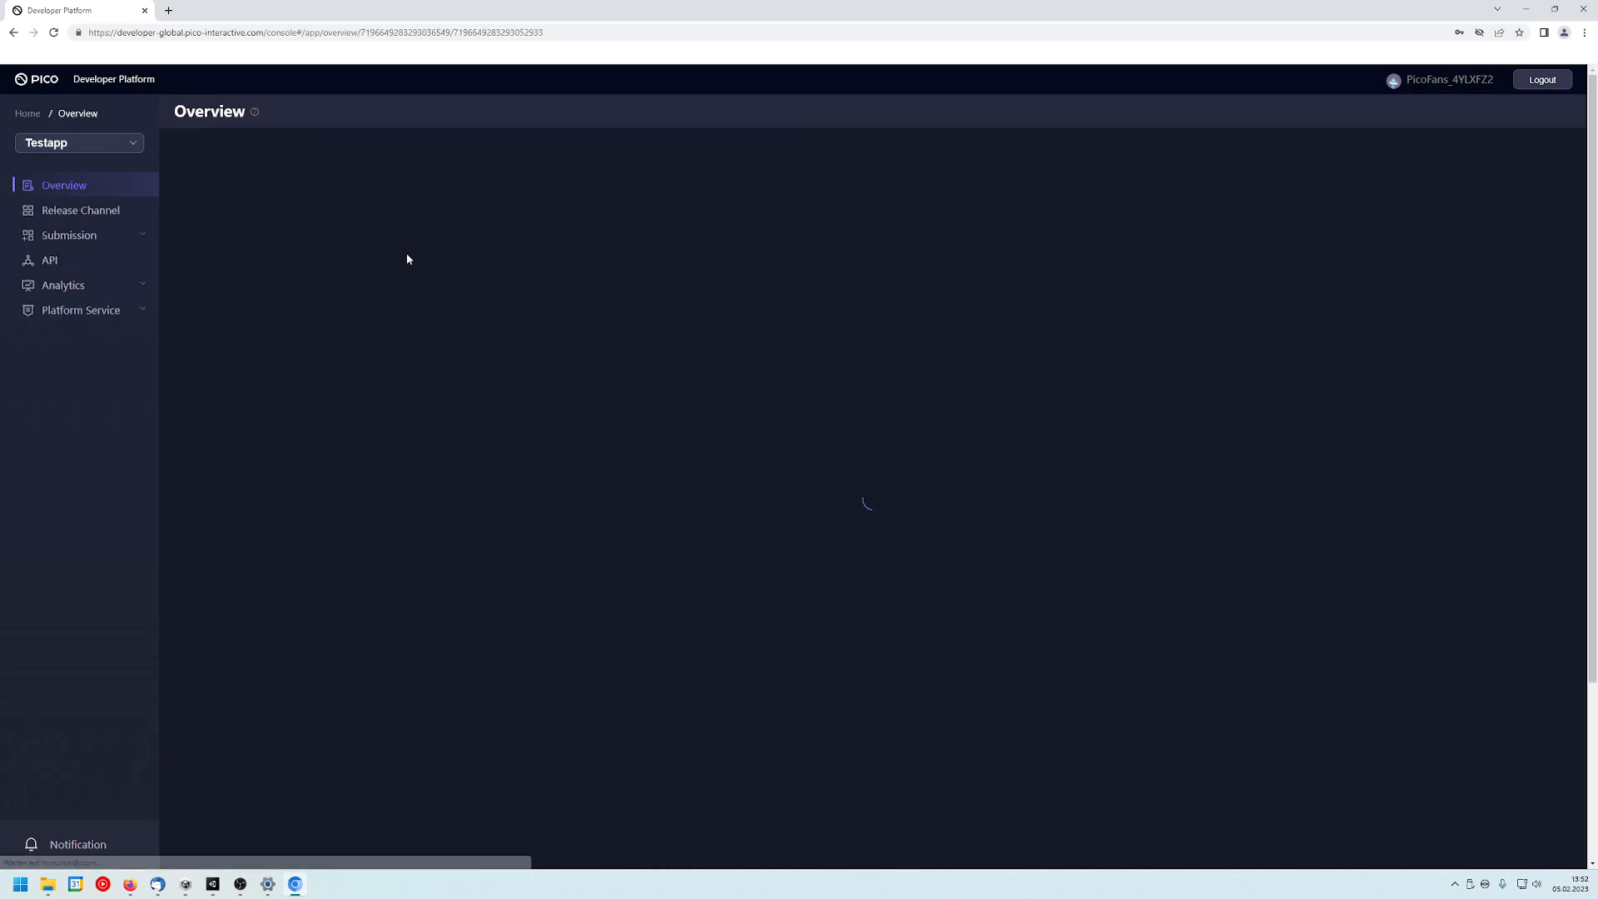
left_click(48, 260)
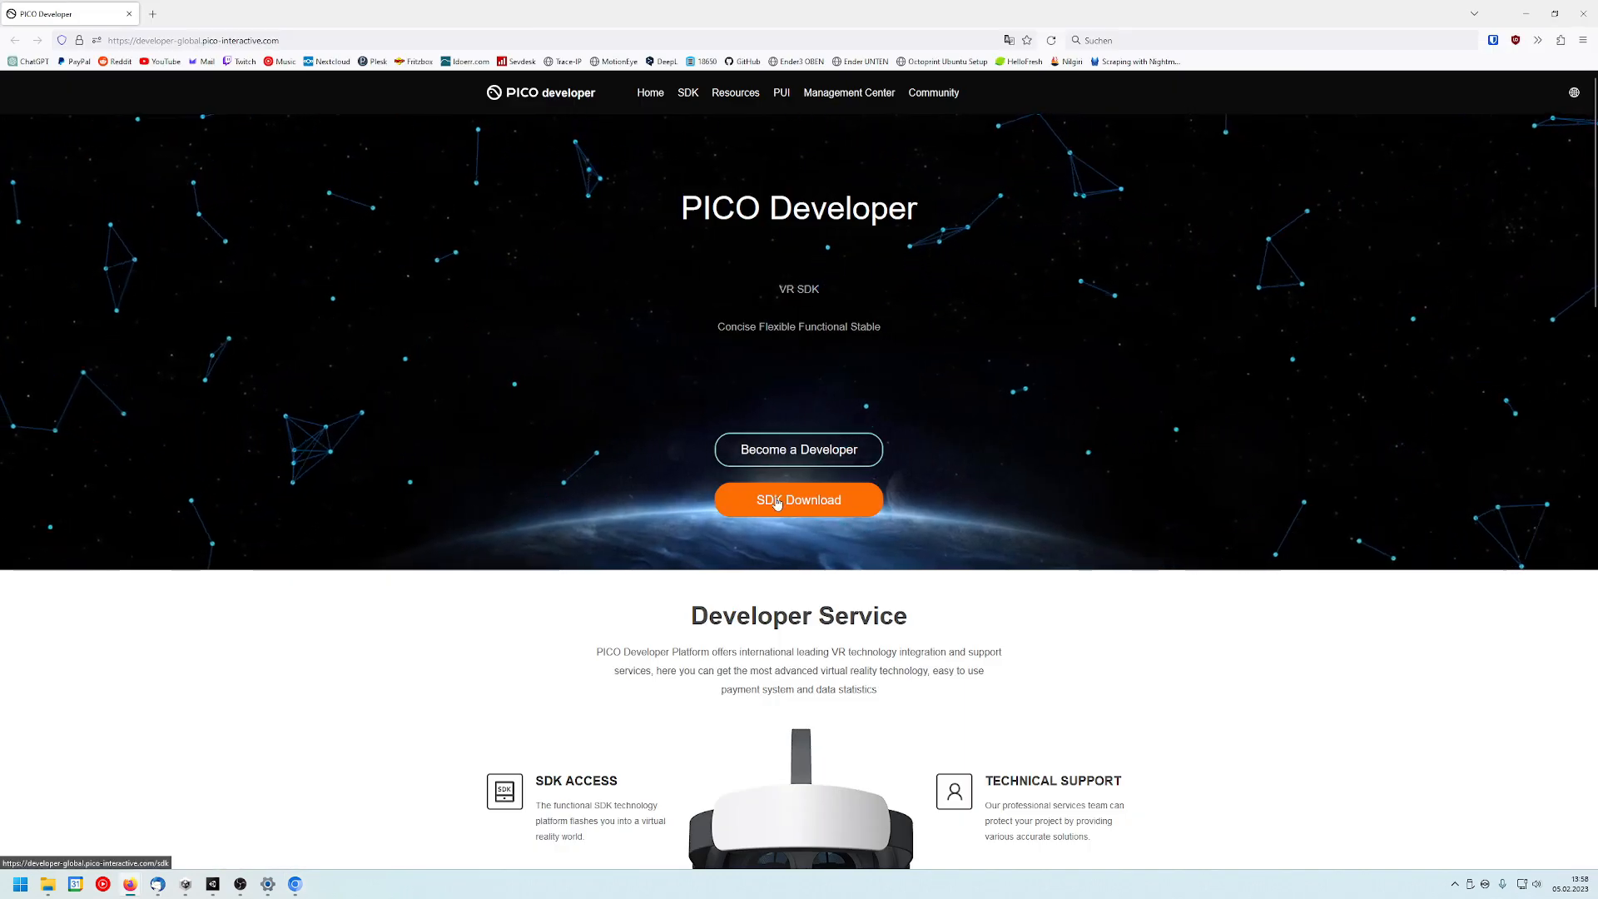
- Download the Unity Integration SDK from the SDK page, agreeing to its license, and check the zip locally
left_click(797, 499)
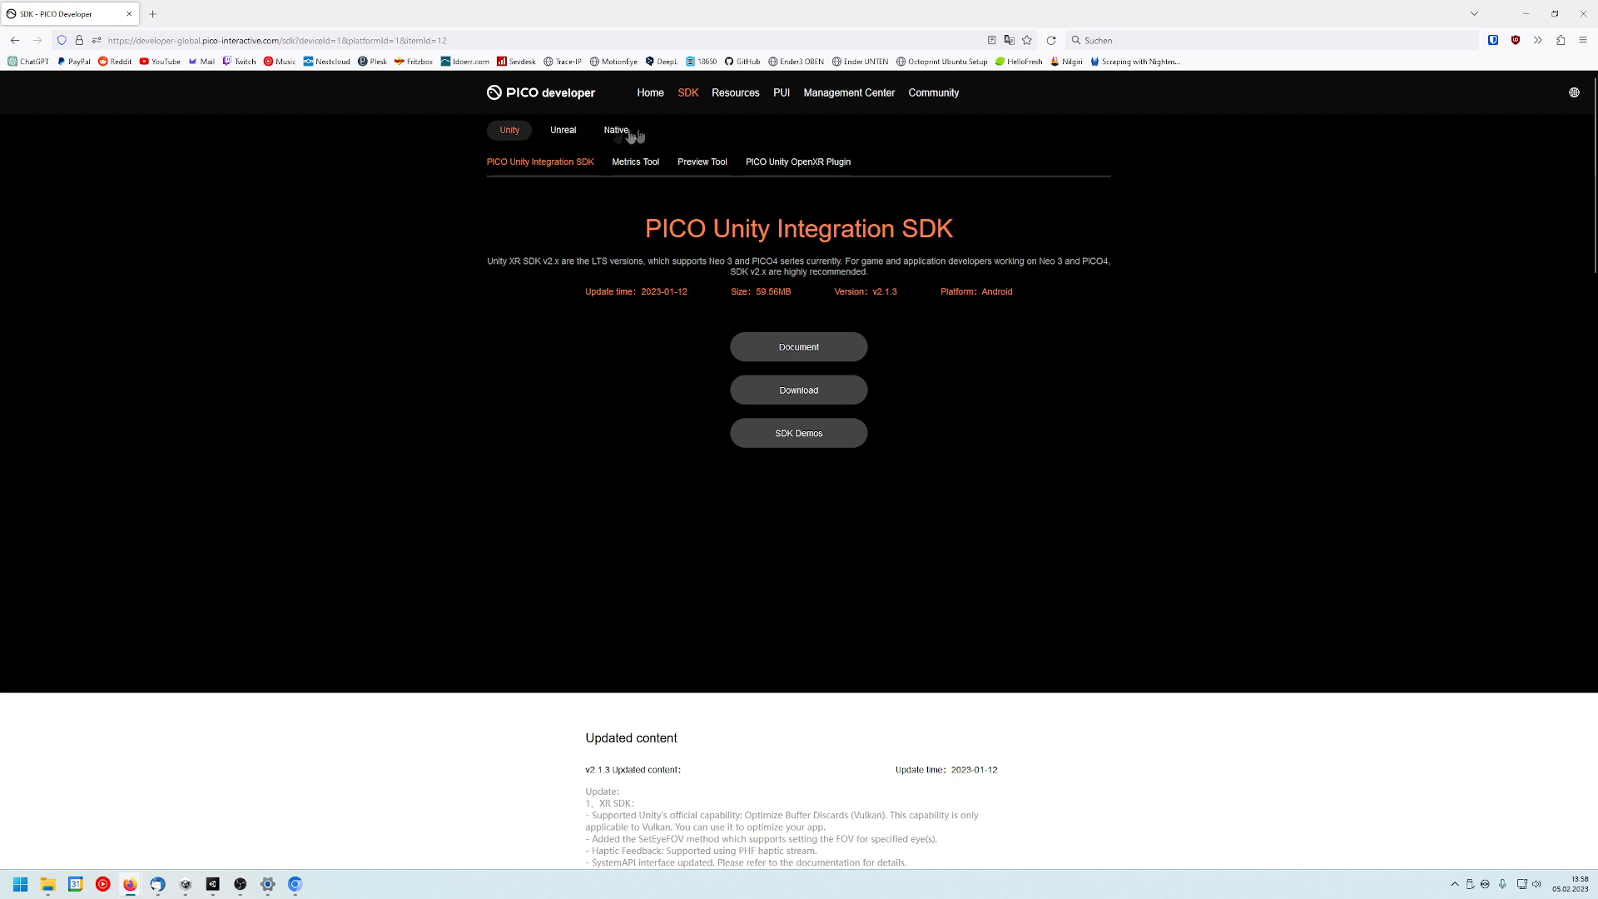
mouse_move(514, 147)
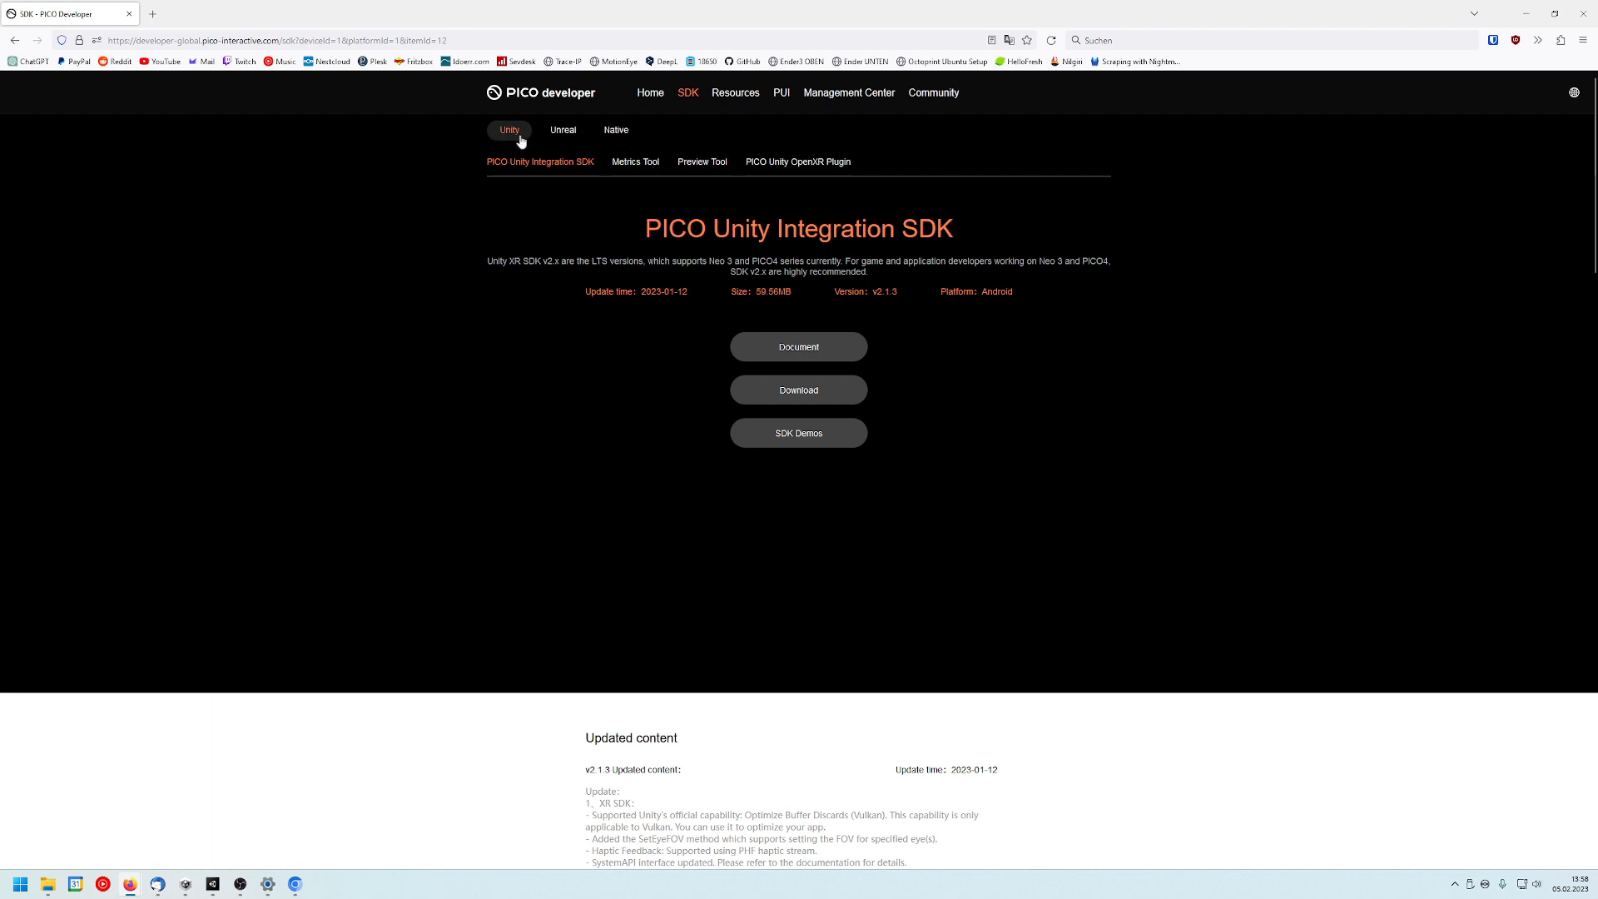
left_click(797, 389)
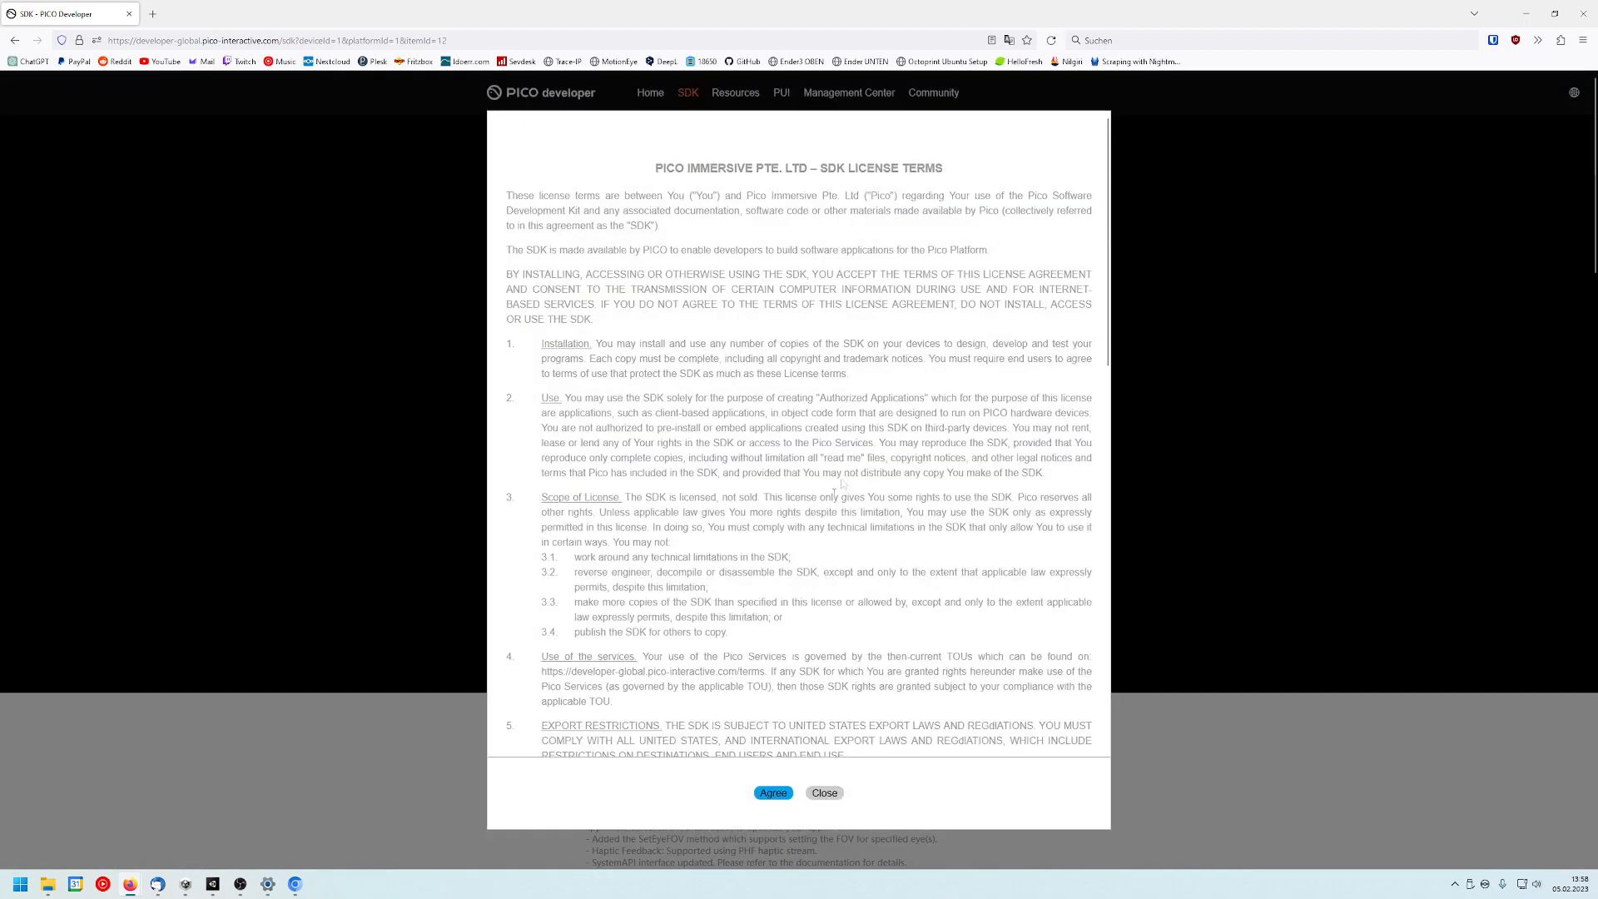
left_click(772, 793)
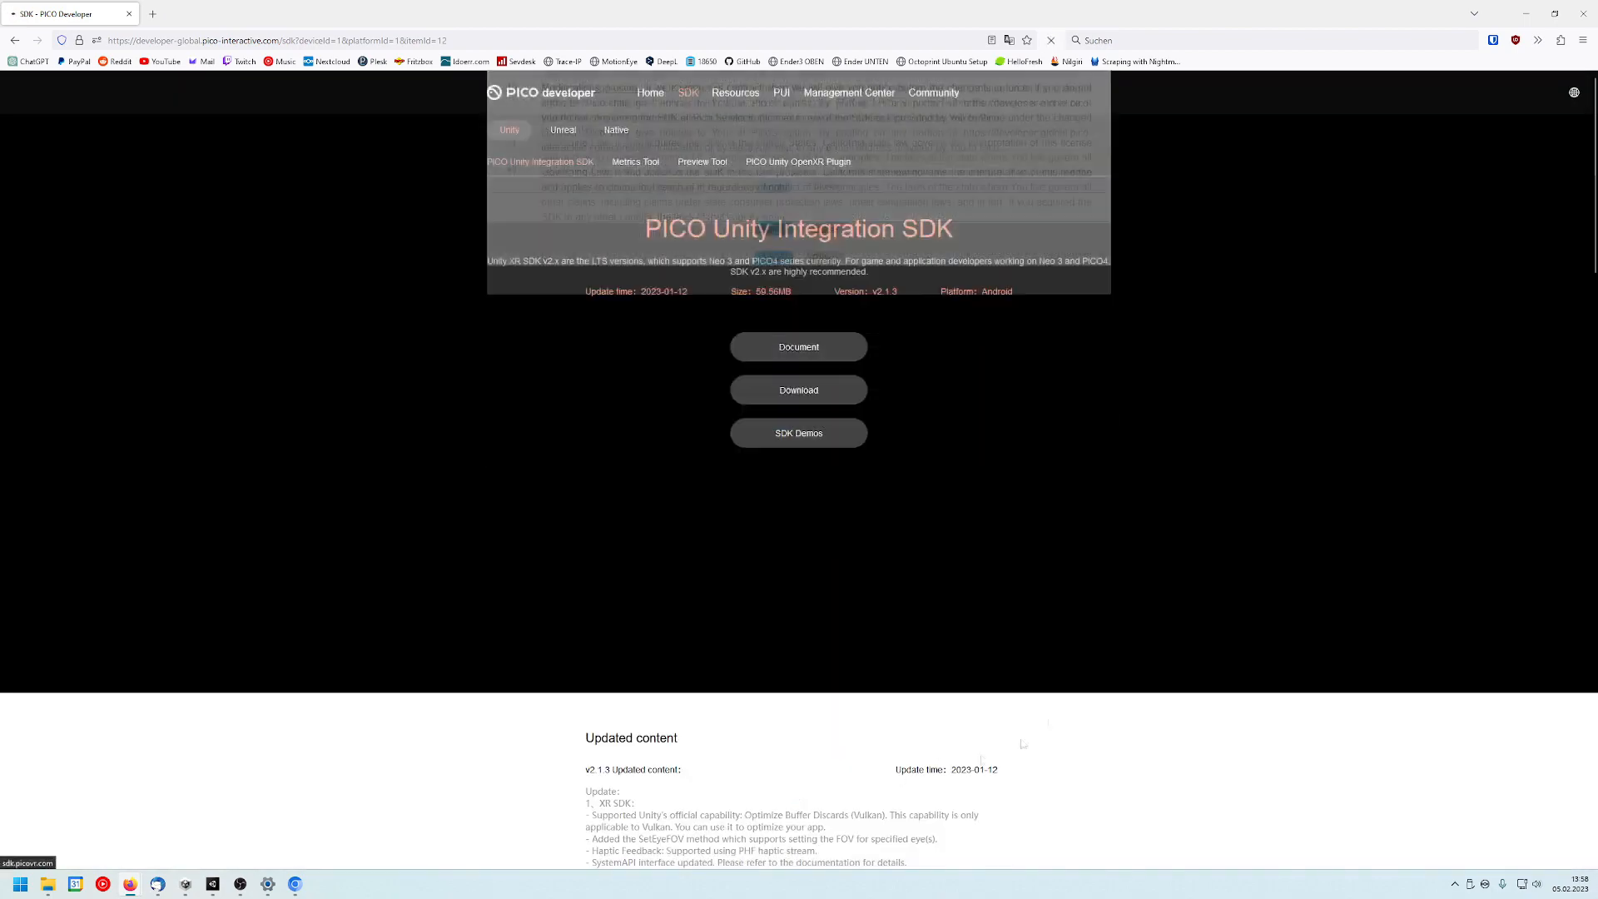
left_click(797, 390)
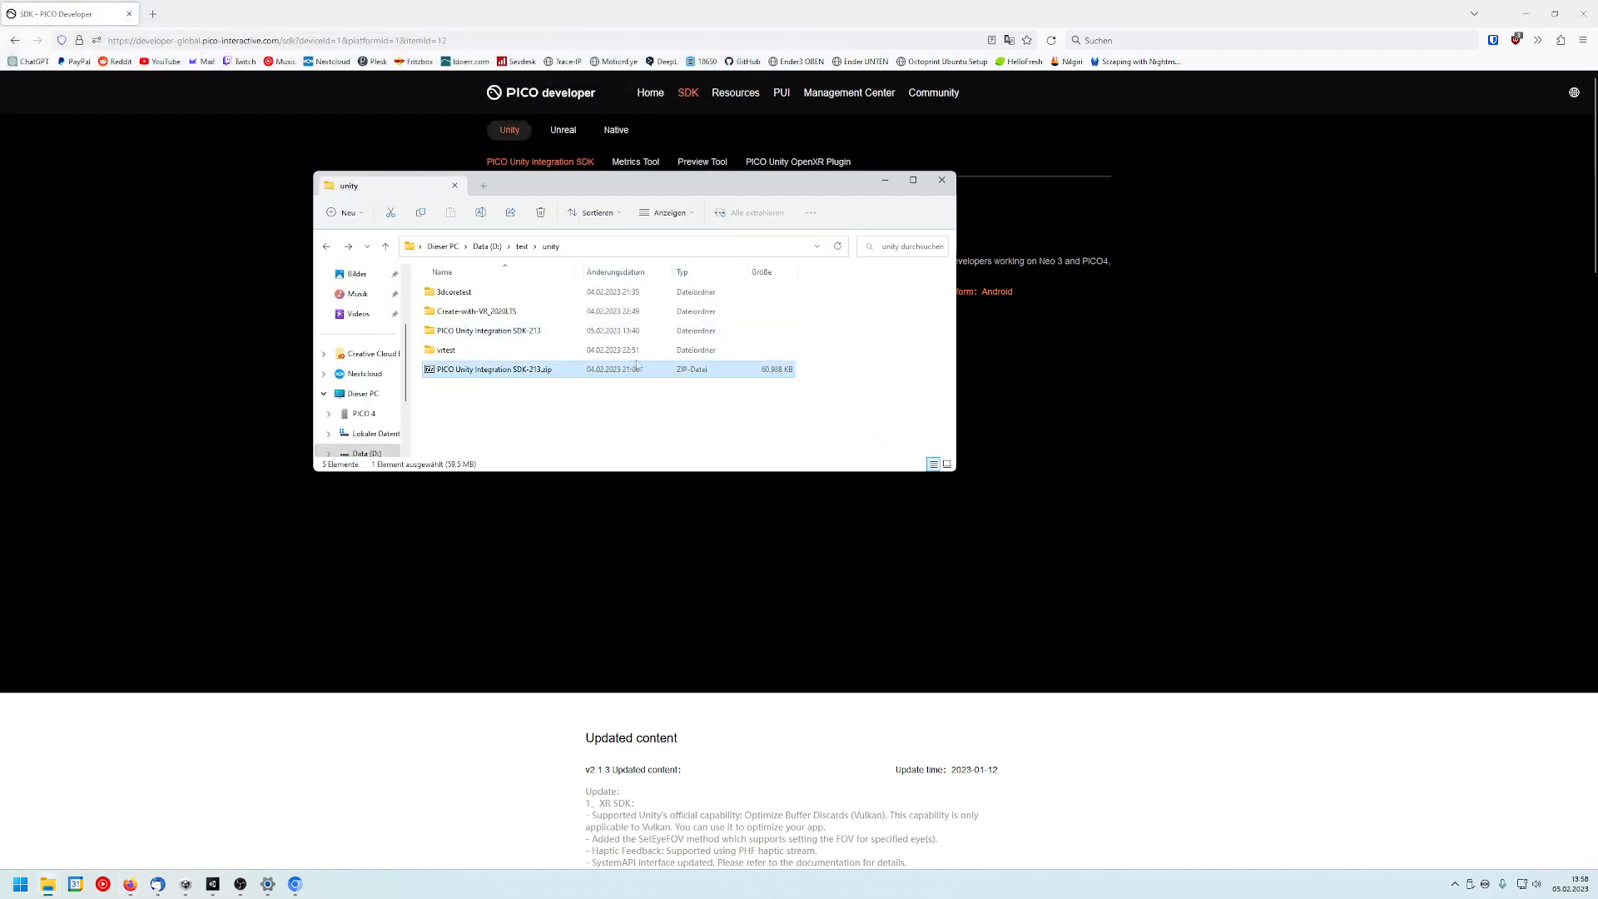
left_click(486, 330)
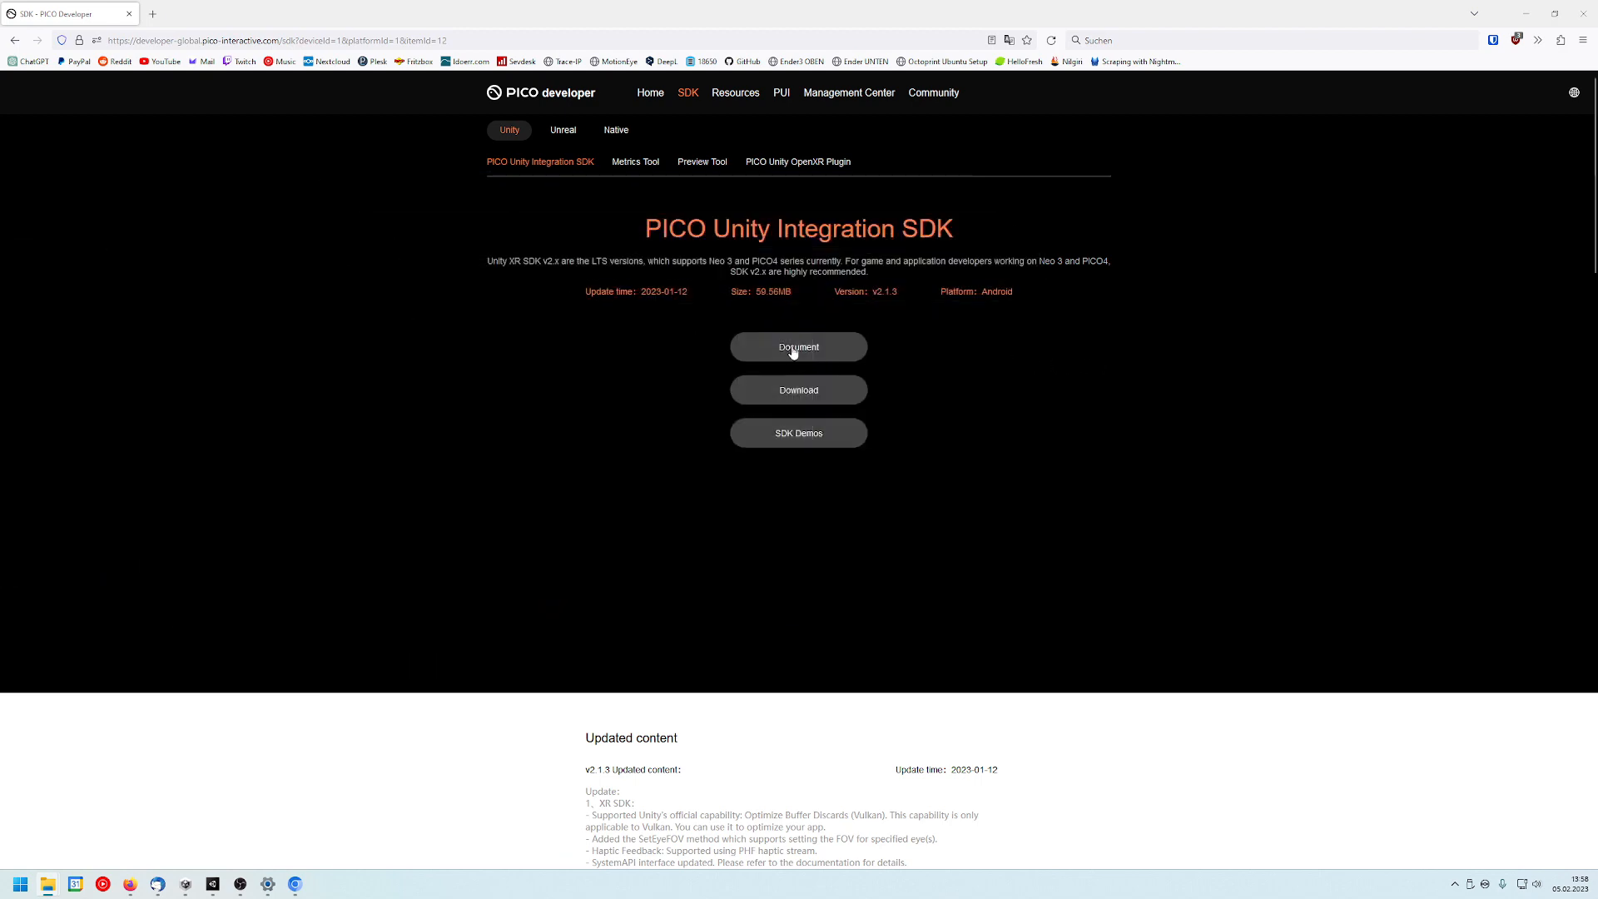
- In the Unity docs Quickstart, read 'Set up the development environment' down to 'Install the Unity Editor'
left_click(797, 346)
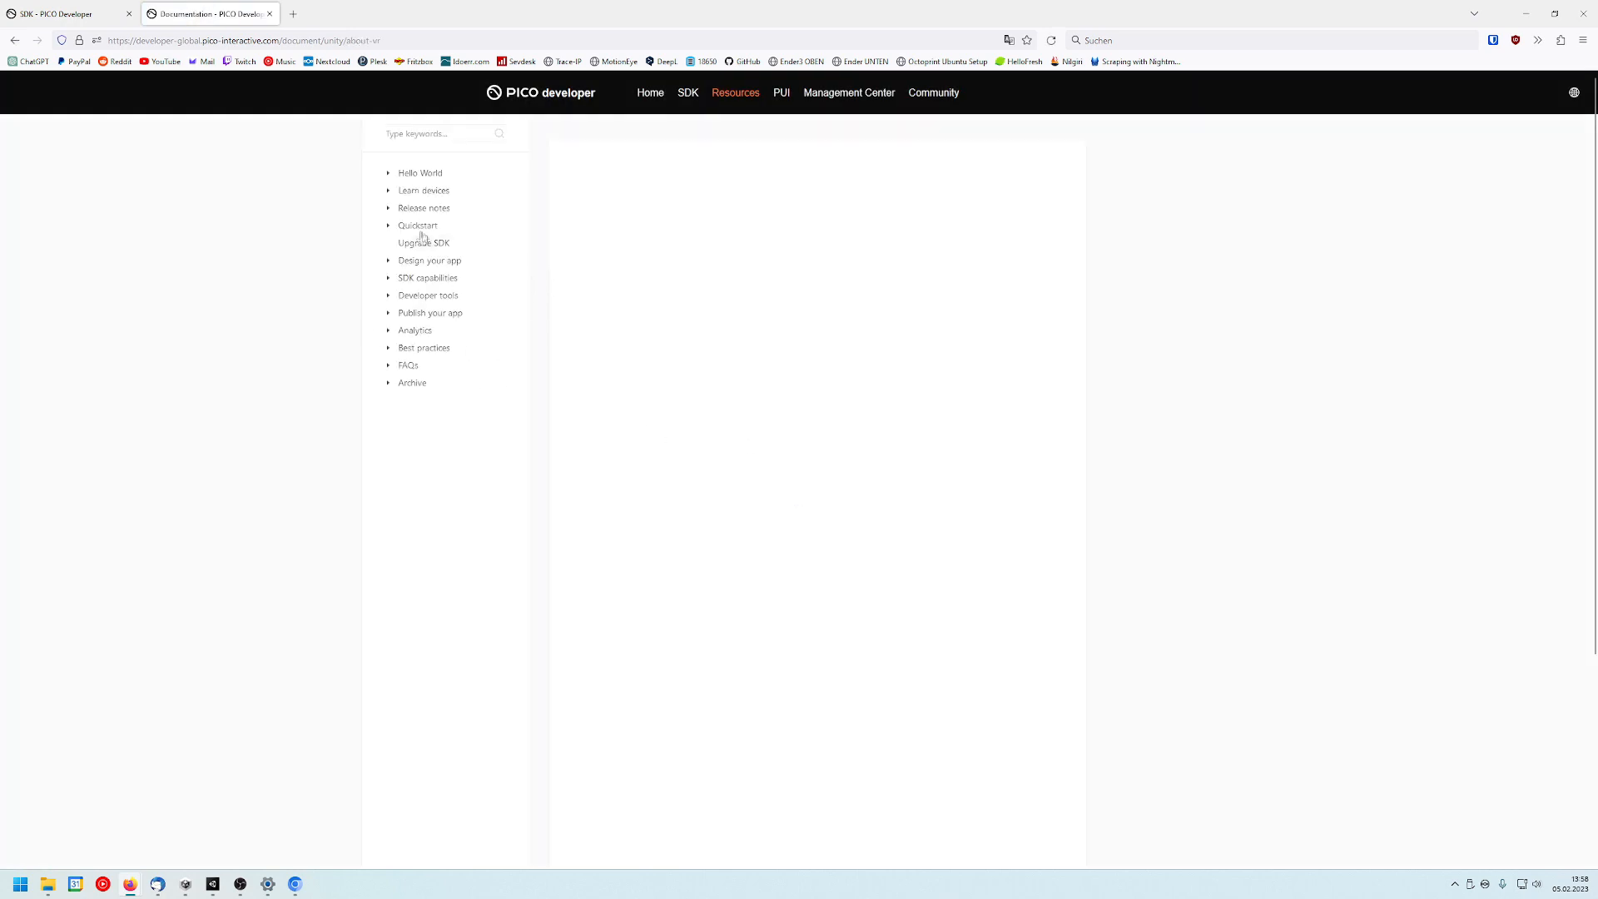
left_click(420, 171)
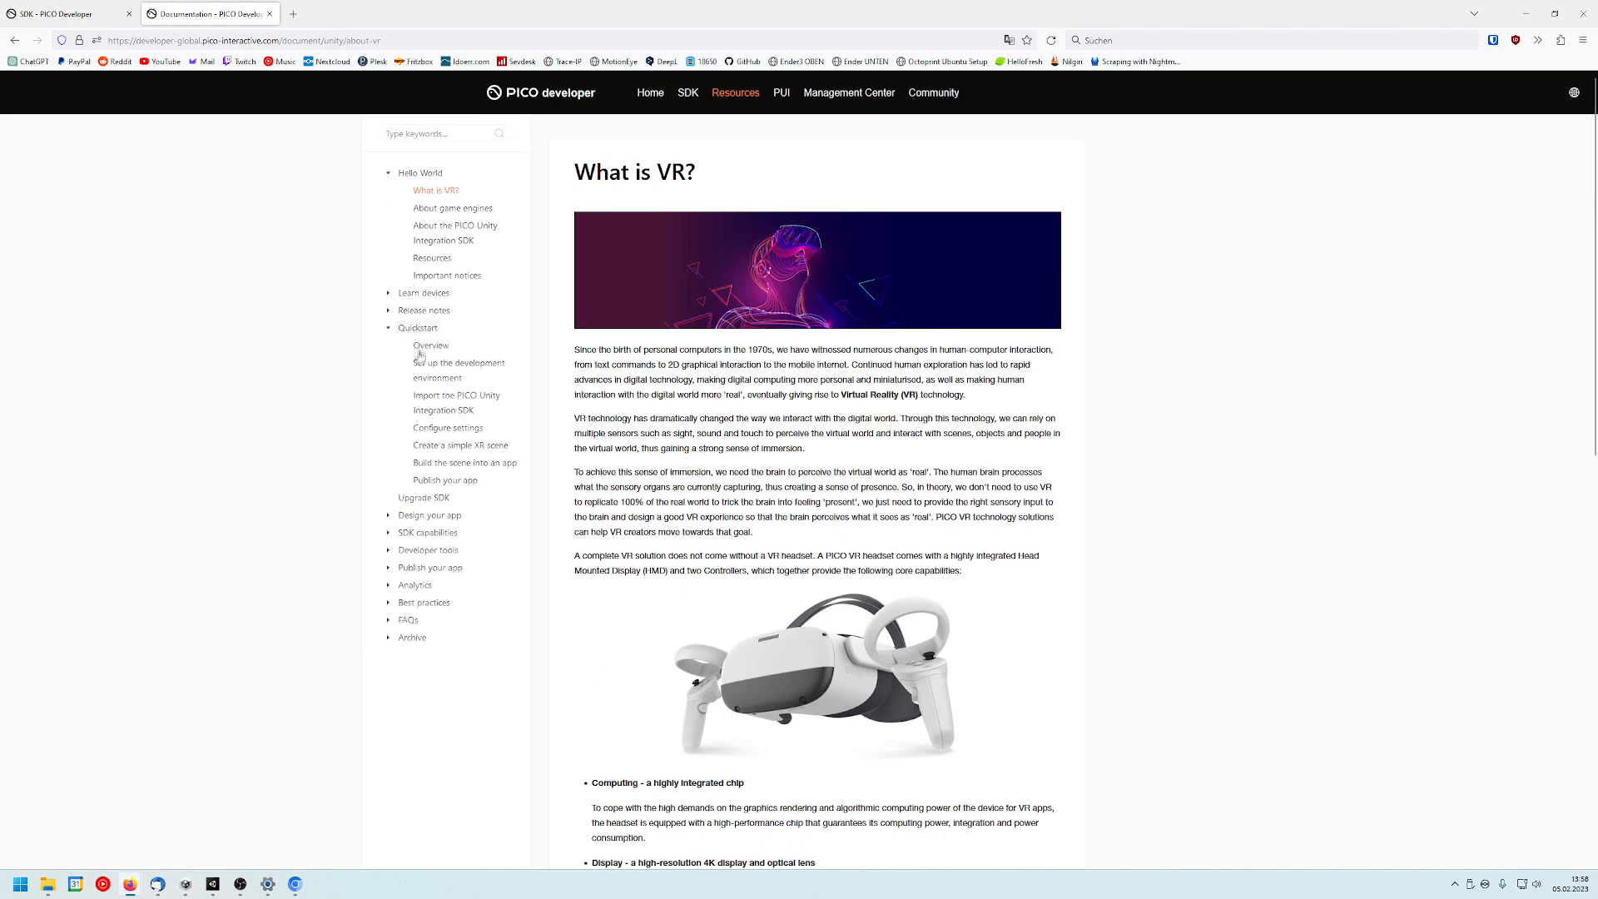
left_click(459, 369)
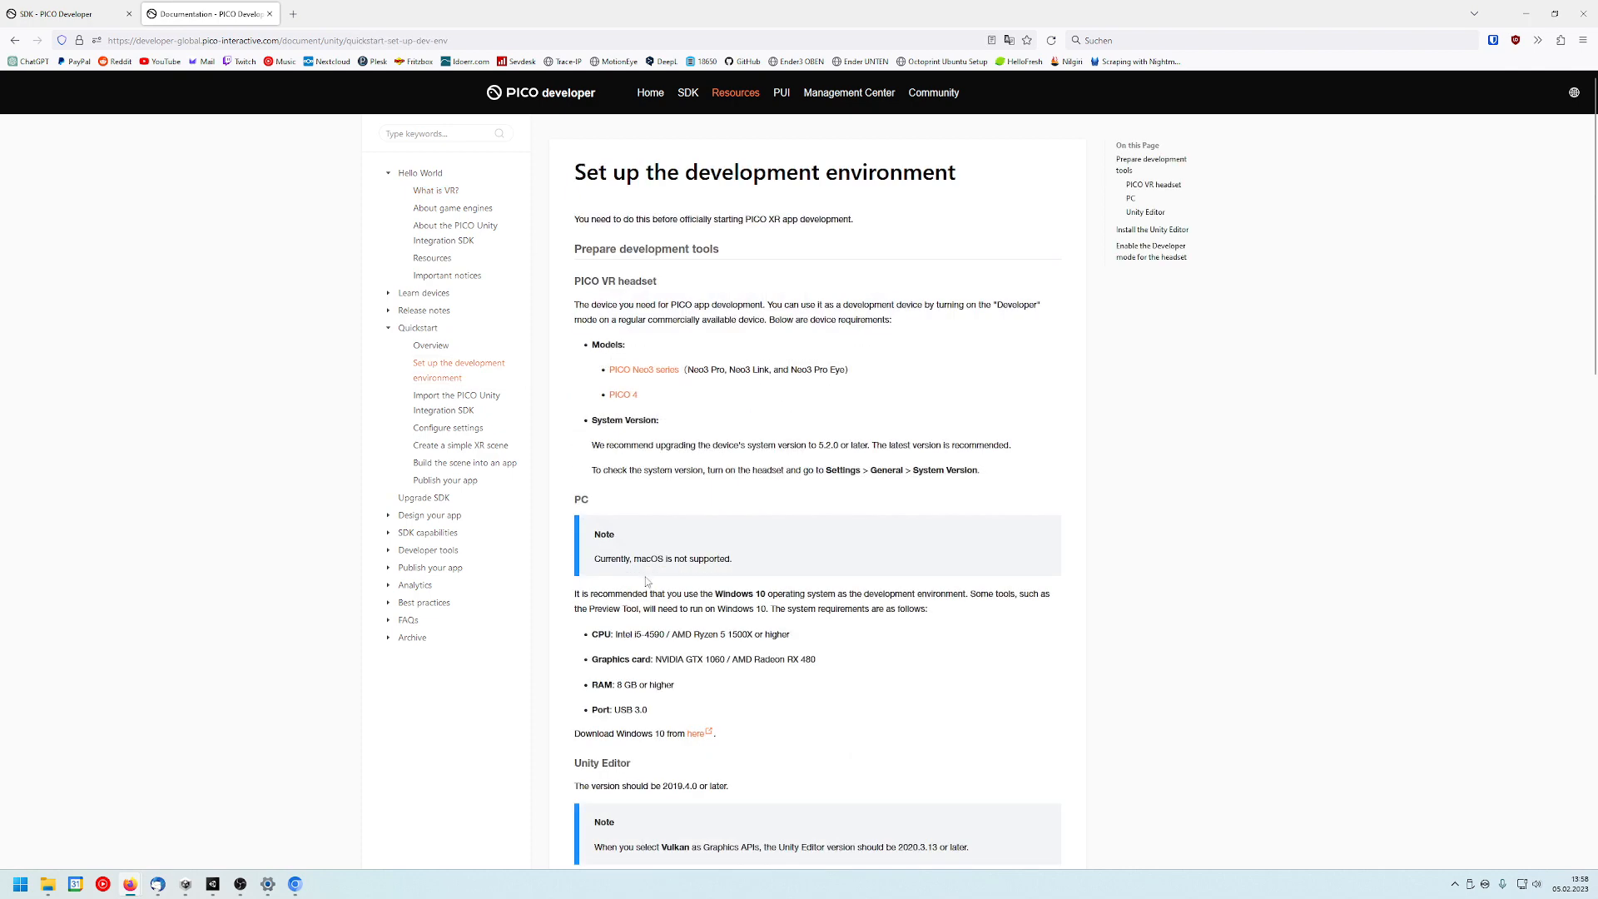
scroll("down", 3)
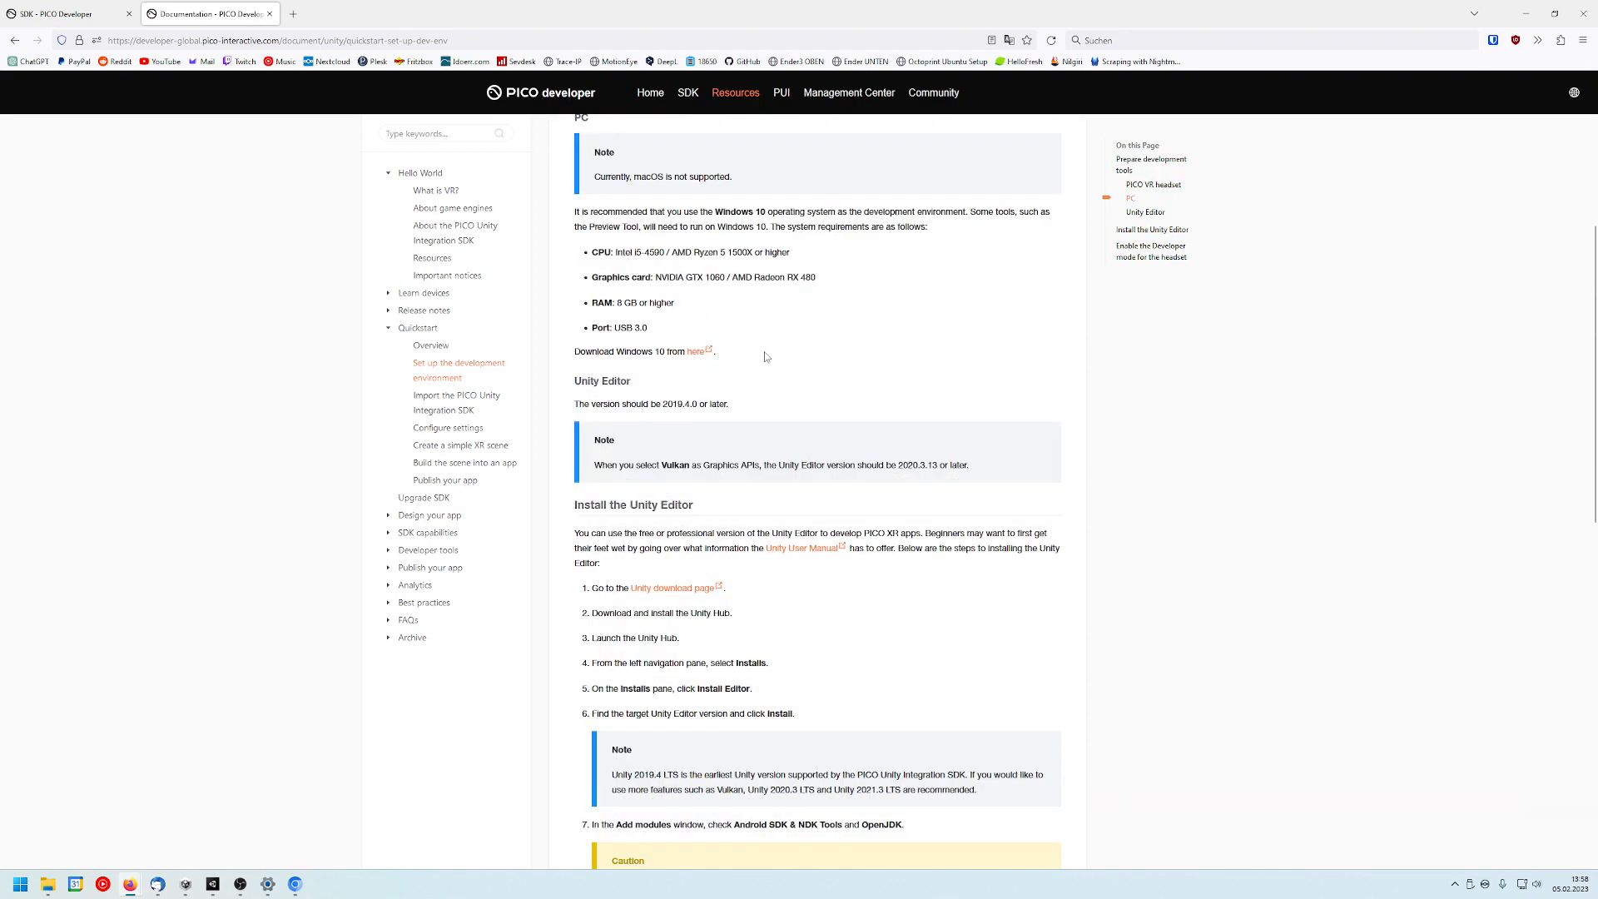
scroll("down", 3)
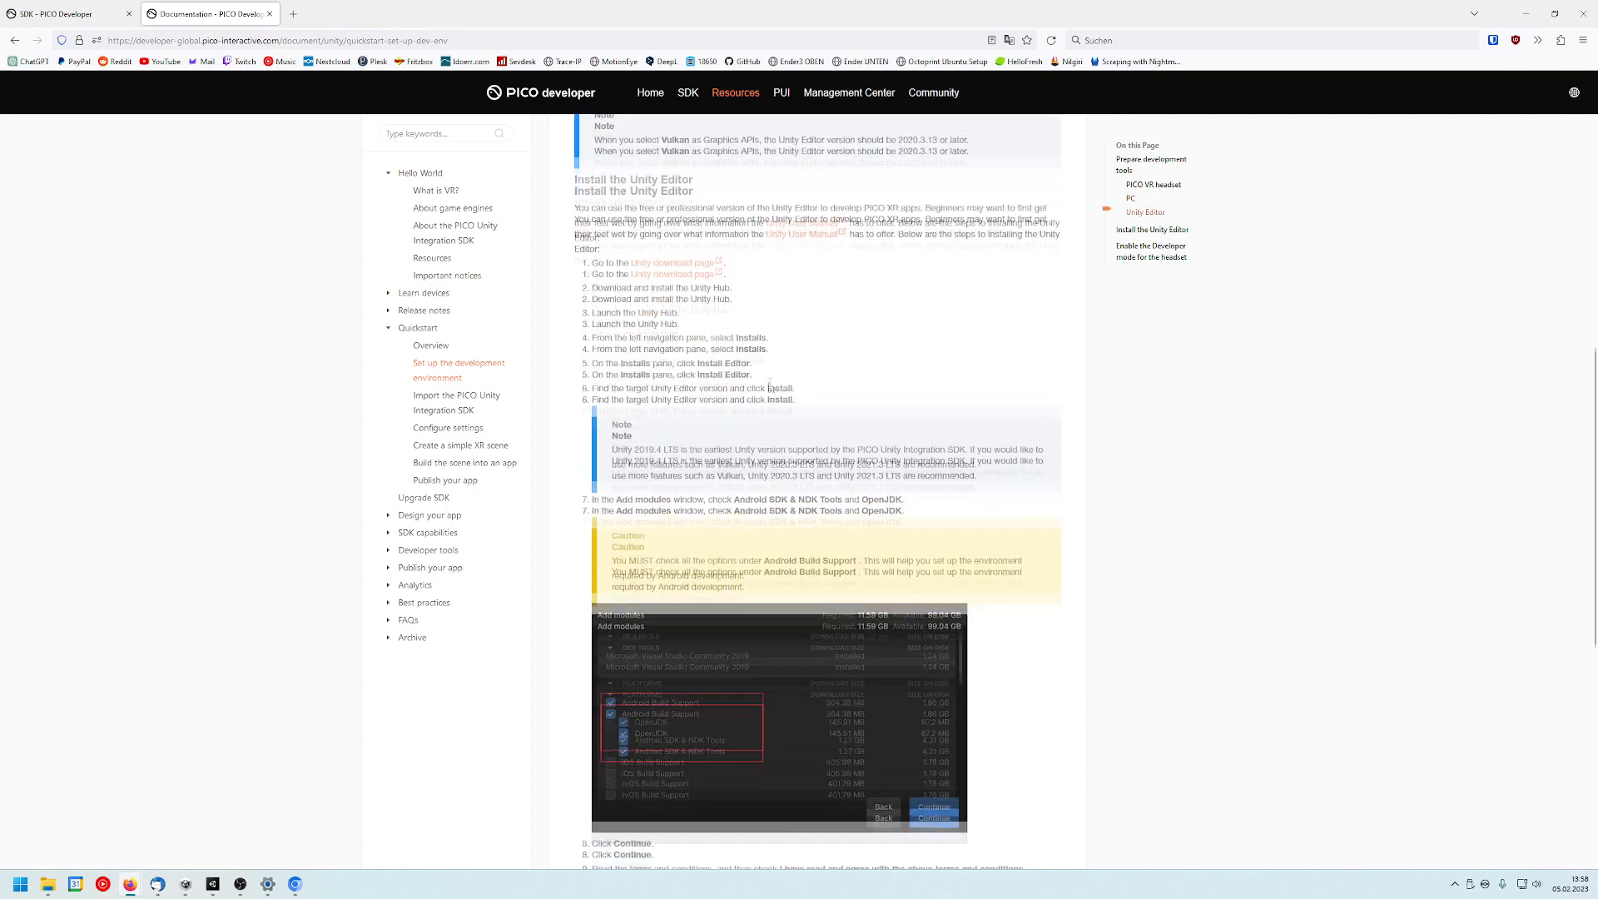
scroll("down", 3)
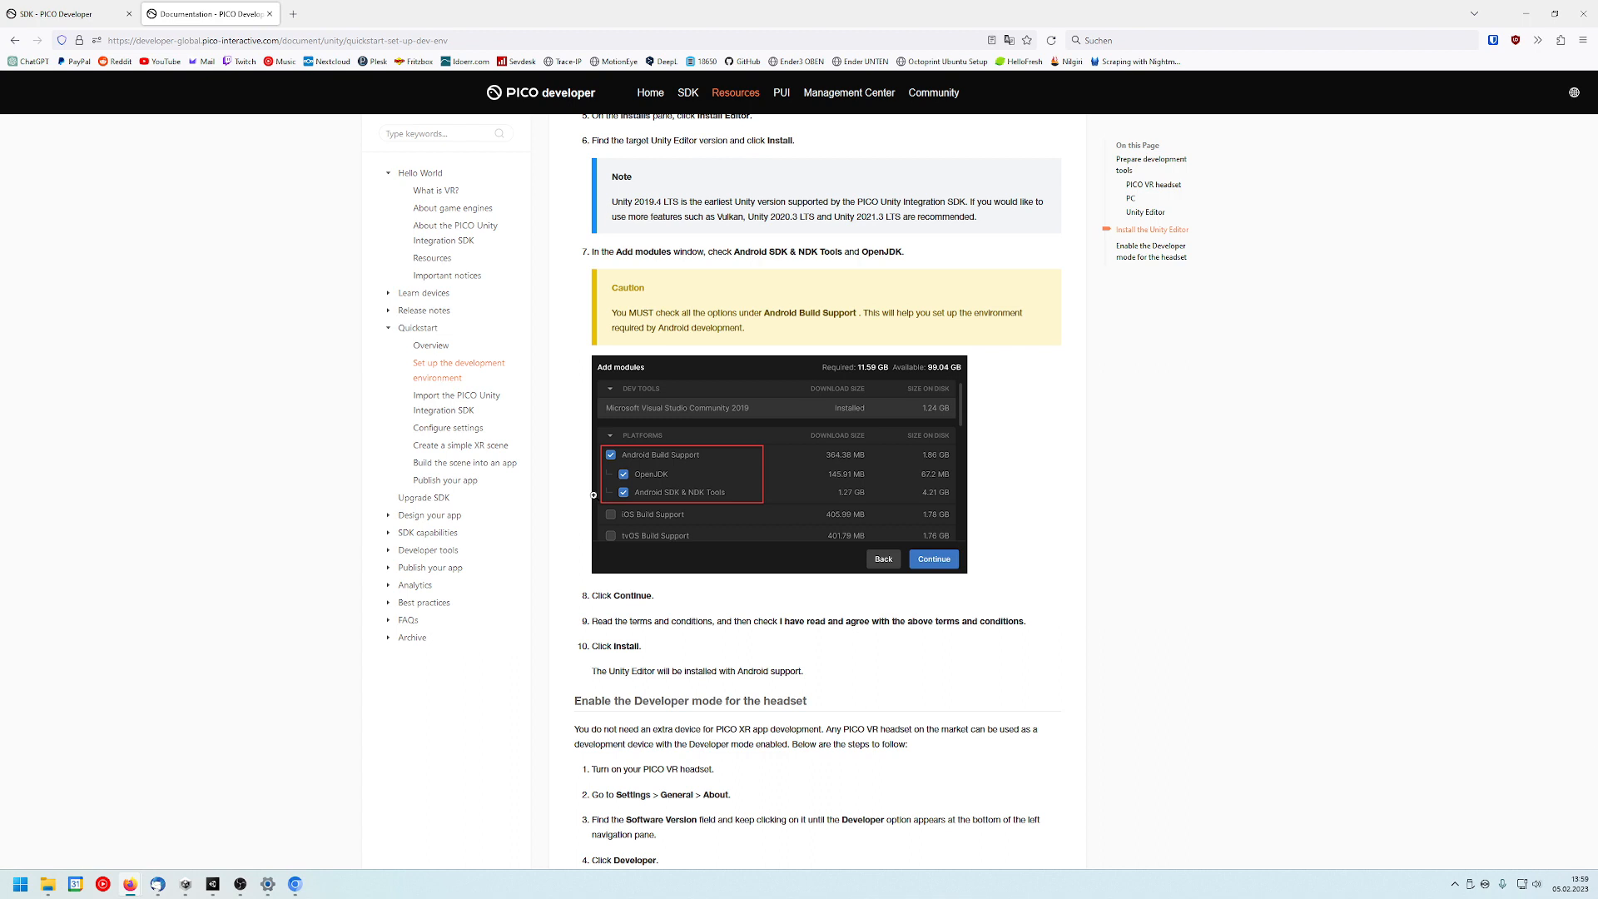
mouse_move(774, 486)
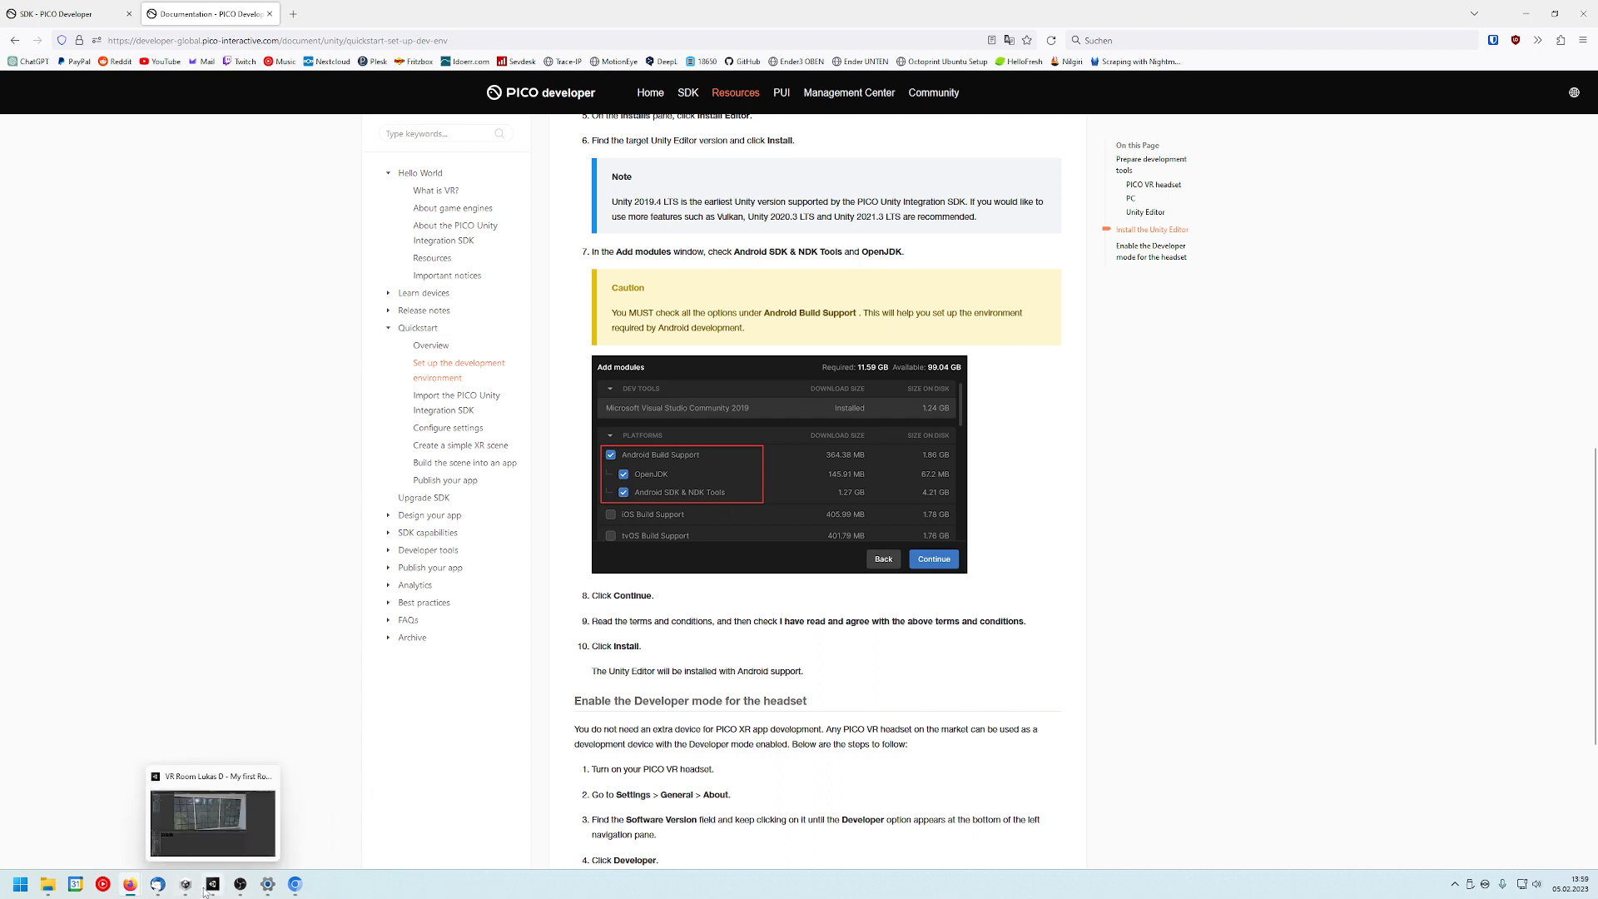
- In Unity Hub, view Add modules for 2020.3.44f1 showing Android Build Support, OpenJDK and SDK & NDK Tools
left_click(211, 884)
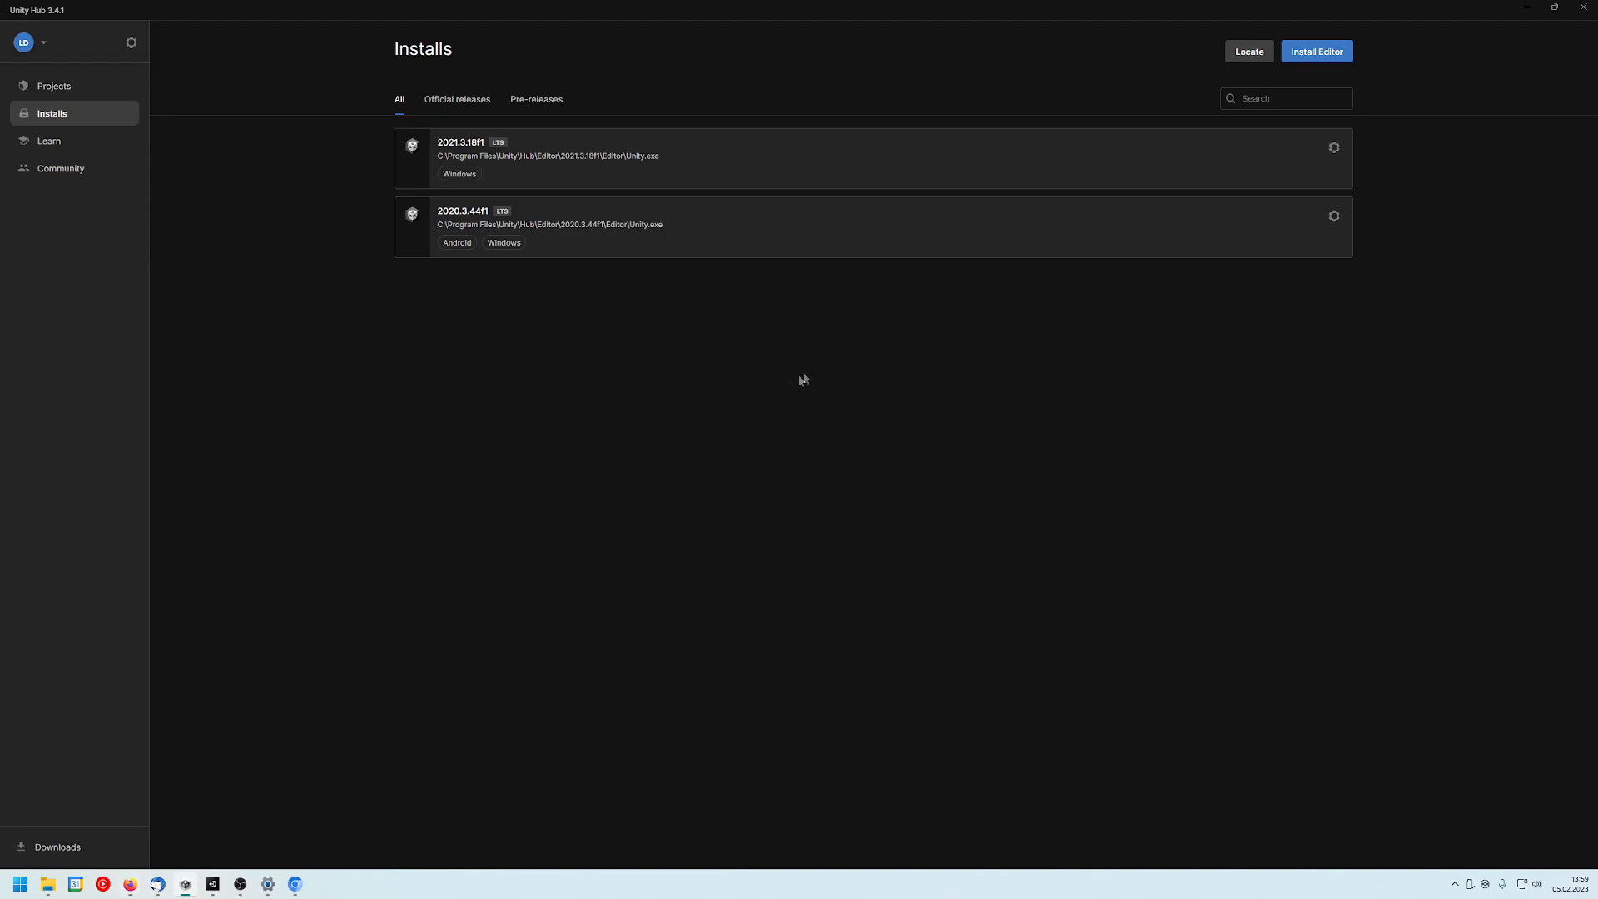
mouse_move(966, 229)
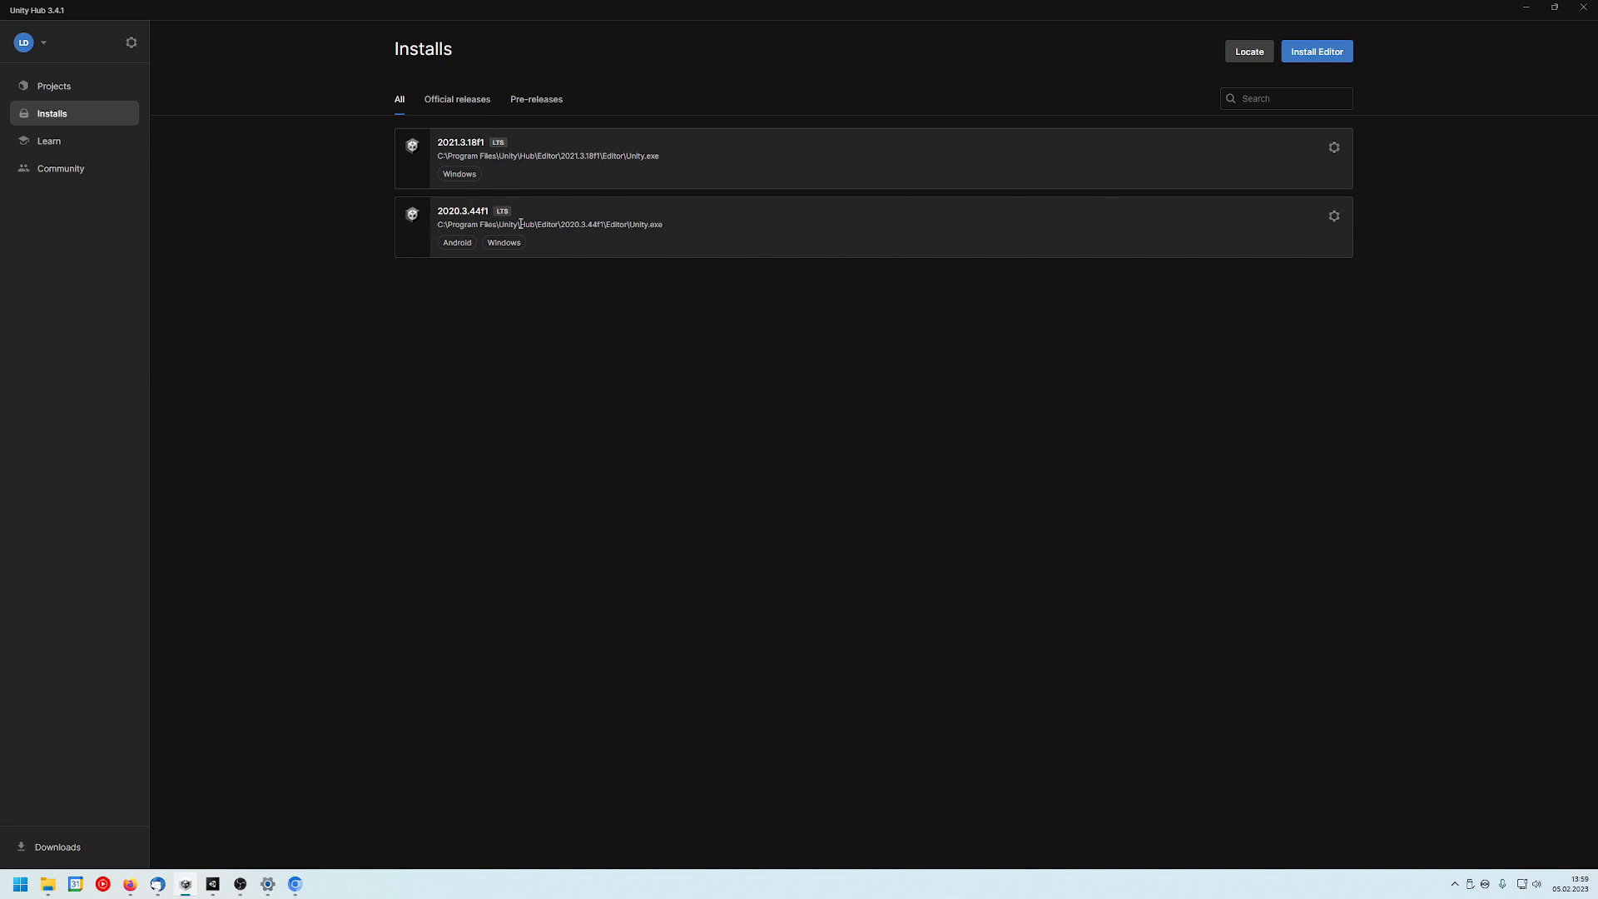
mouse_move(456, 218)
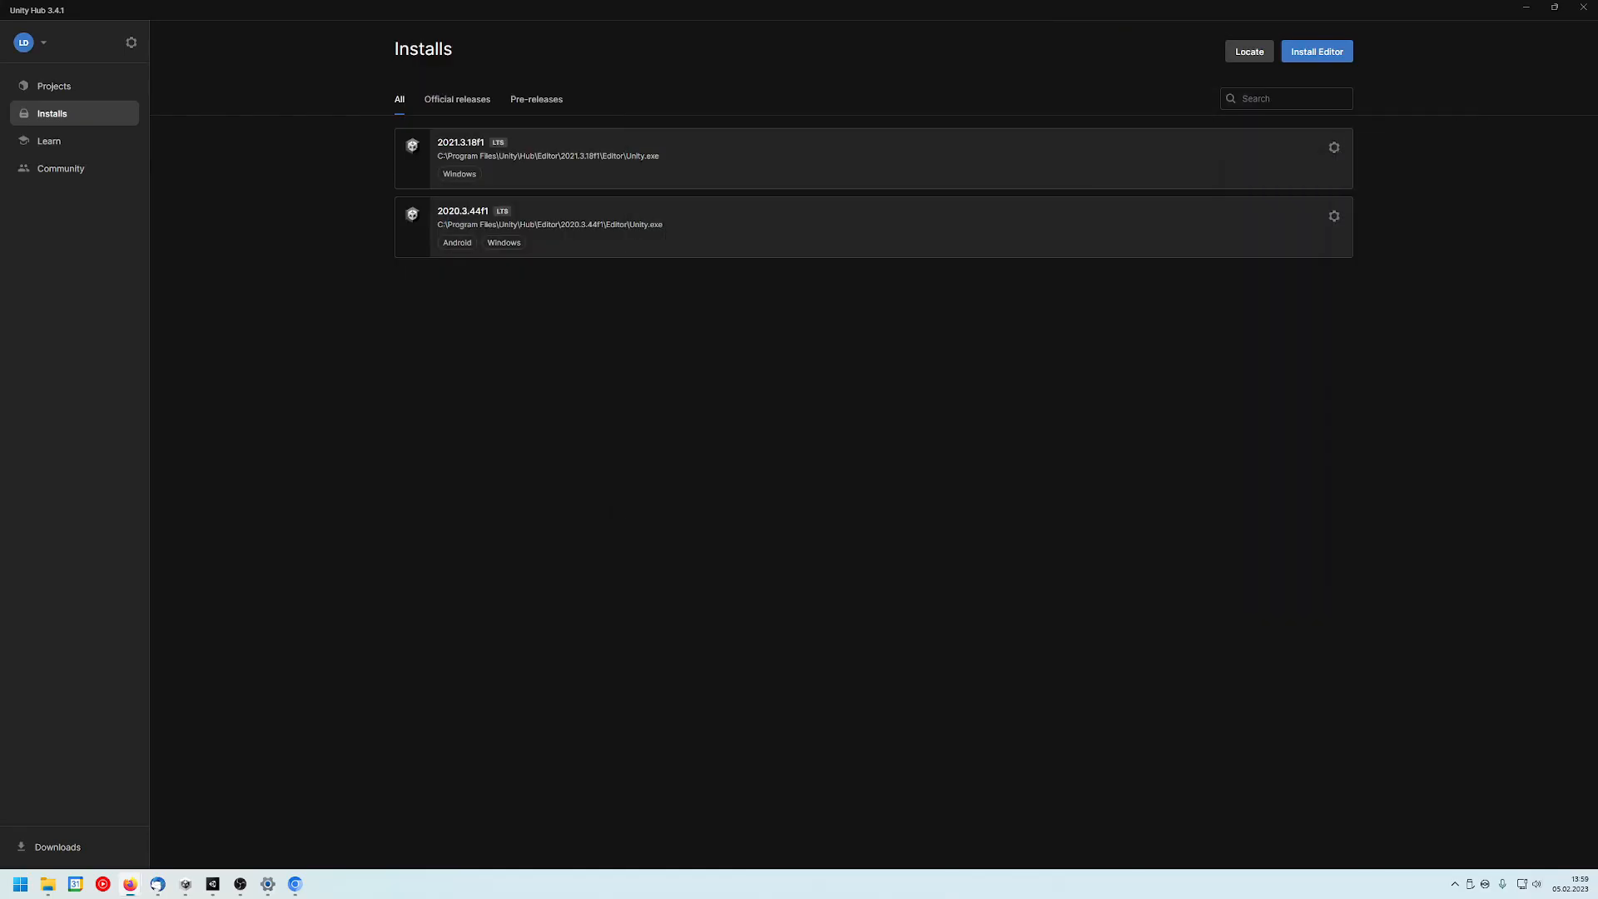
mouse_move(881, 469)
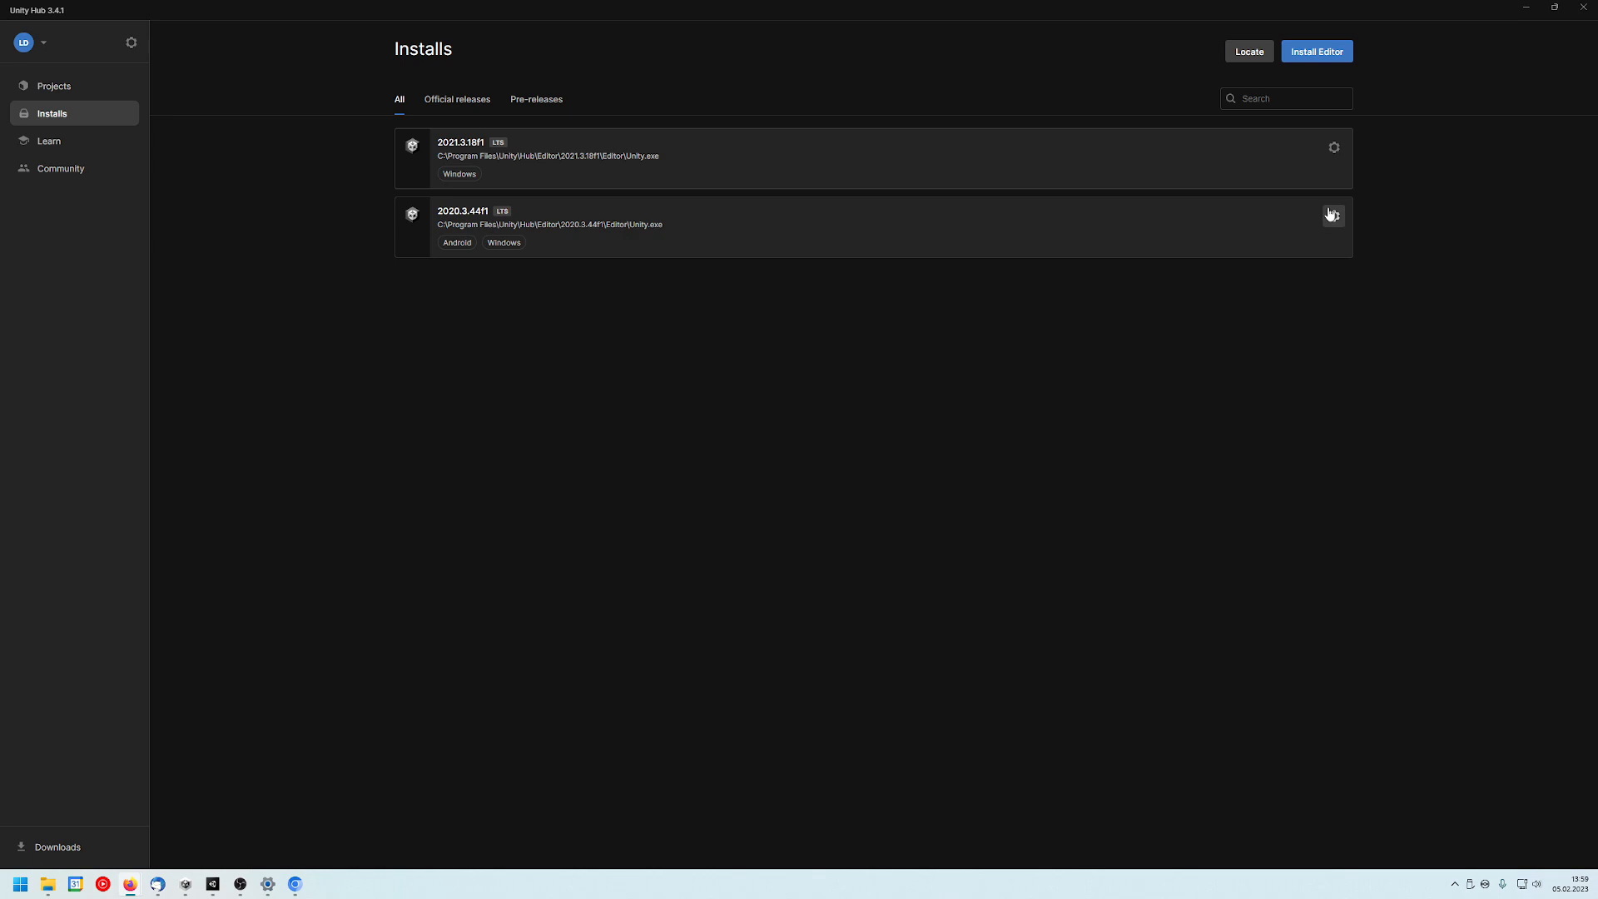
left_click(1334, 215)
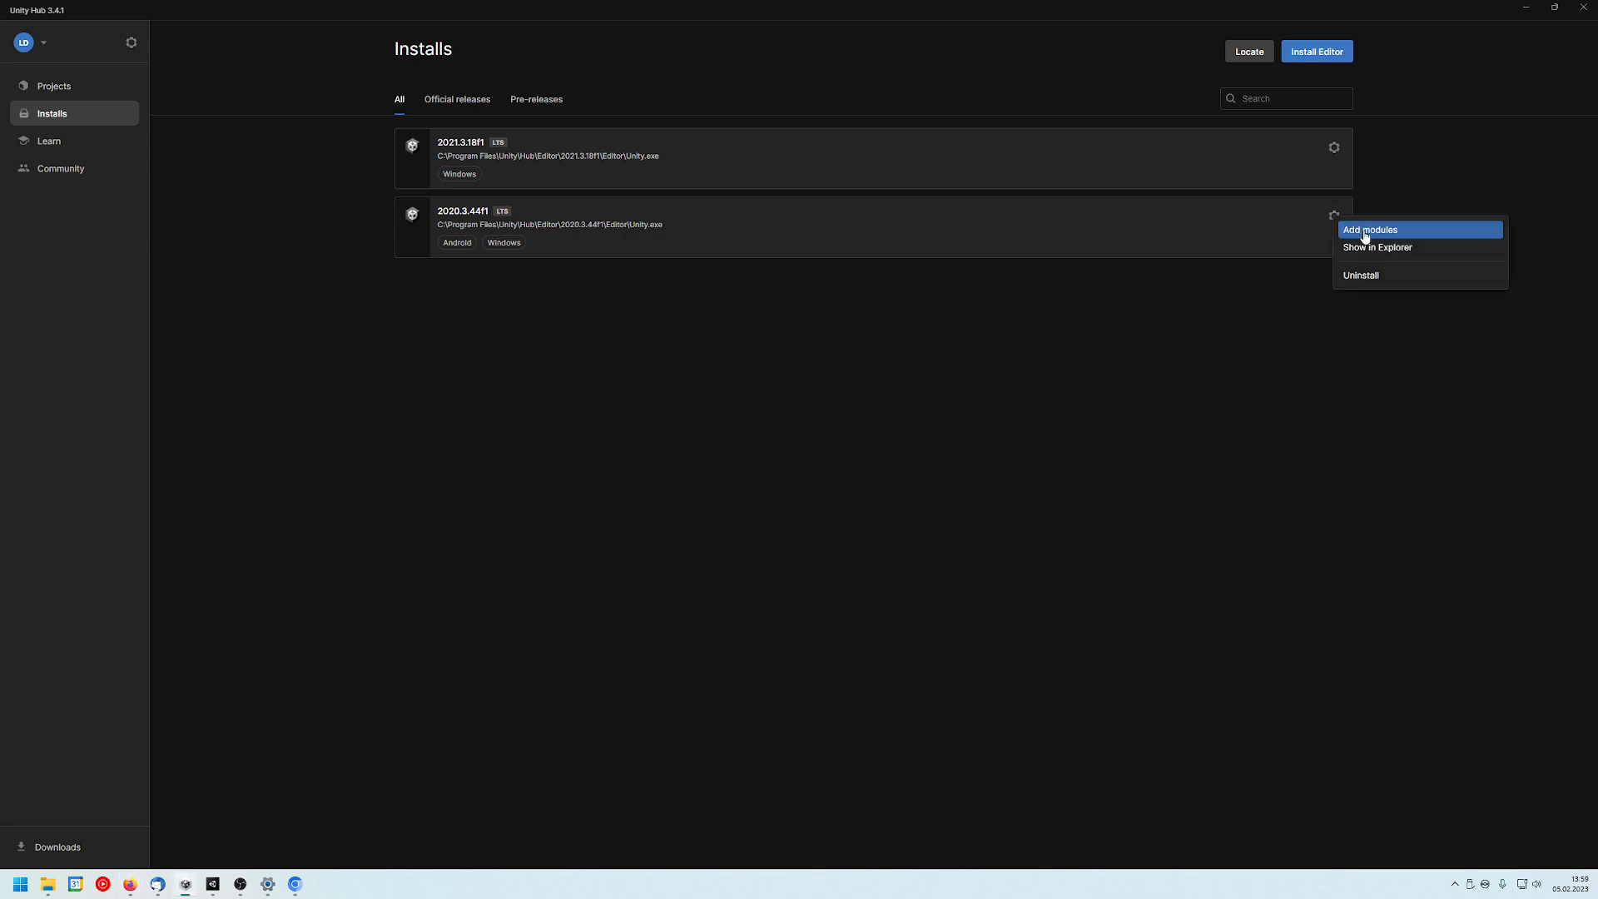
left_click(1370, 230)
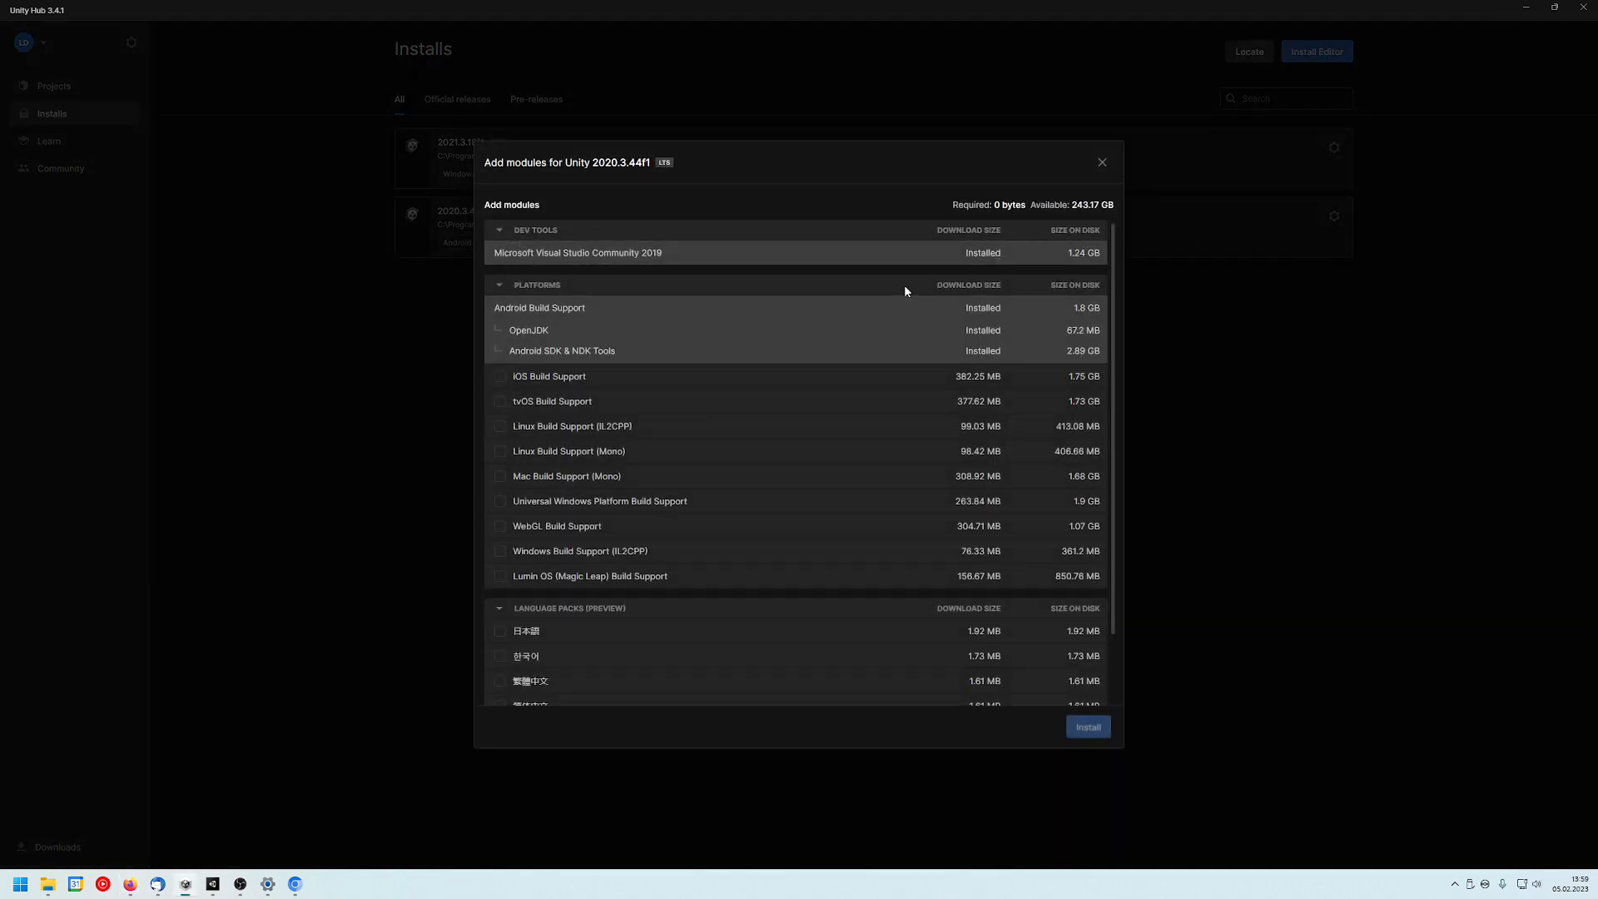
mouse_move(516, 330)
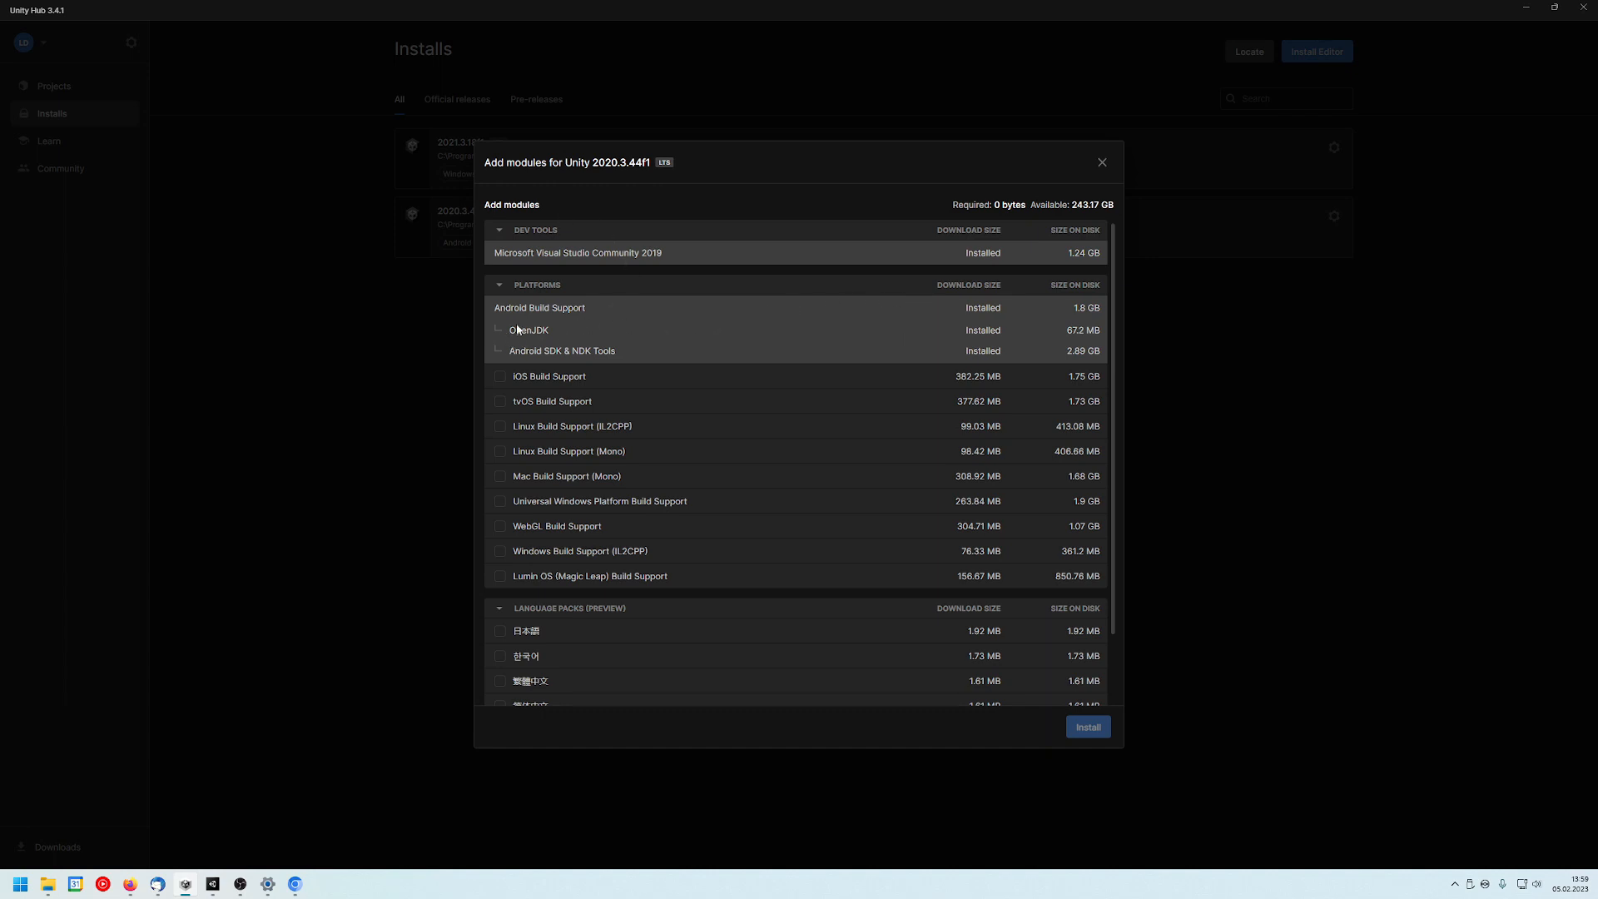
mouse_move(984, 278)
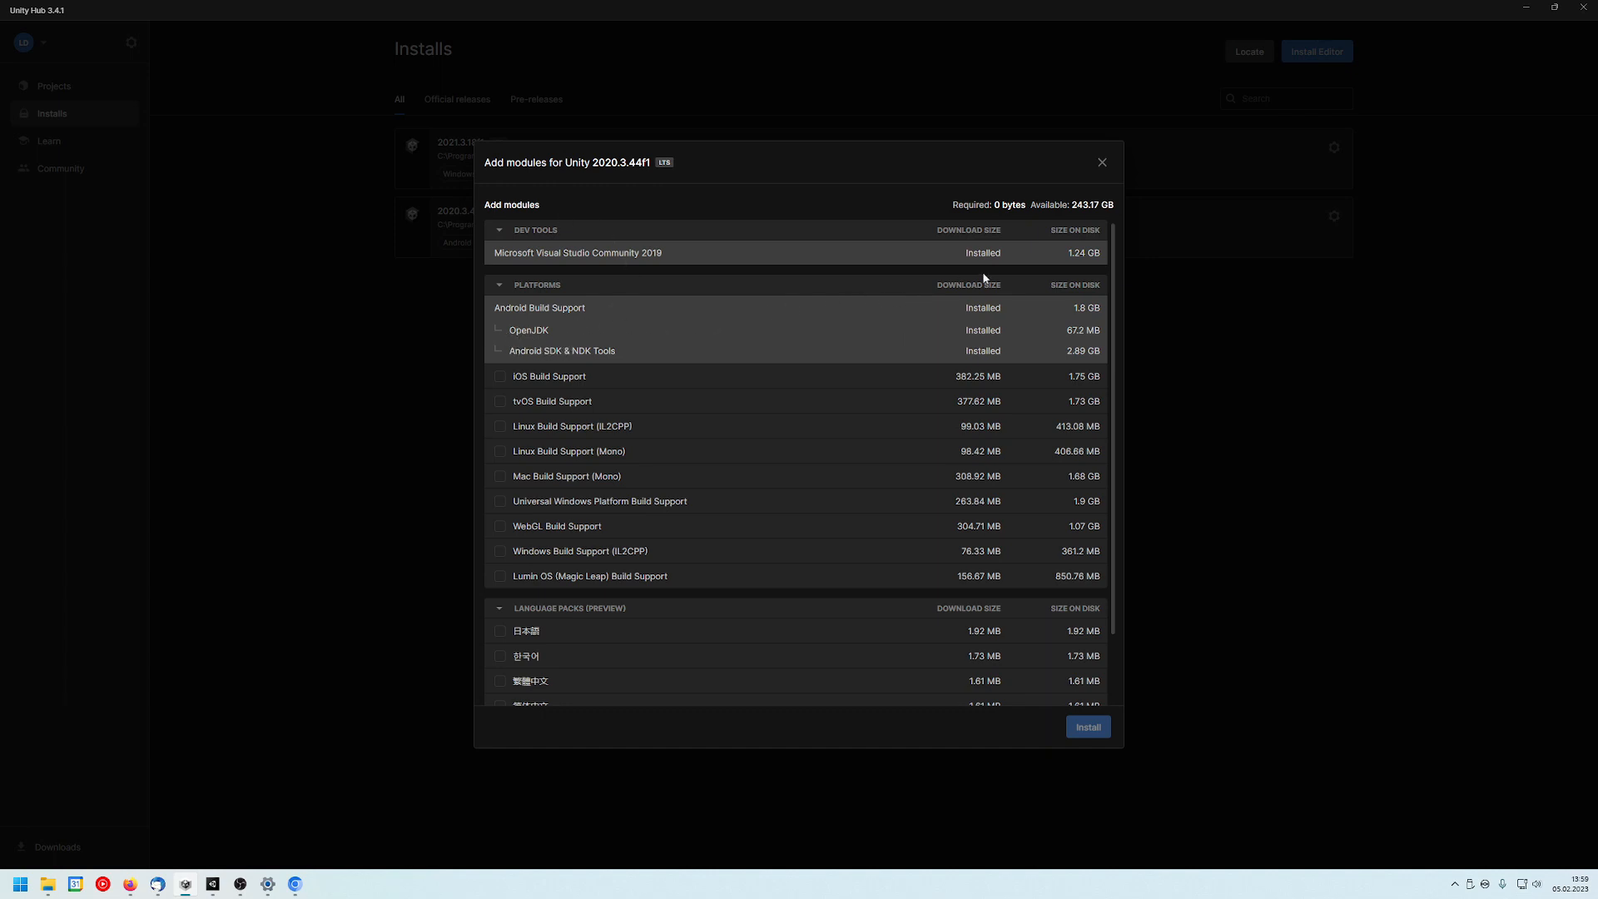
mouse_move(1065, 196)
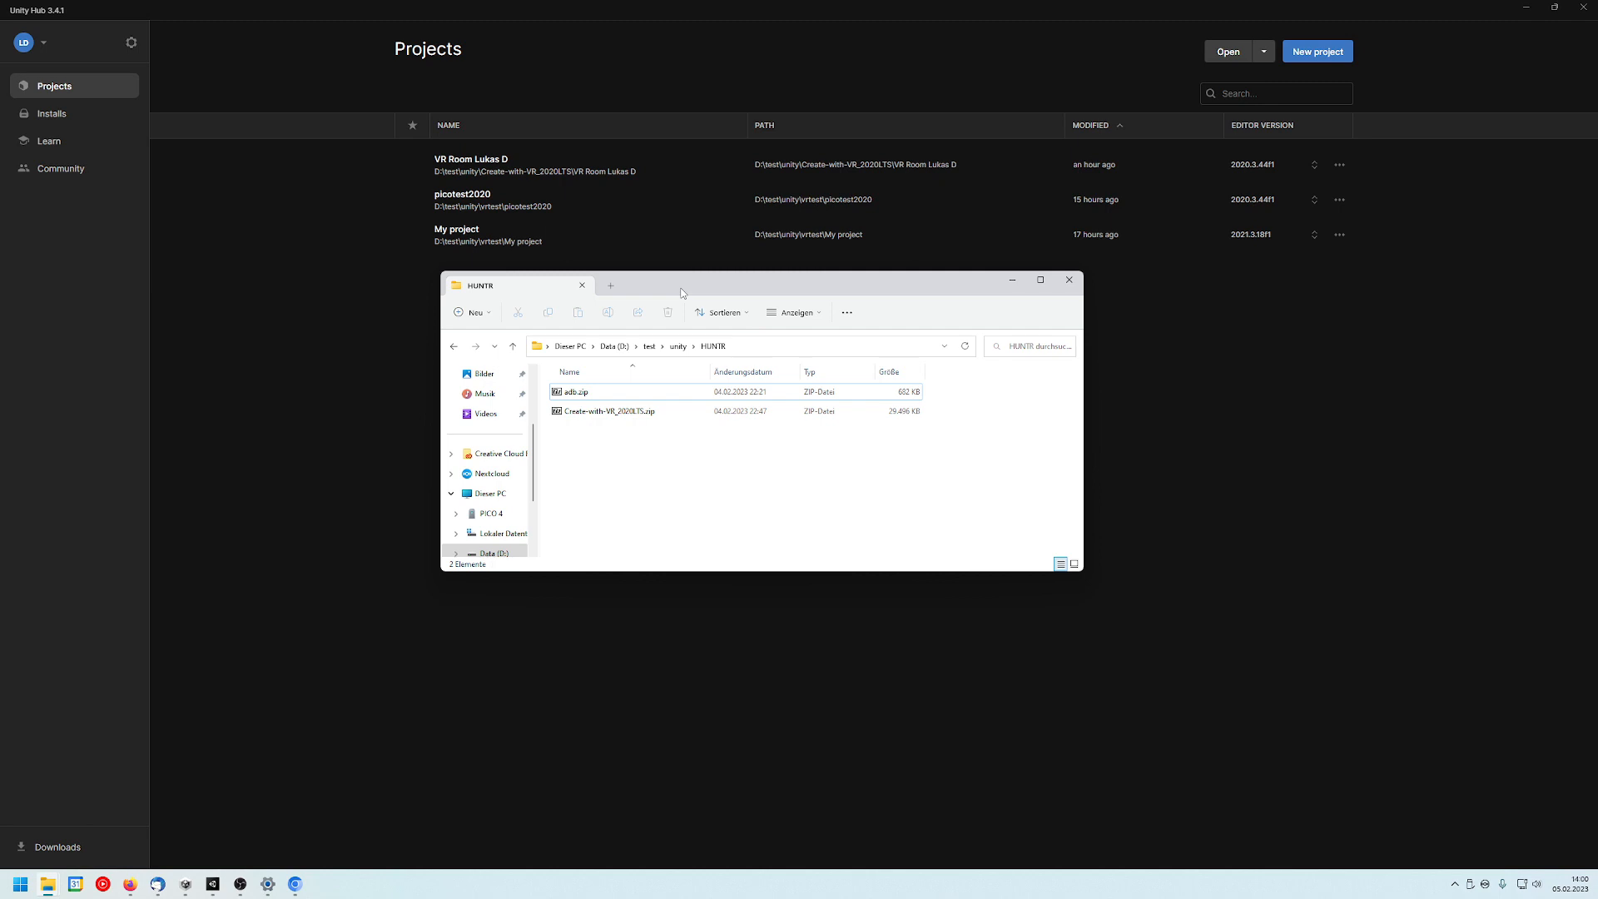
mouse_move(1064, 439)
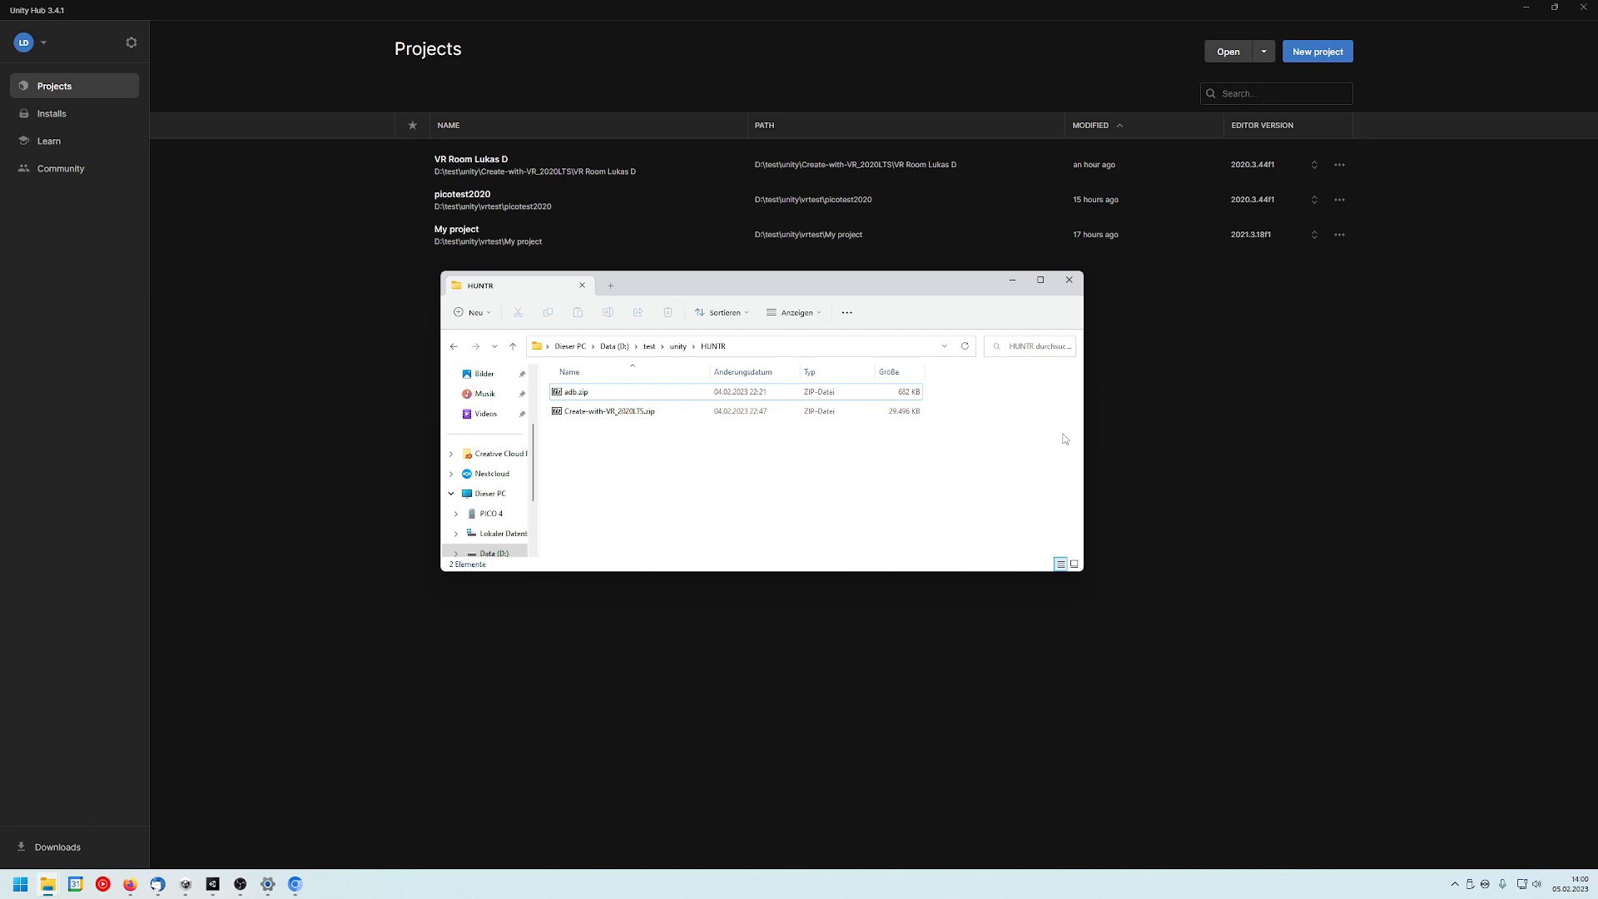
- Extract all contents of Create-with-VR_2020LTS.zip in the HUNTR folder
left_click(607, 411)
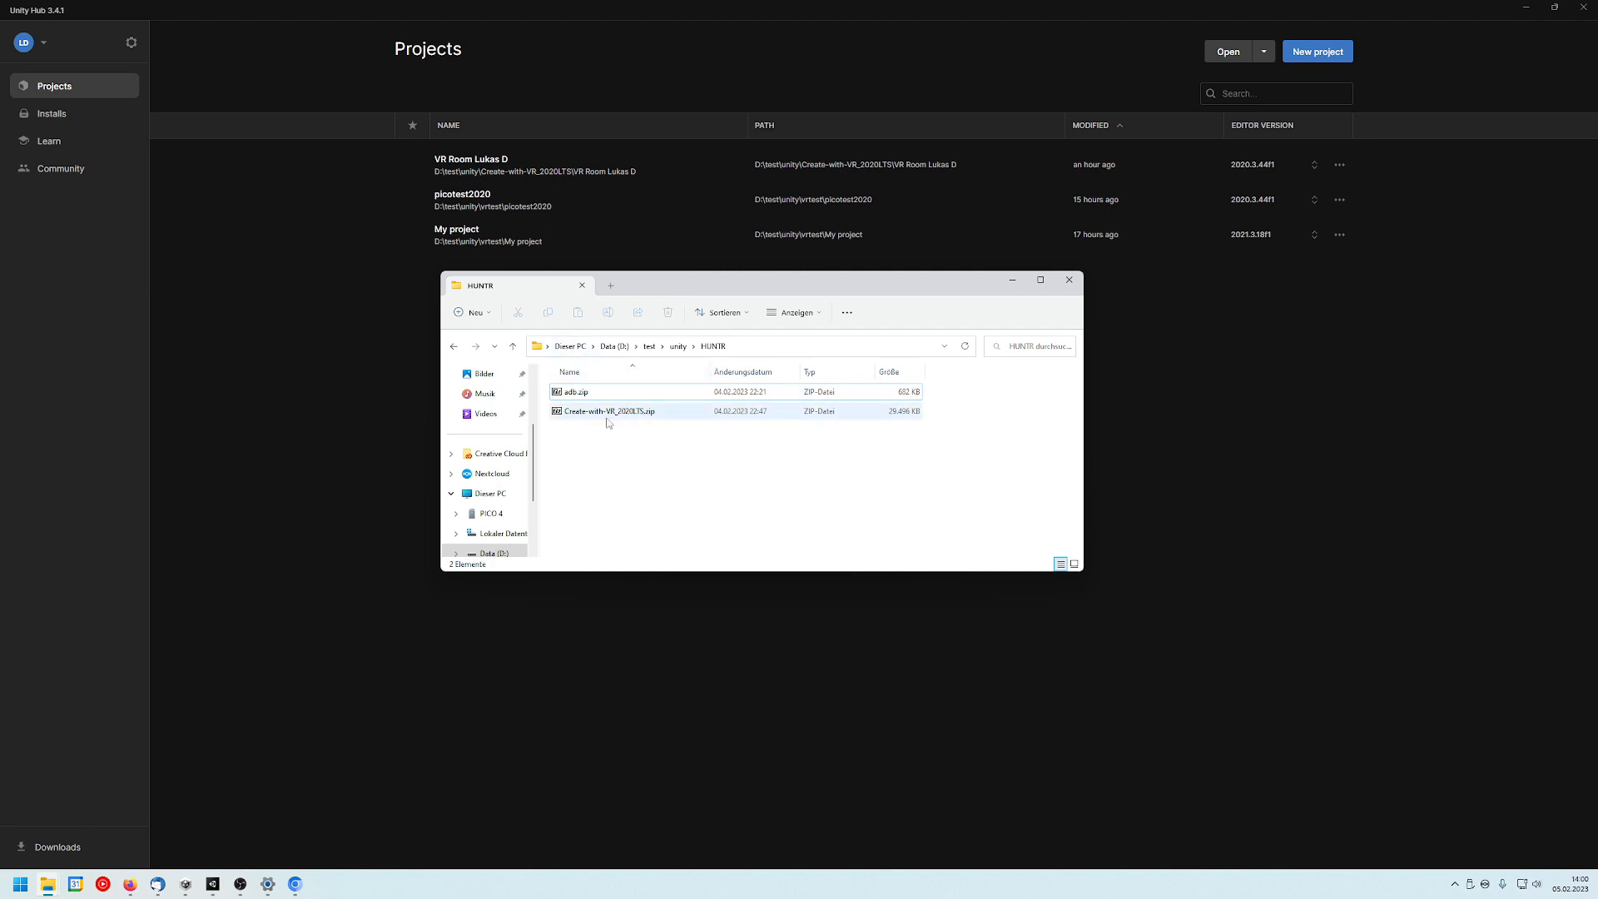
mouse_move(609, 411)
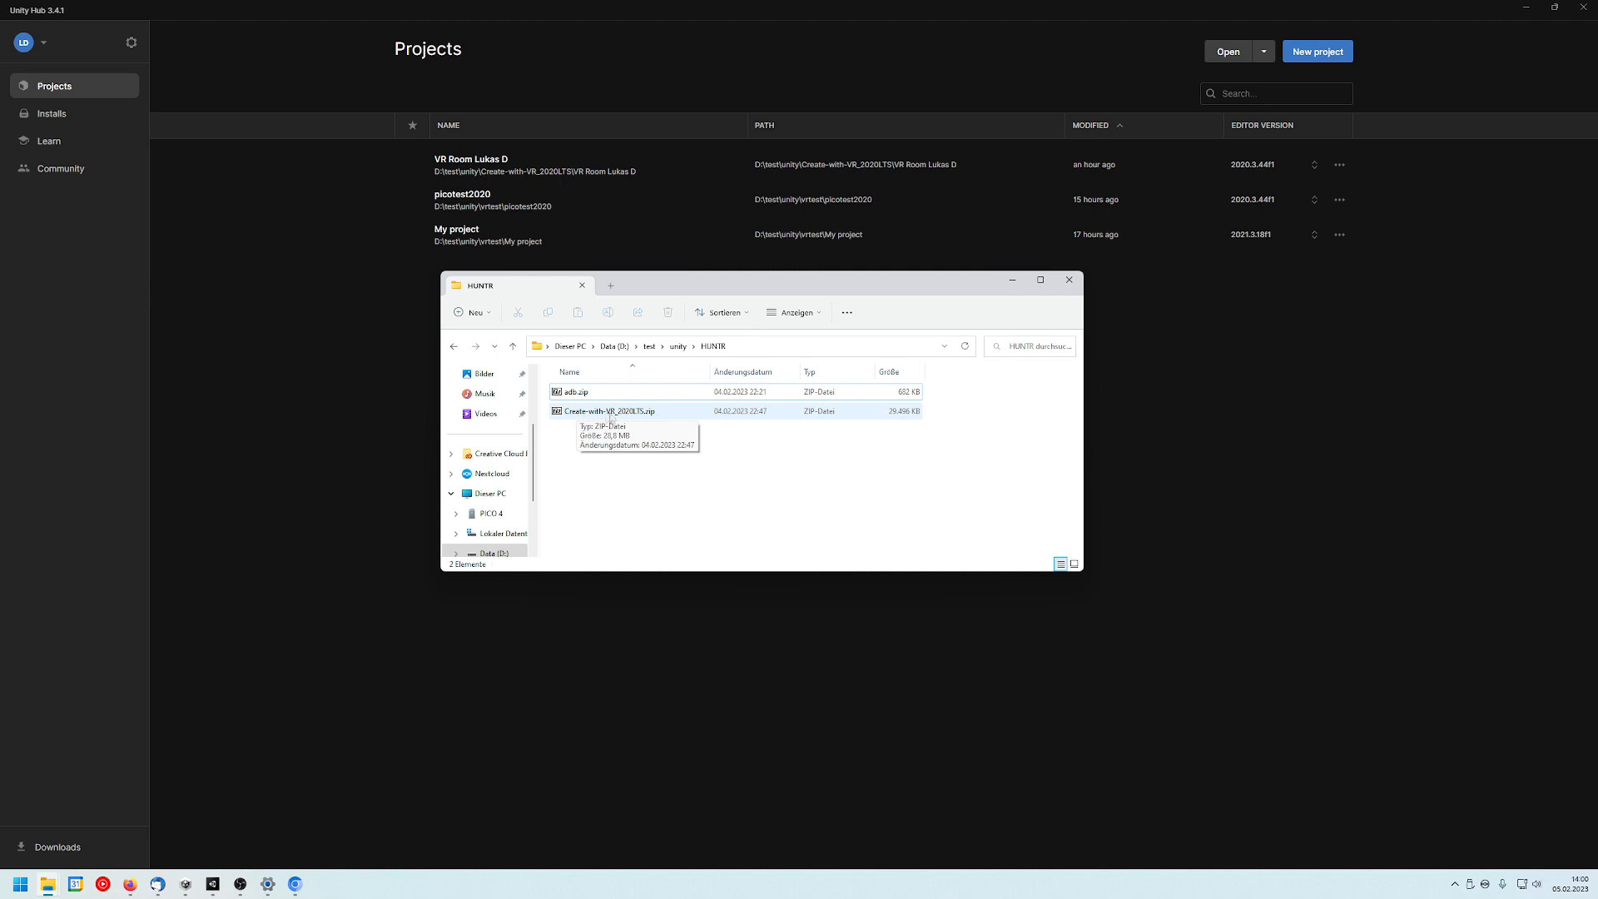
left_click(608, 411)
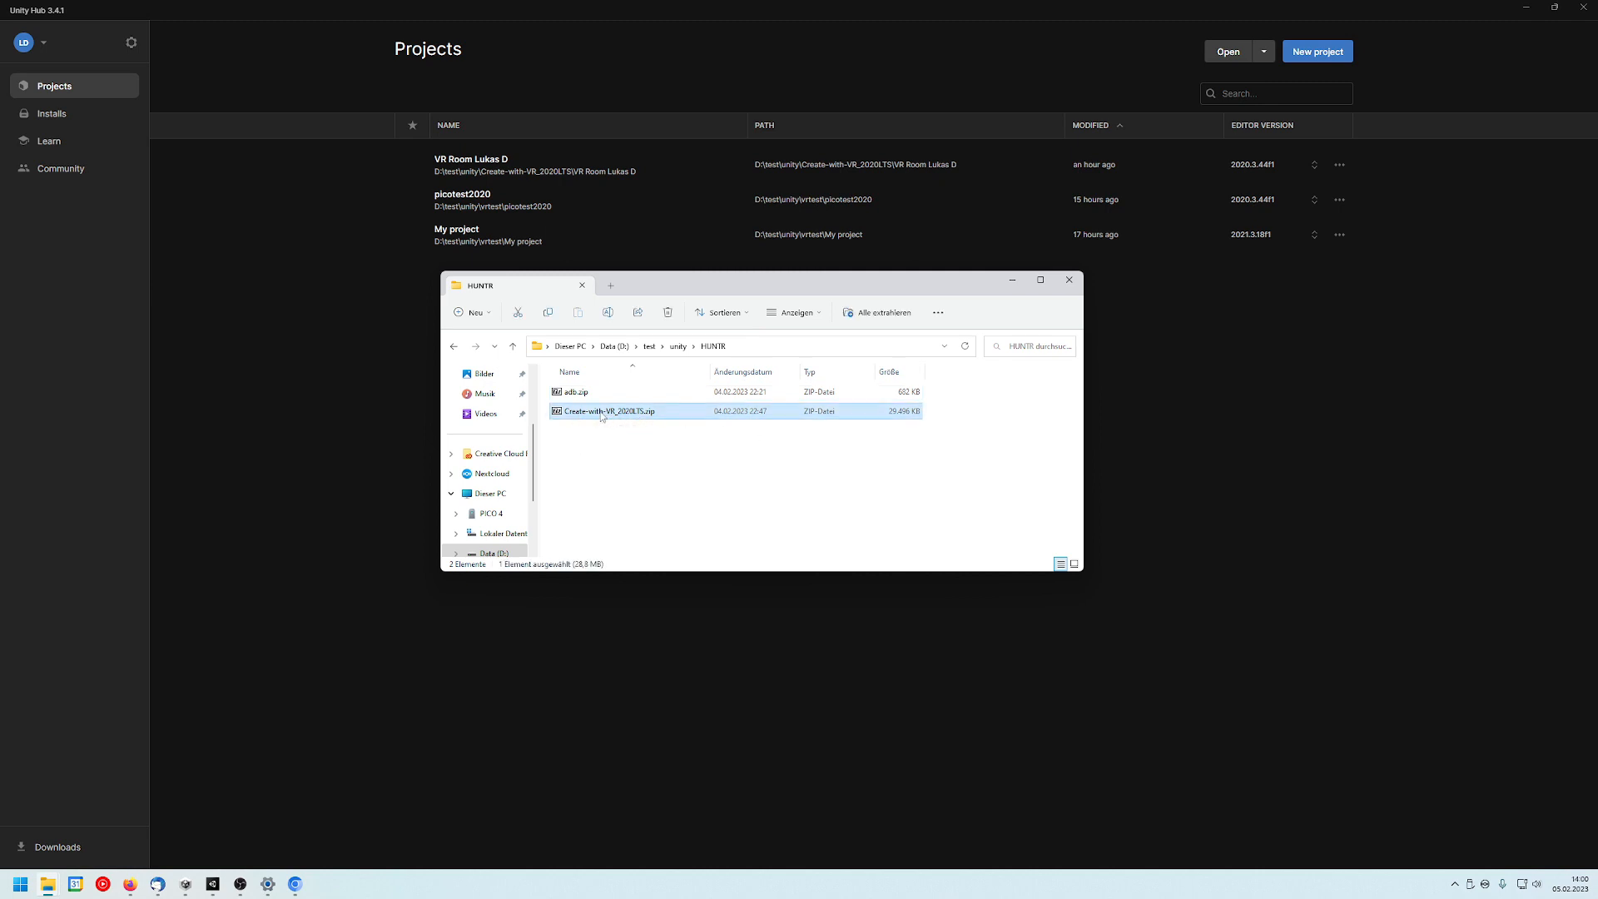
mouse_move(603, 411)
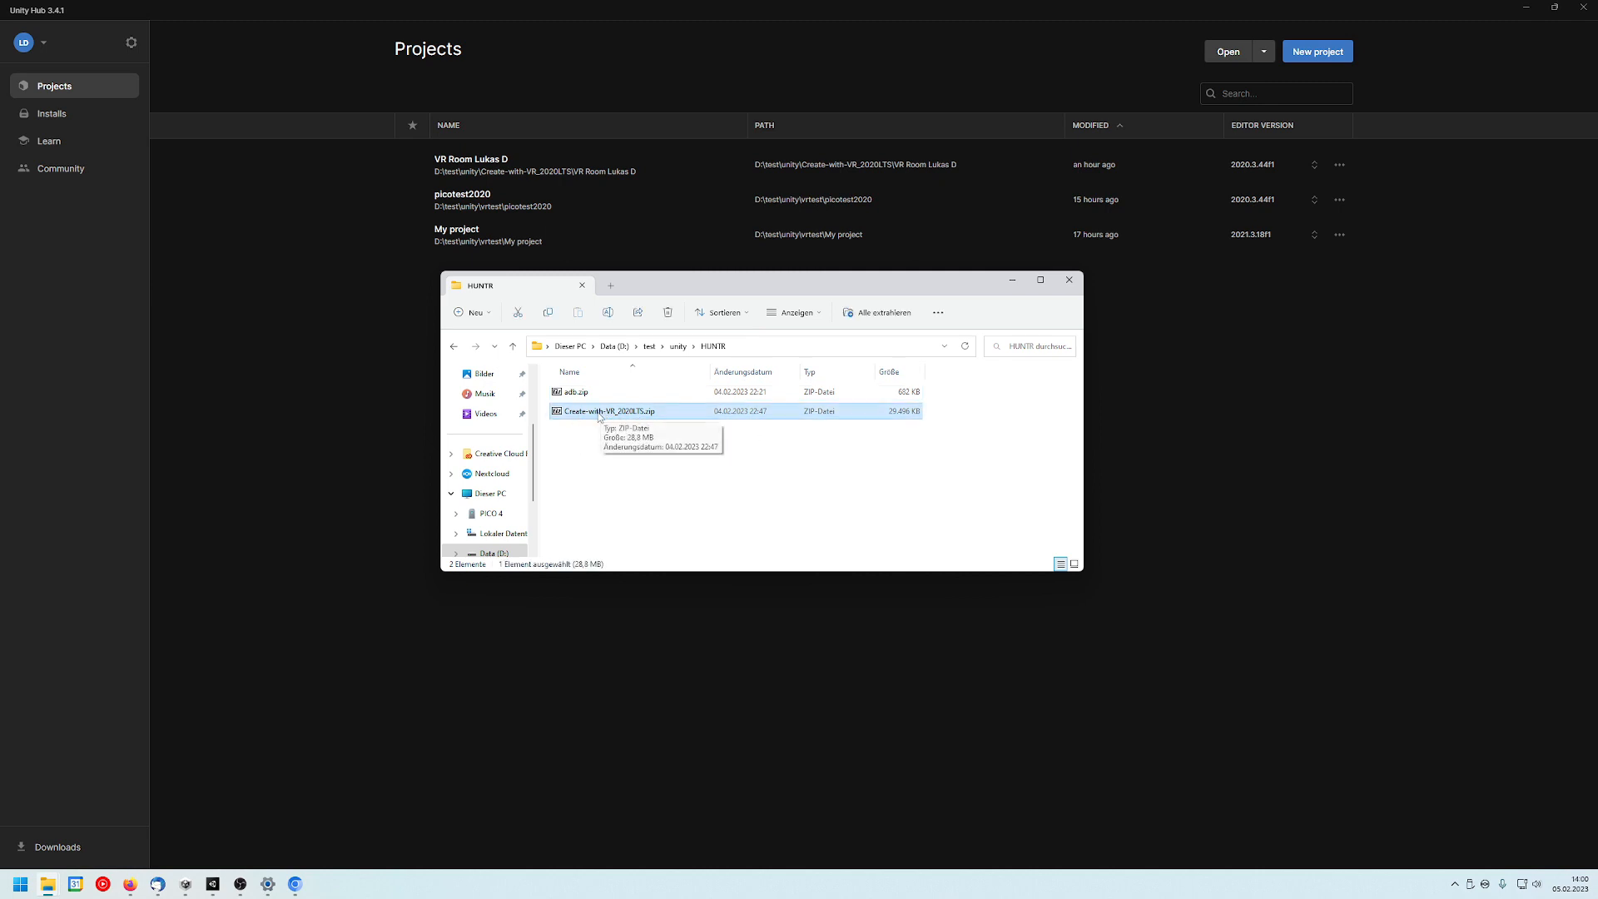
right_click(605, 412)
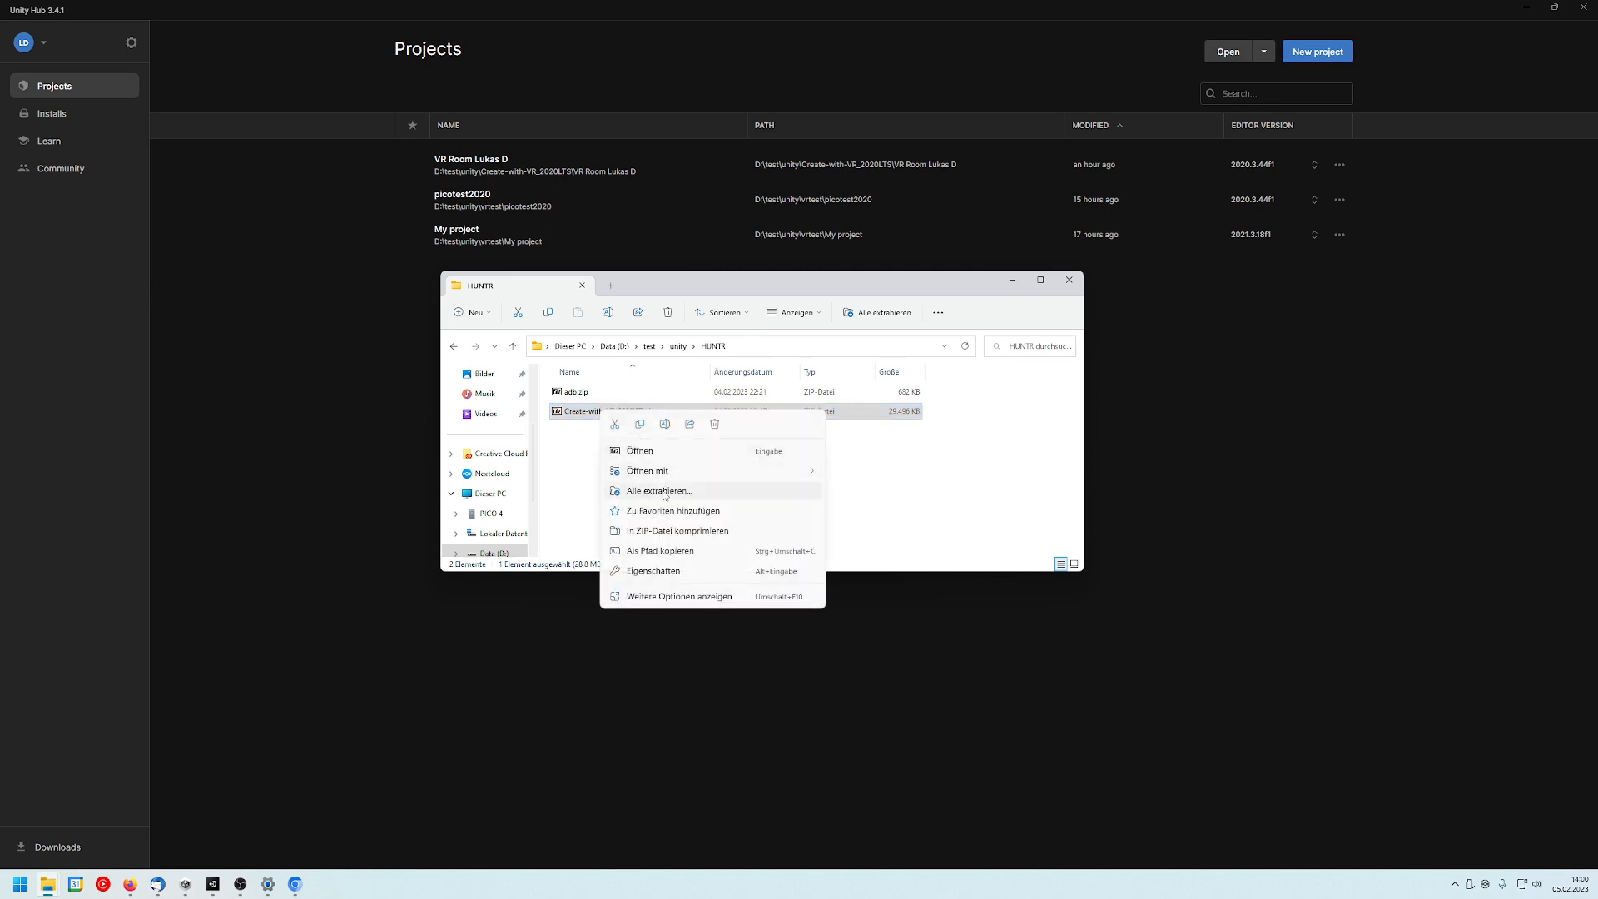
left_click(653, 489)
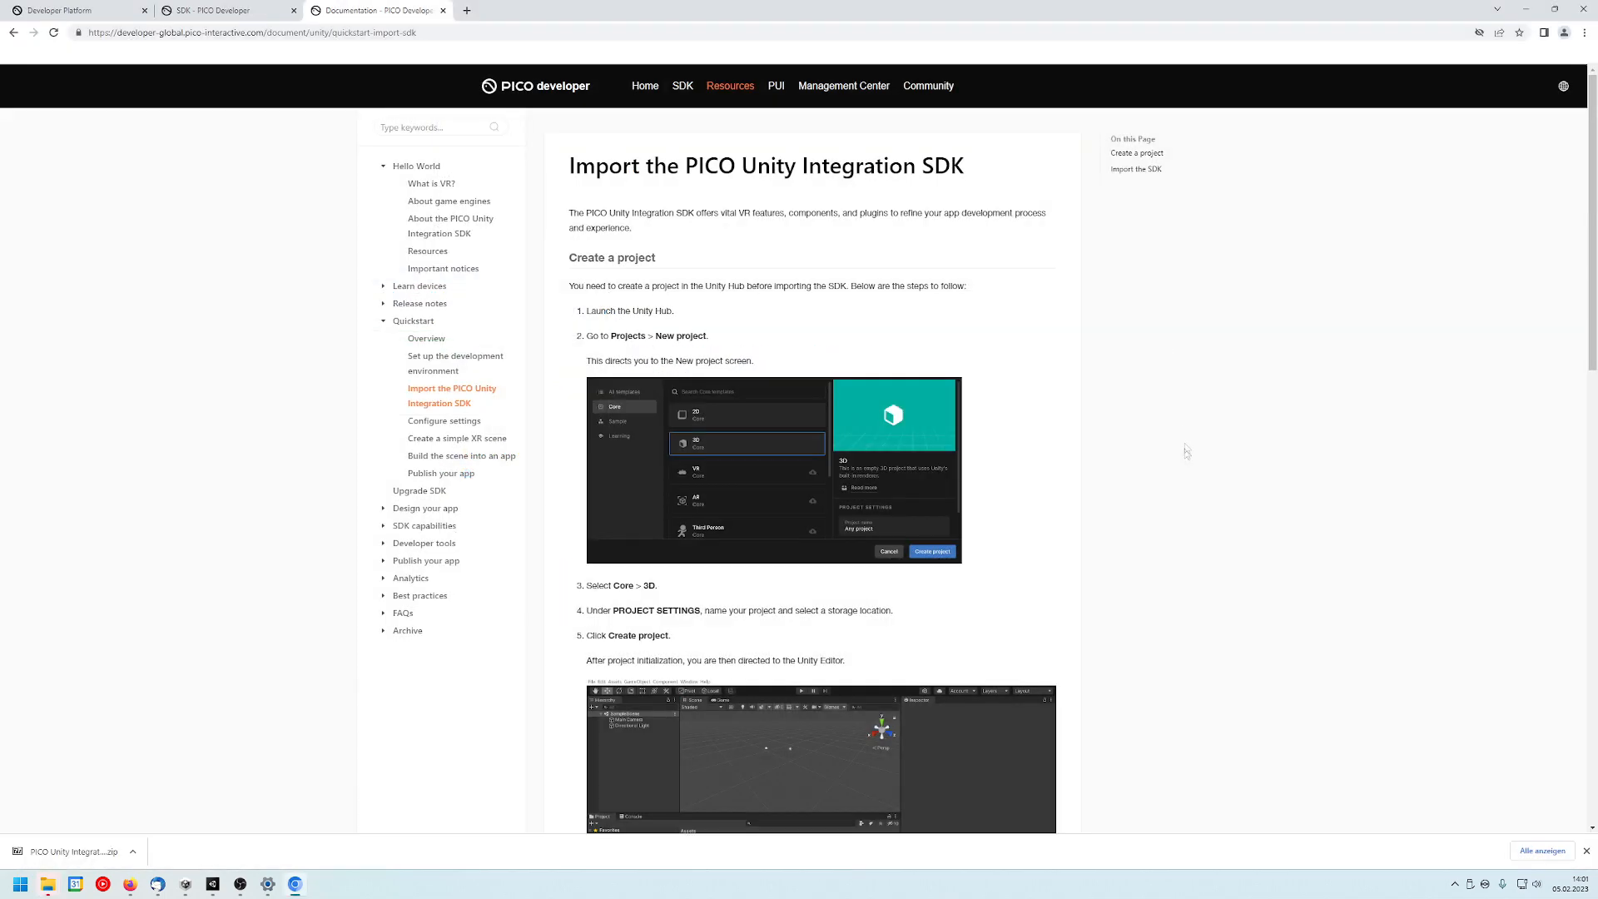
mouse_move(646, 321)
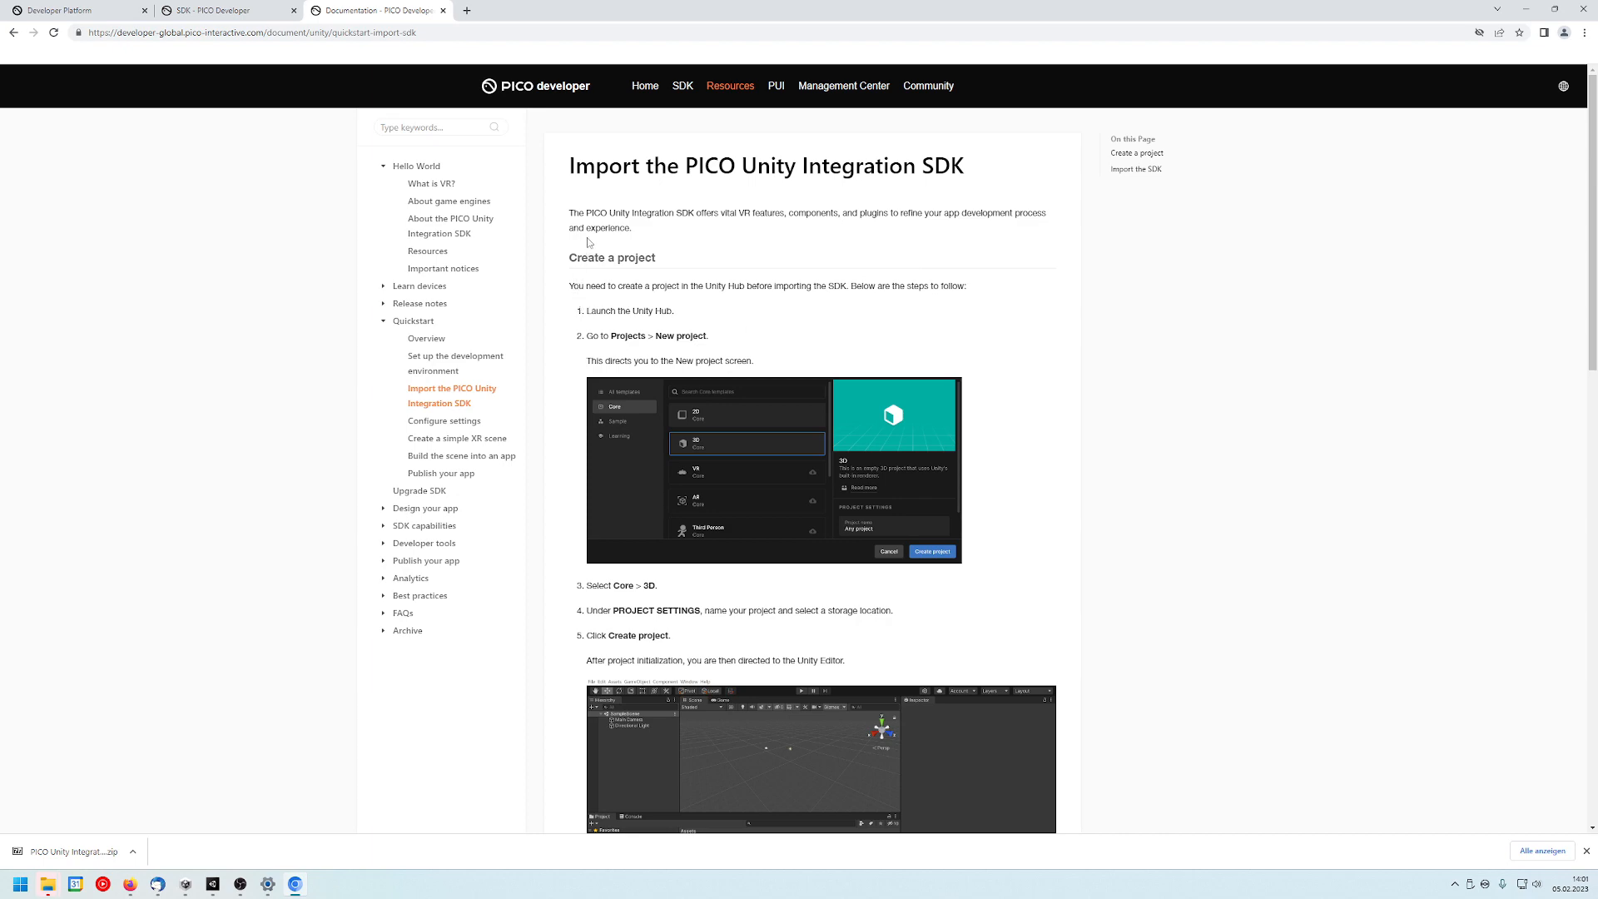
- Scroll the Import the PICO Unity Integration SDK guide down to its 'Import the SDK' section
scroll("down", 3)
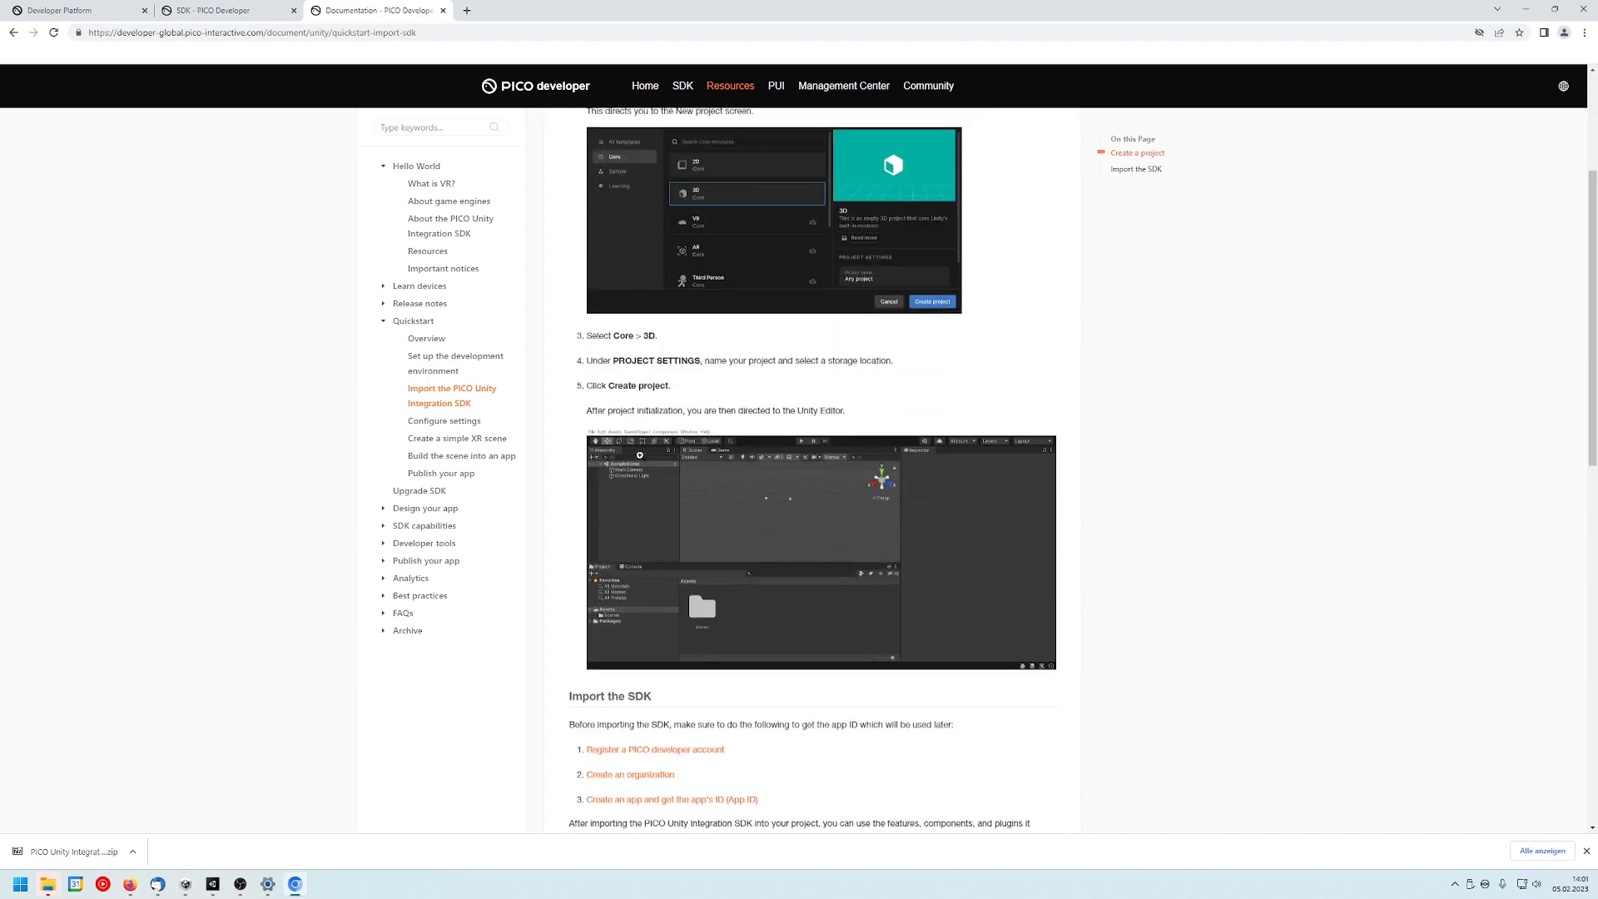
scroll("down", 3)
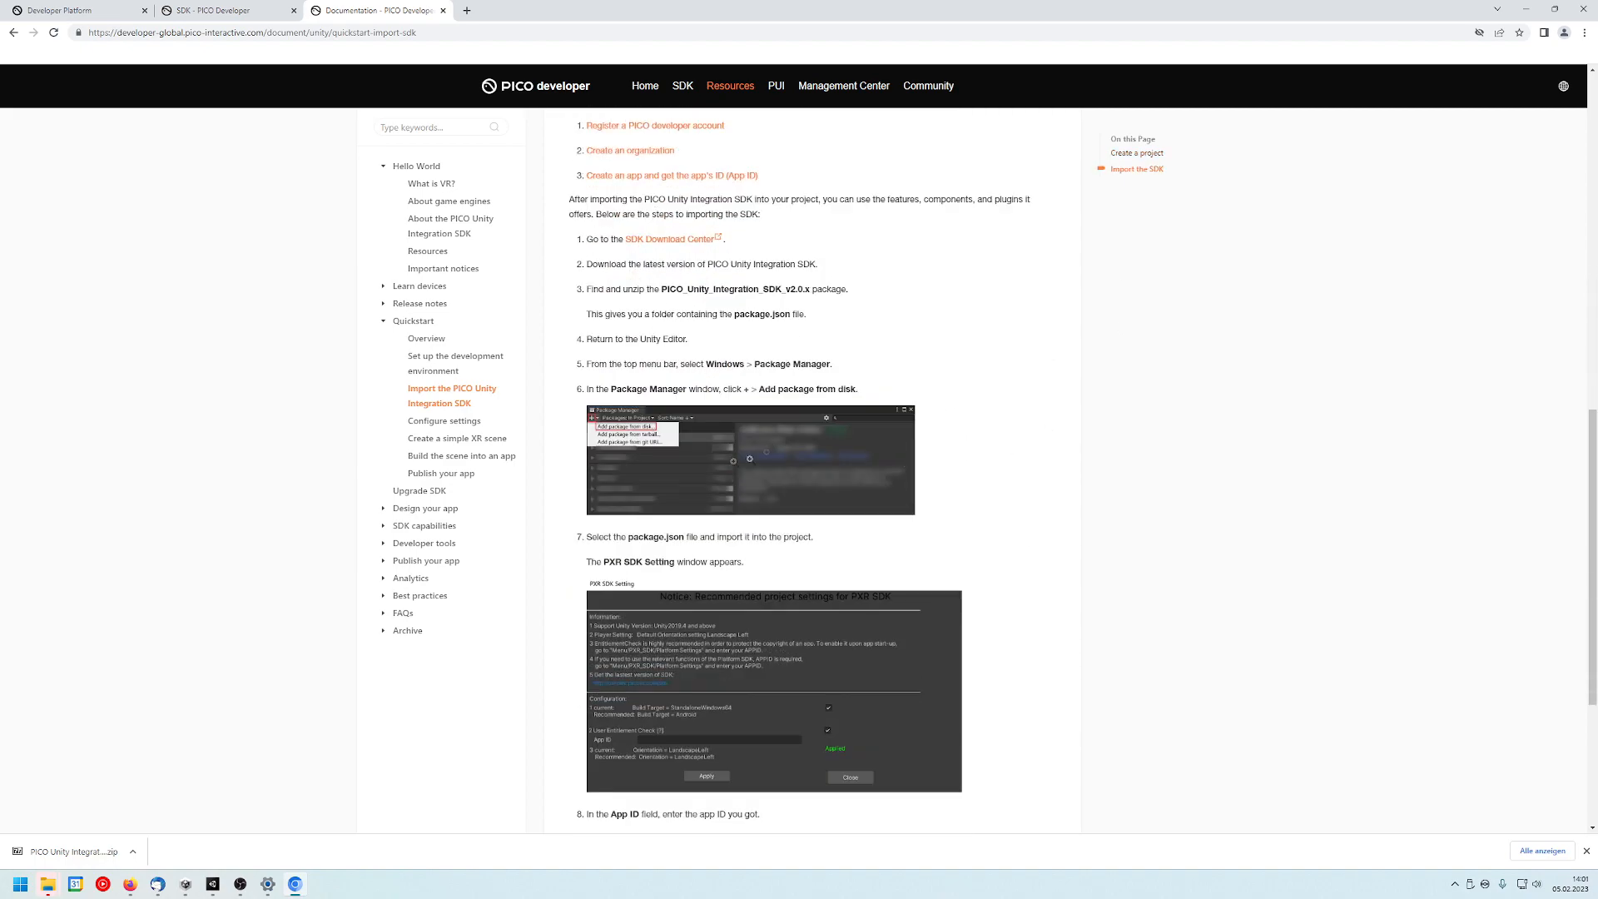
scroll("down", 3)
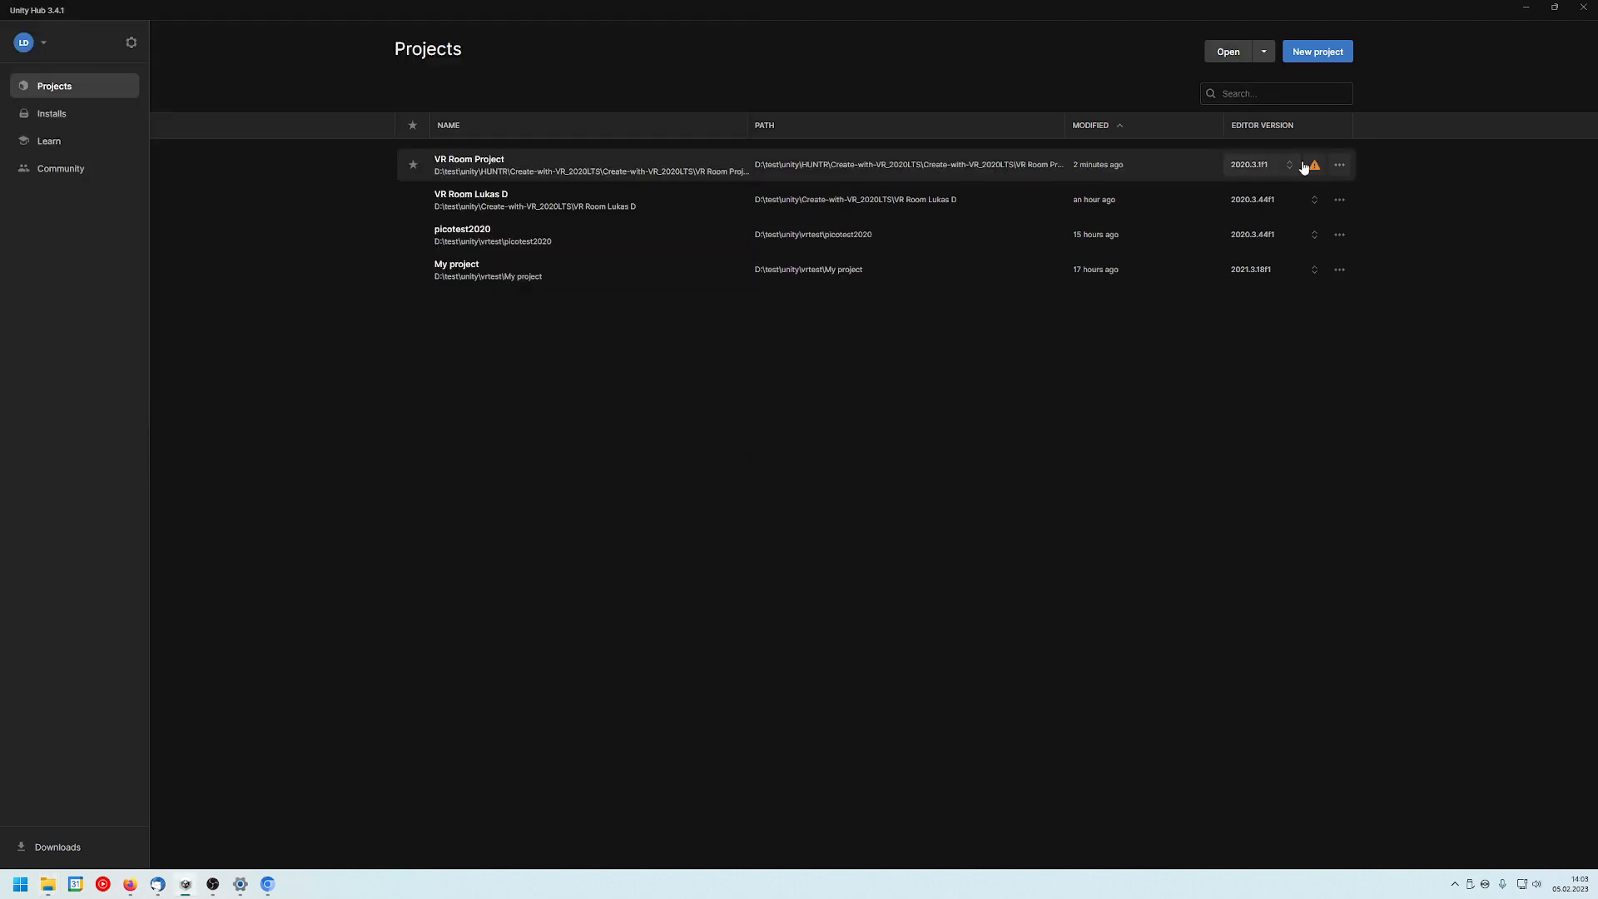
- From the Missing Editor Version warning, open VR Room Project with the installed 2020.3.44f1 editor
left_click(1313, 165)
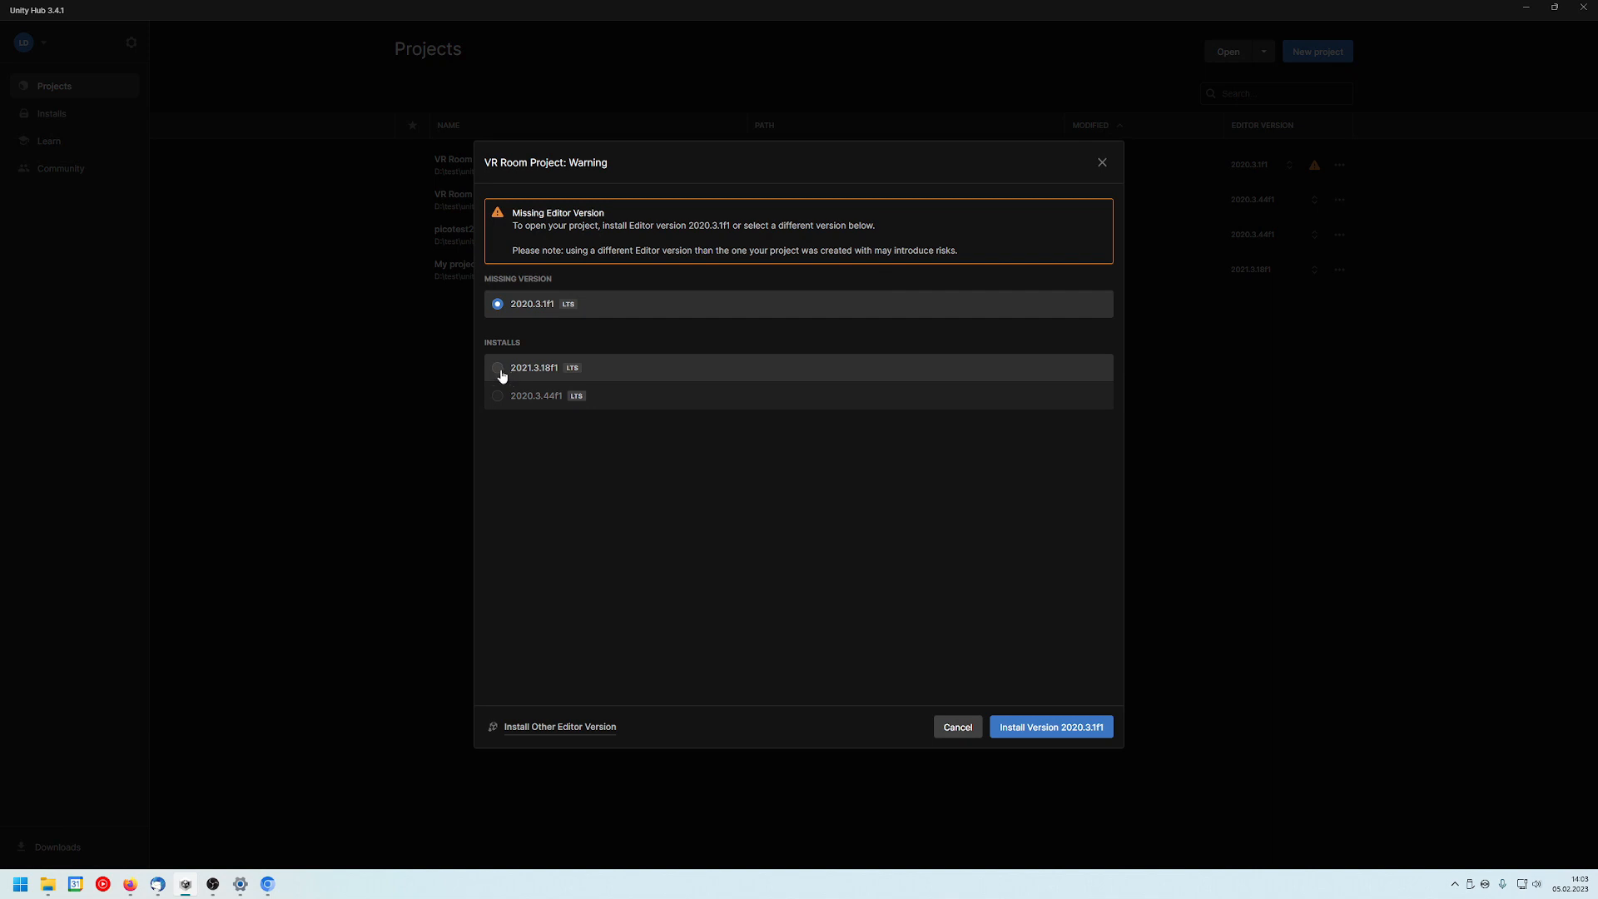
left_click(498, 397)
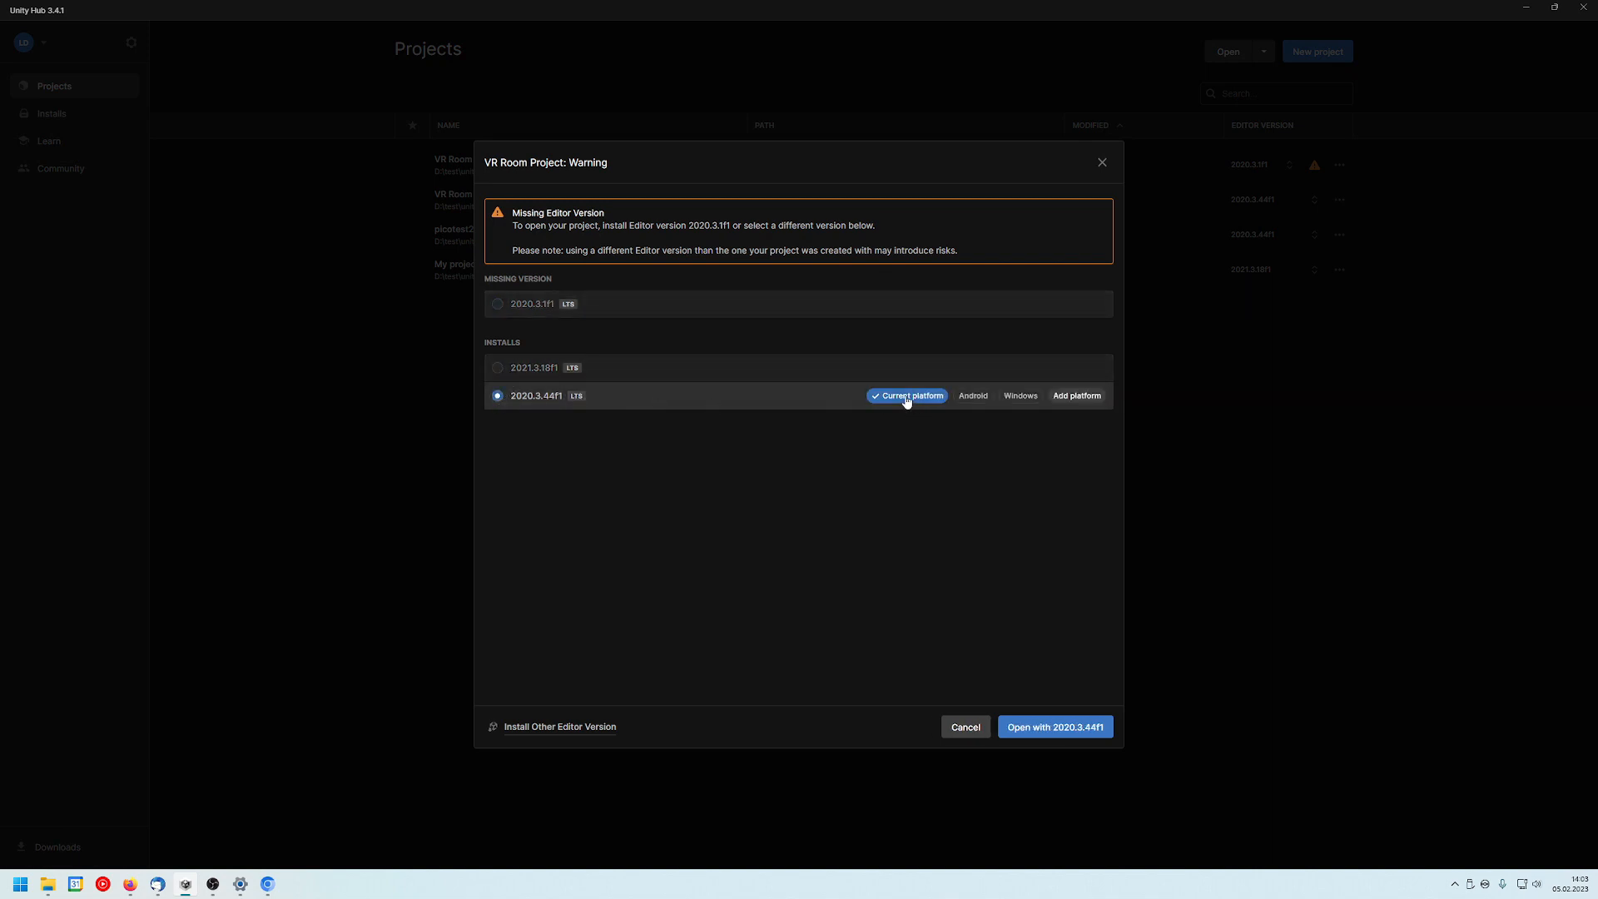
left_click(967, 396)
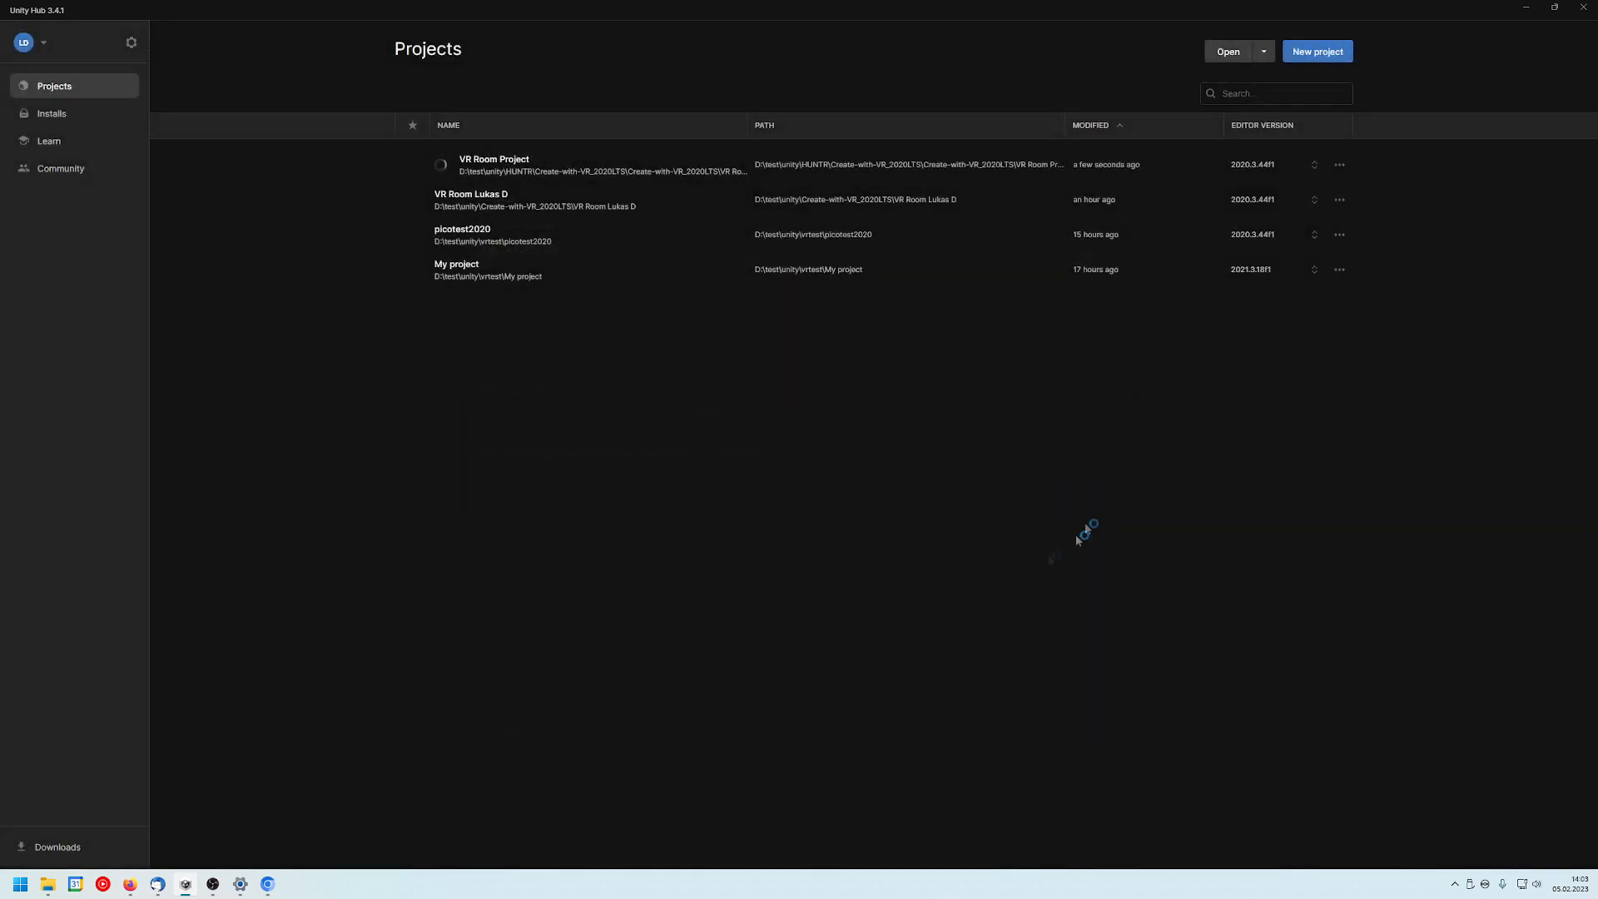
mouse_move(809, 356)
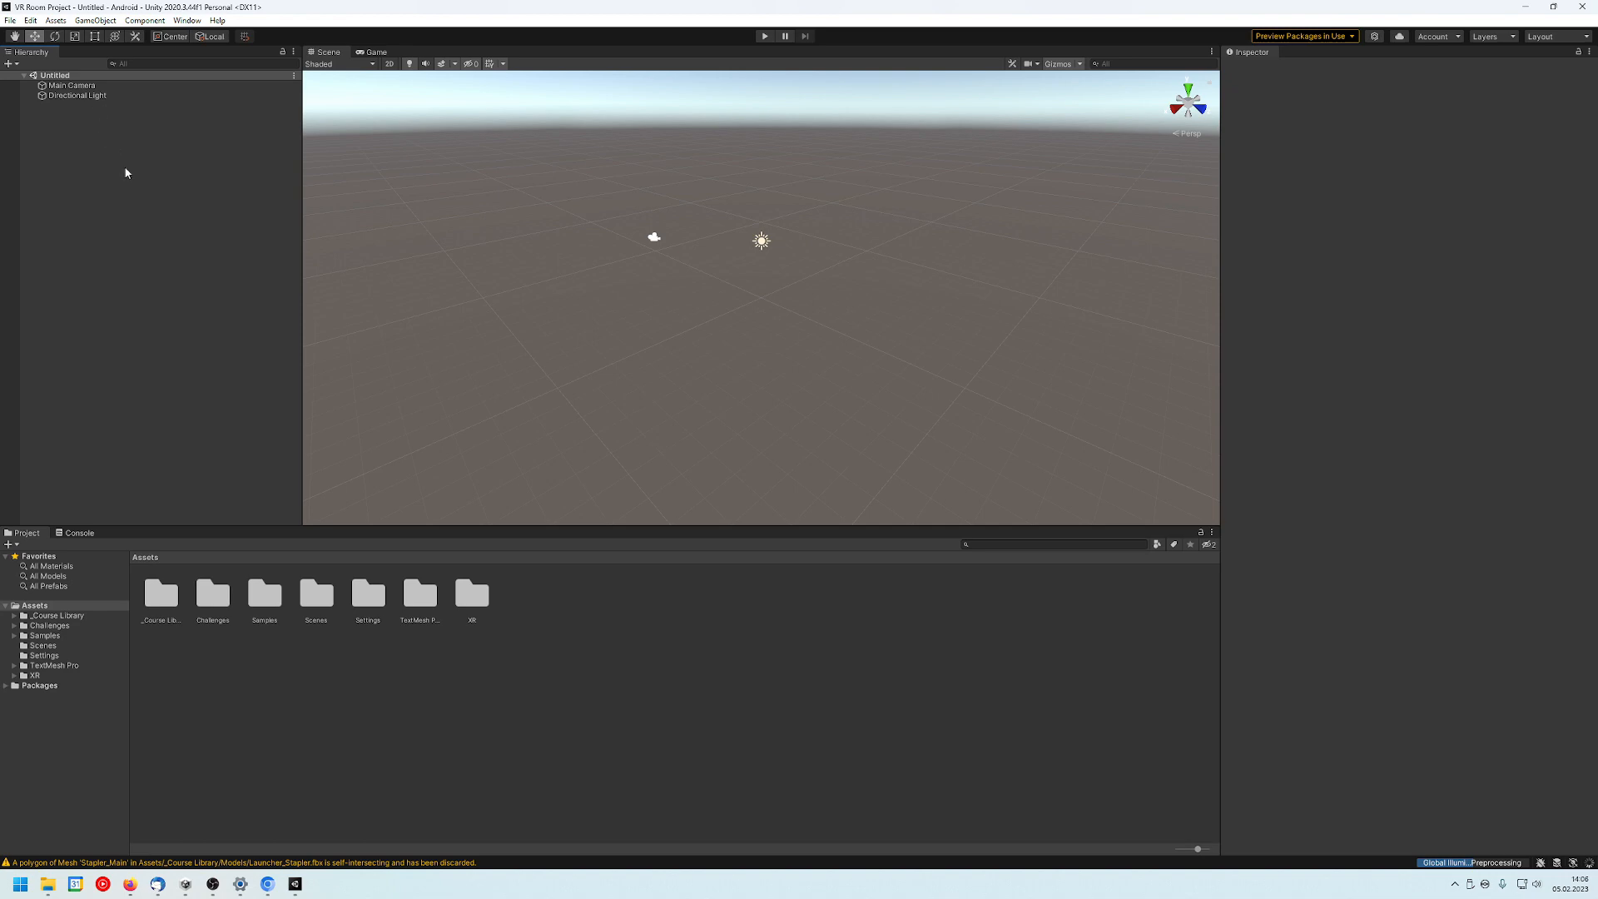
mouse_move(589, 331)
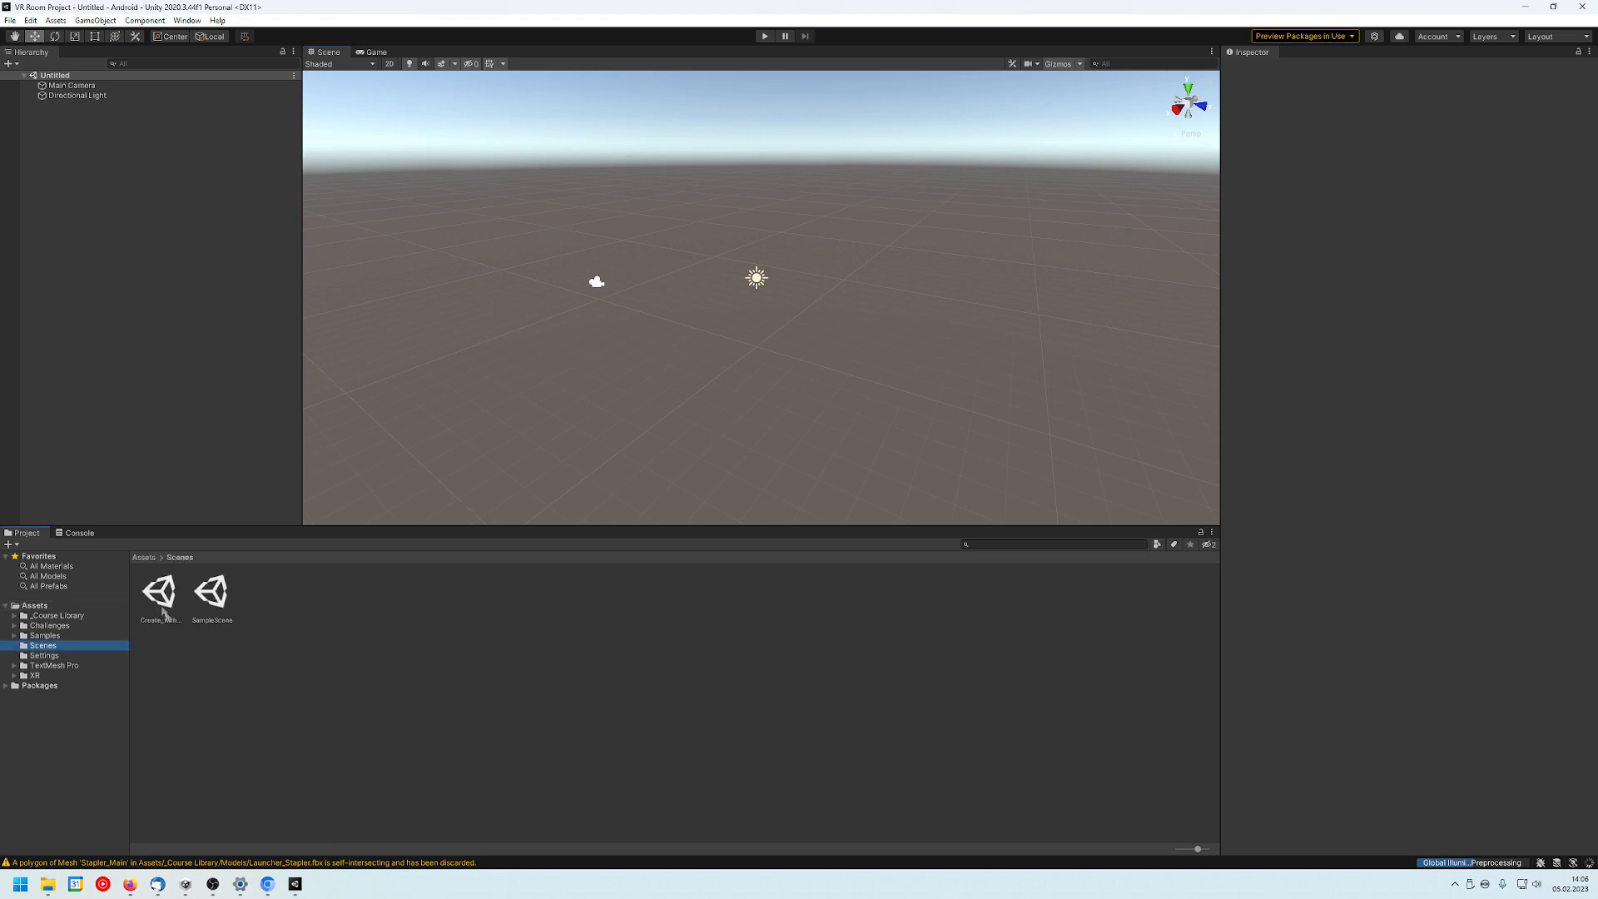
- Load Create_with_VR_Starter_Scene from the Scenes folder and expand XR Rig to its Camera Offset
left_click(160, 594)
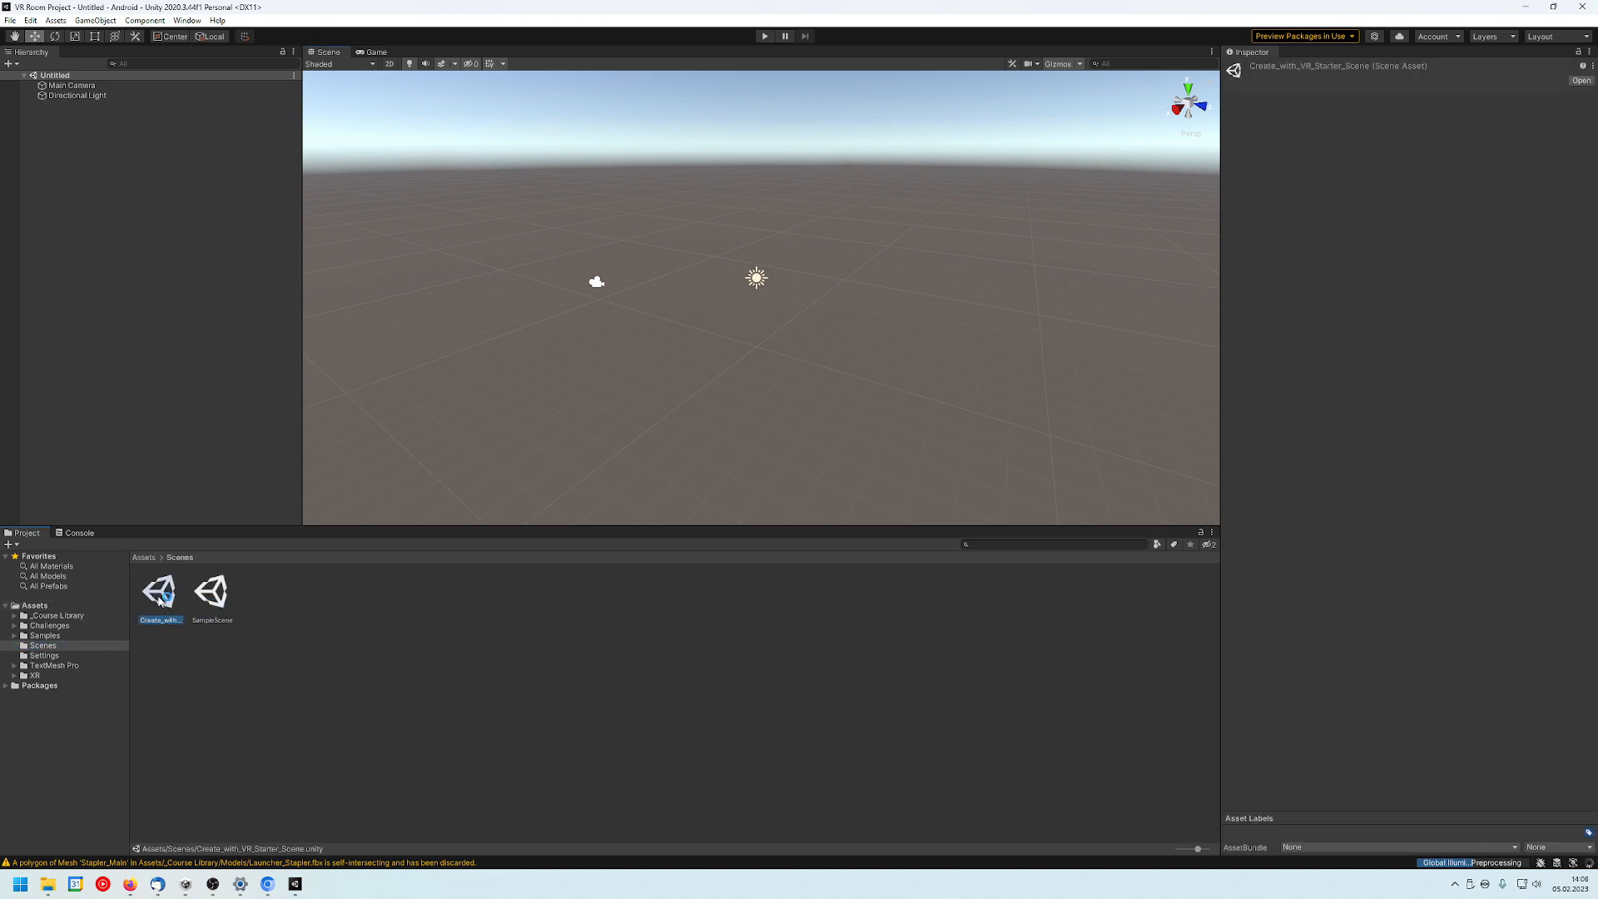
double_click(160, 593)
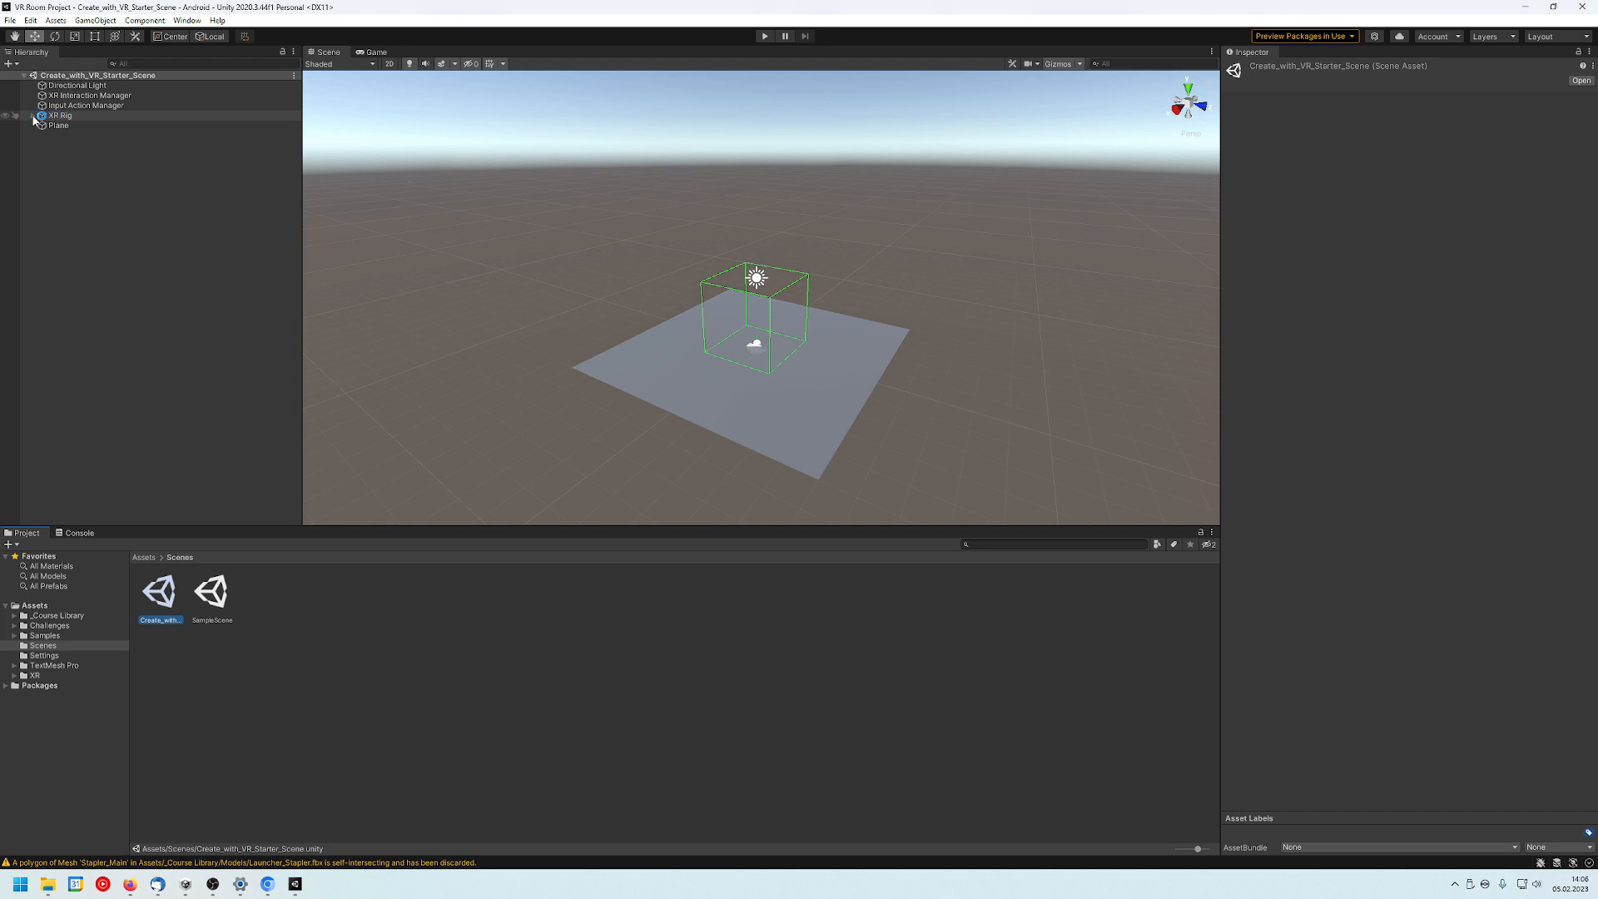
left_click(34, 115)
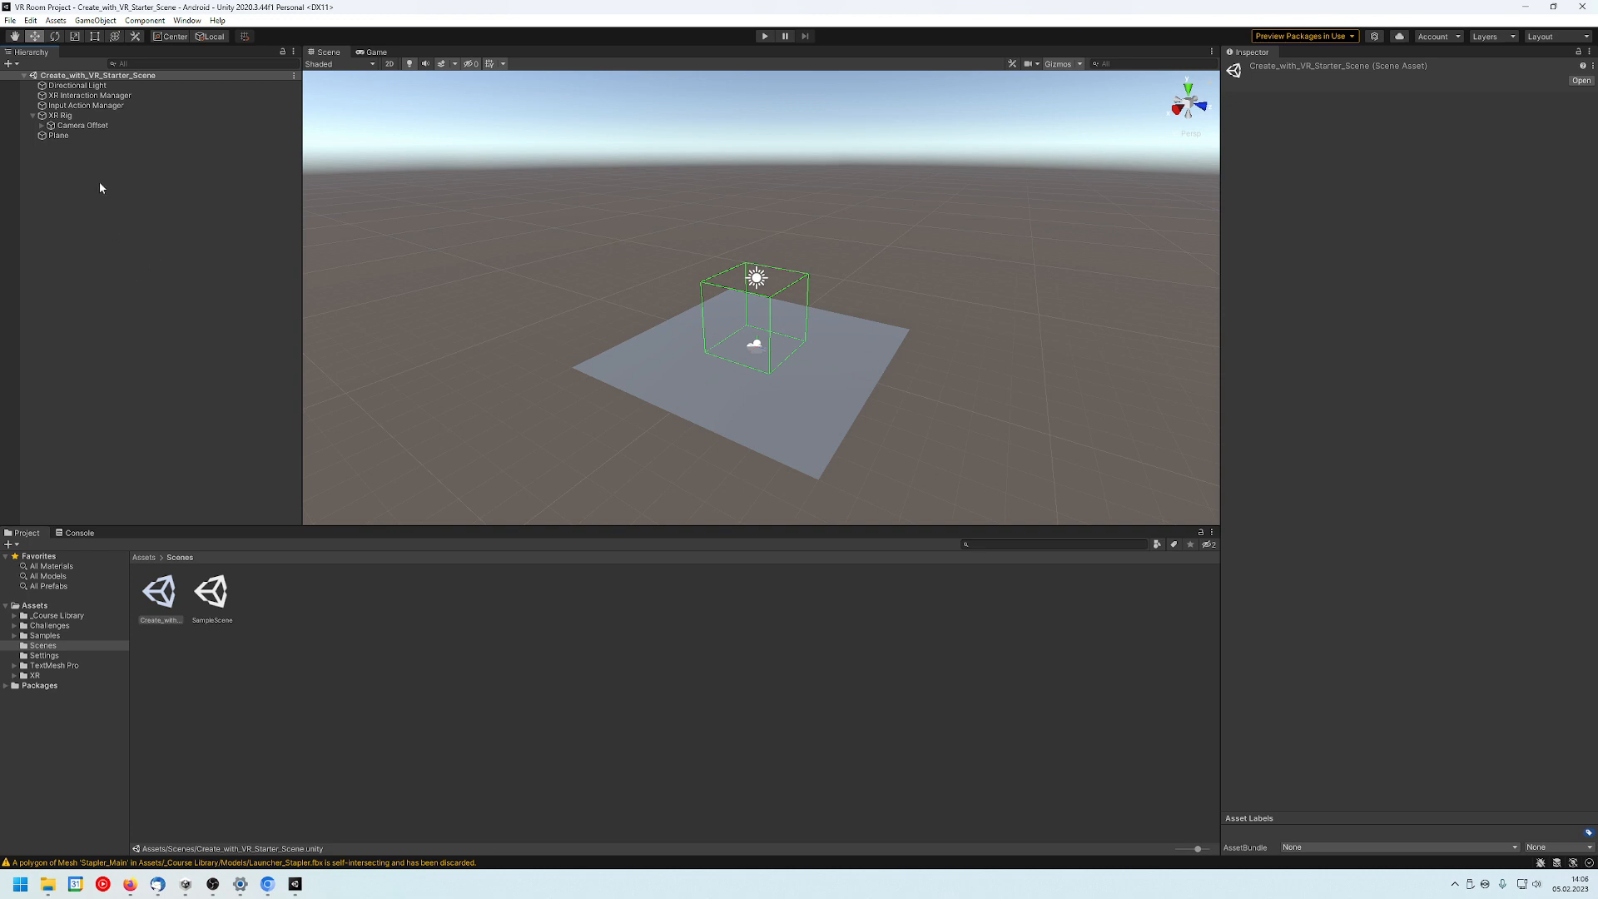
- Show the Package Manager listing the packages installed in the project
left_click(186, 20)
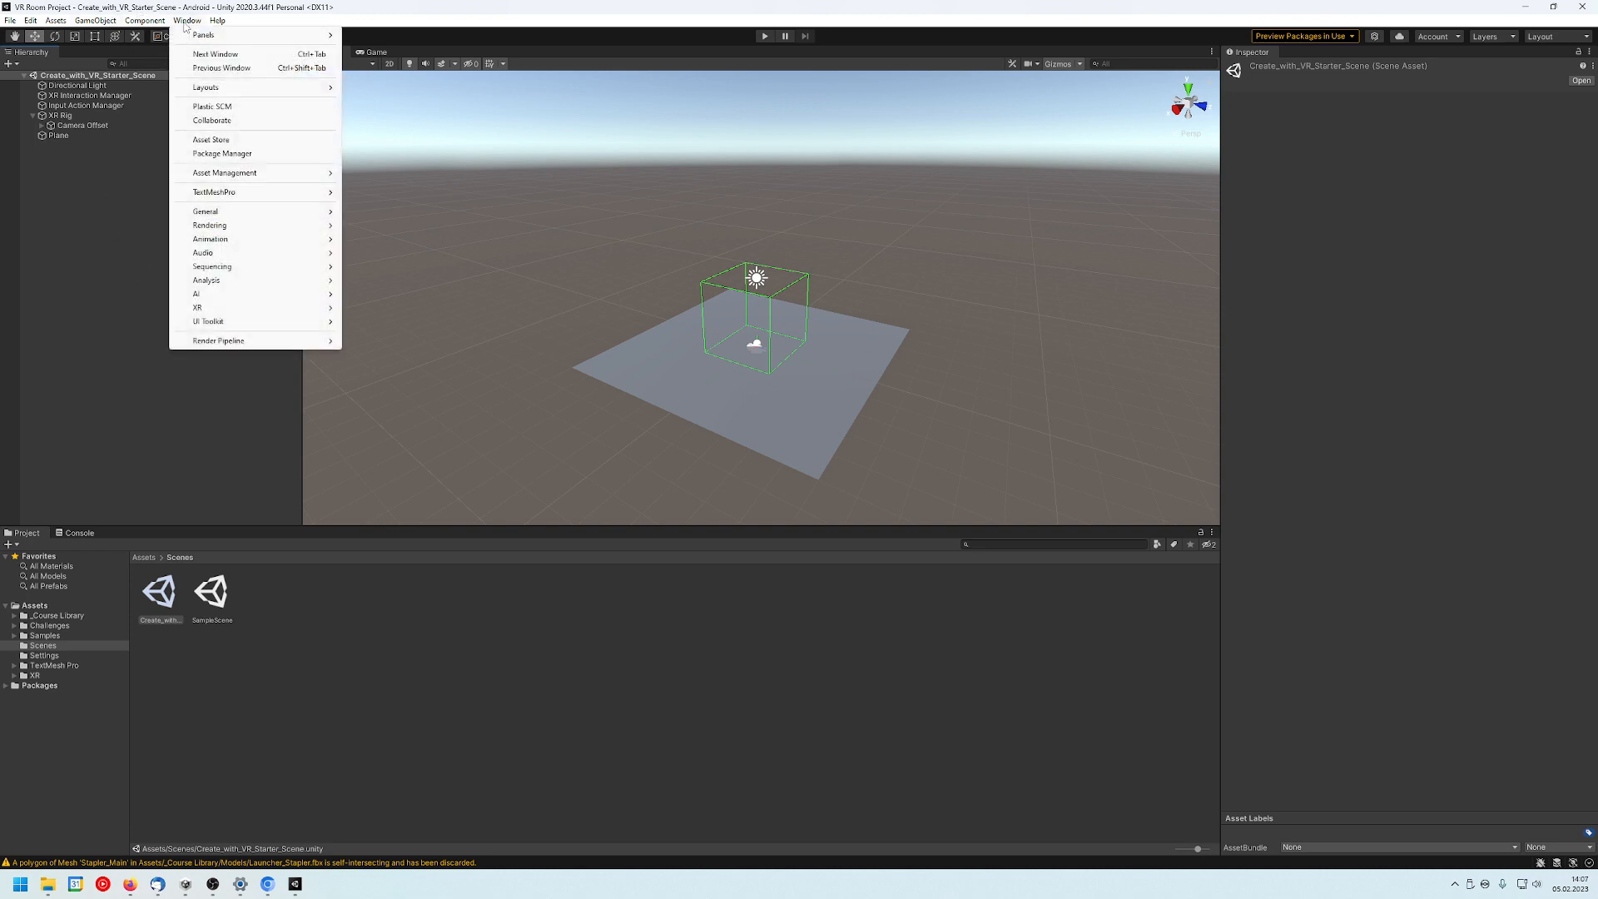
mouse_move(225, 171)
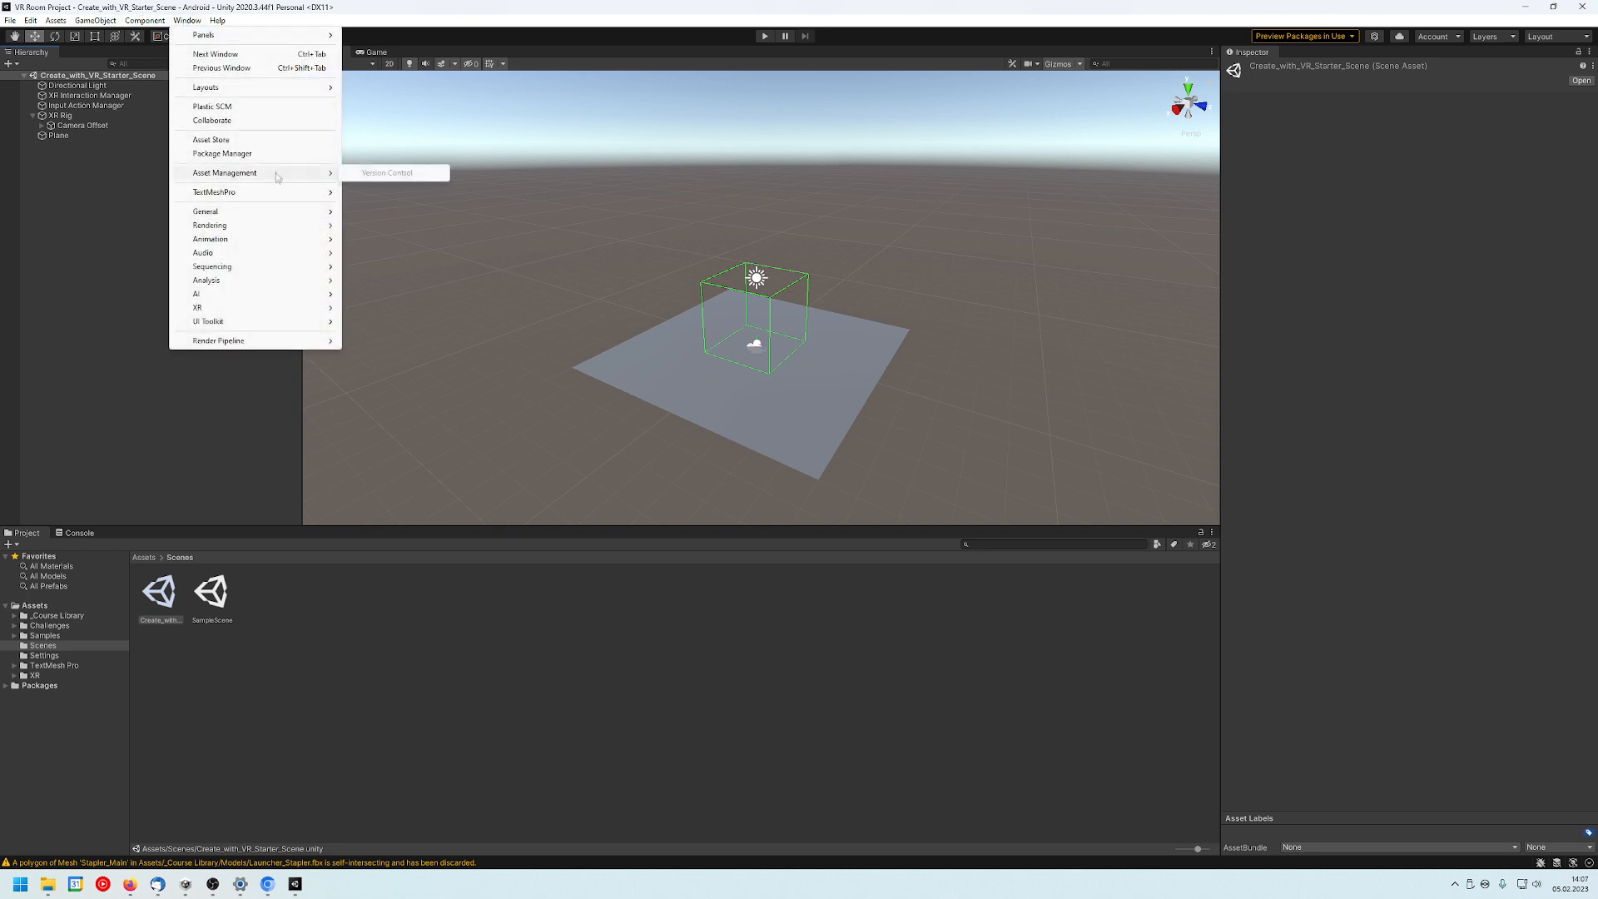
left_click(221, 153)
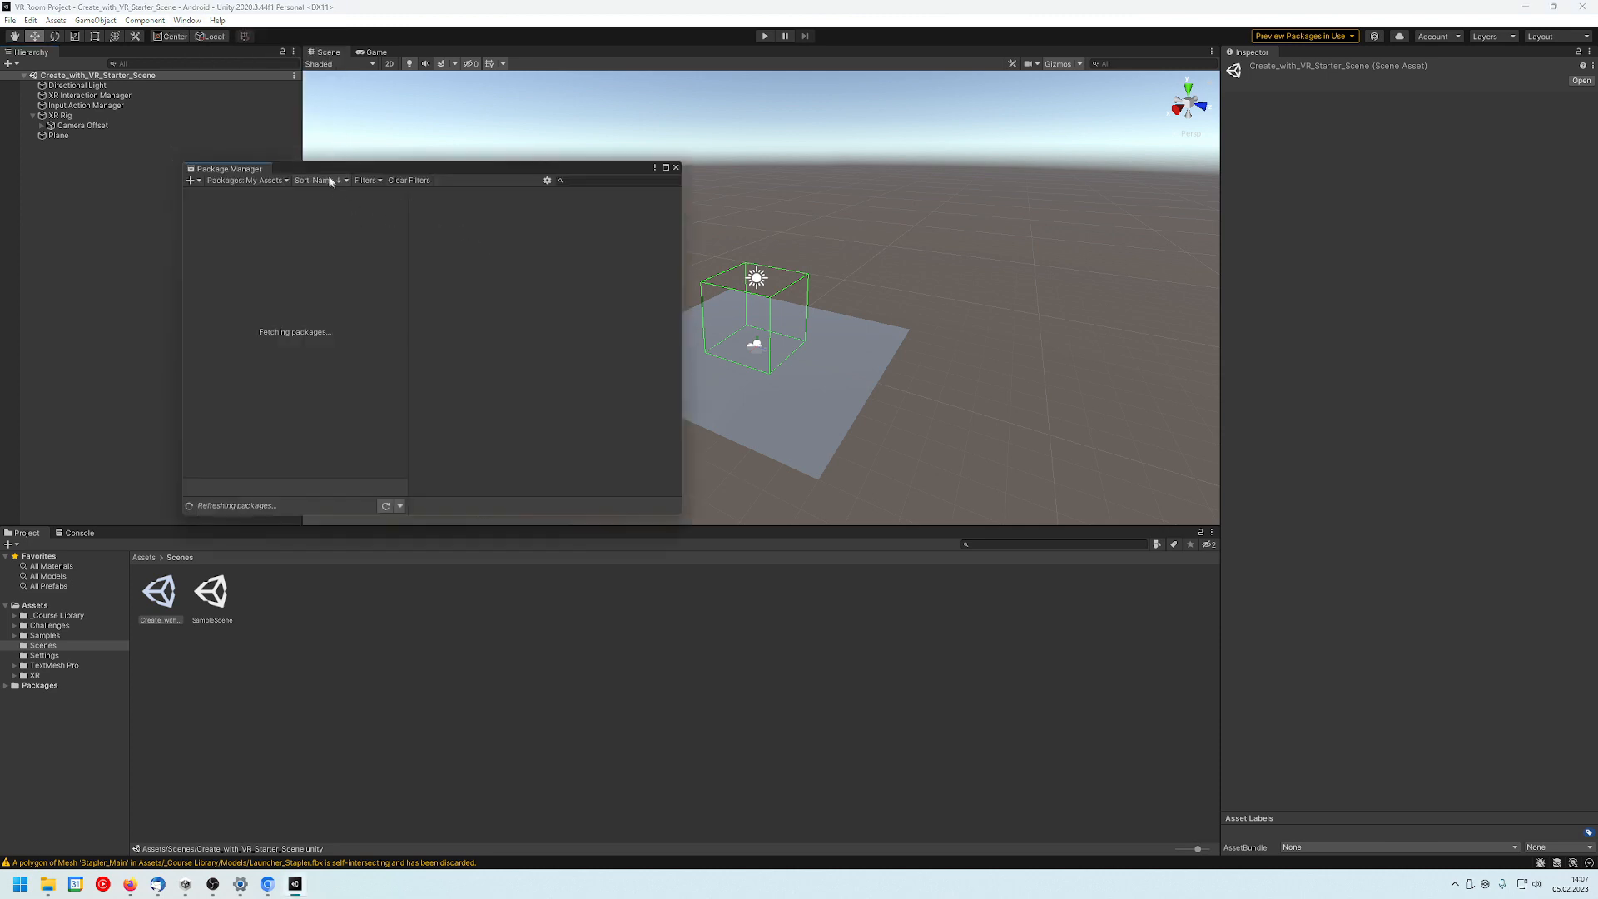
left_click_drag(224, 168, 393, 181)
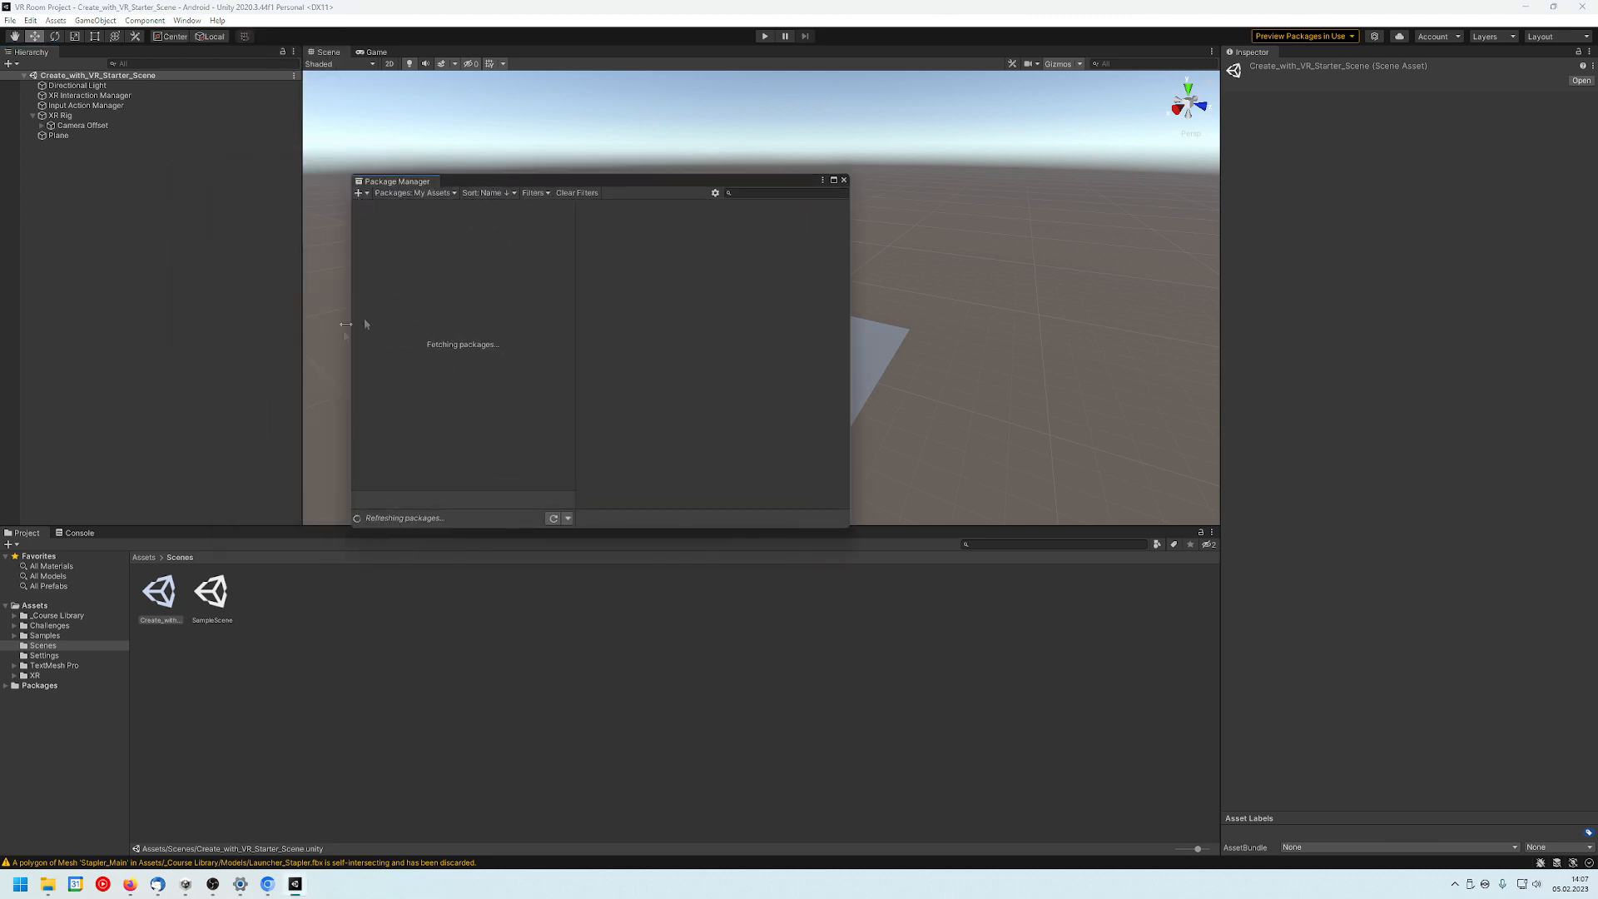
mouse_move(454, 361)
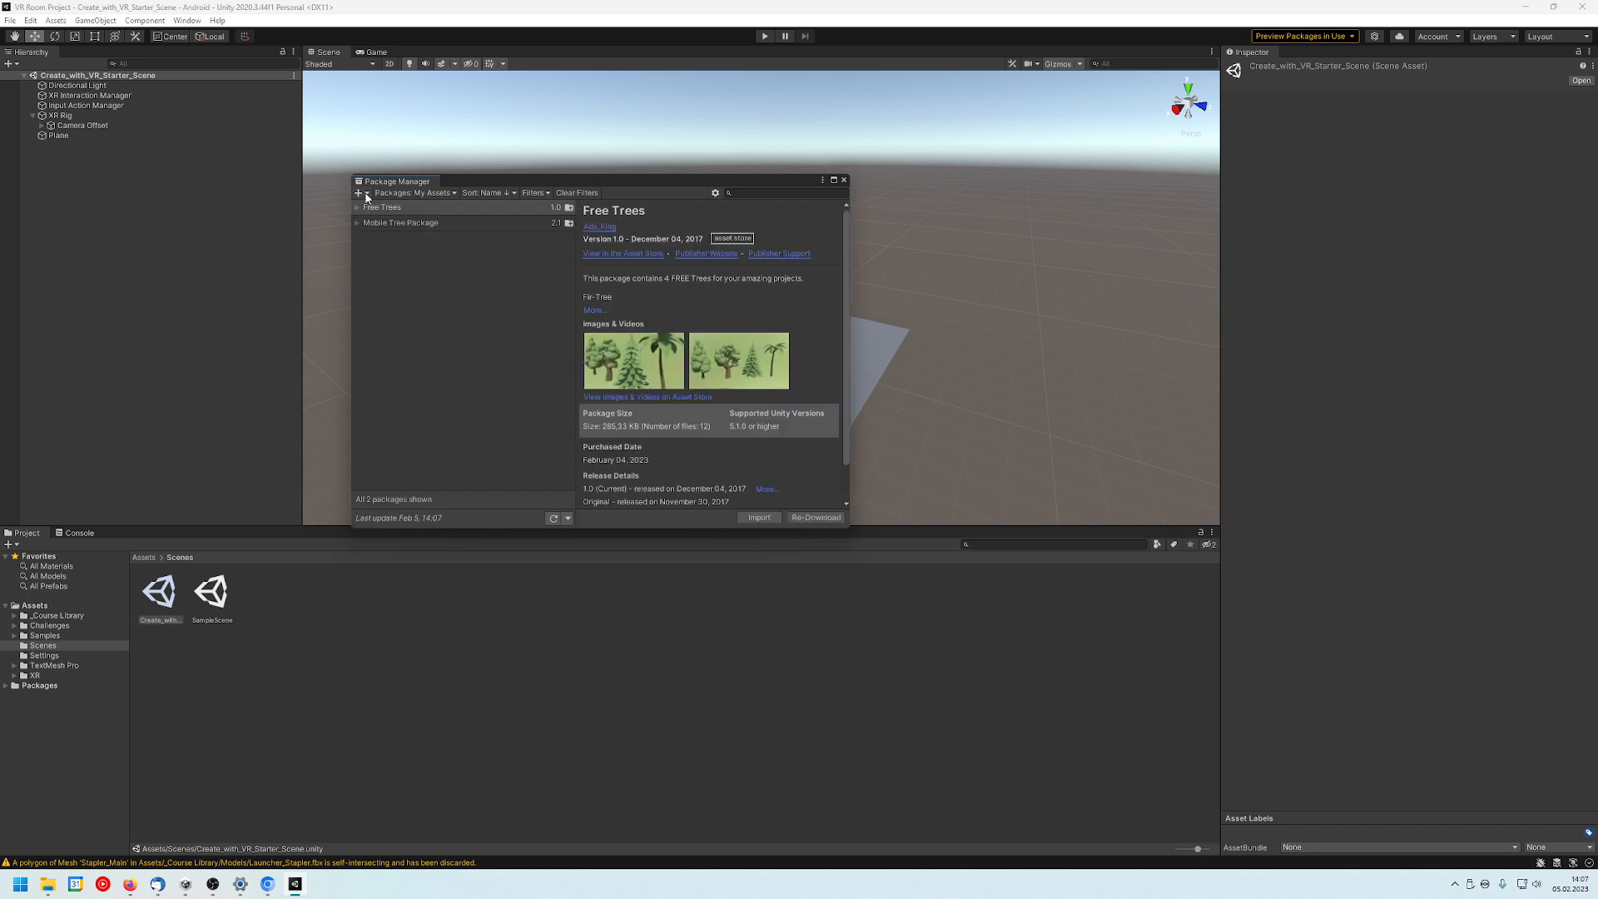
left_click(414, 193)
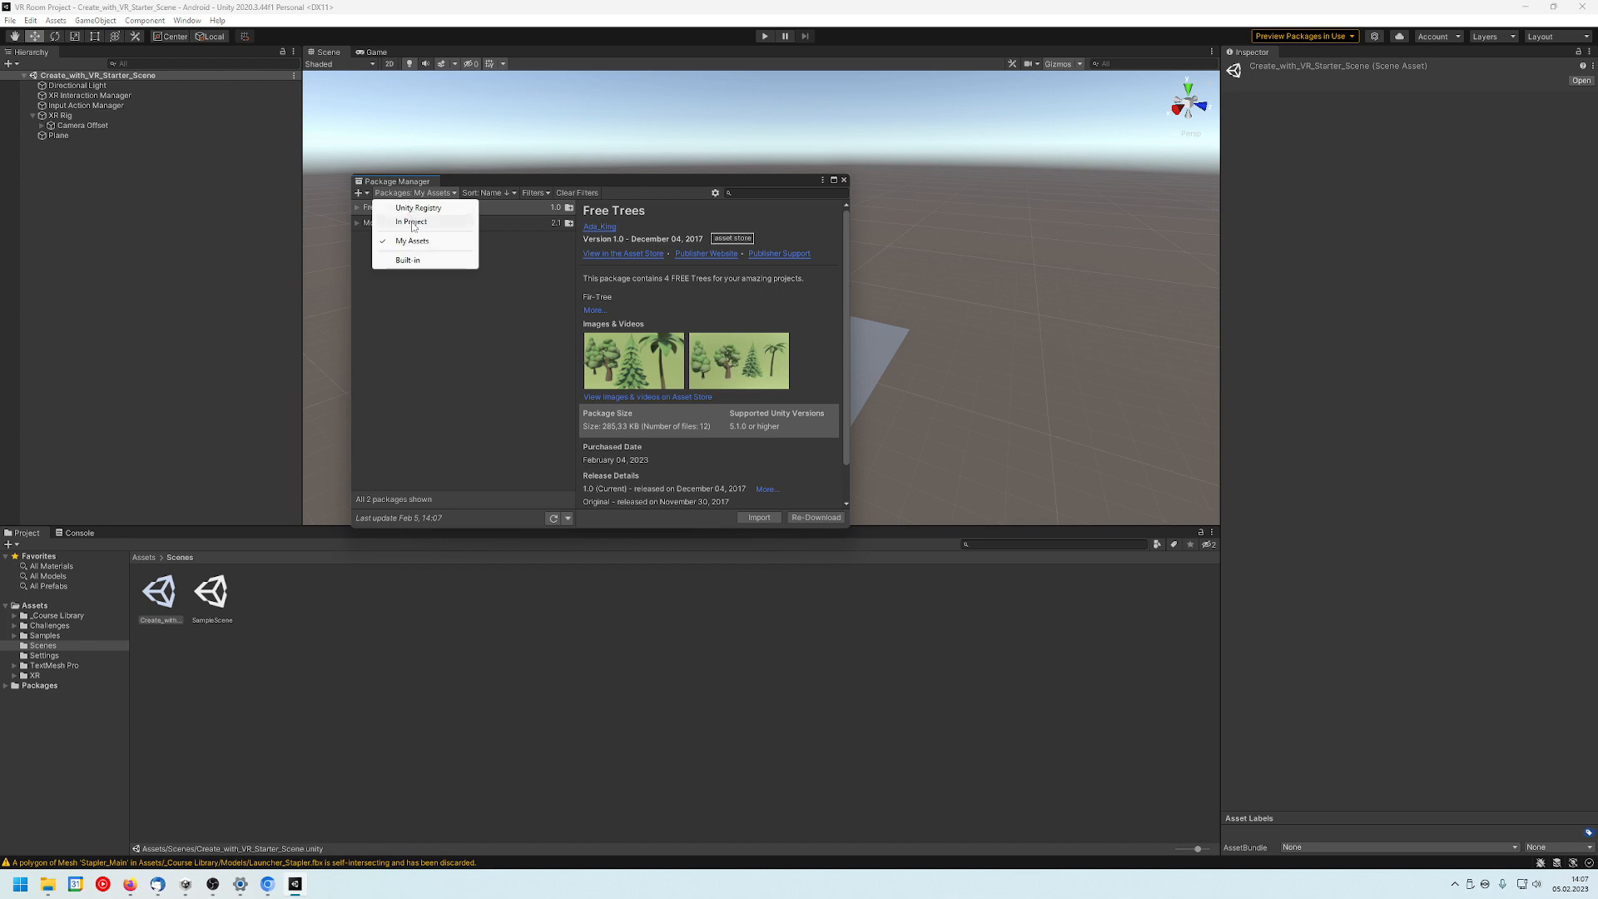
left_click(411, 221)
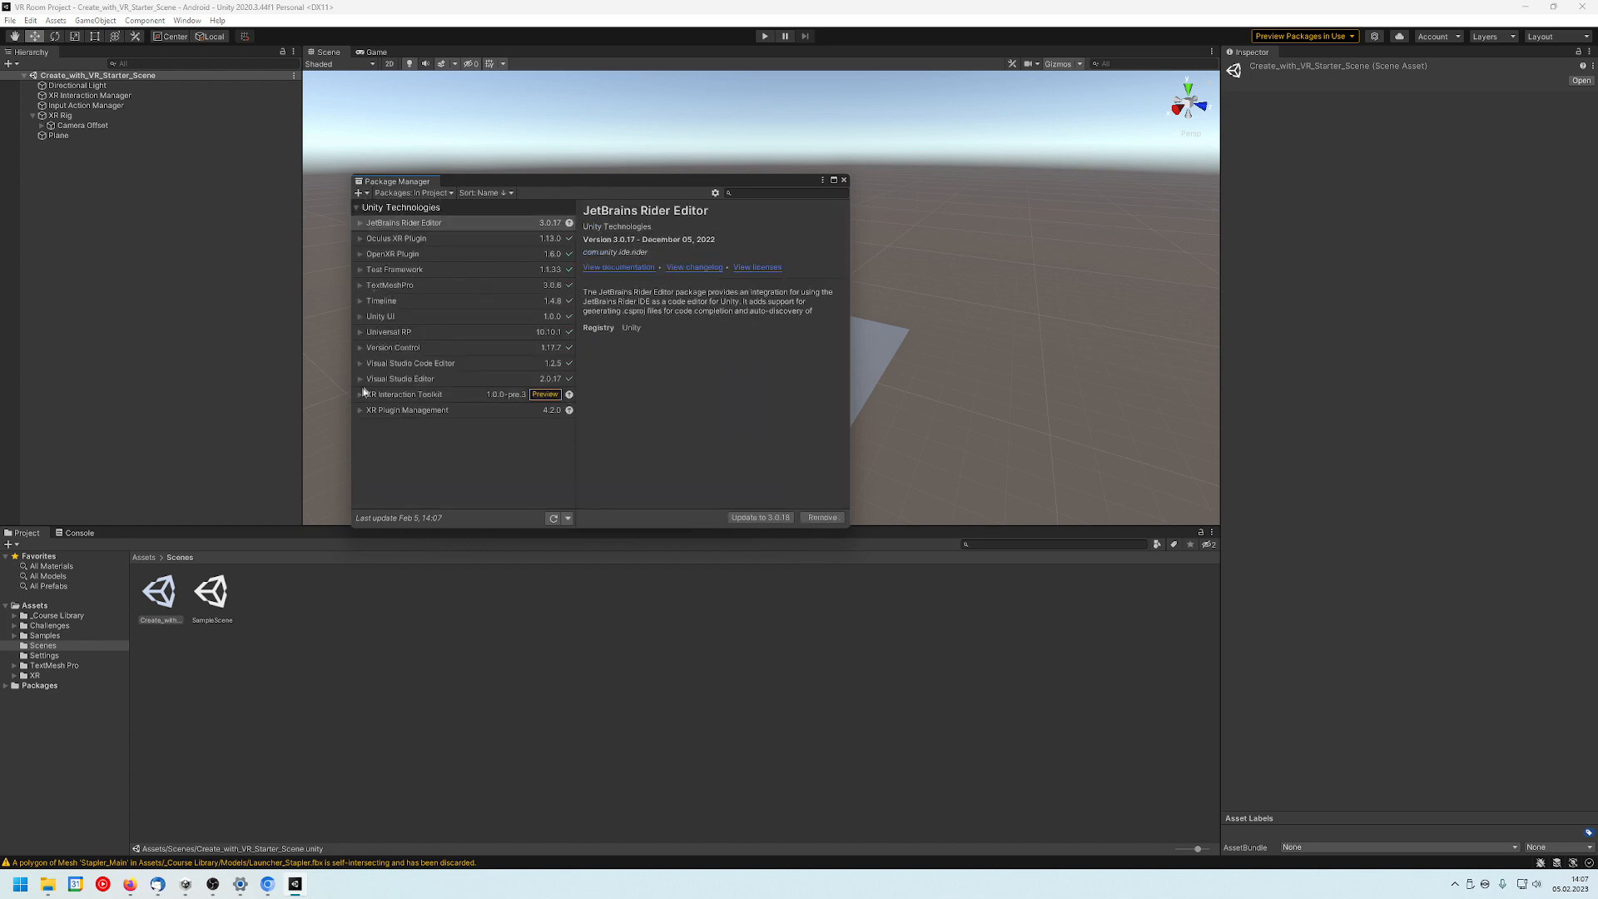
- Add a package from disk, browsing into the PICO Unity Integration SDK-213 folder
left_click(360, 194)
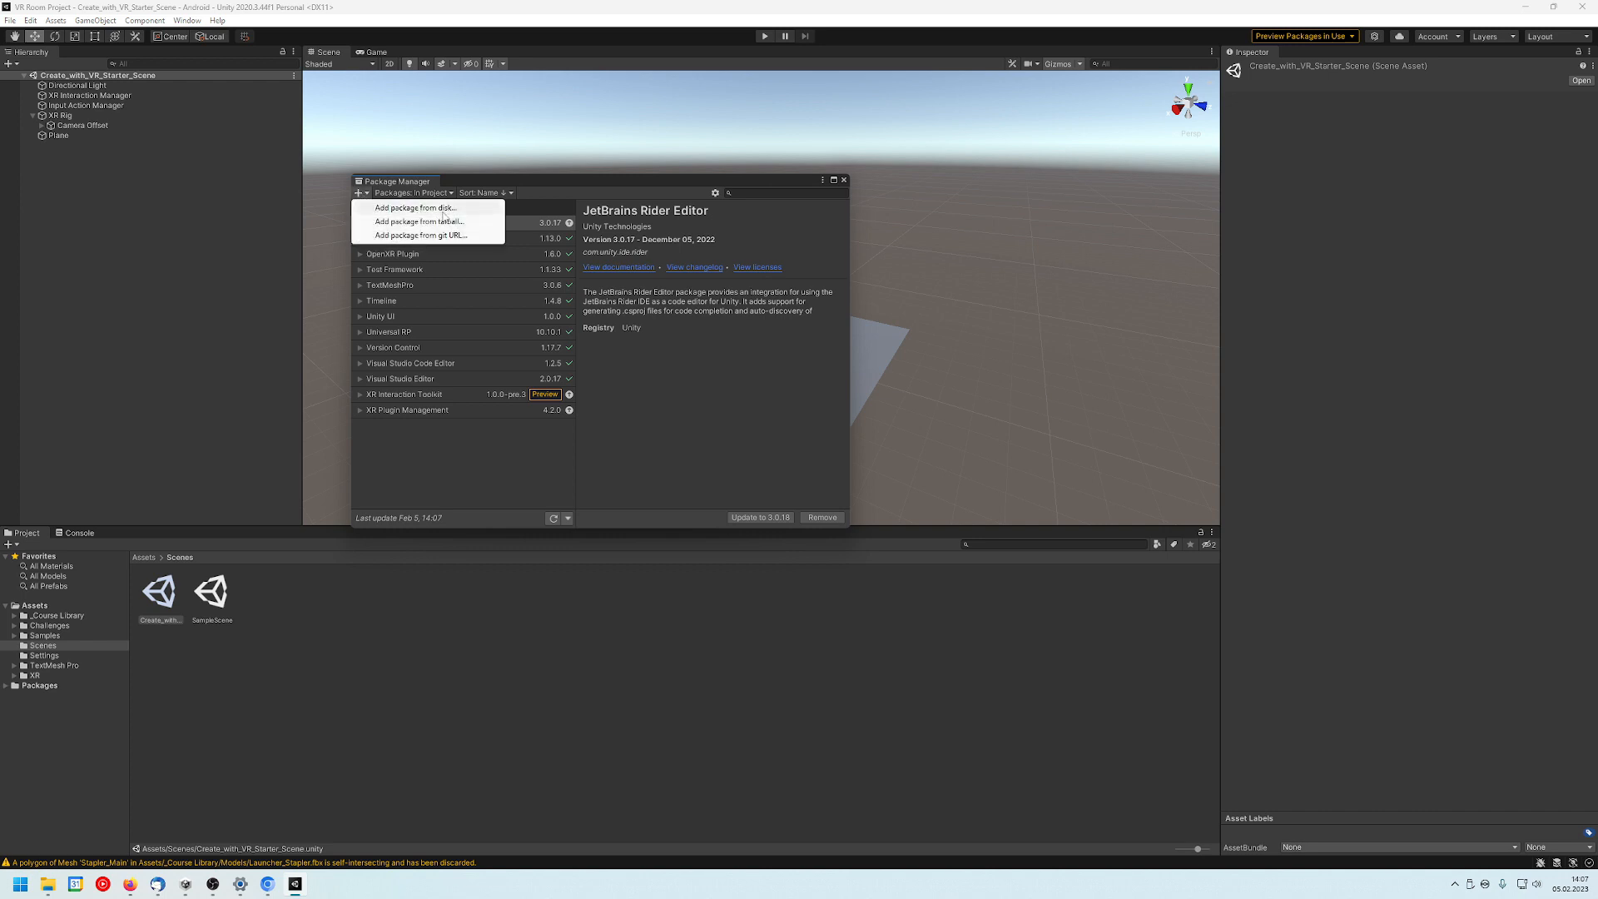
left_click(402, 208)
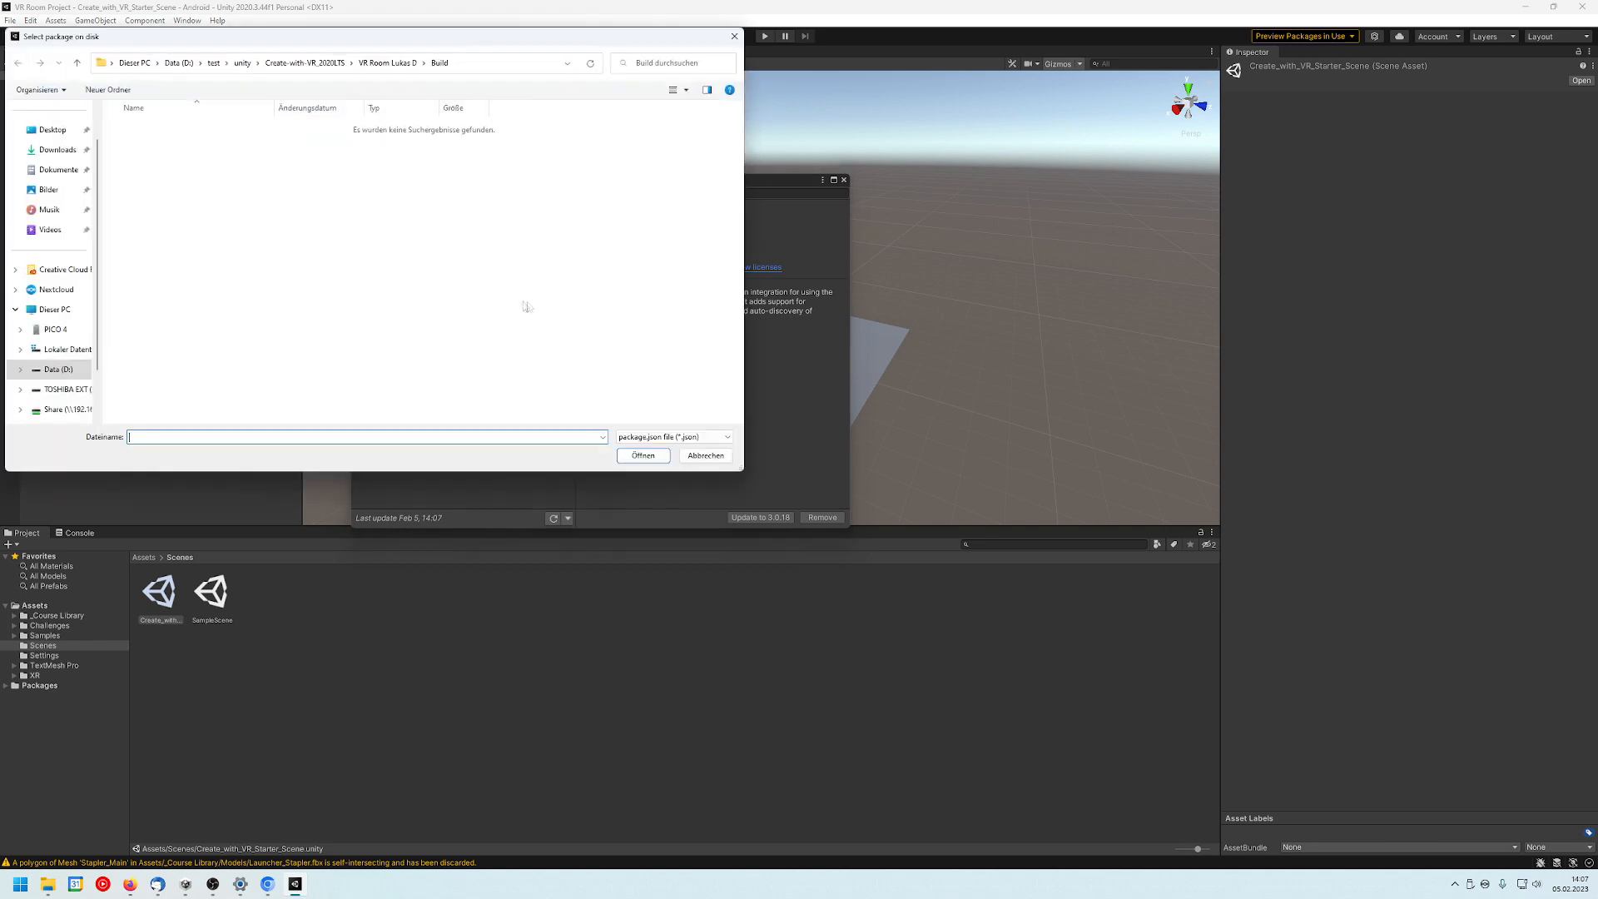
left_click(242, 61)
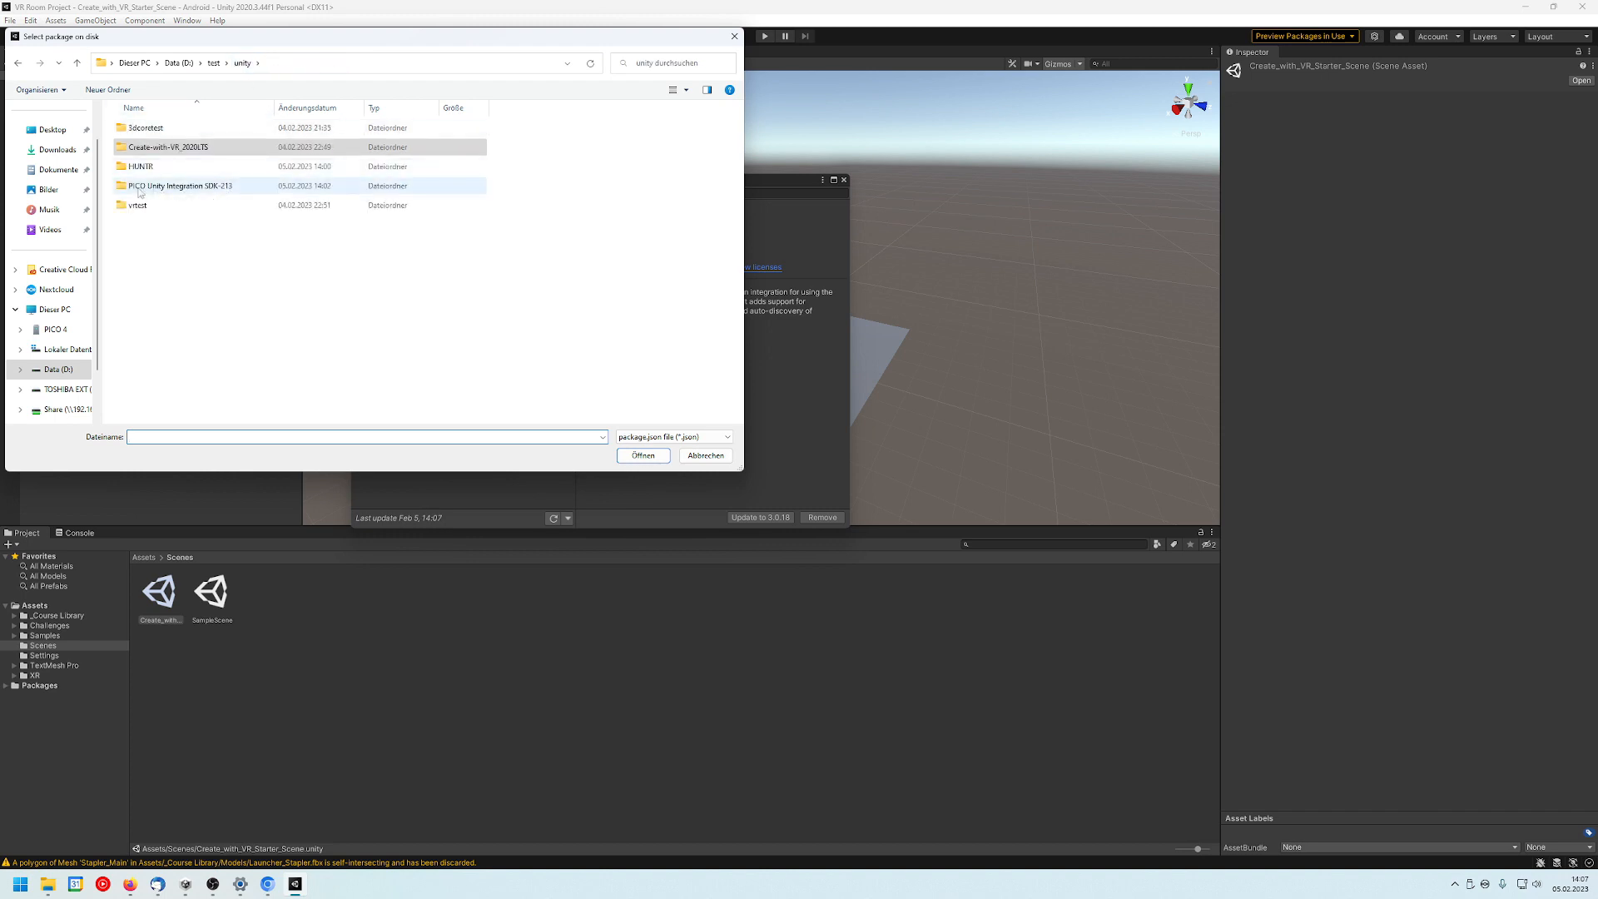
double_click(177, 184)
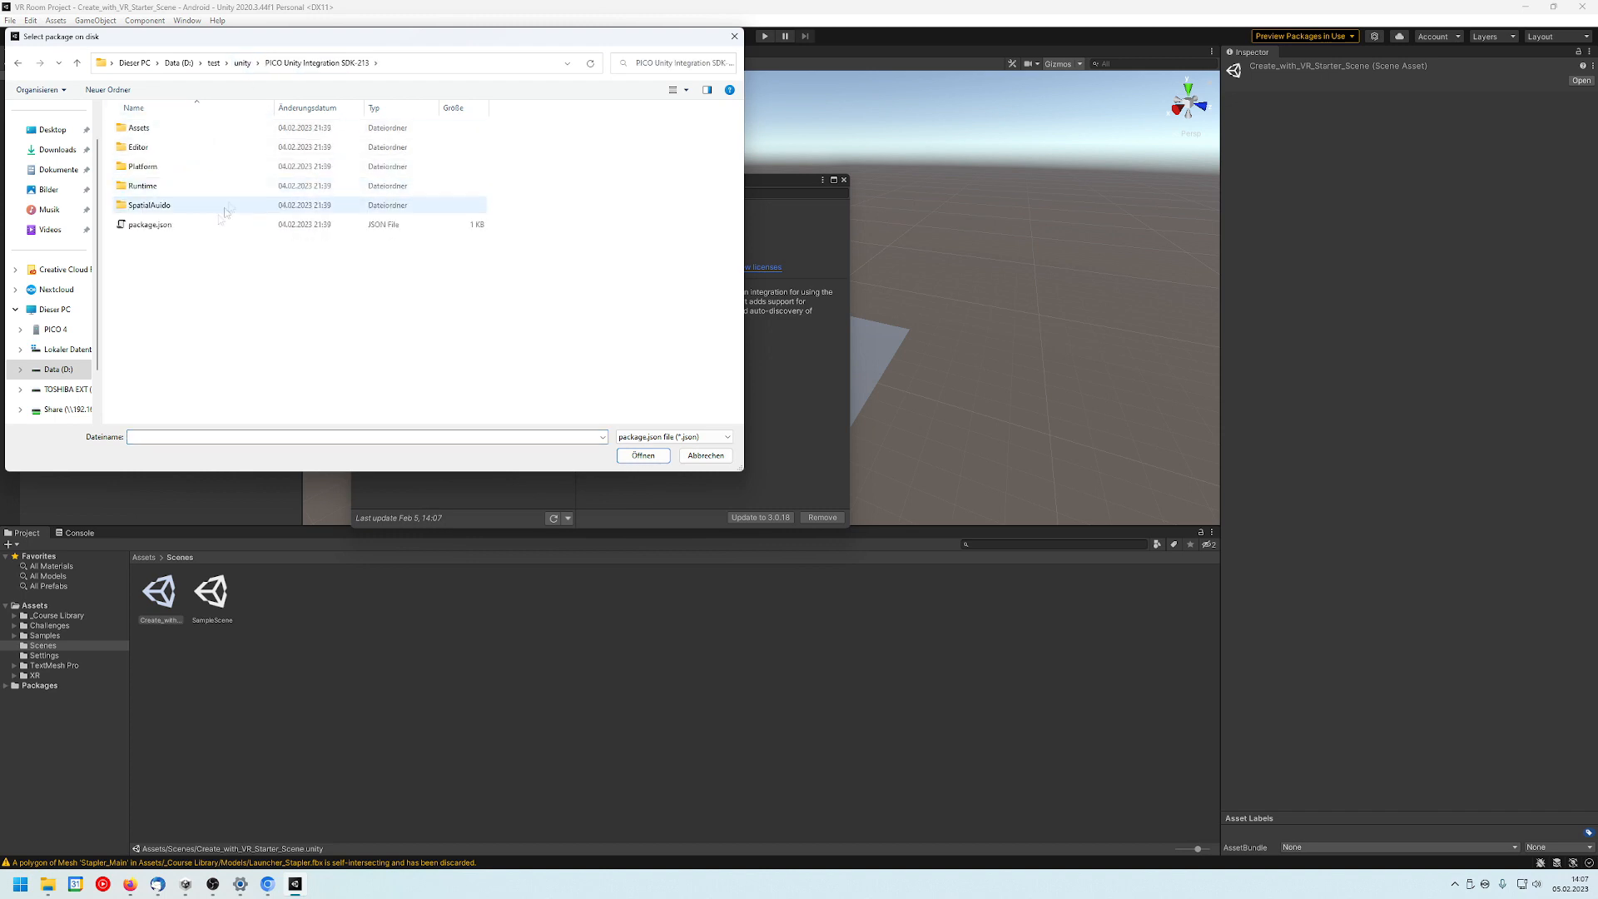
mouse_move(148, 225)
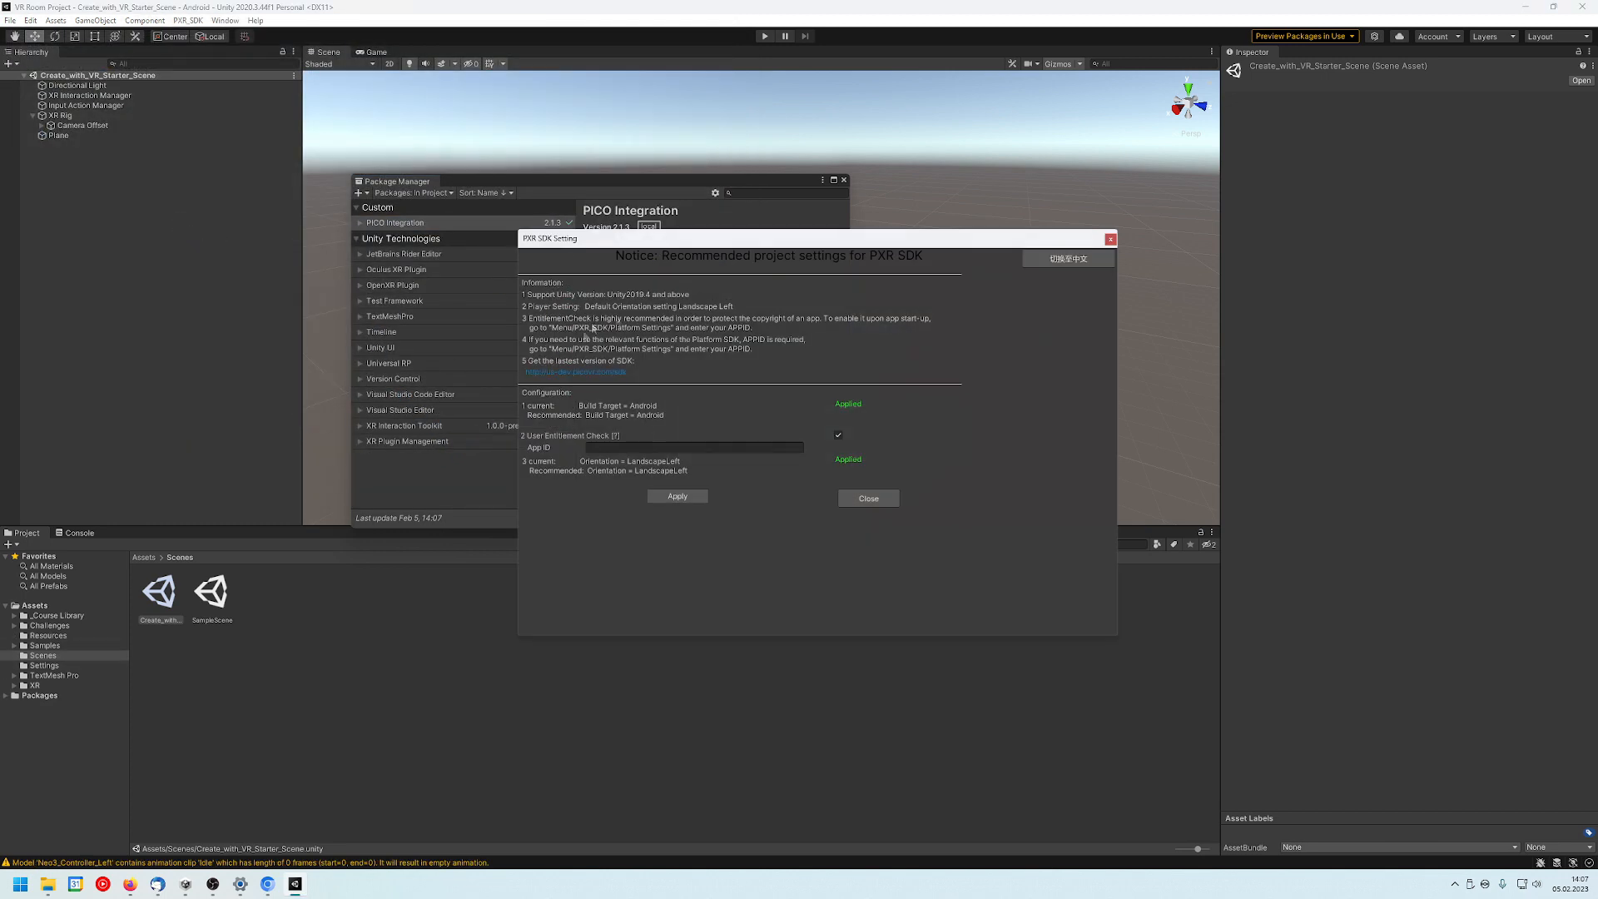
- Apply the recommended PXR SDK settings with the App ID entitlement check, then dismiss the notice
left_click(692, 448)
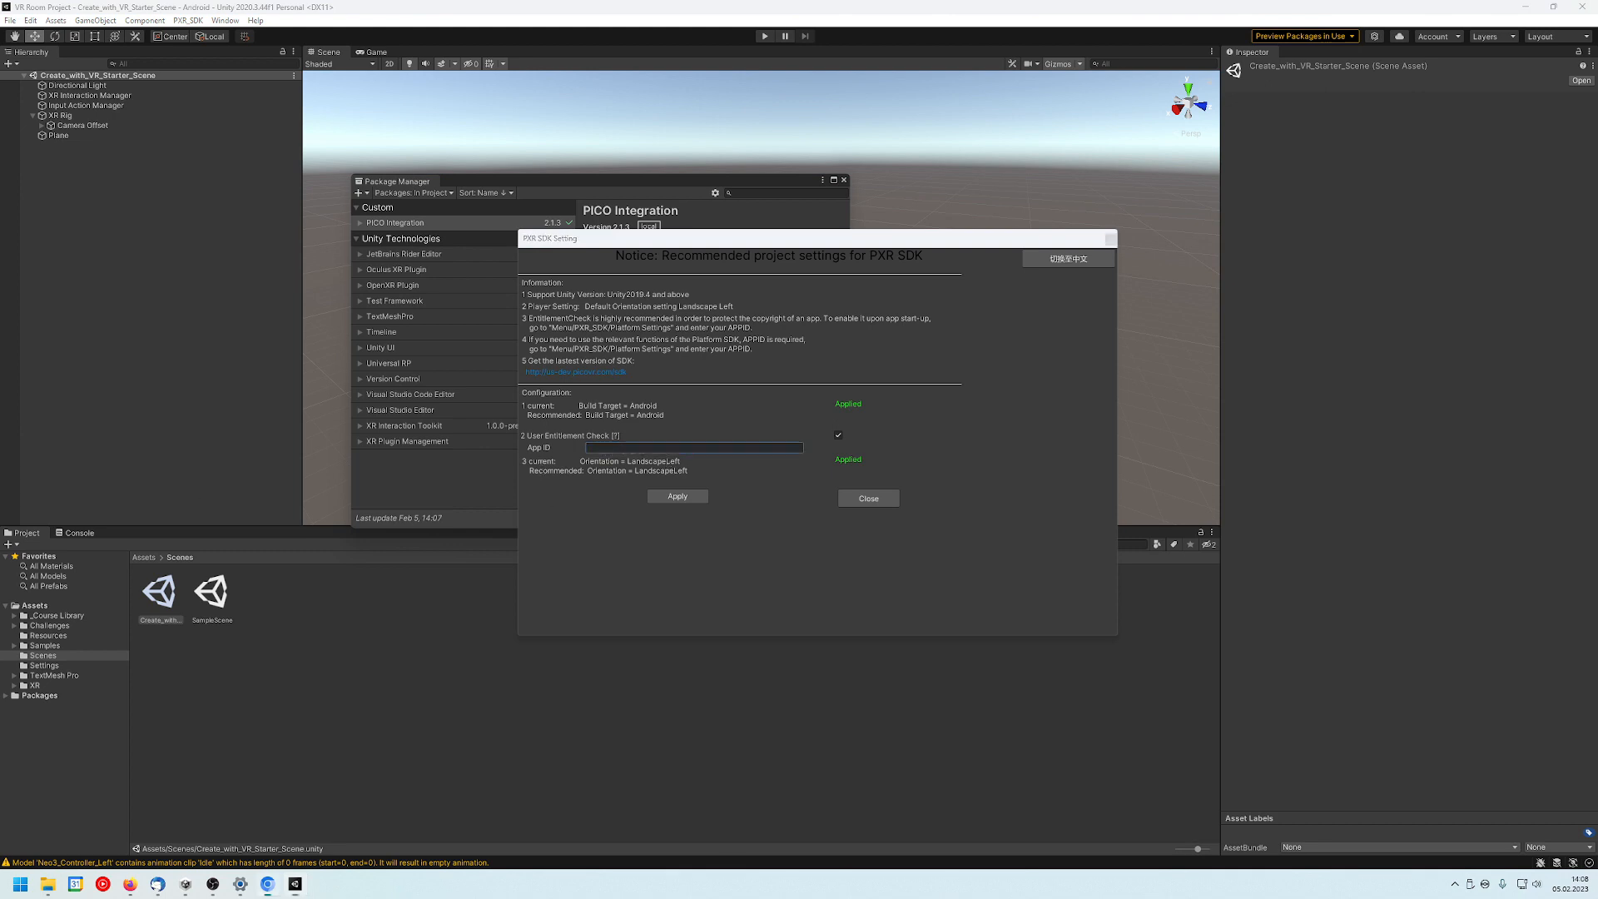
left_click(693, 448)
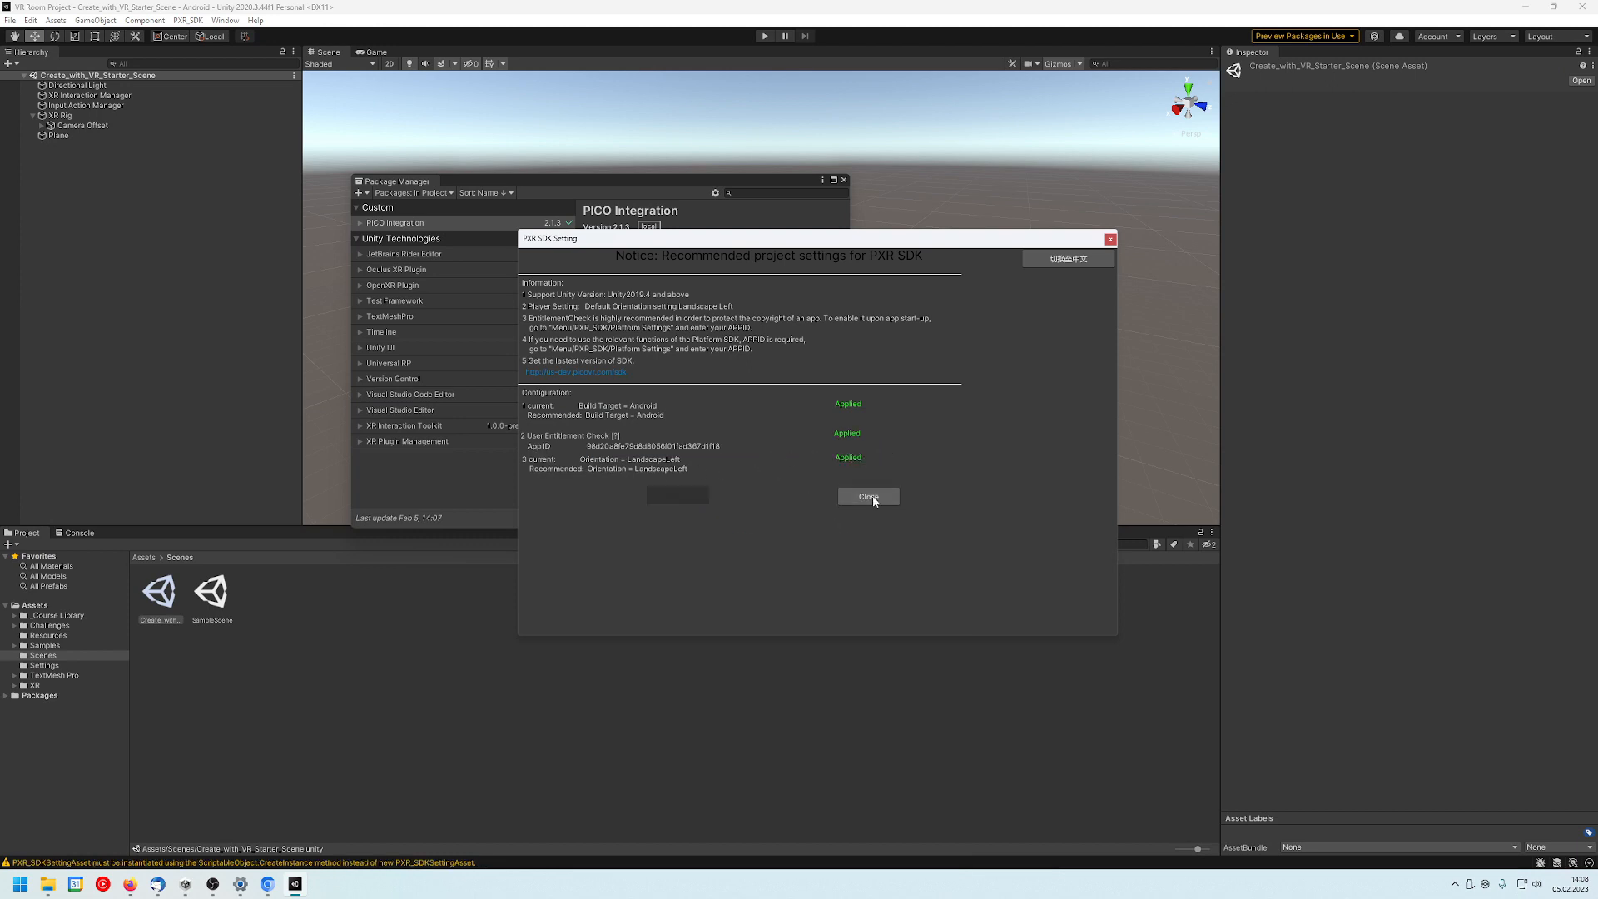
left_click(867, 496)
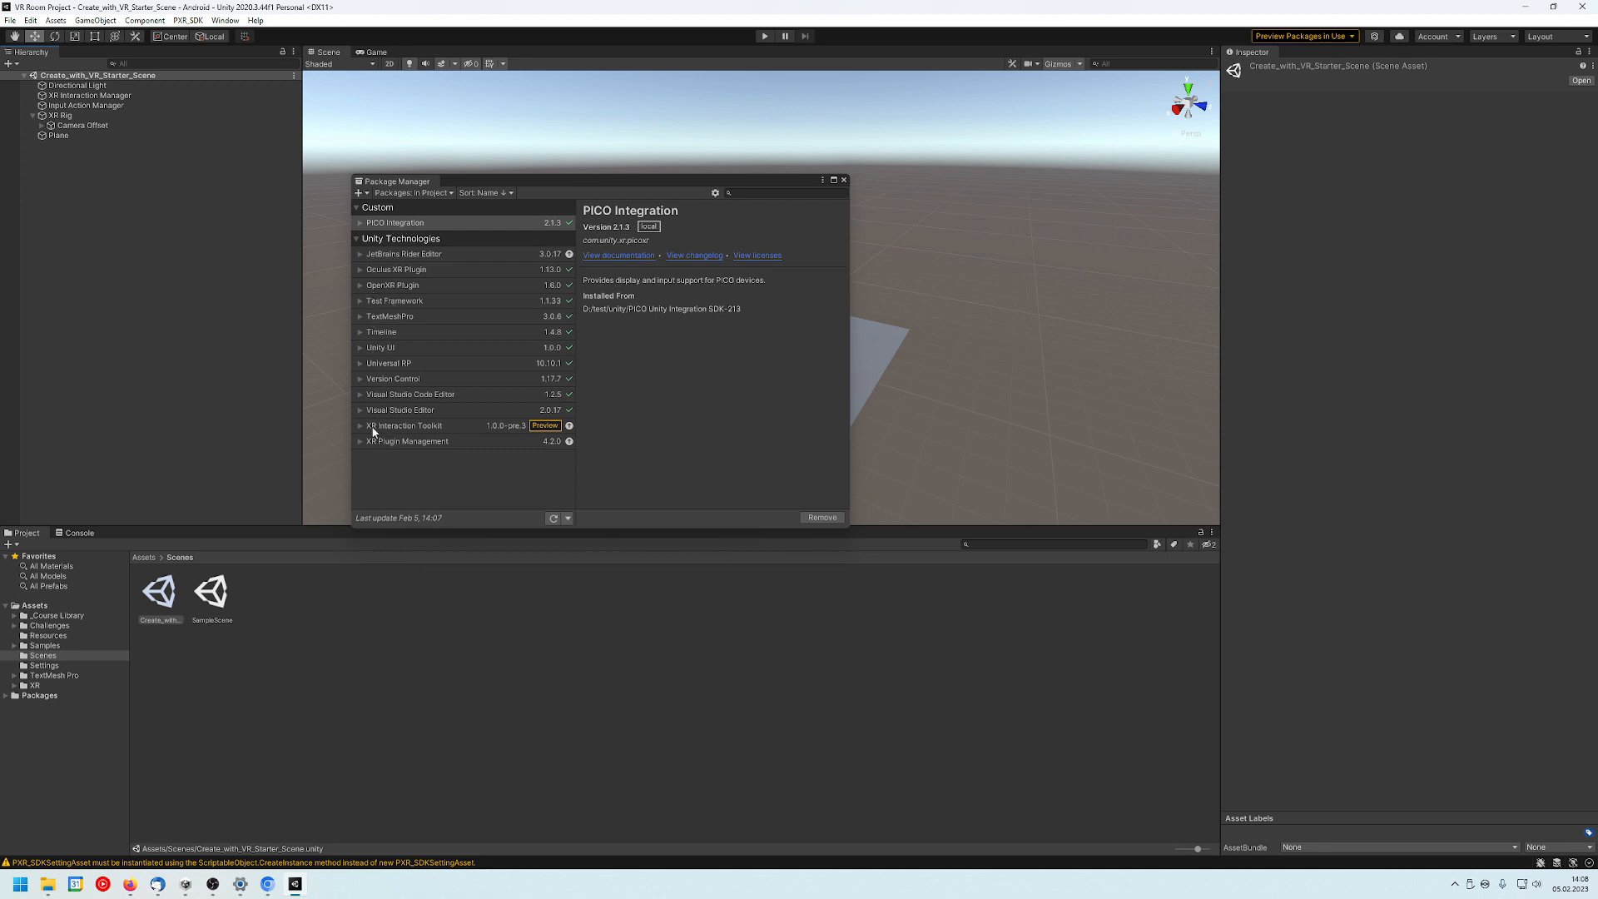
- Update the XR Interaction Toolkit from its version list to 2.3.0-pre.1
left_click(405, 425)
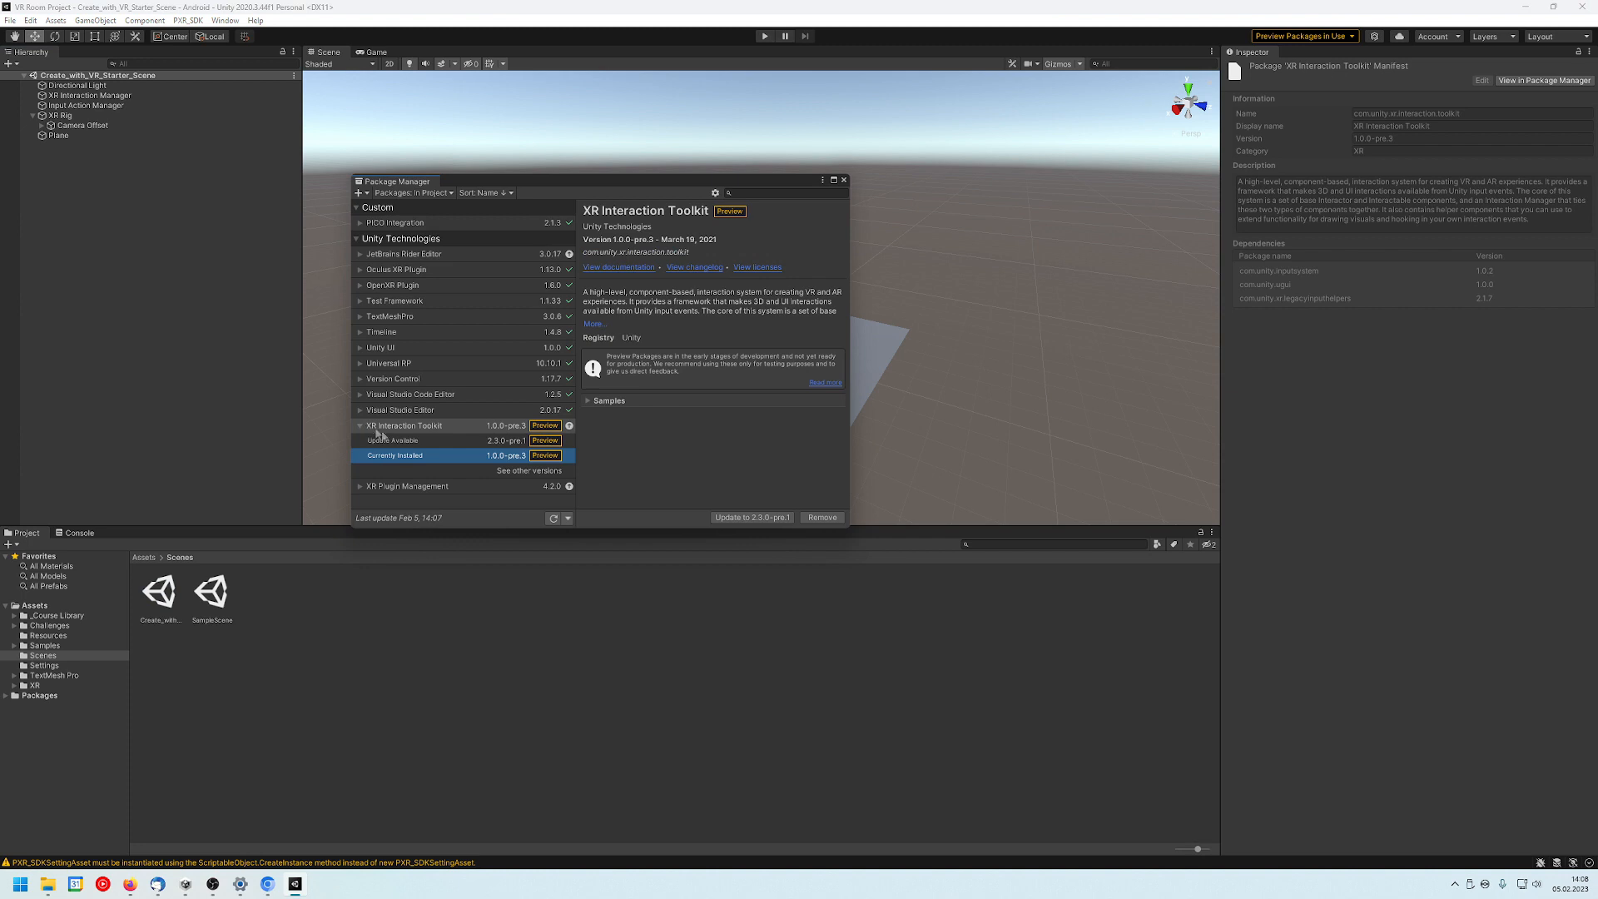
mouse_move(403, 448)
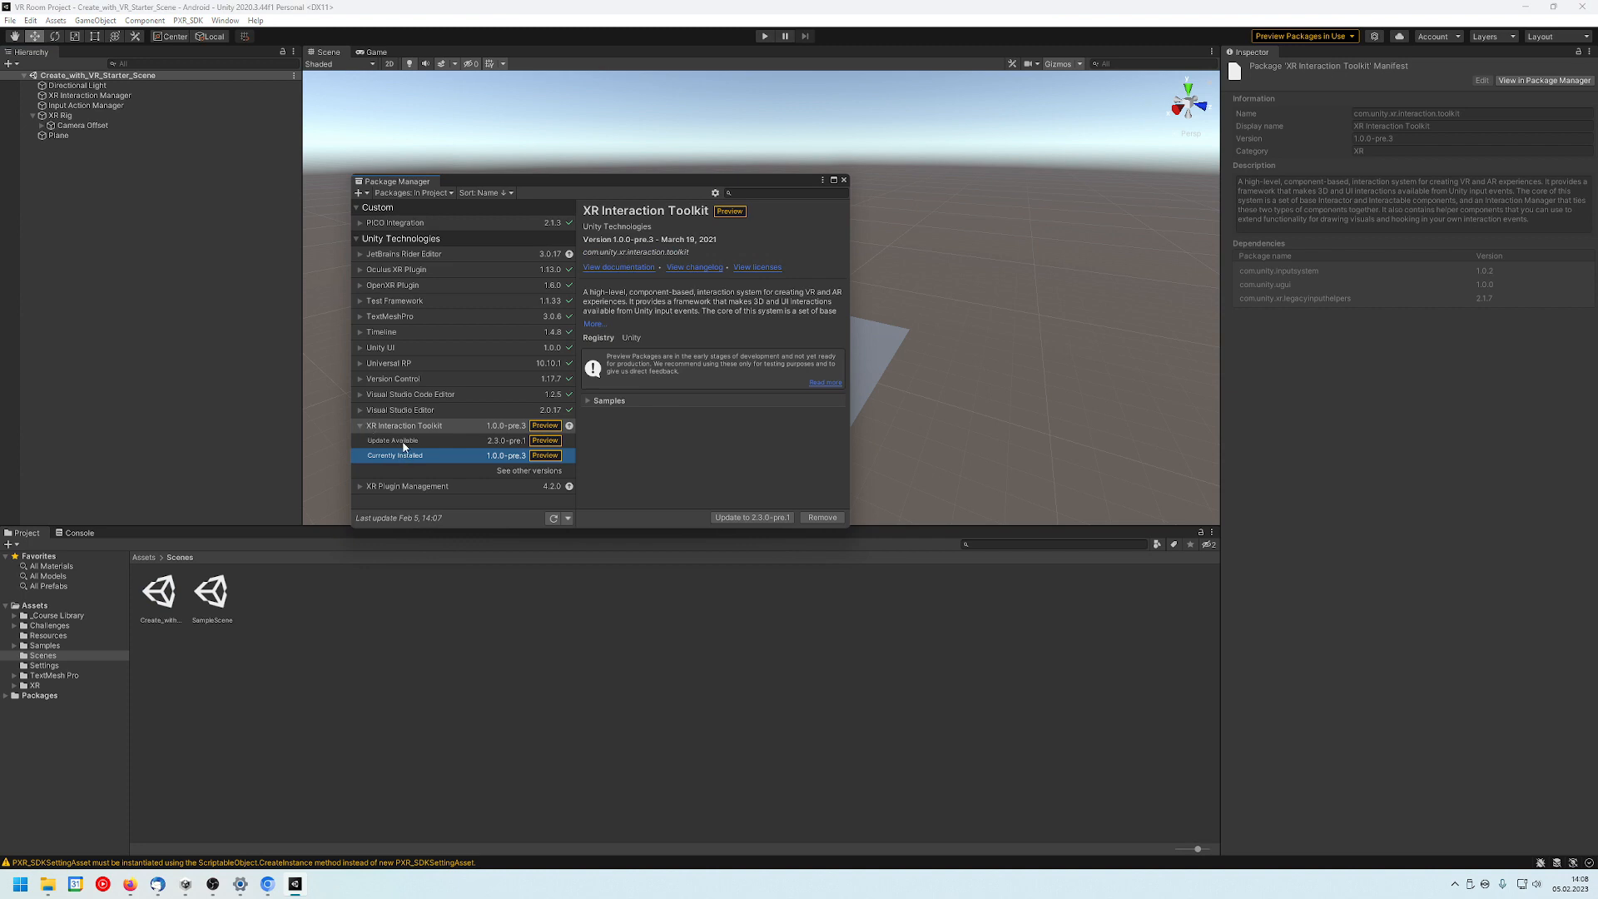
left_click(393, 439)
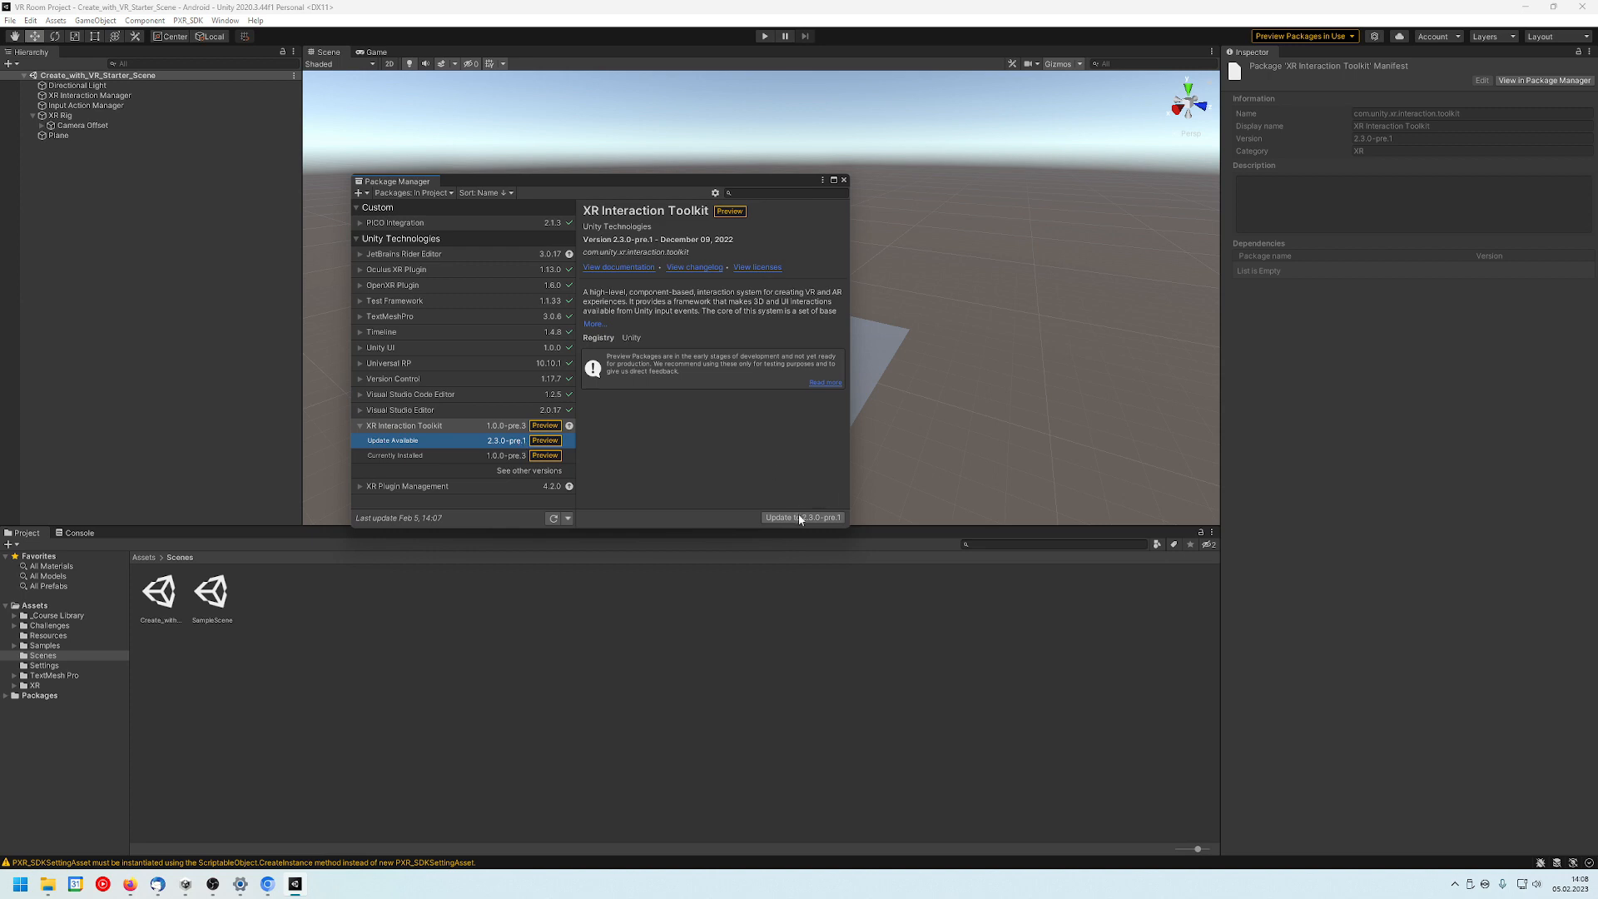
left_click(801, 518)
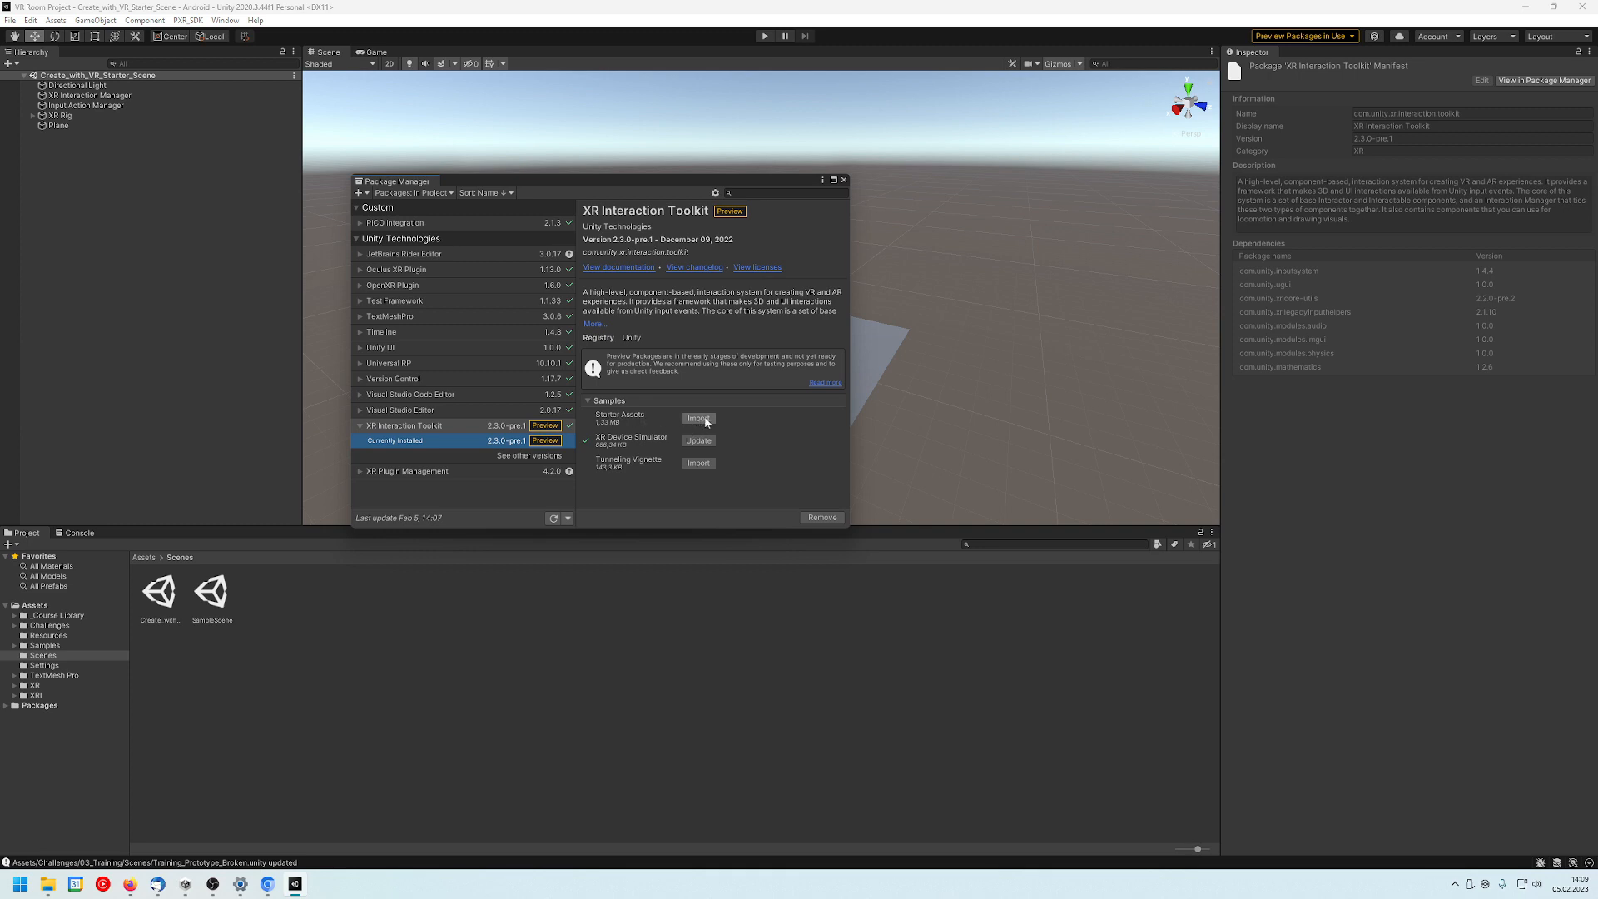
mouse_move(626, 443)
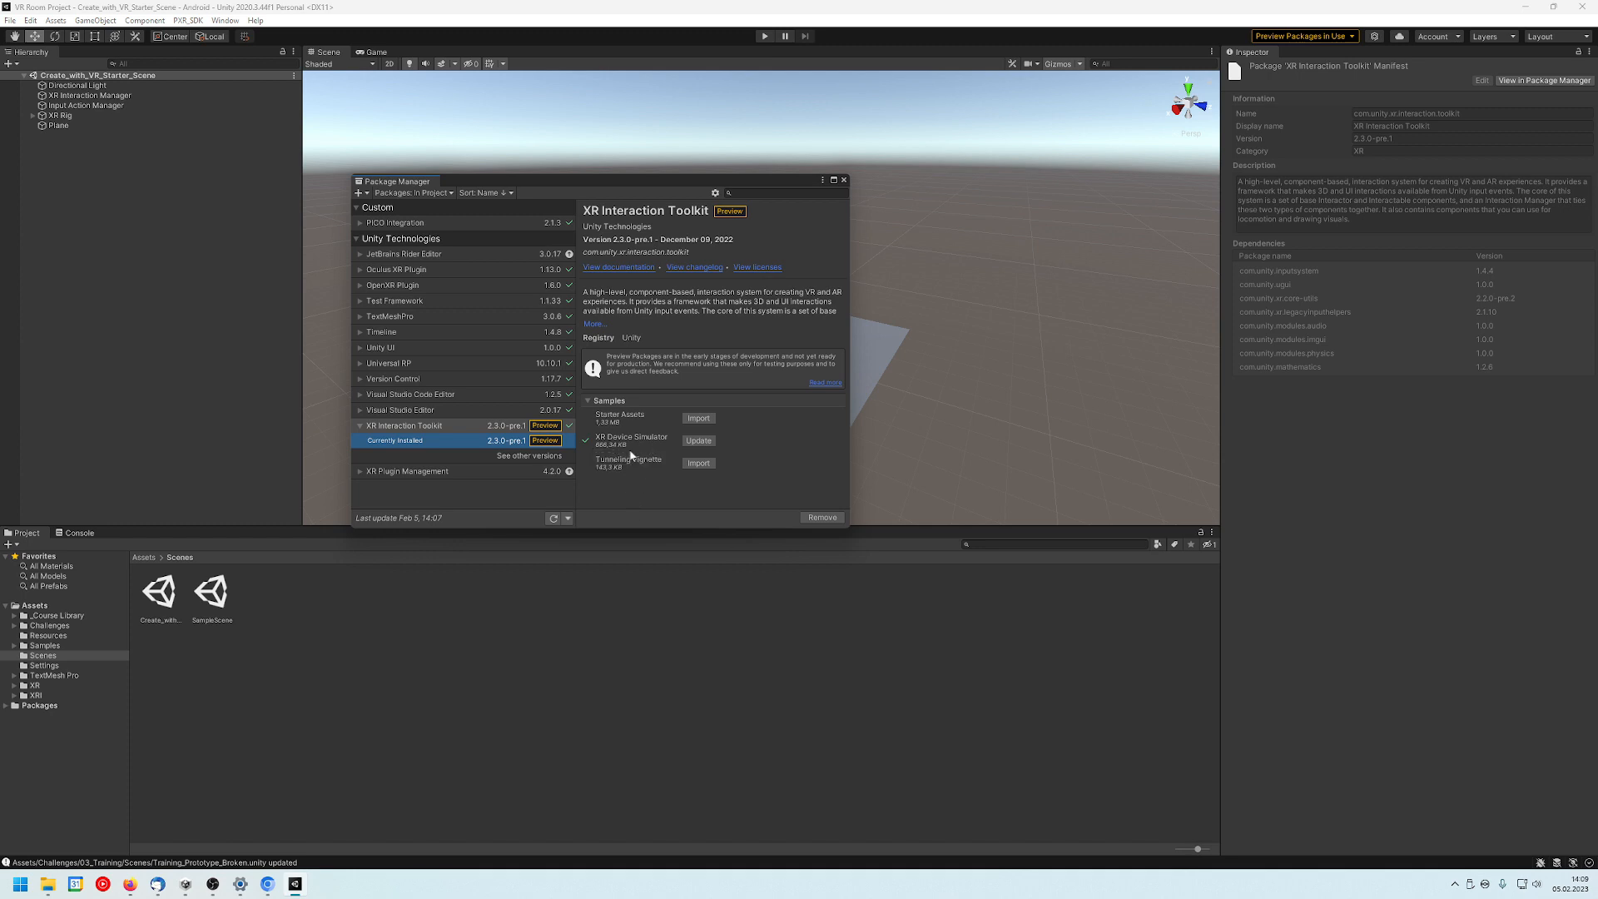
mouse_move(609, 476)
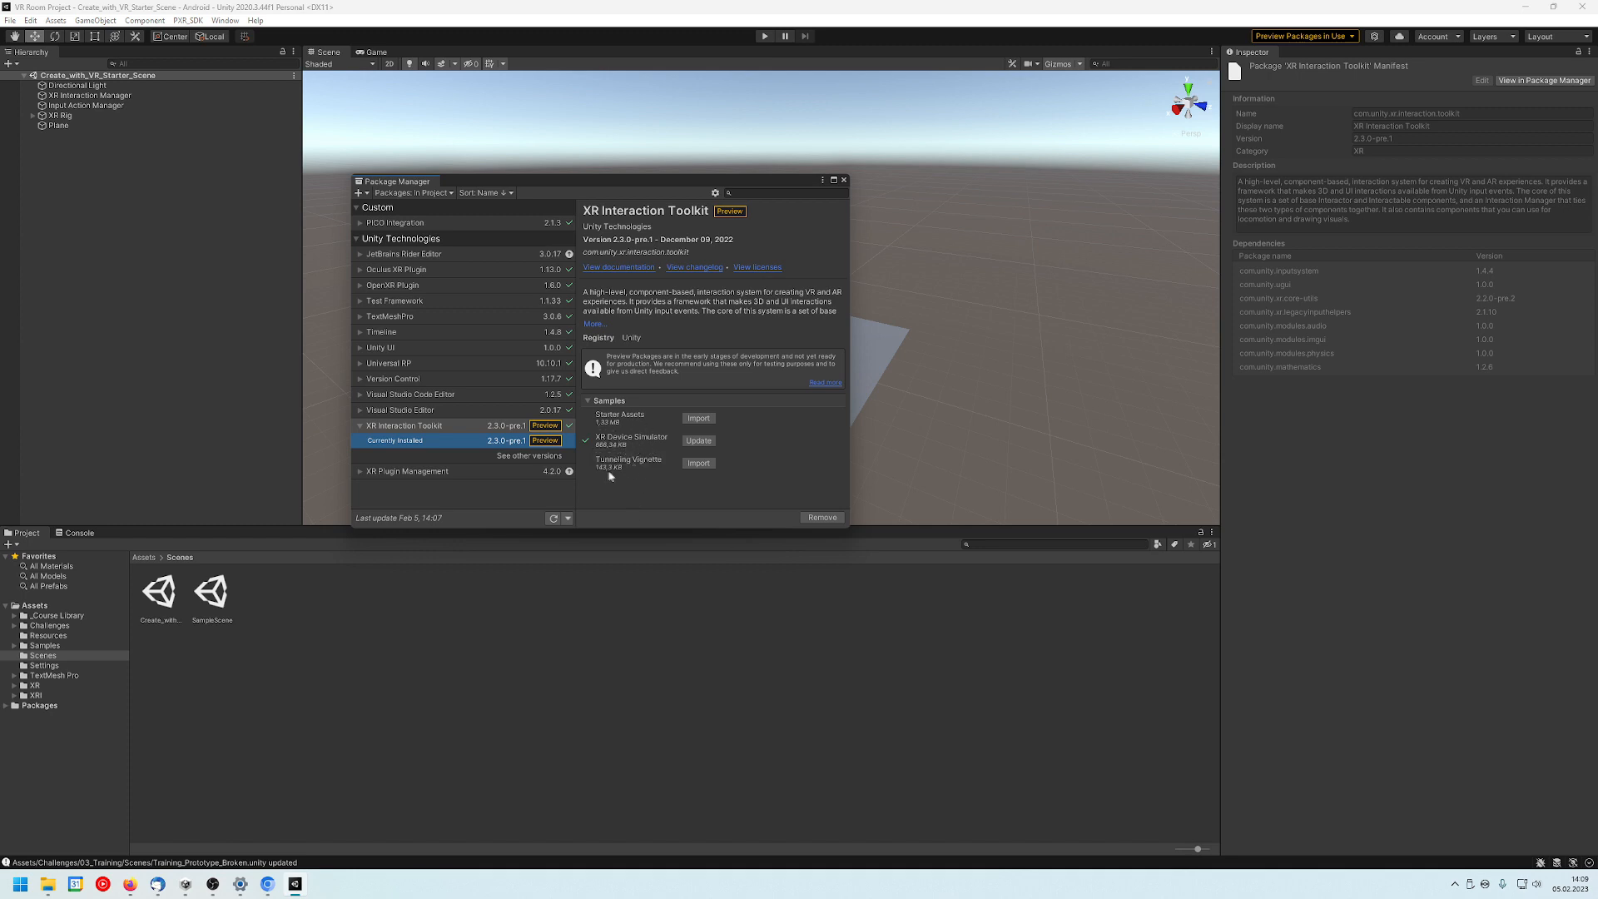
mouse_move(663, 469)
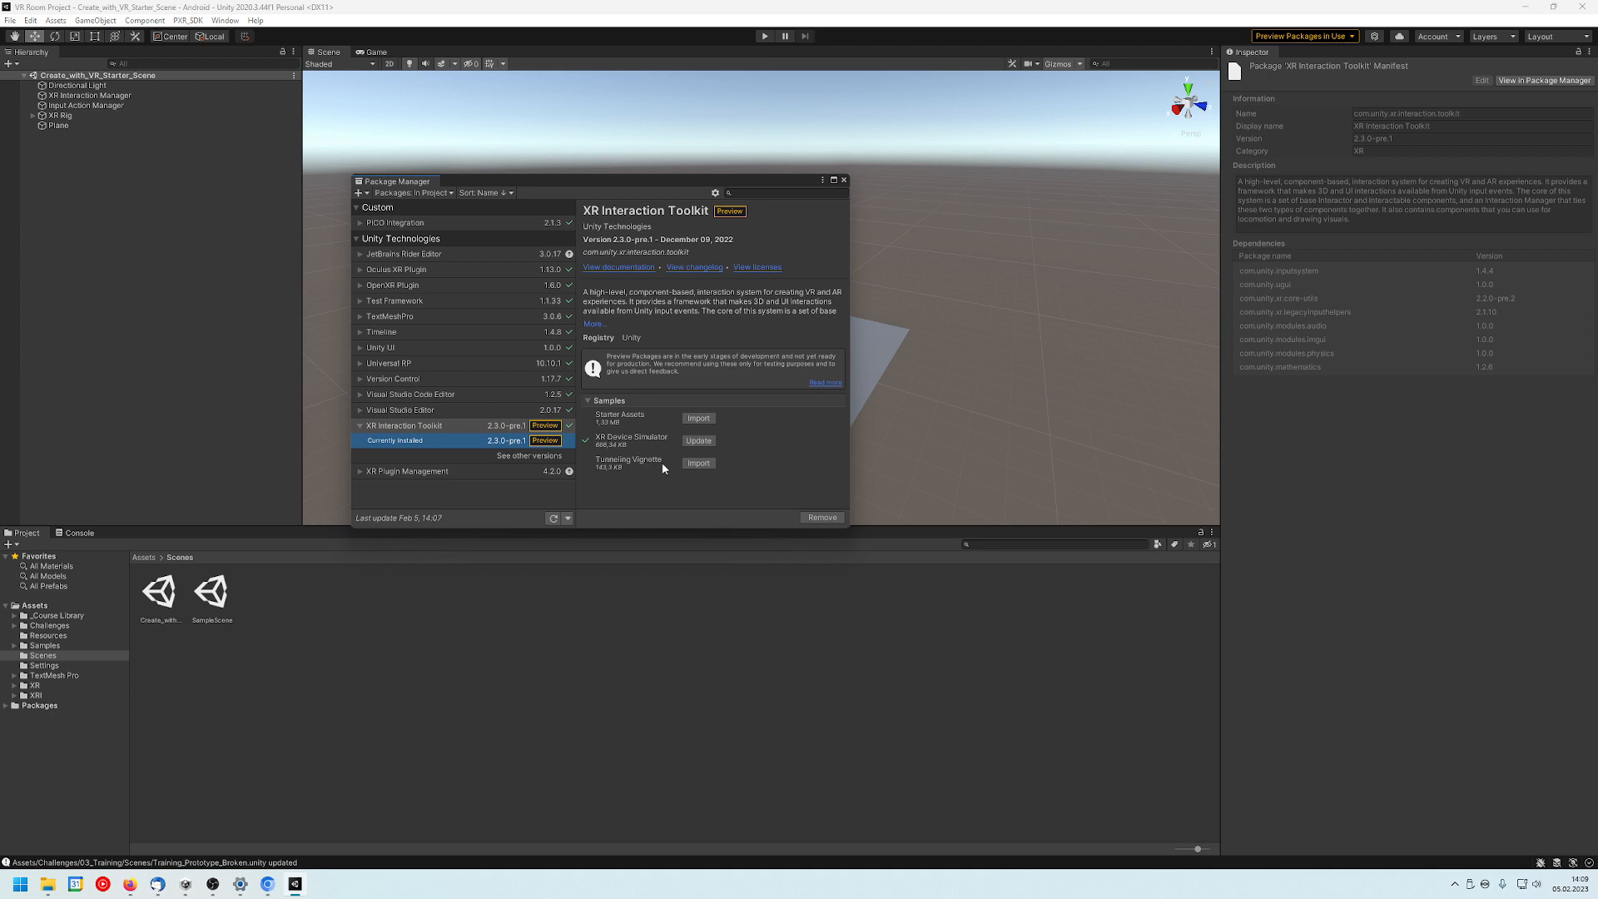
mouse_move(634, 469)
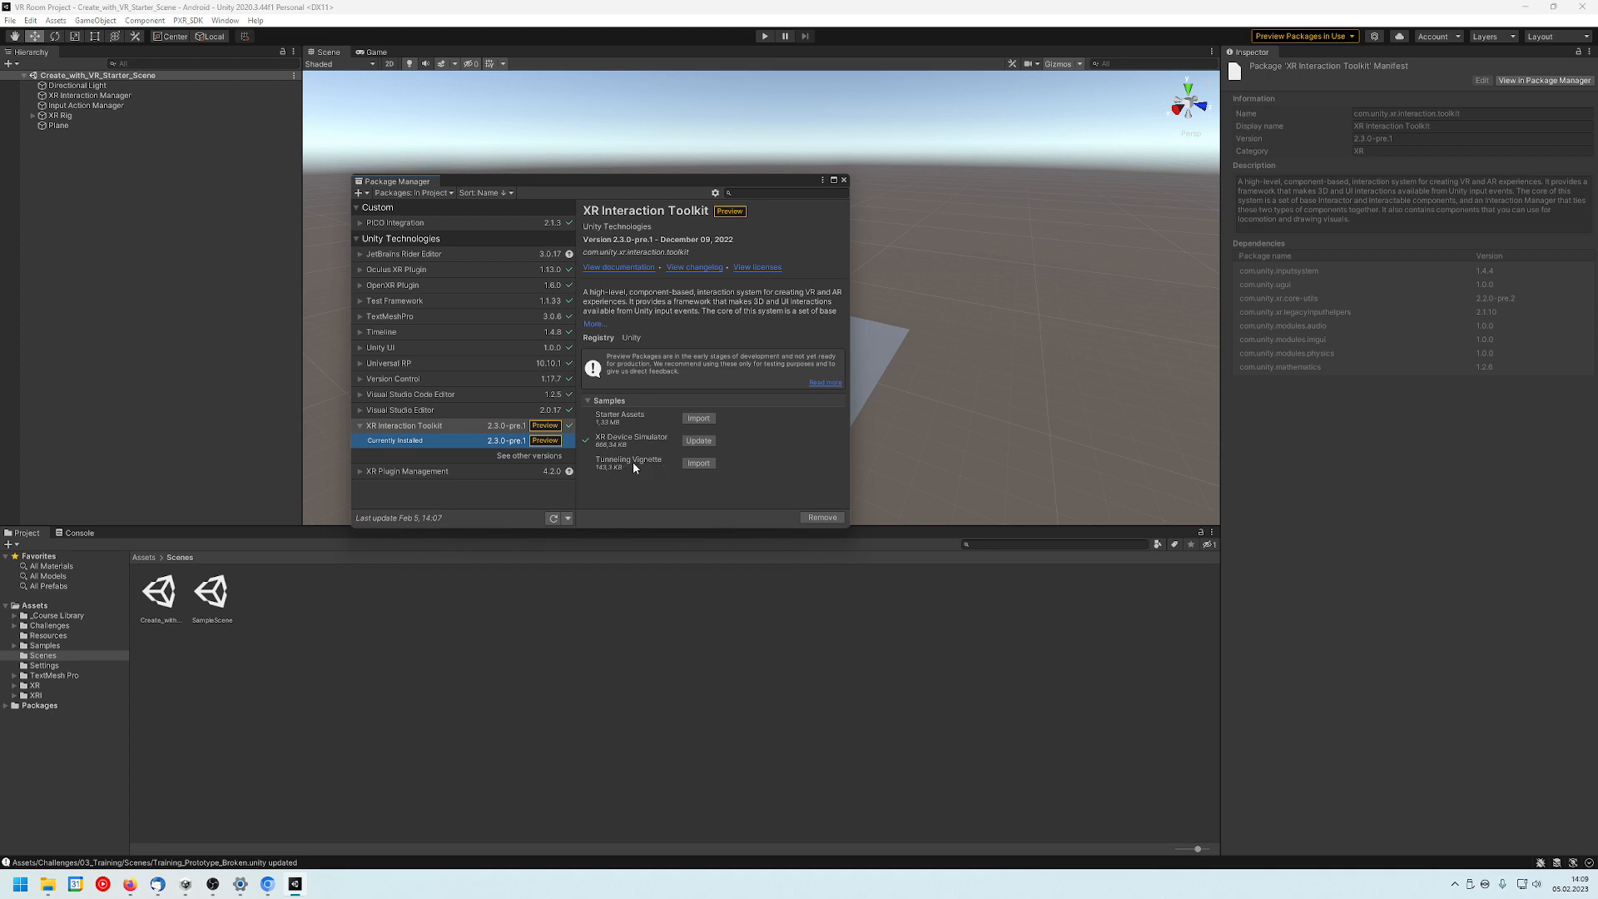
- Close the Package Manager and bring up Project Settings and Build Settings
left_click(842, 179)
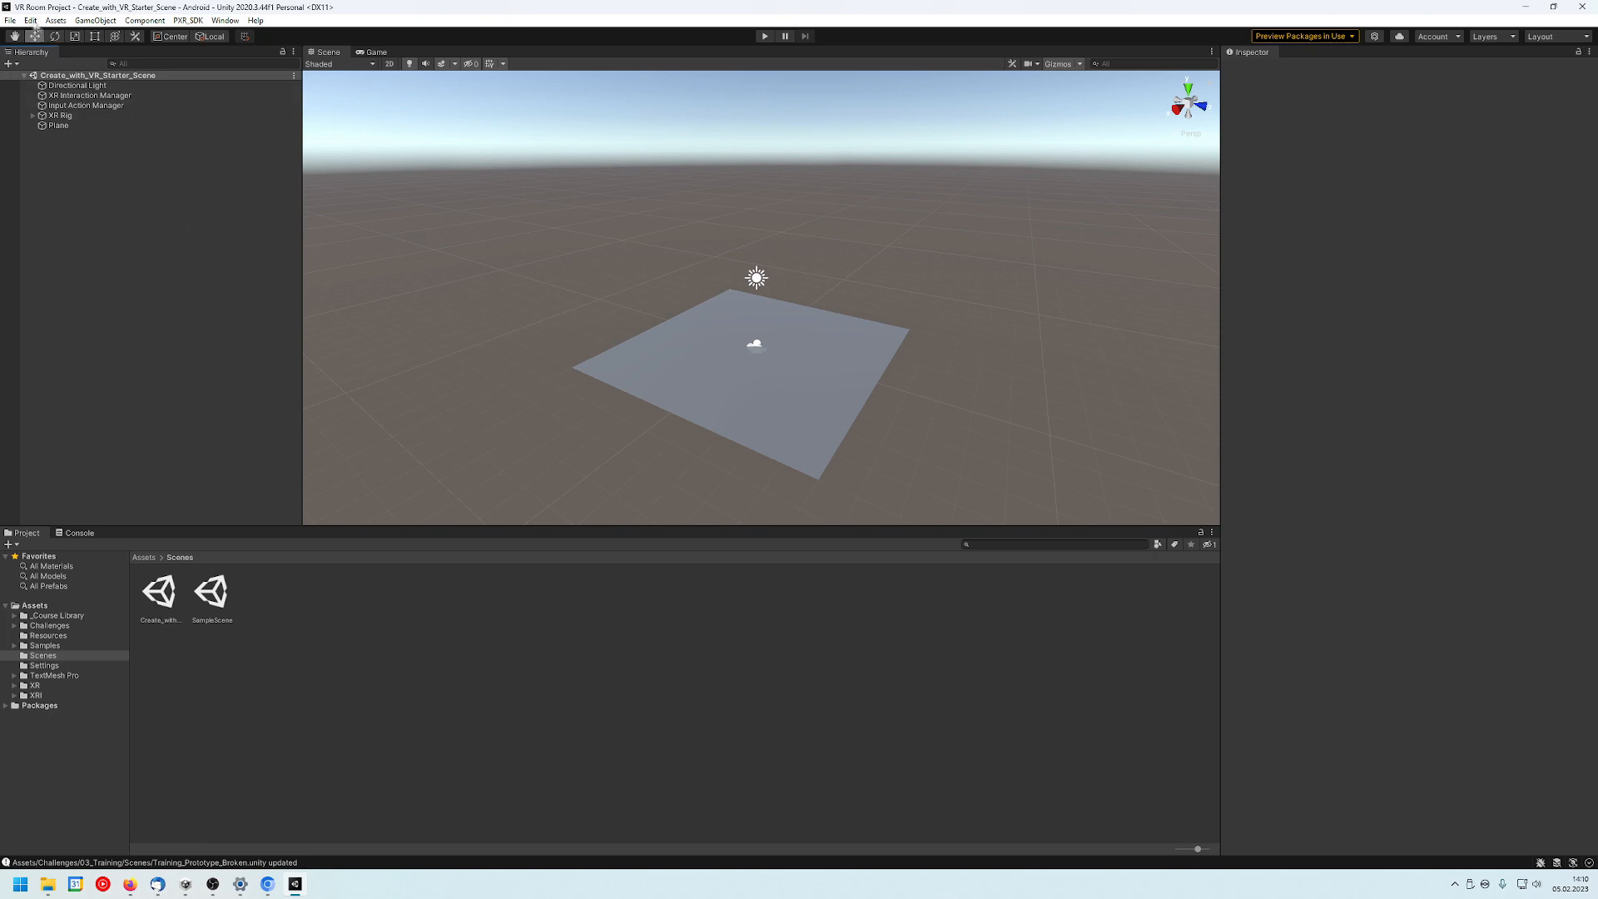
left_click(30, 20)
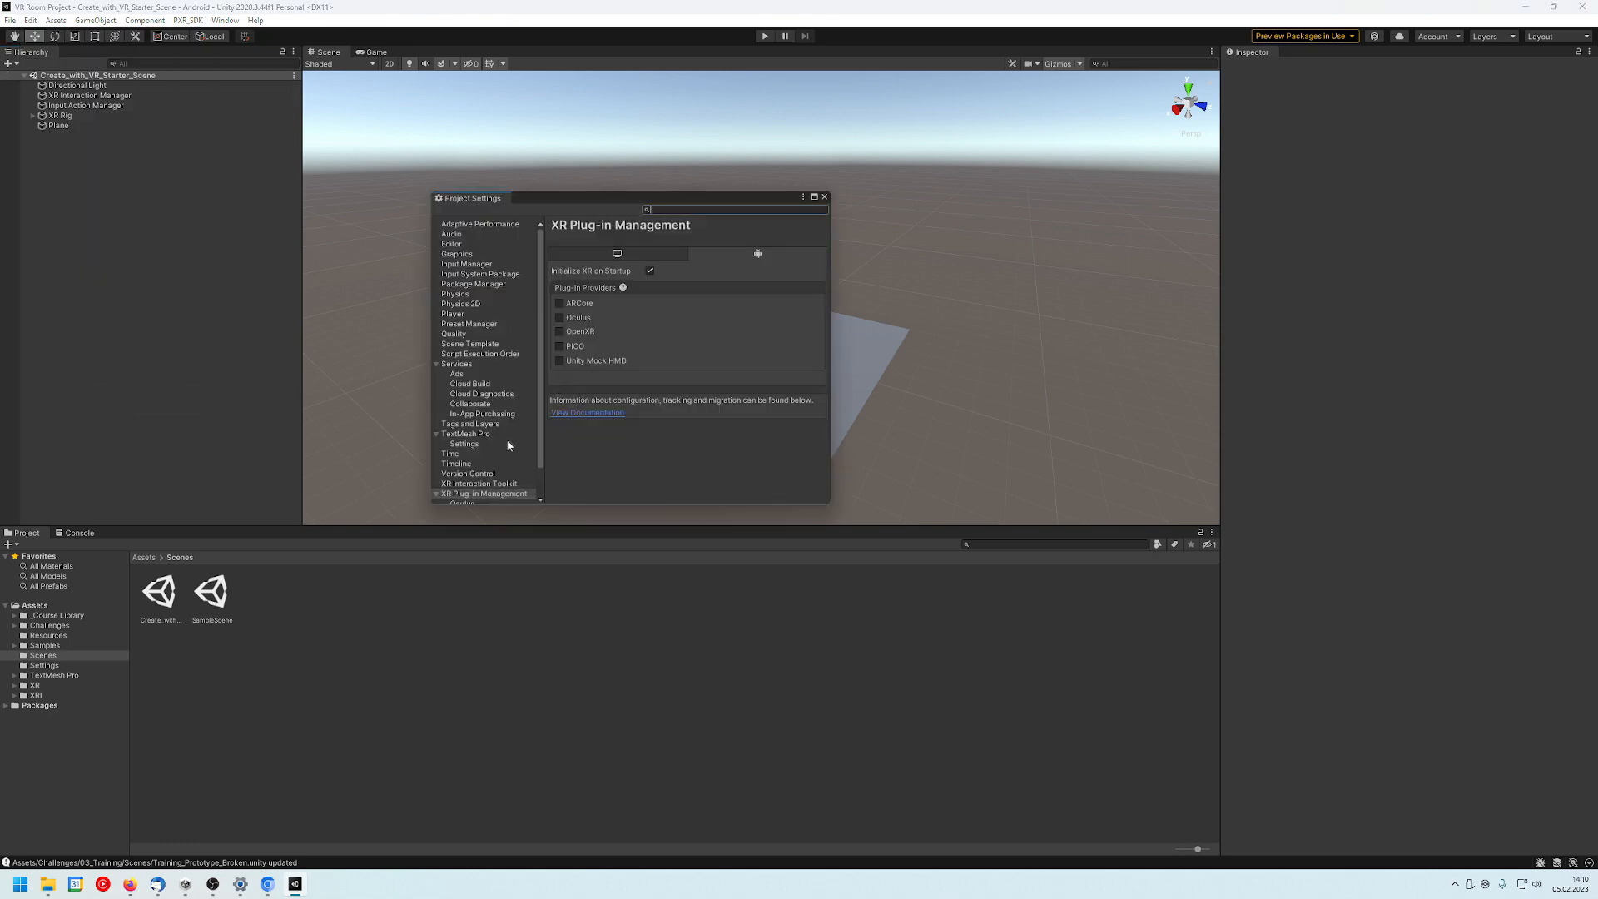
left_click(559, 347)
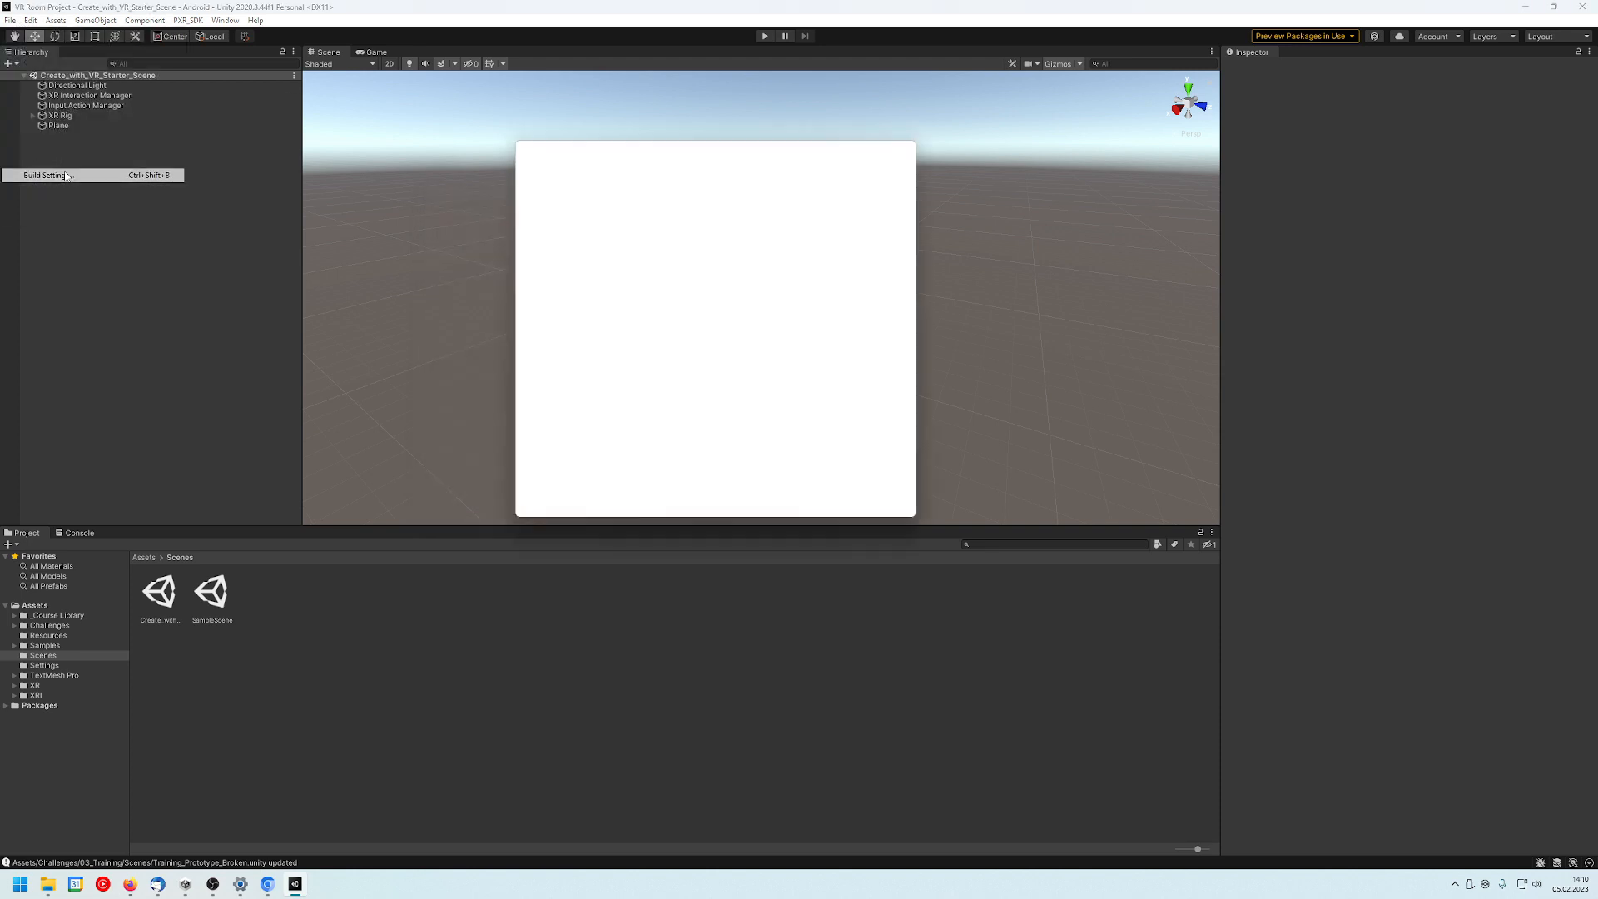
- Target the connected Pico headset as run device with Development Build enabled, then close Build Settings
left_click(45, 175)
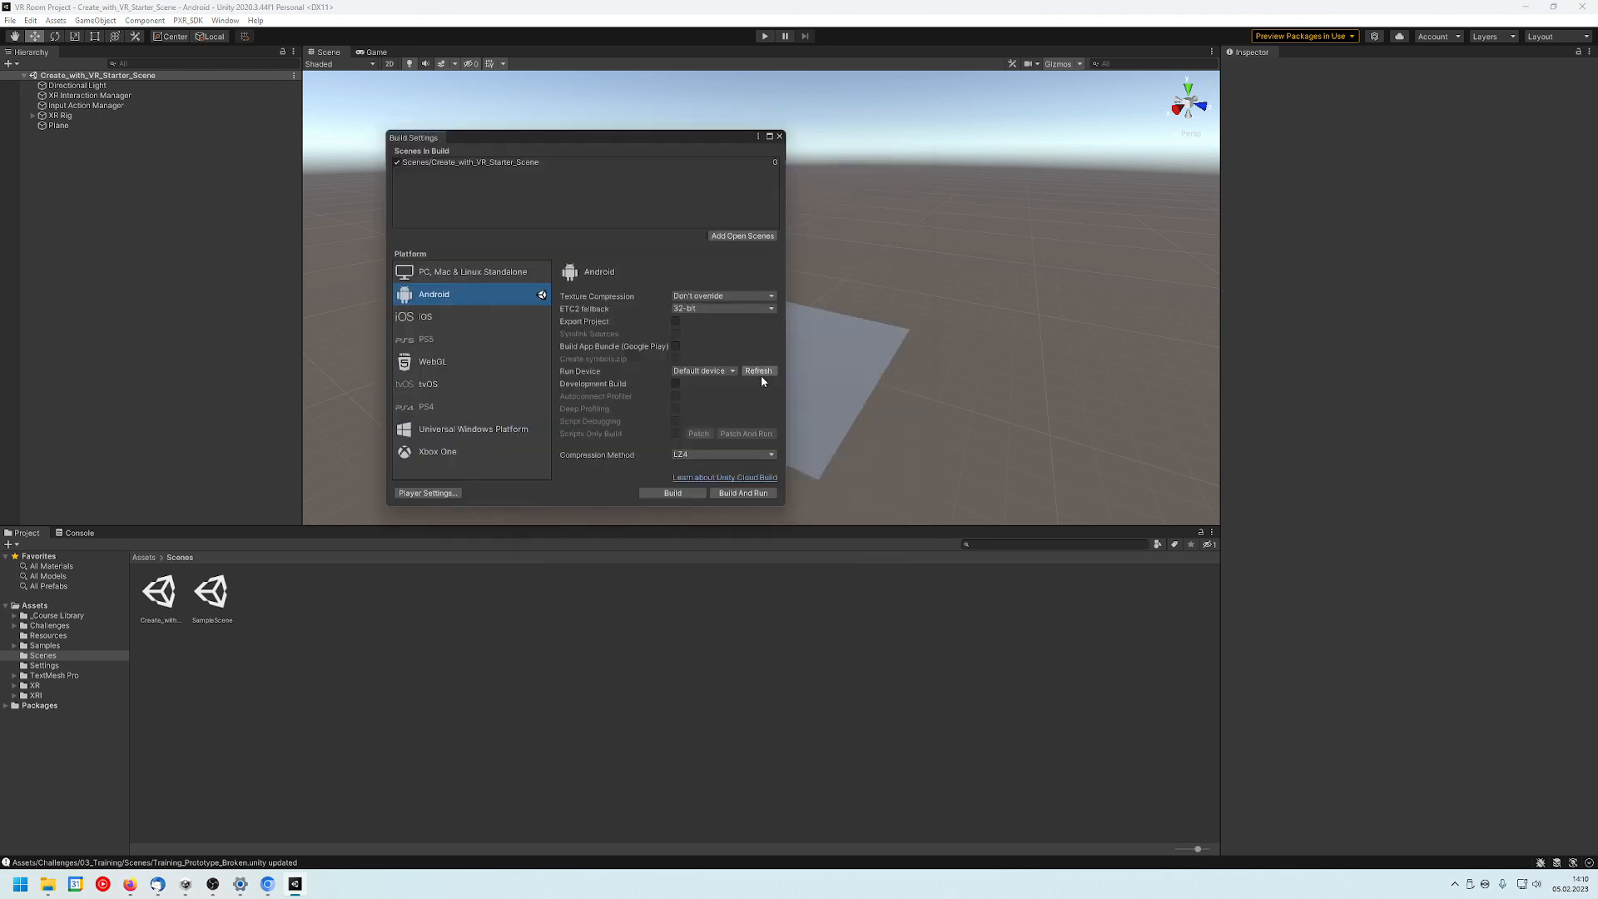
mouse_move(761, 380)
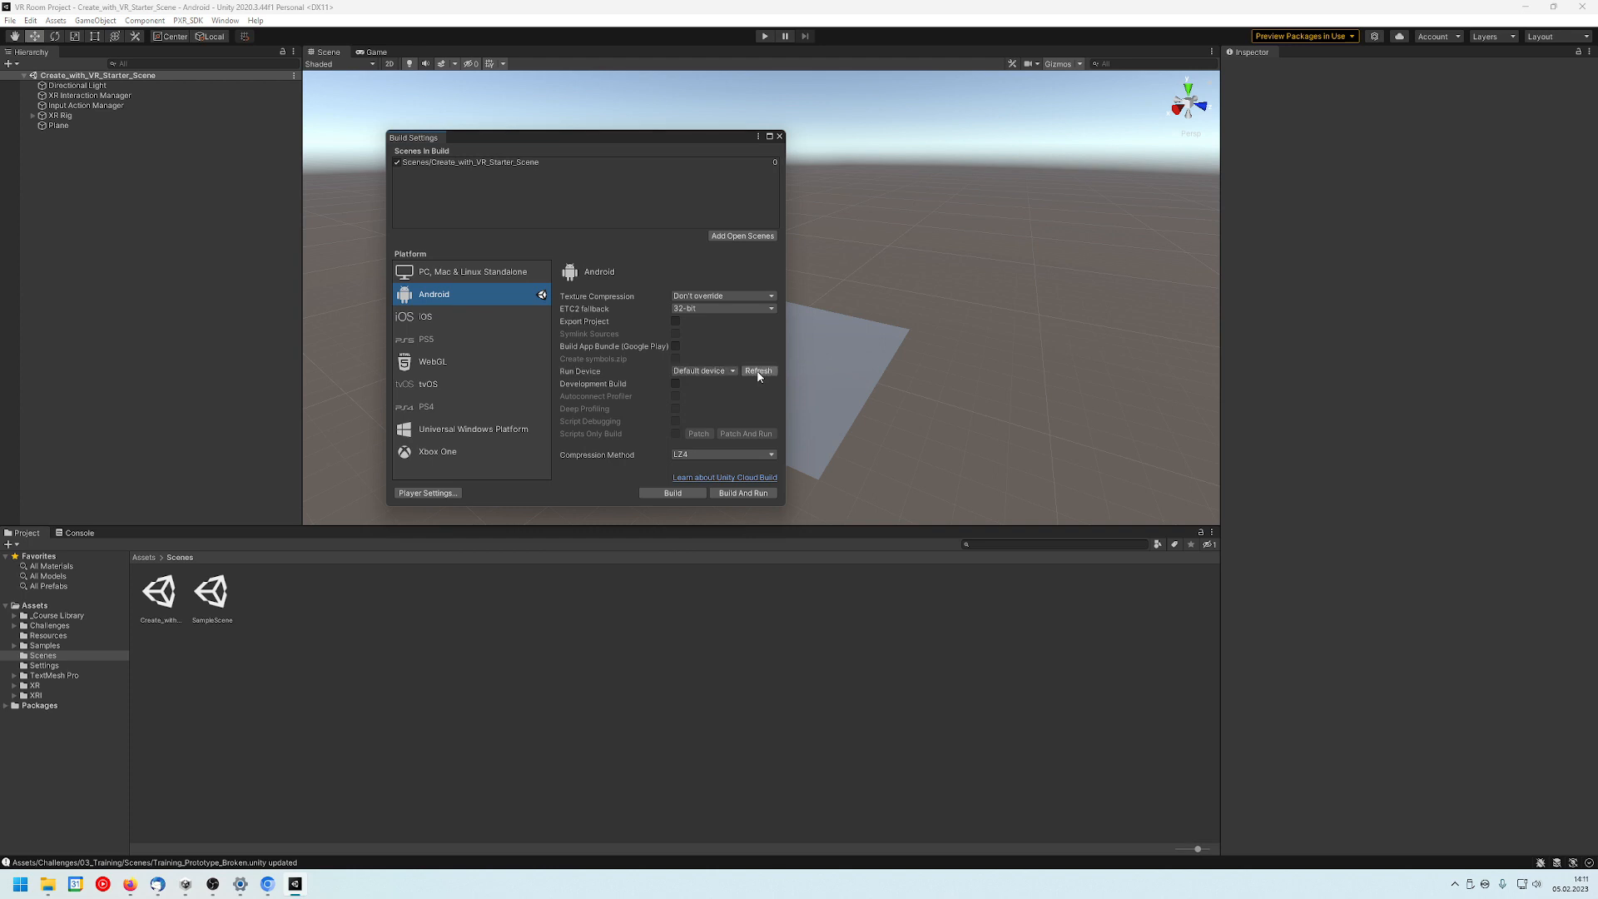
left_click(702, 370)
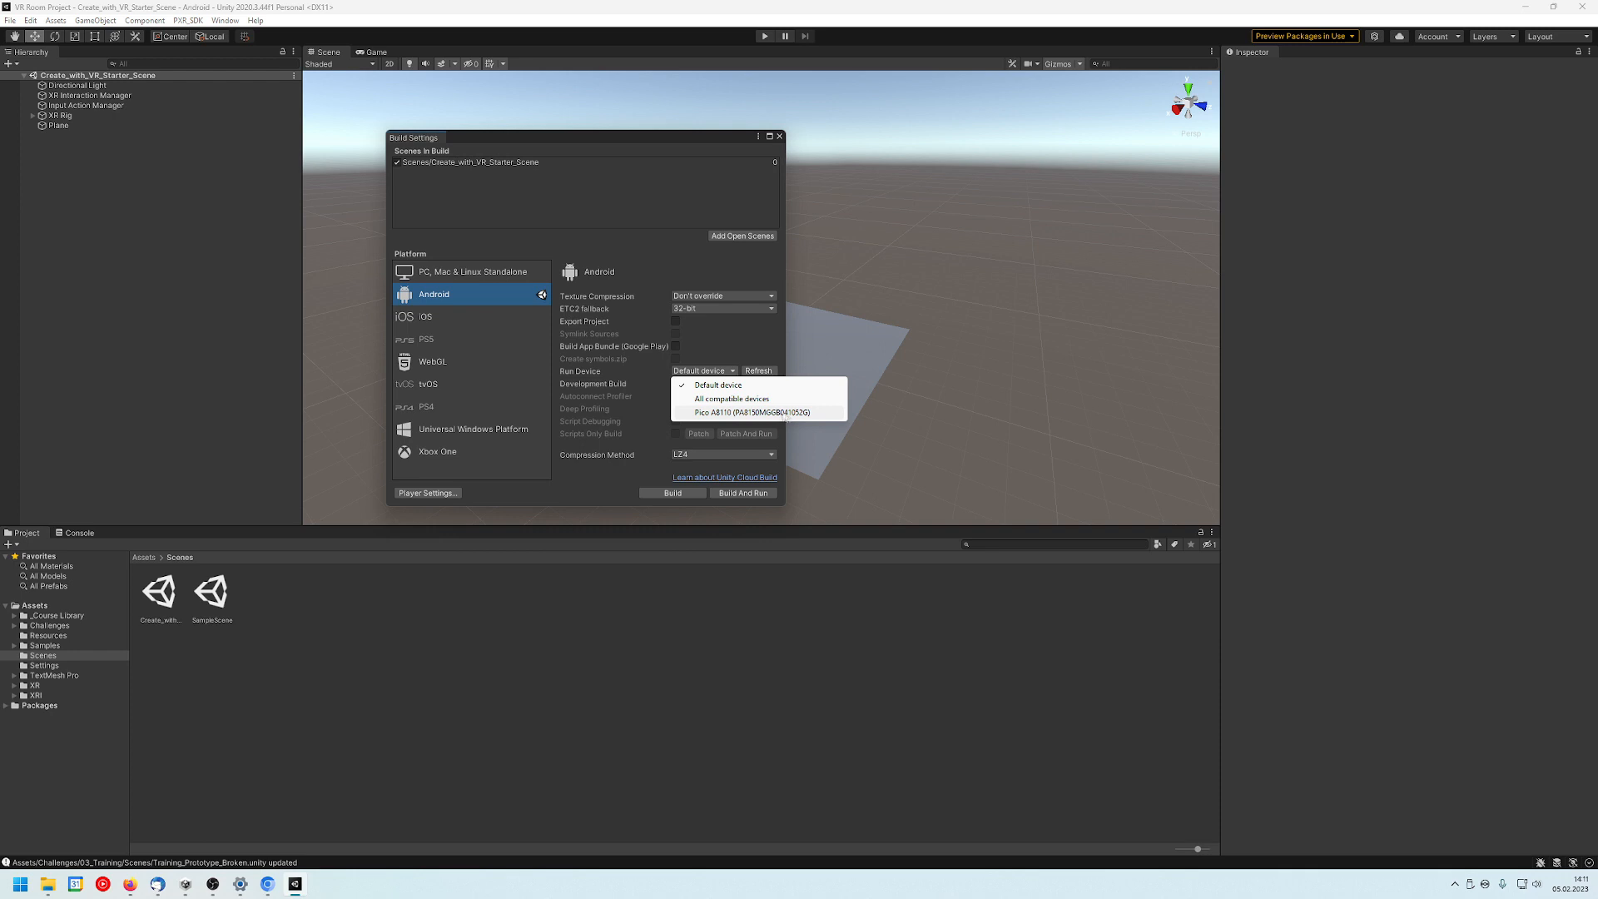
left_click(759, 411)
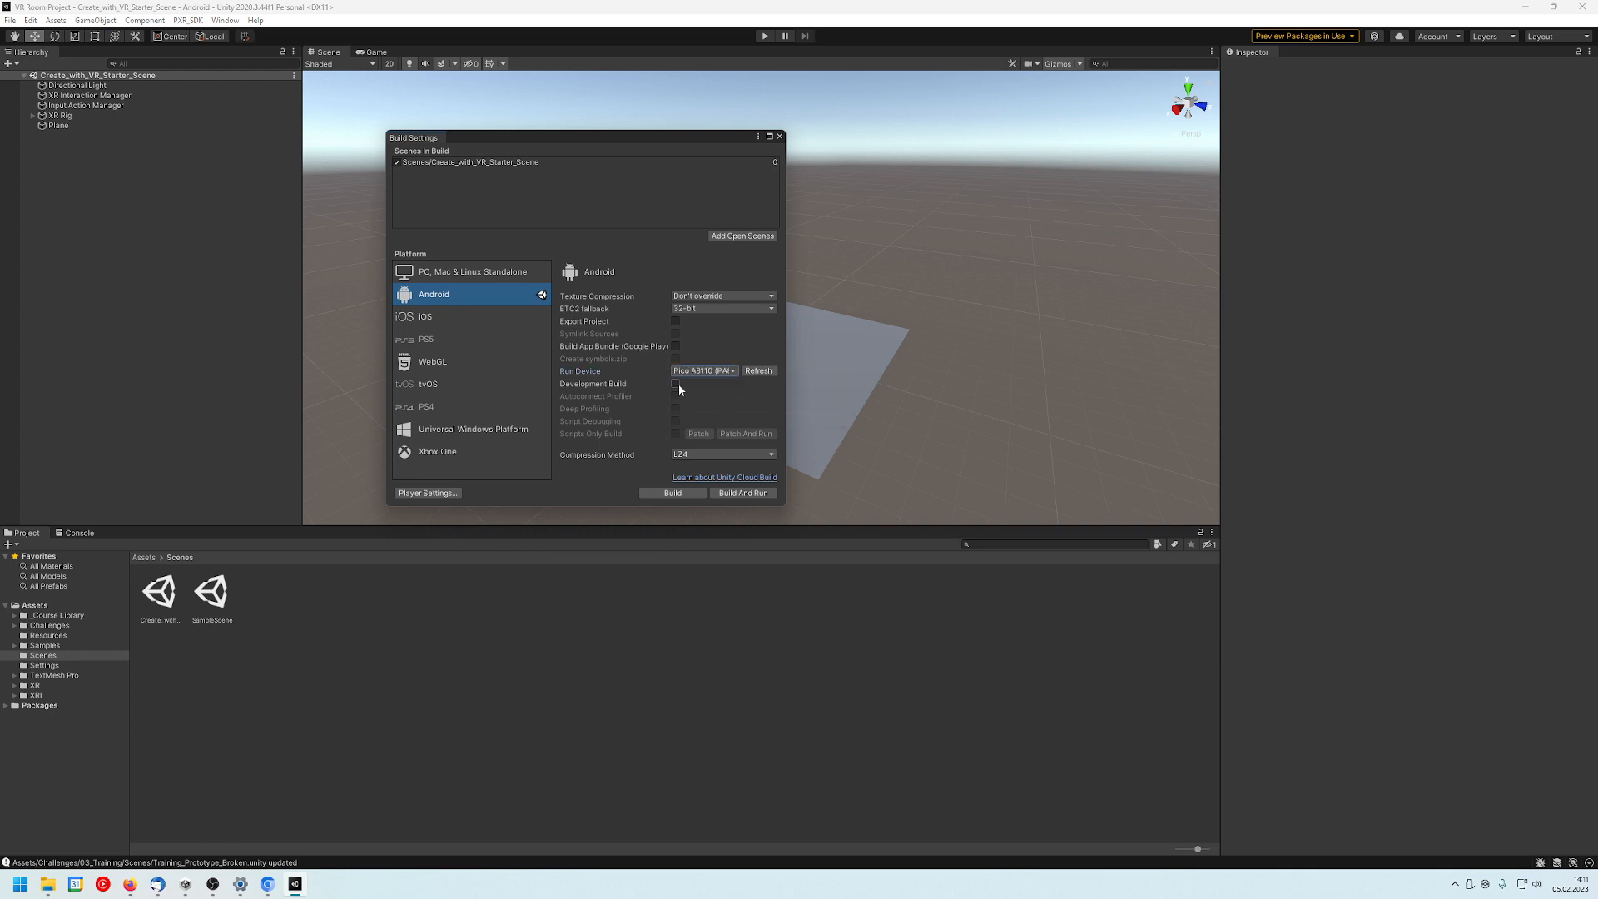
left_click(674, 383)
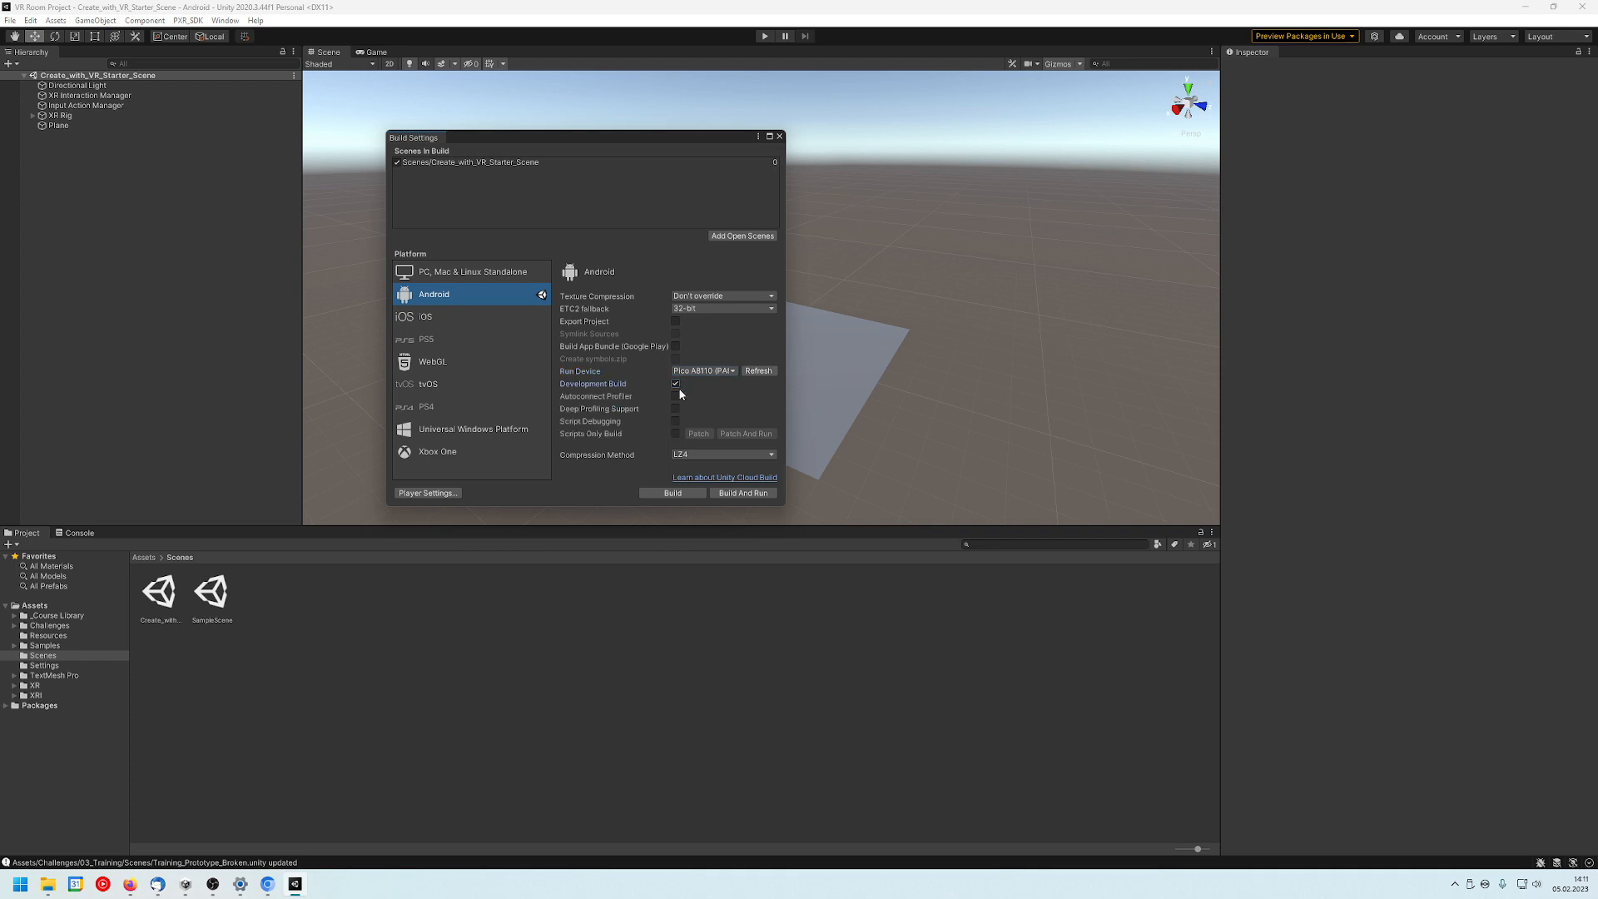
mouse_move(711, 389)
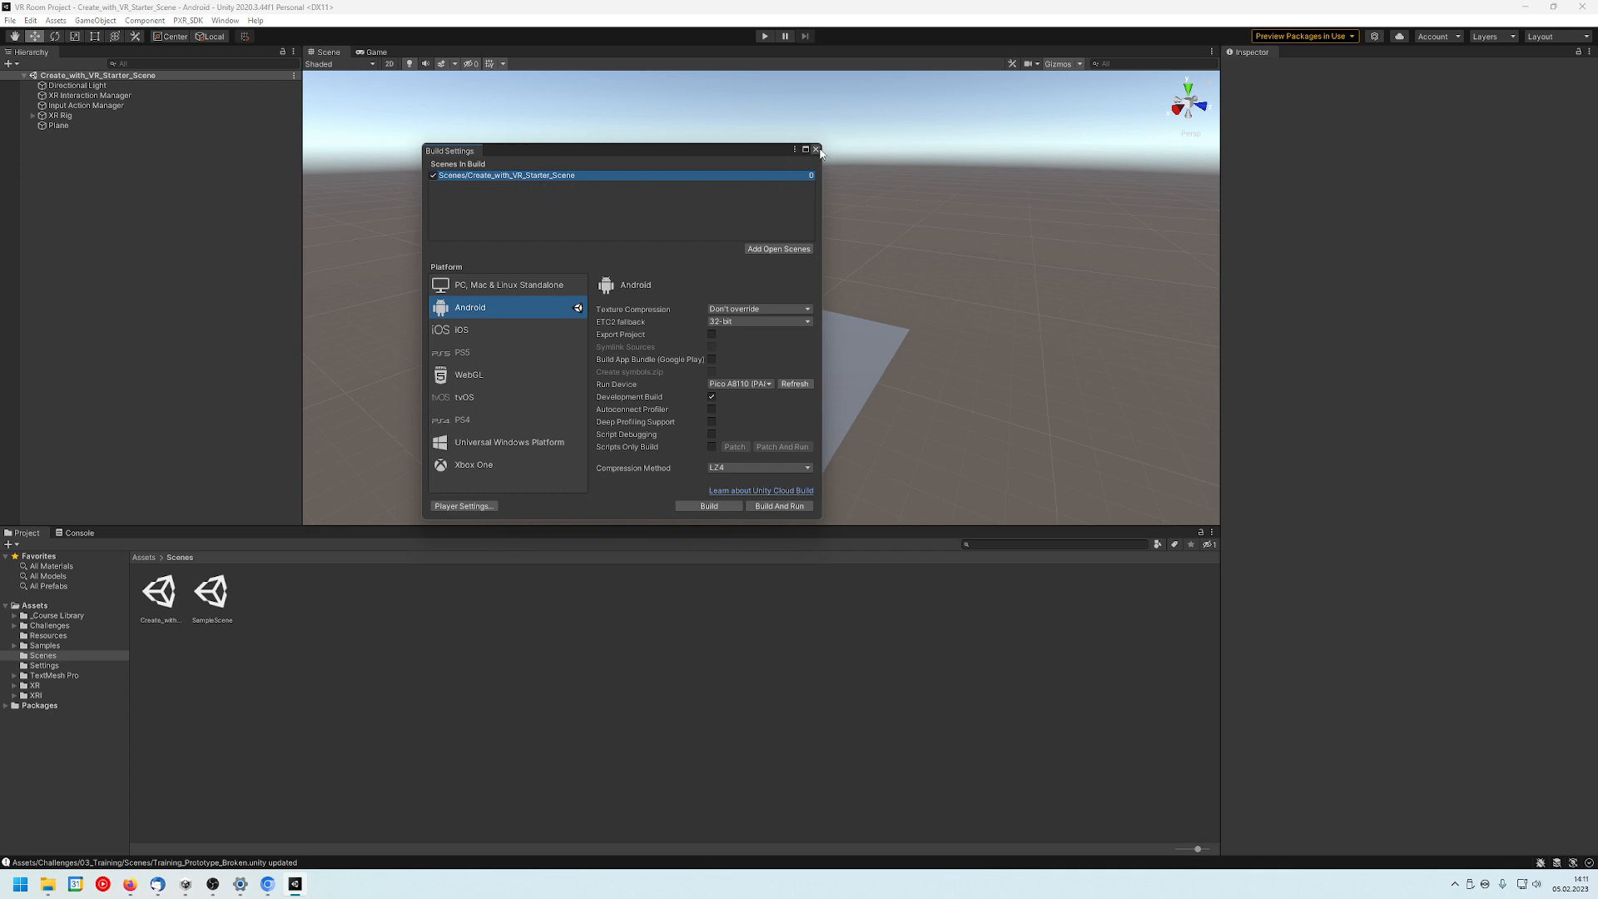
left_click(816, 150)
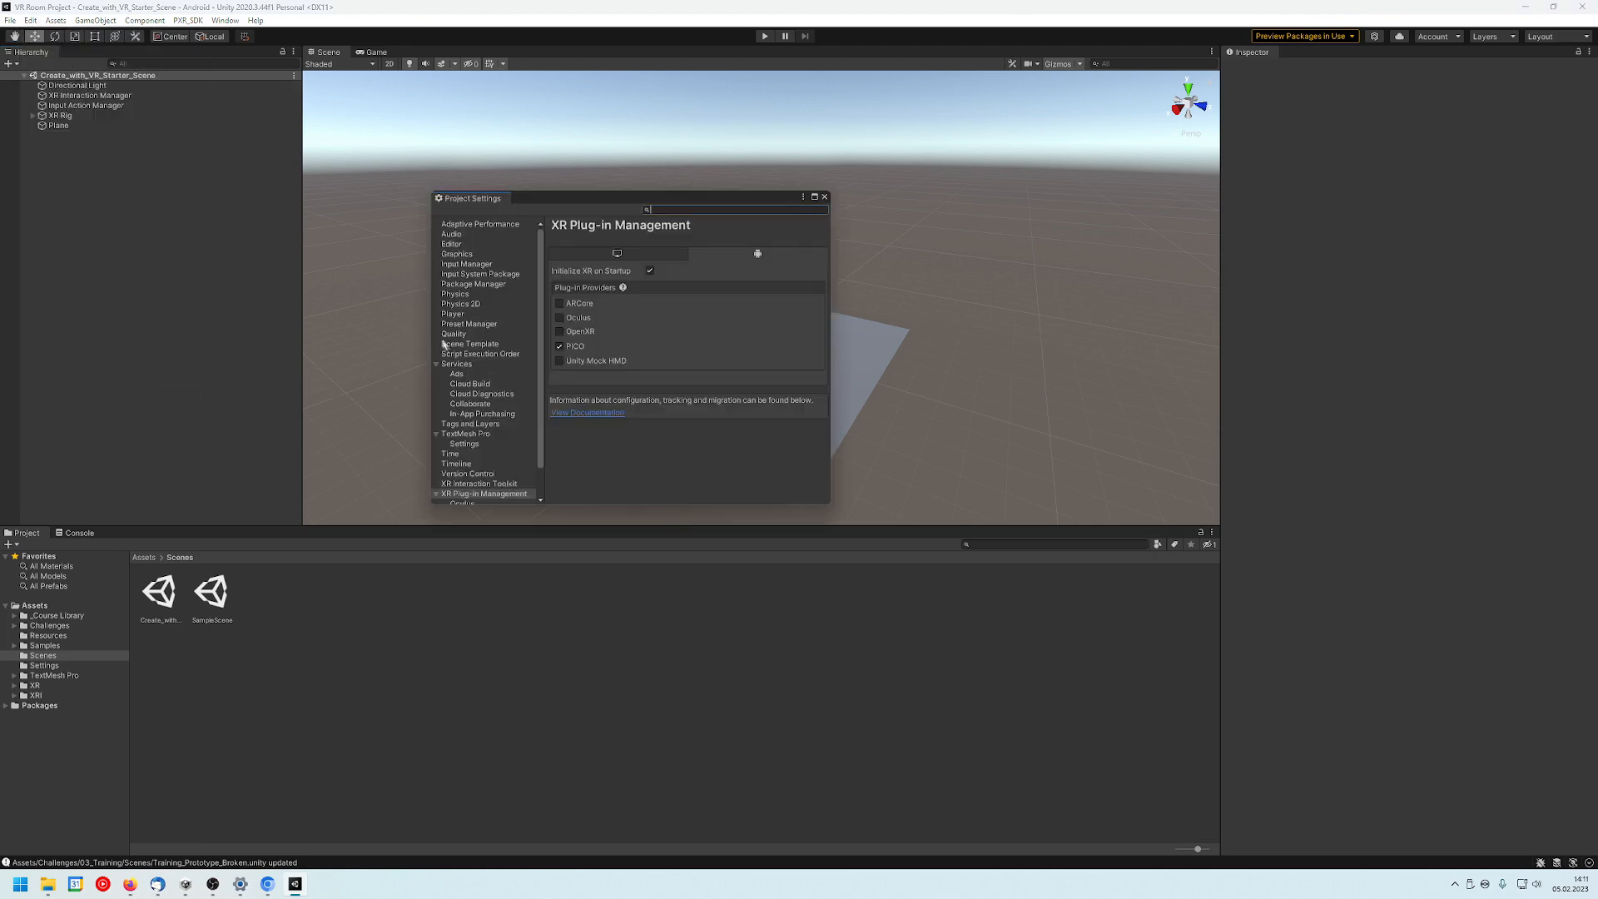
- Rename the Player product name to 'GameName'
left_click(453, 314)
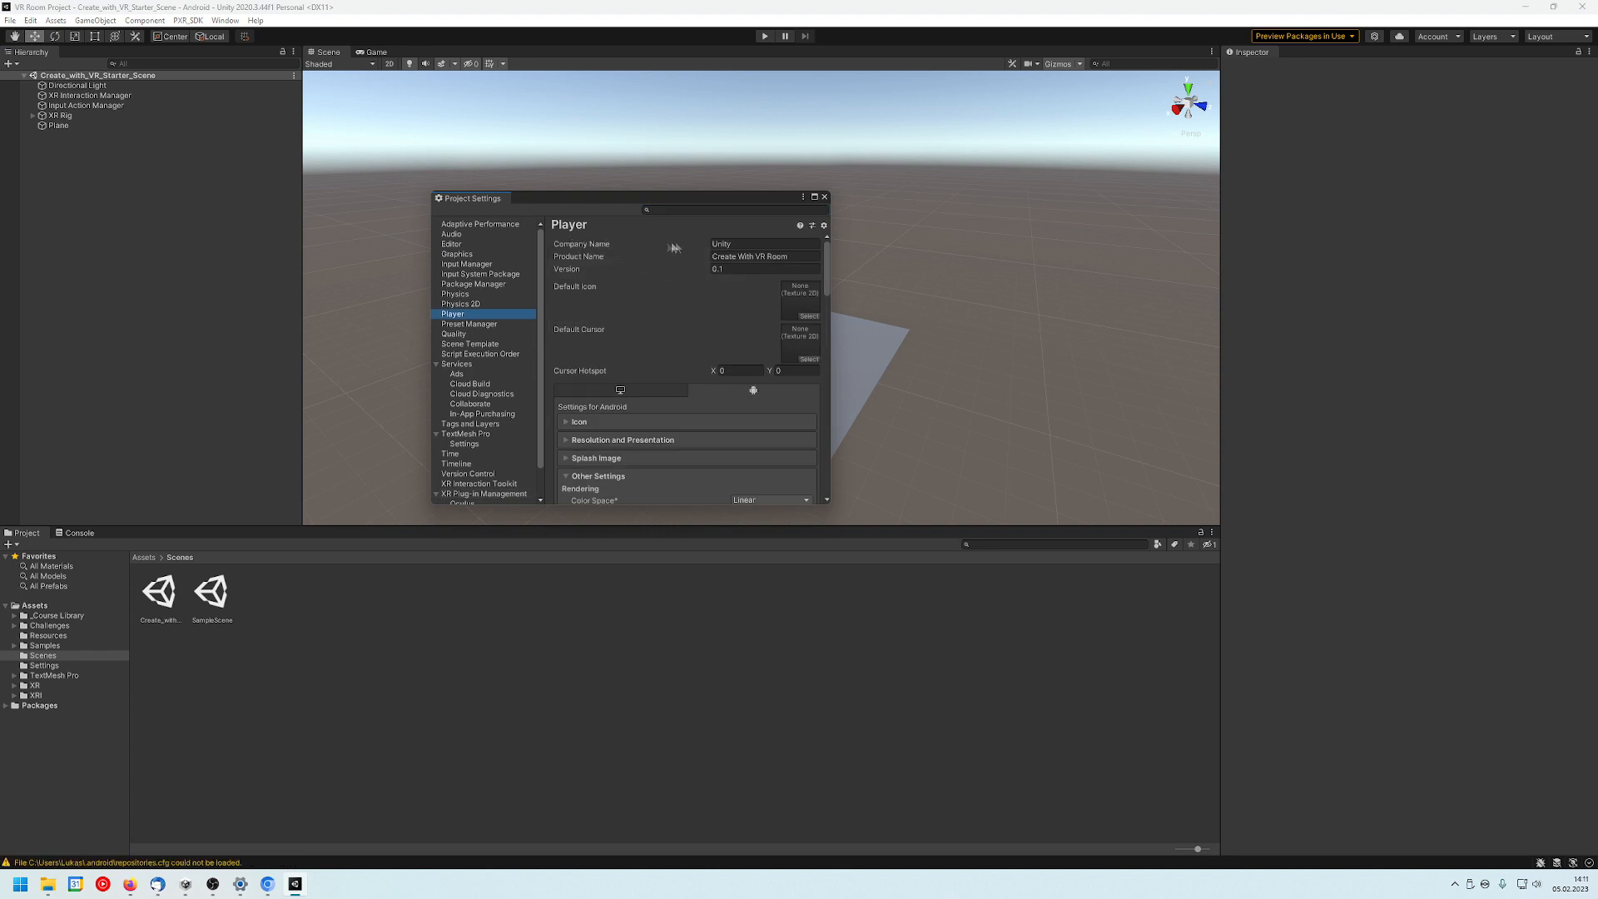
left_click(764, 243)
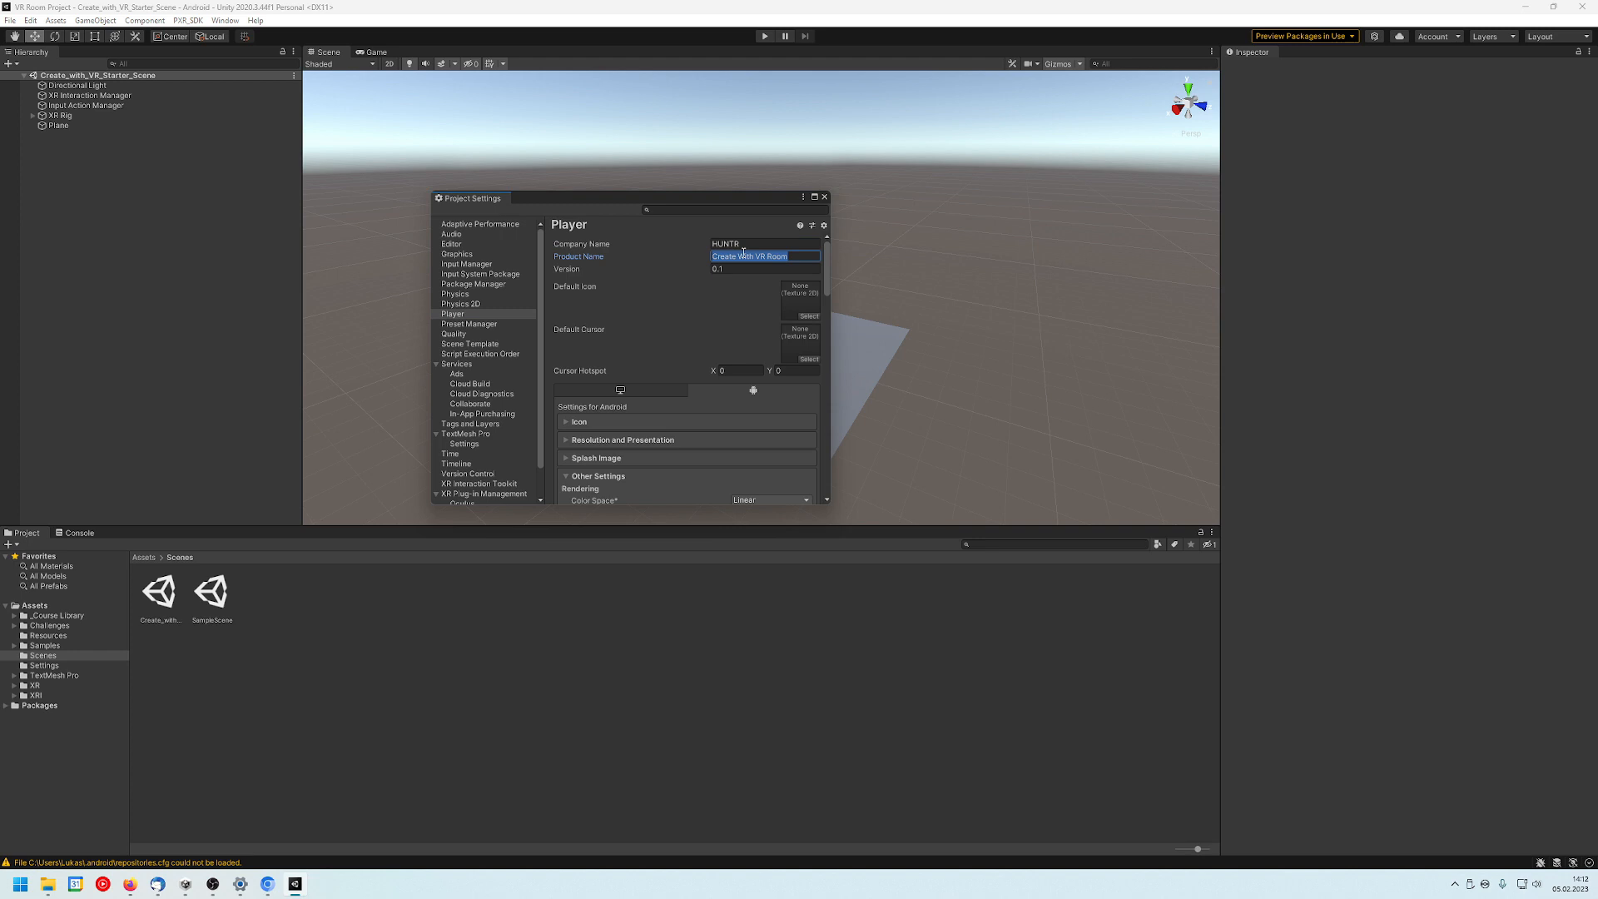
type("GameName")
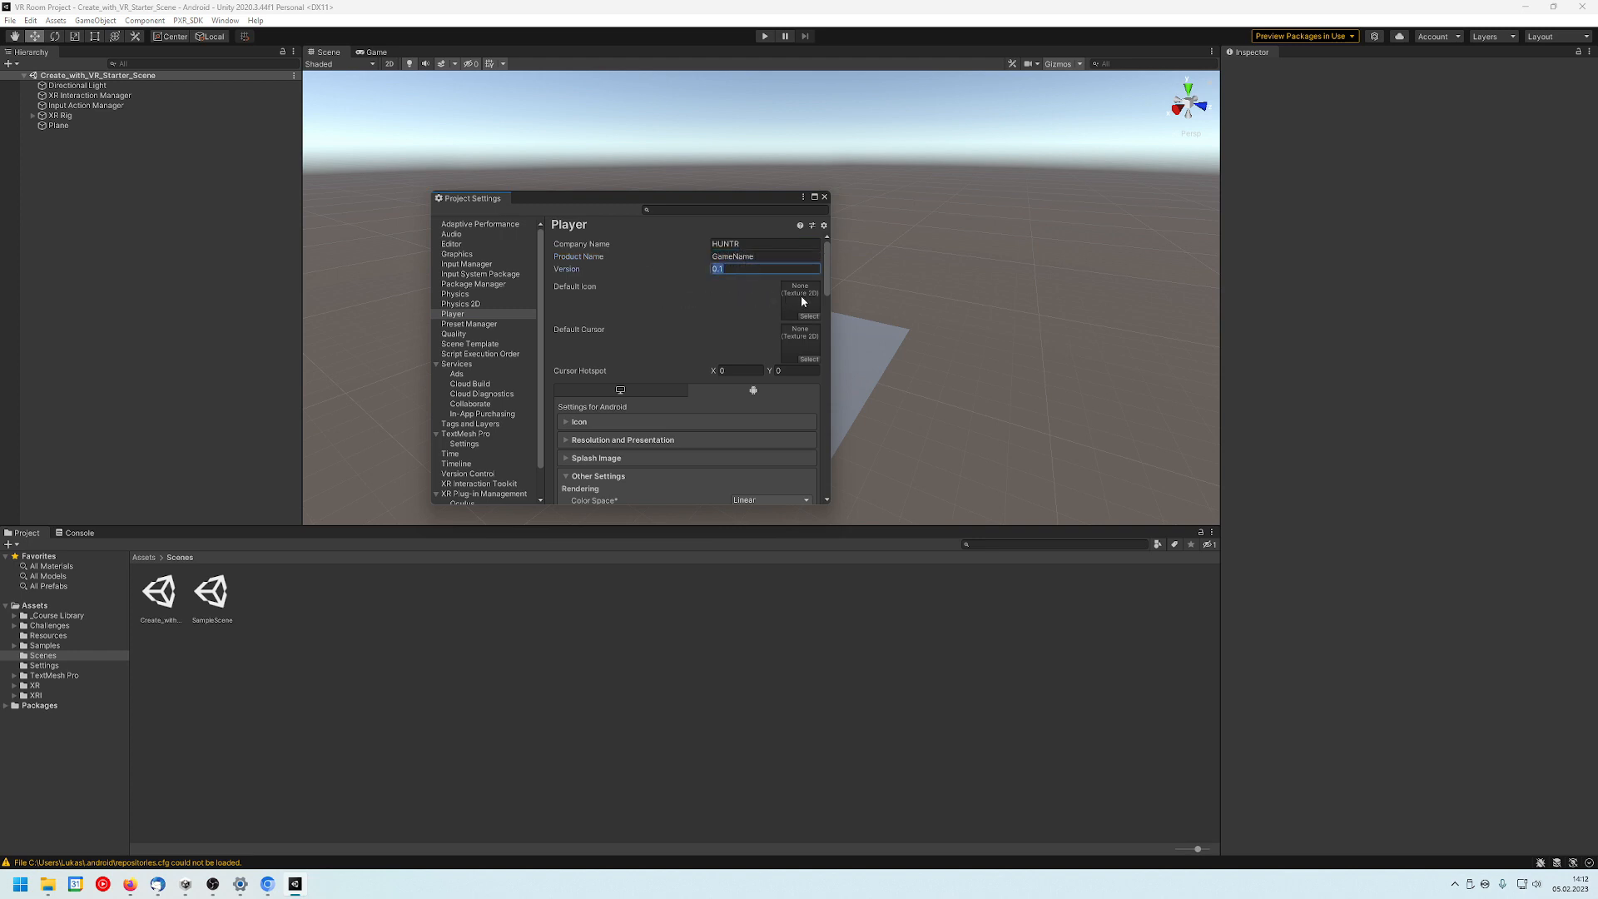
scroll("down", 3)
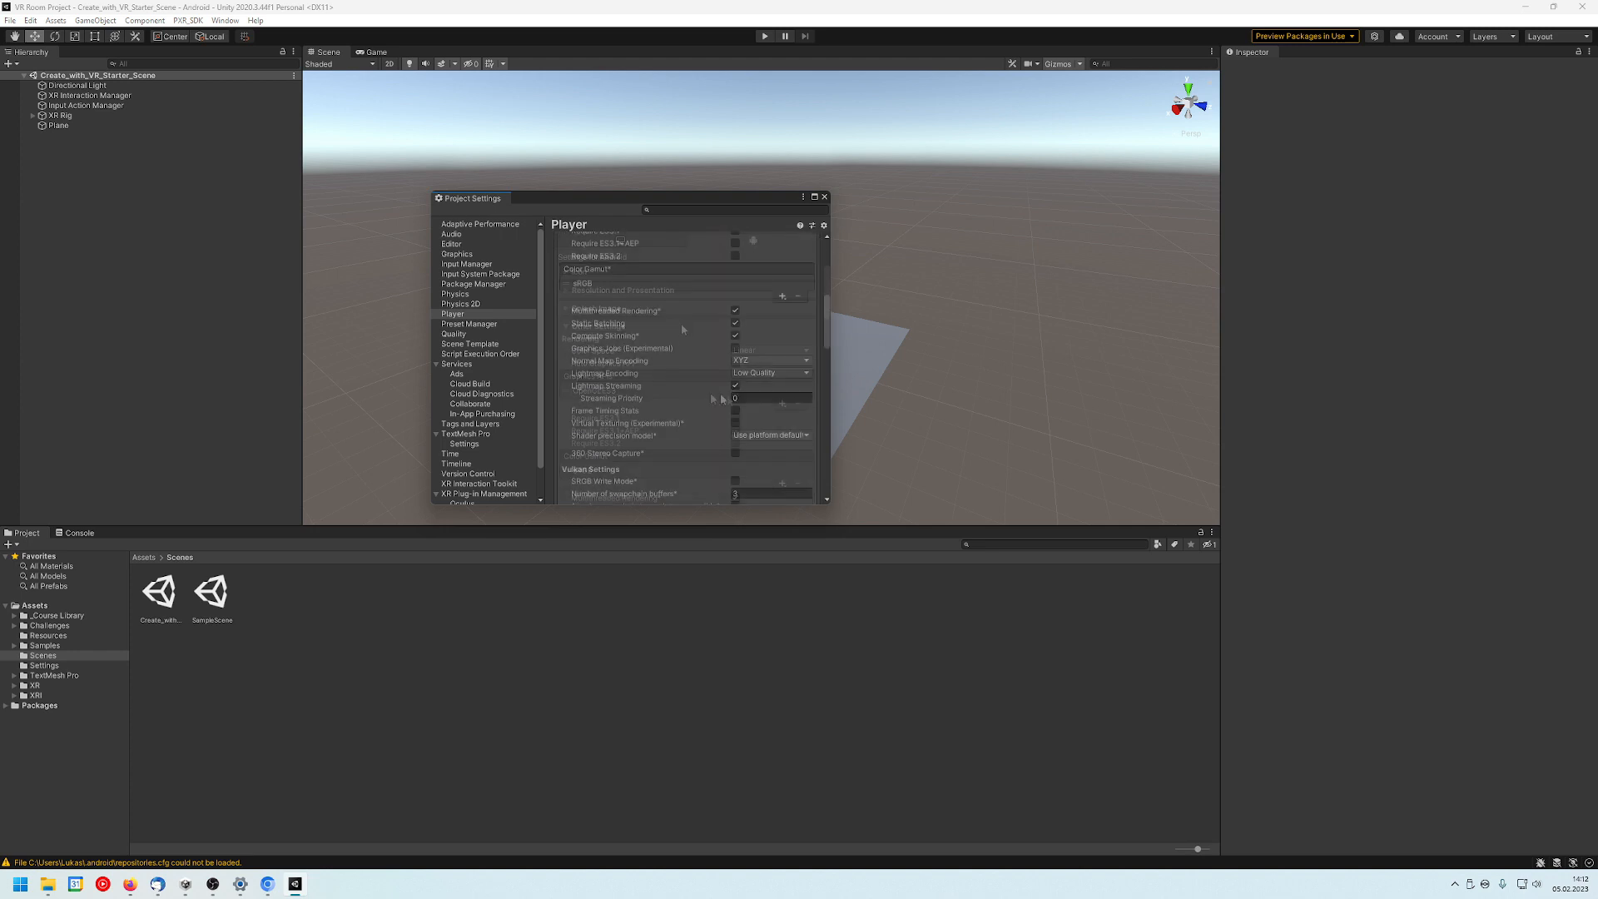
scroll("down", 3)
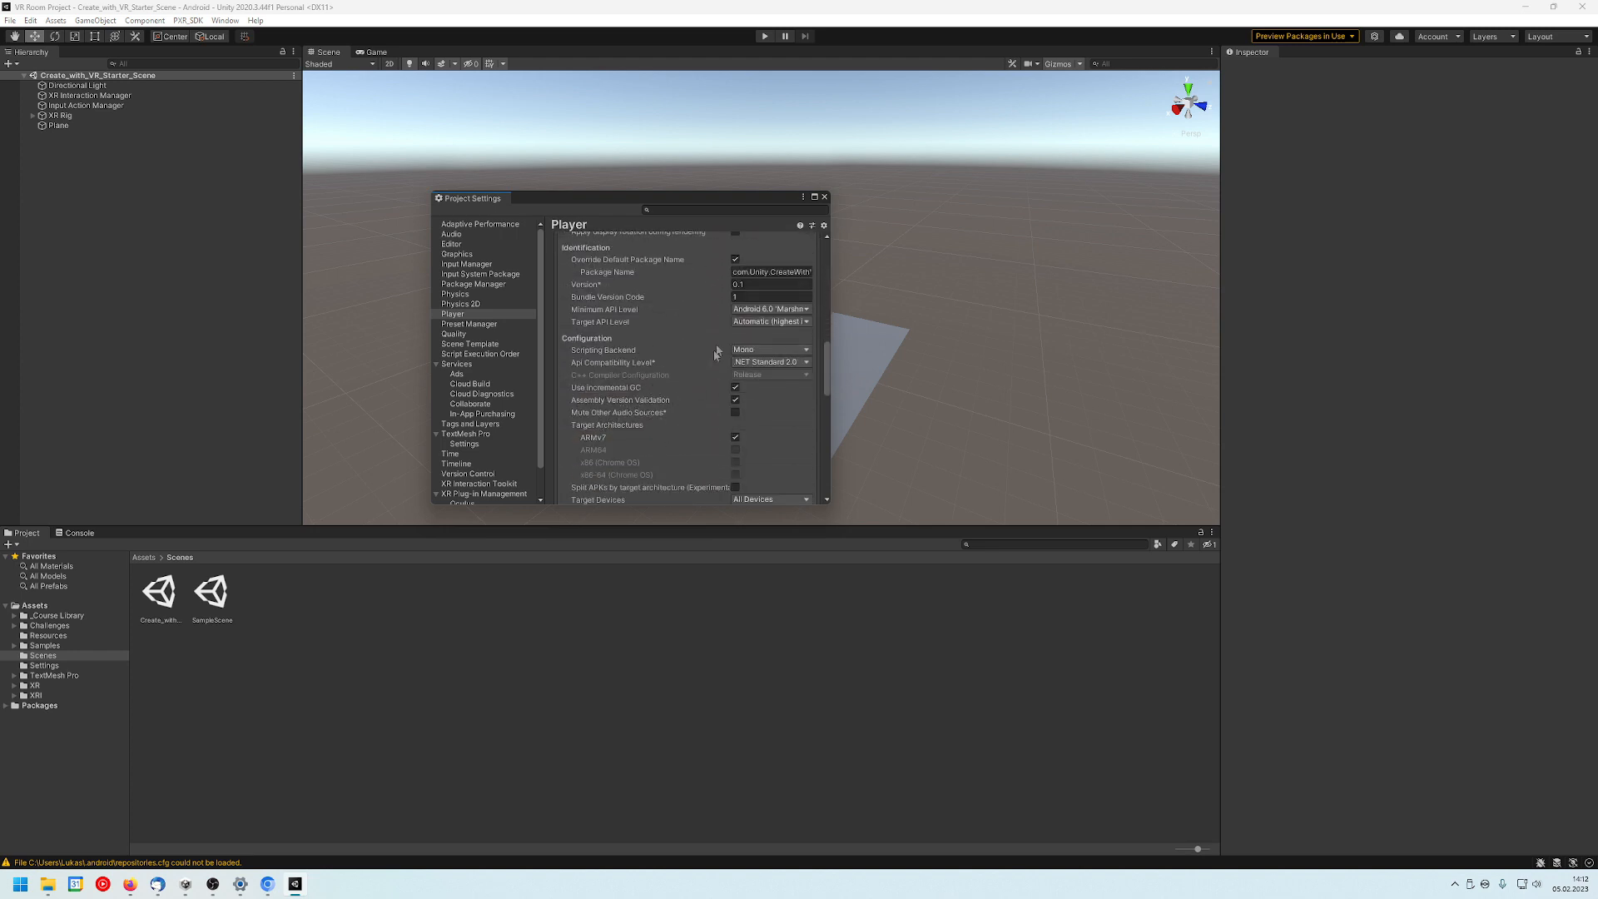
- Set minimum API level to Android 8.0 Oreo and scripting backend to IL2CPP
left_click(771, 309)
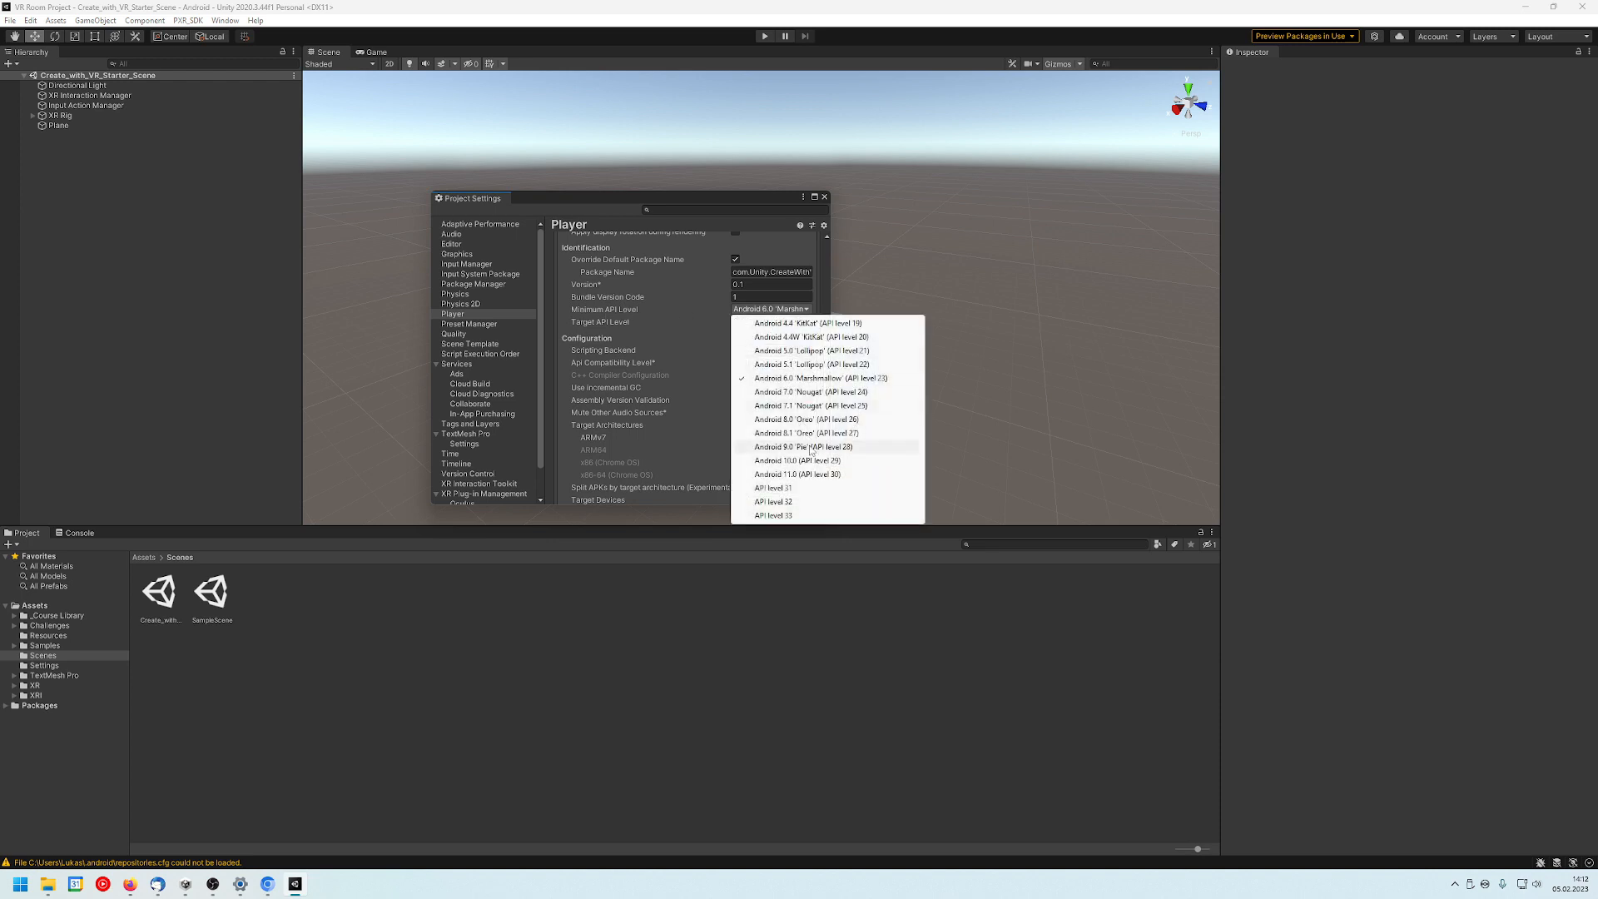
left_click(806, 420)
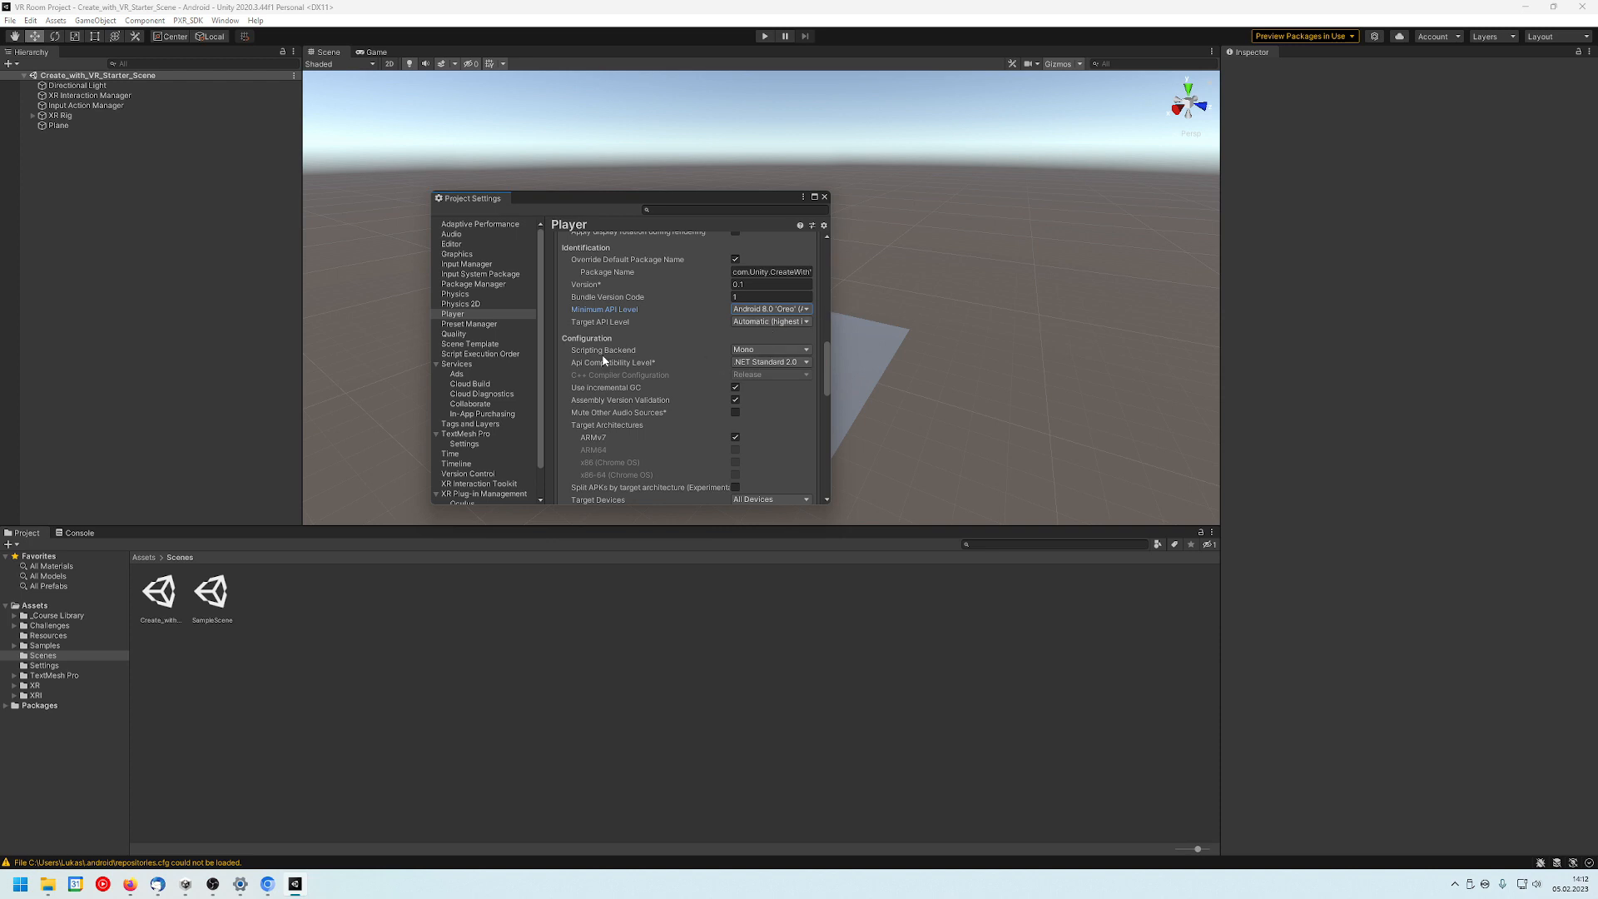
left_click(769, 349)
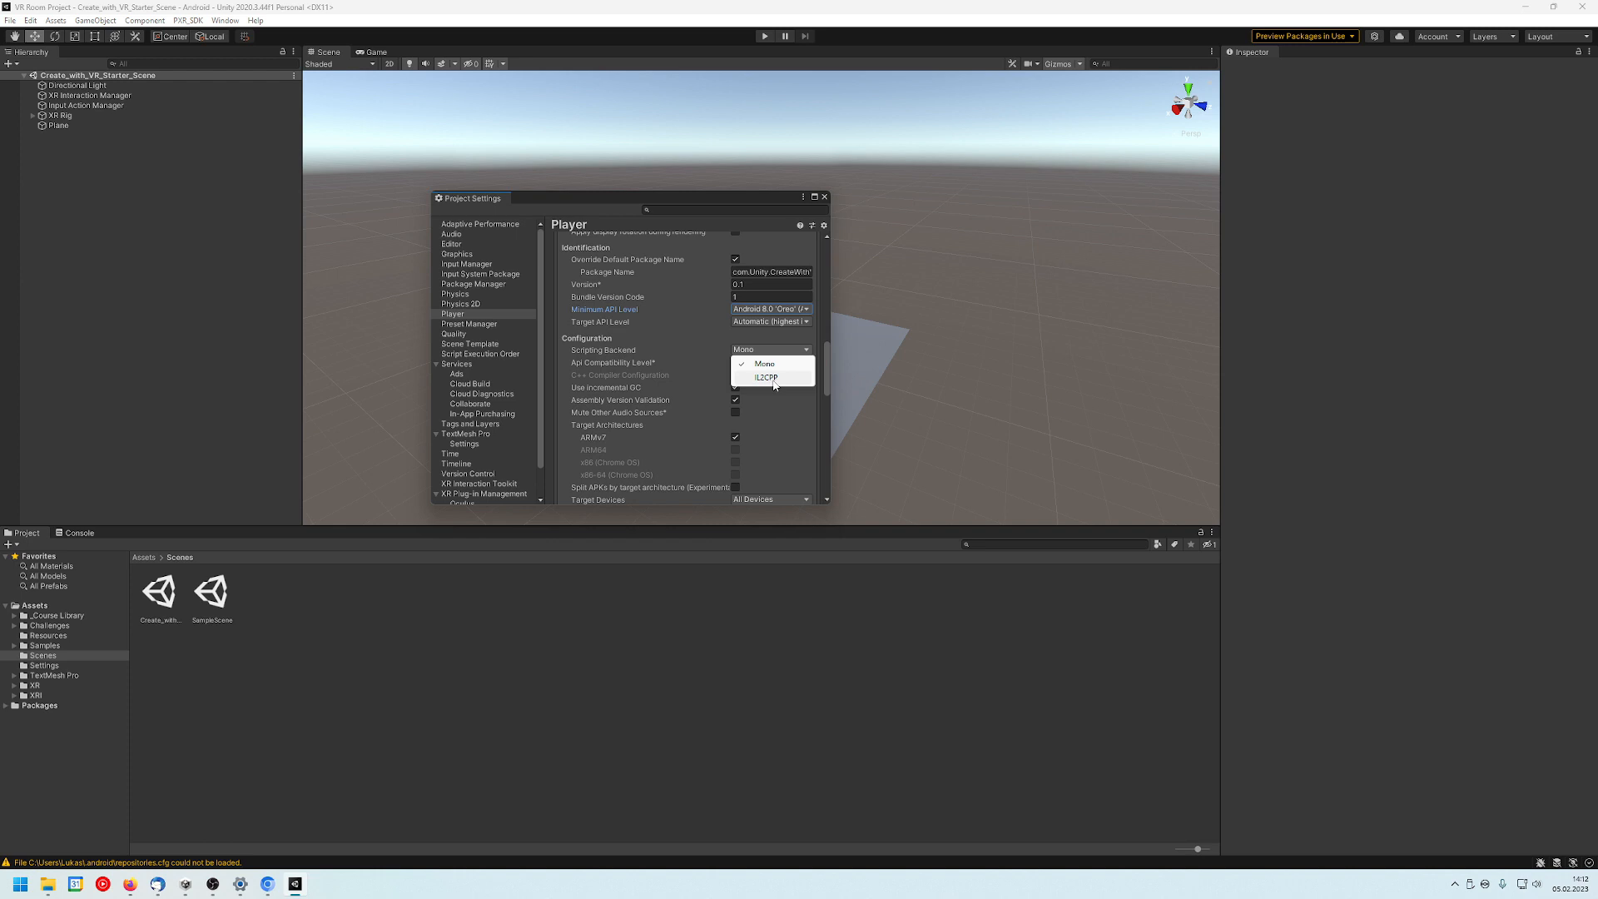
left_click(766, 378)
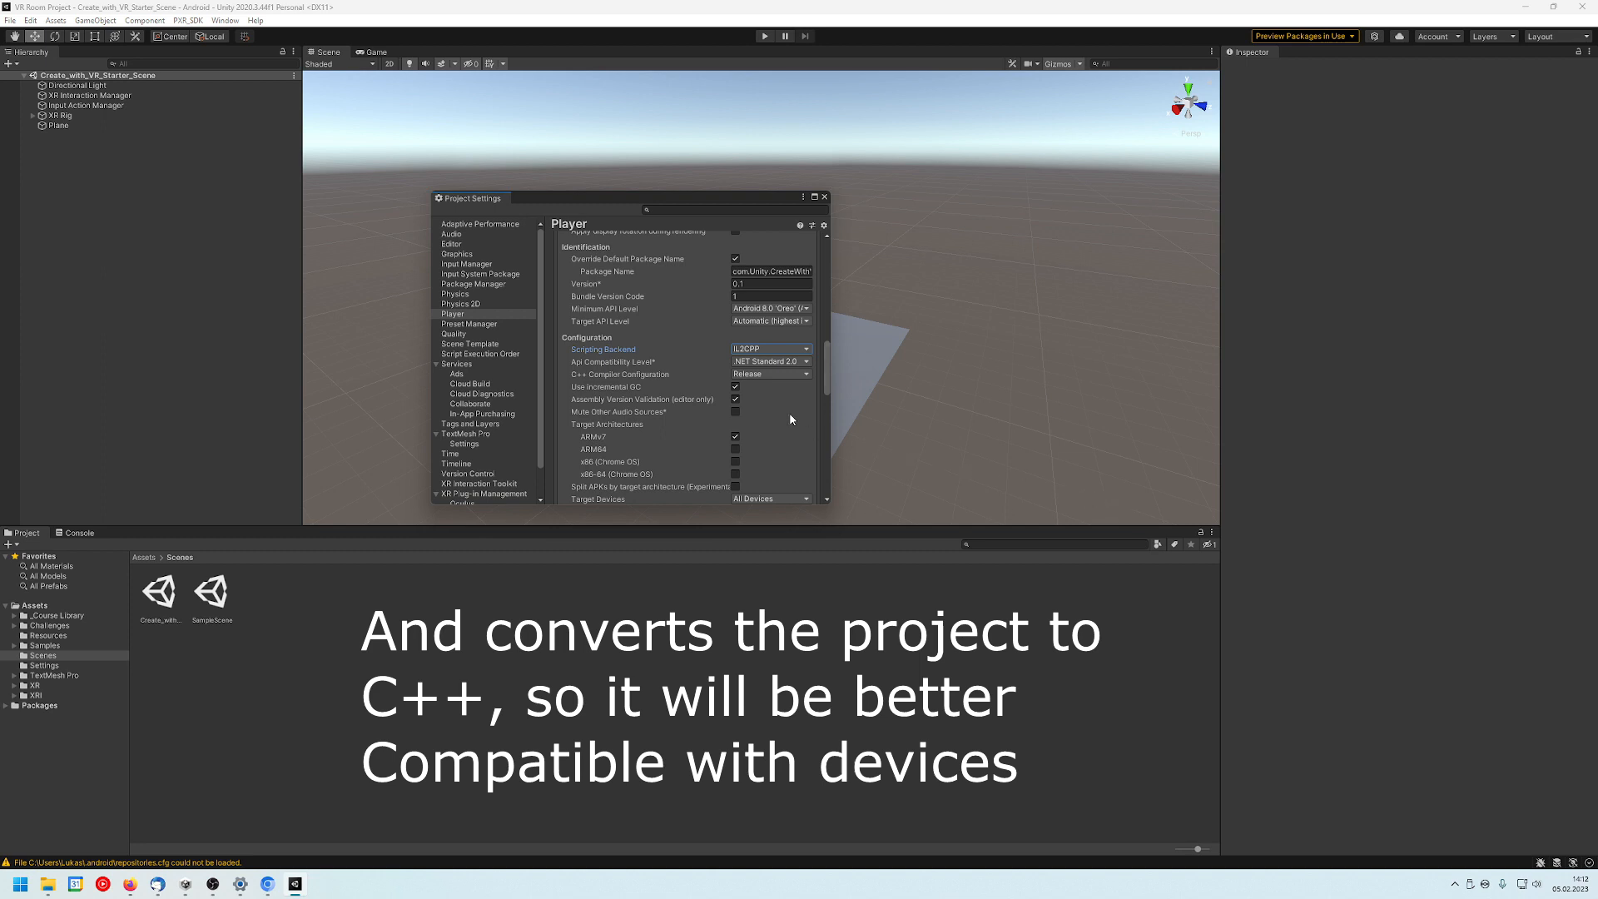
mouse_move(709, 393)
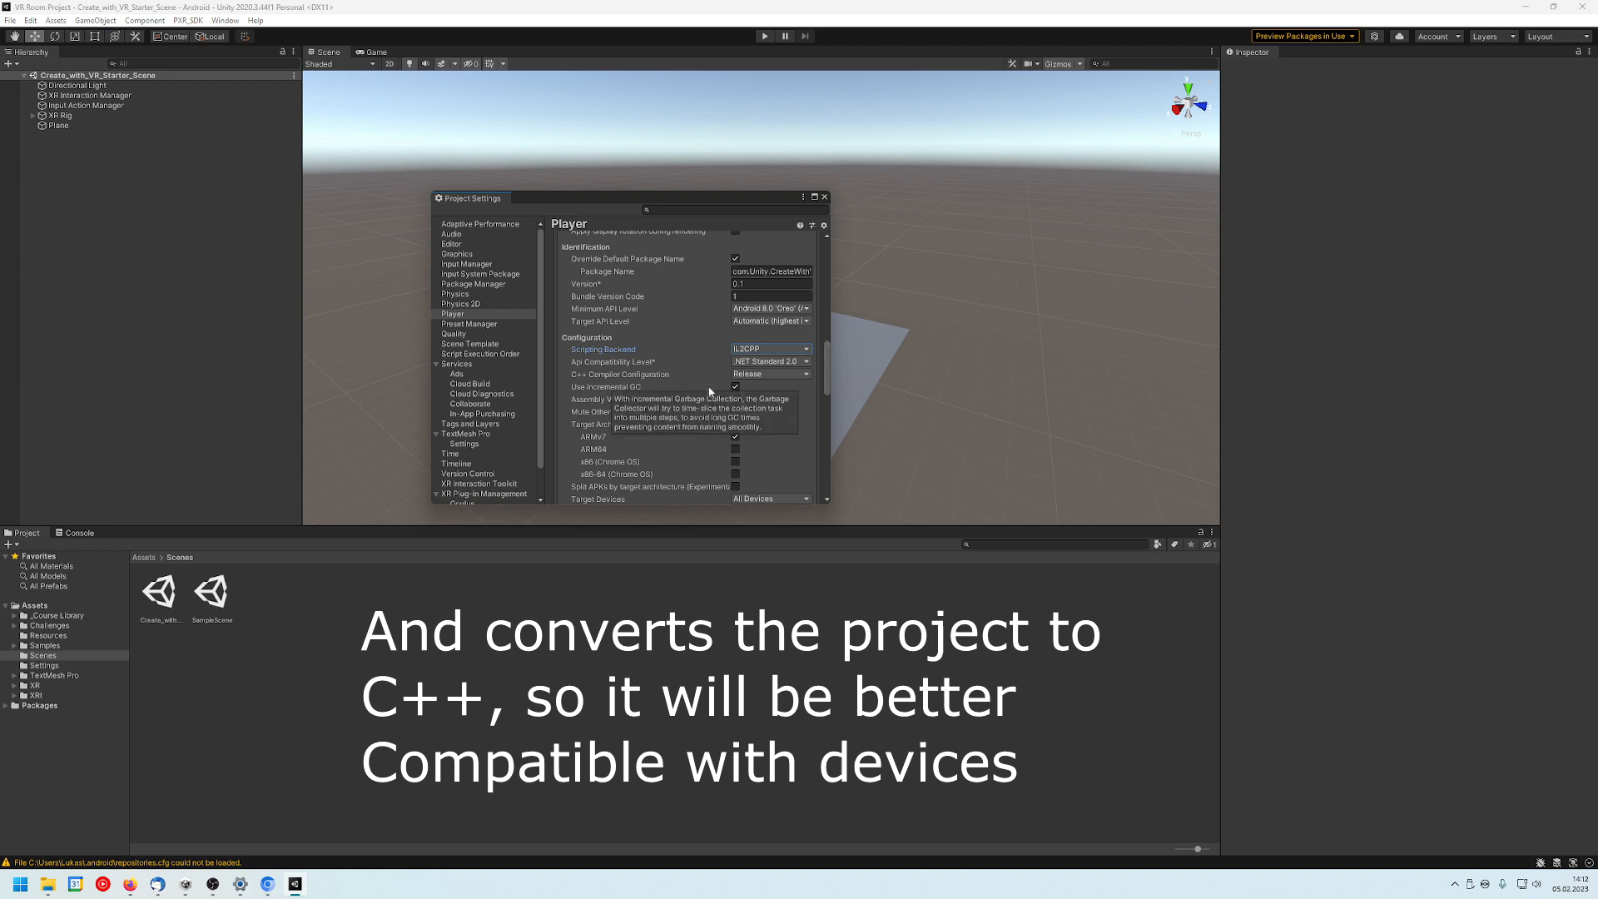
- Tick ARM64 under Target Architectures and close Project Settings
scroll("down", 3)
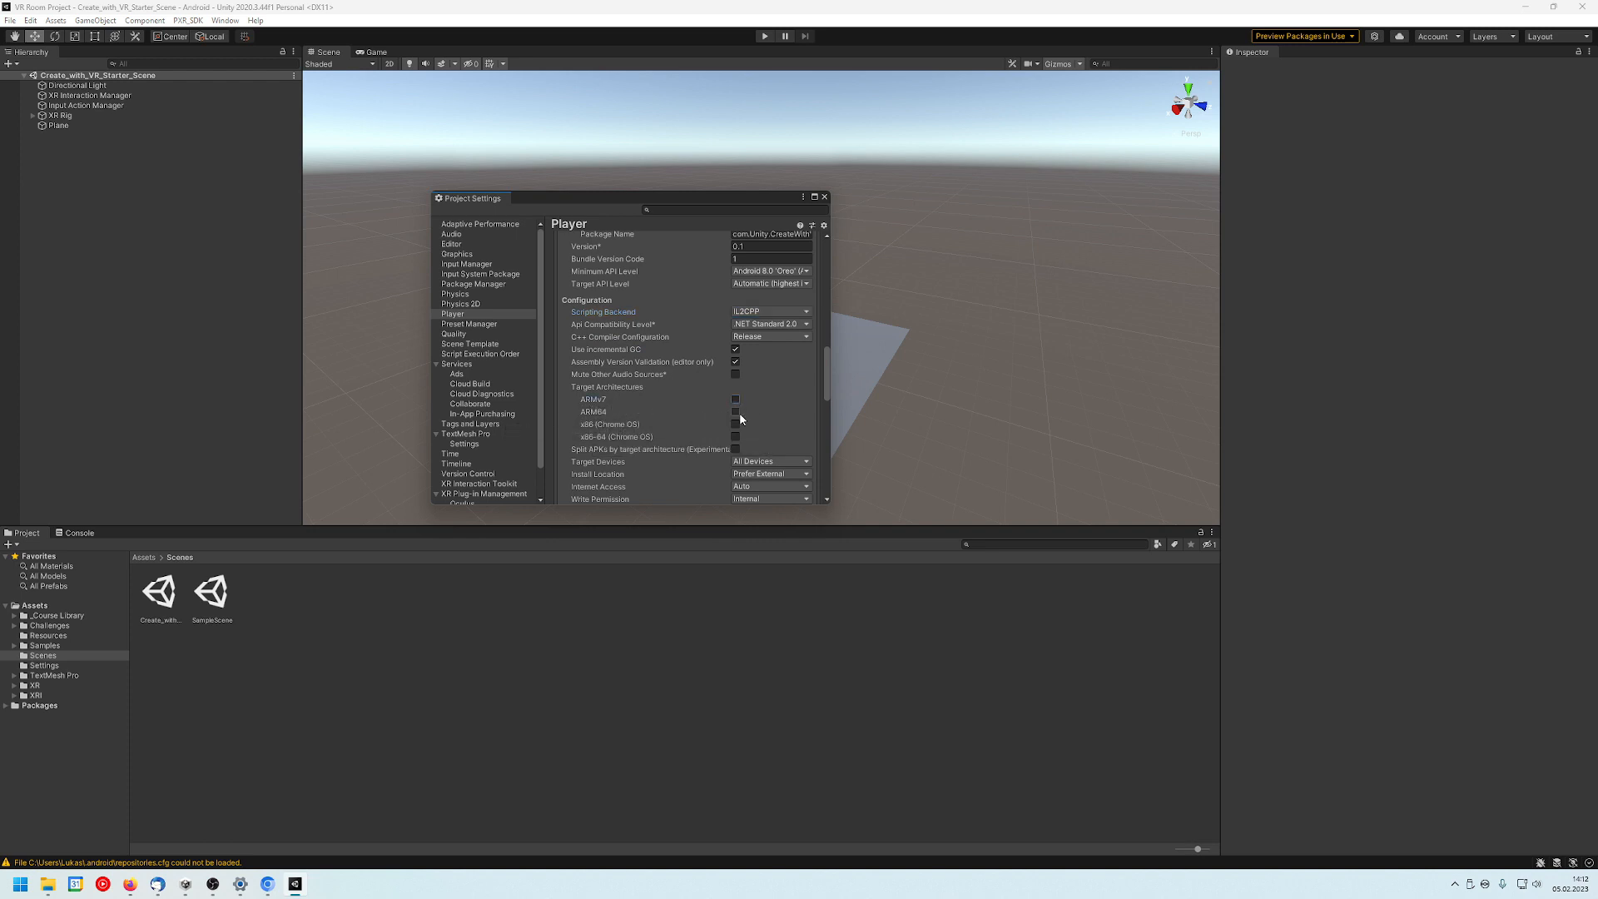
left_click(734, 411)
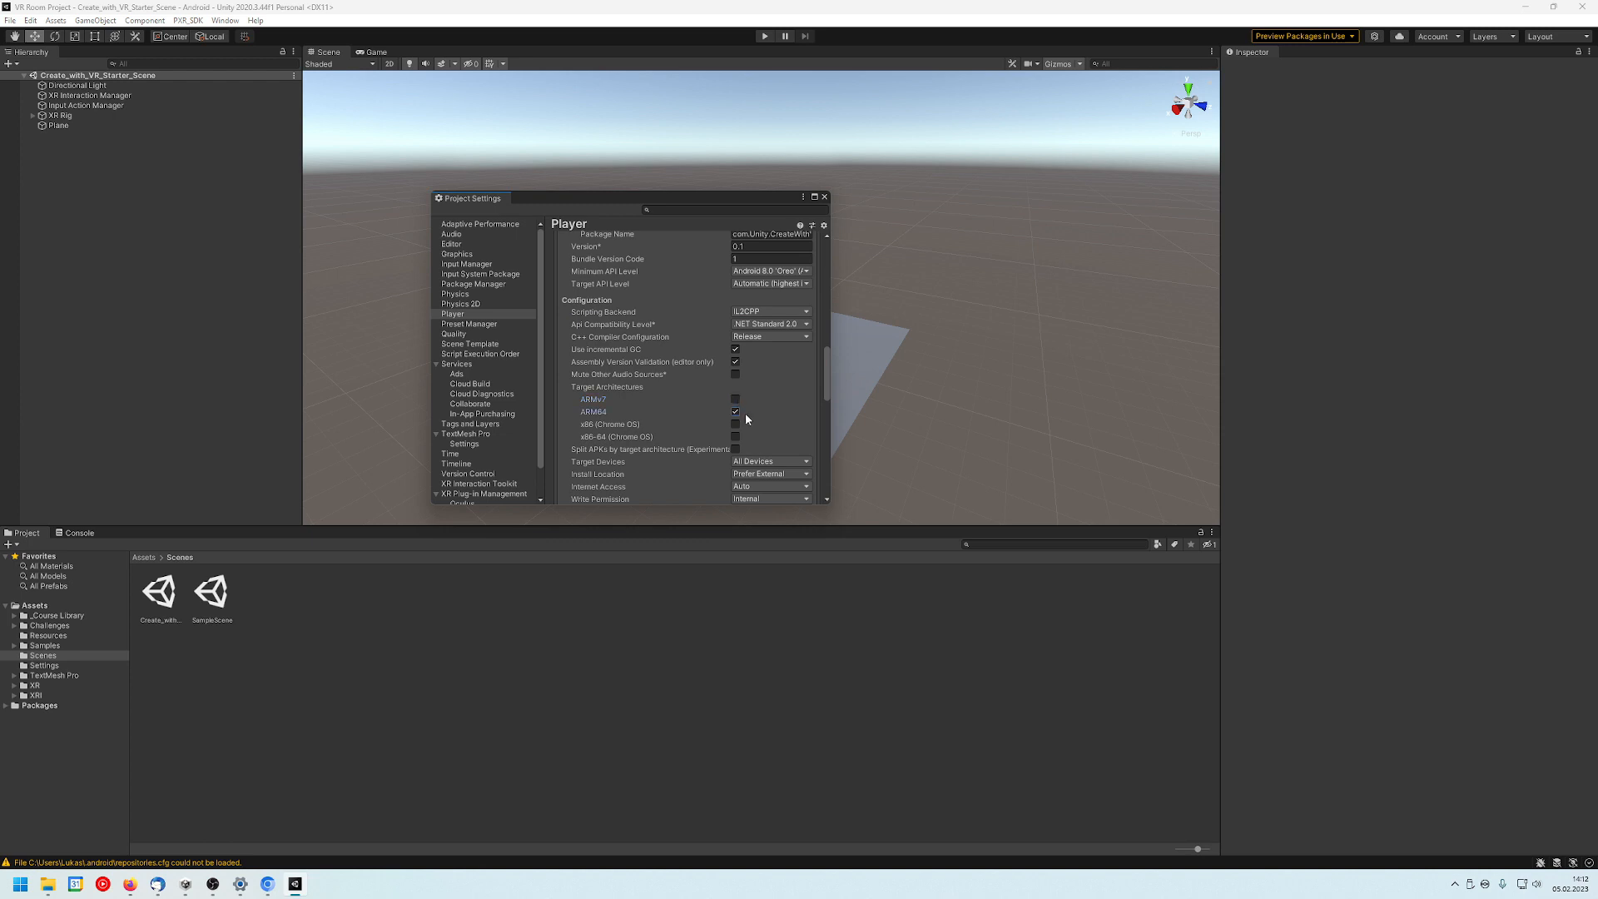
scroll("down", 3)
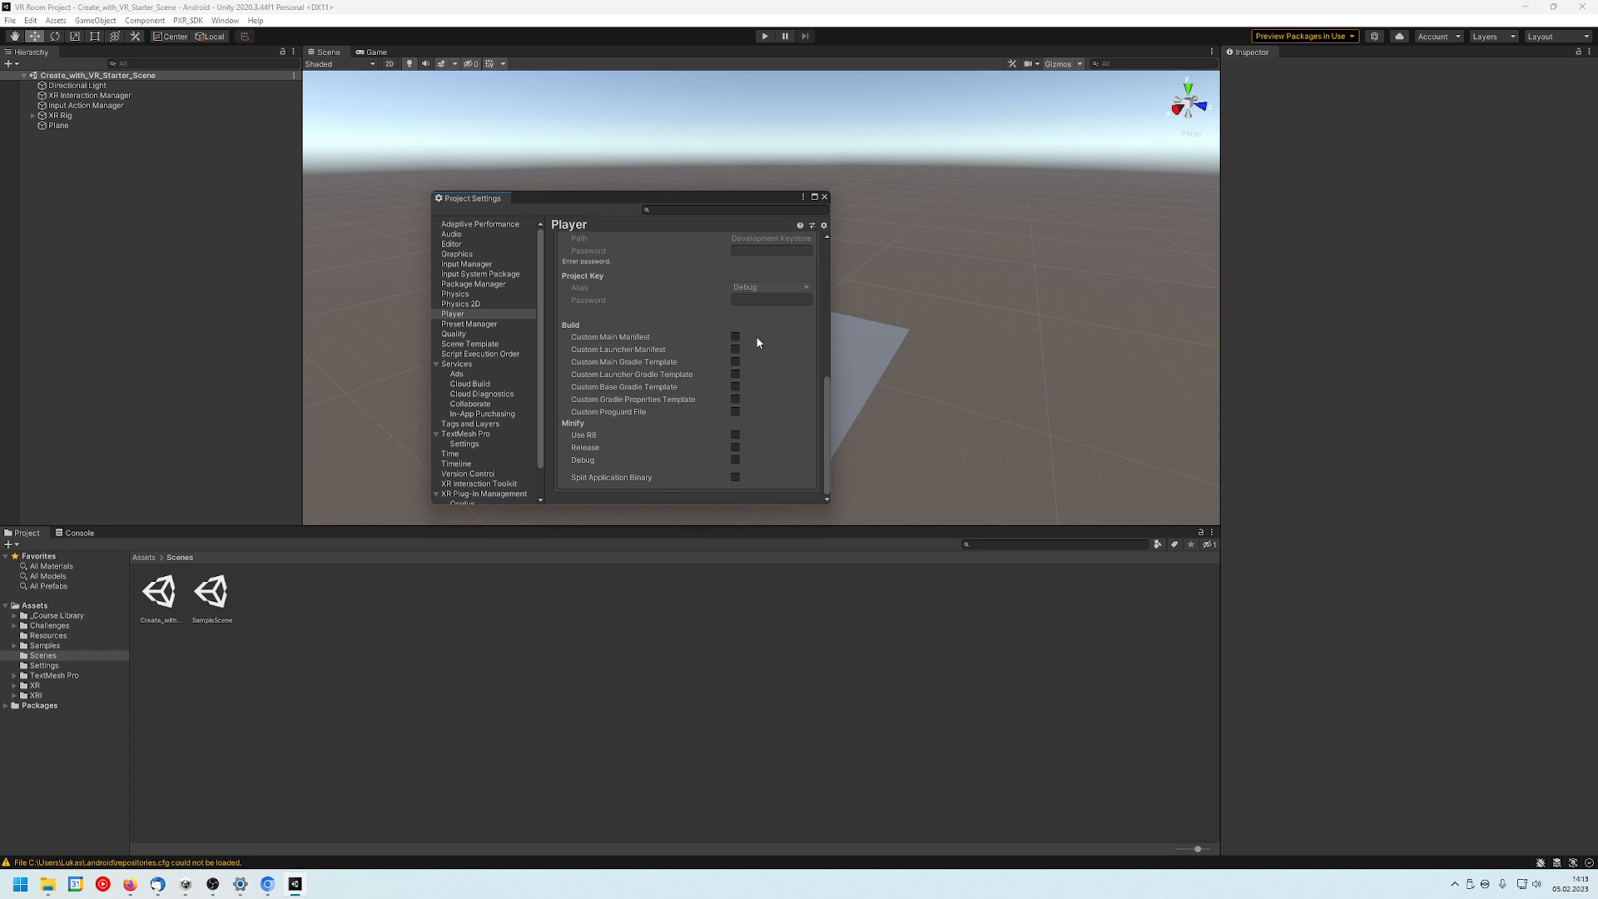
mouse_move(837, 338)
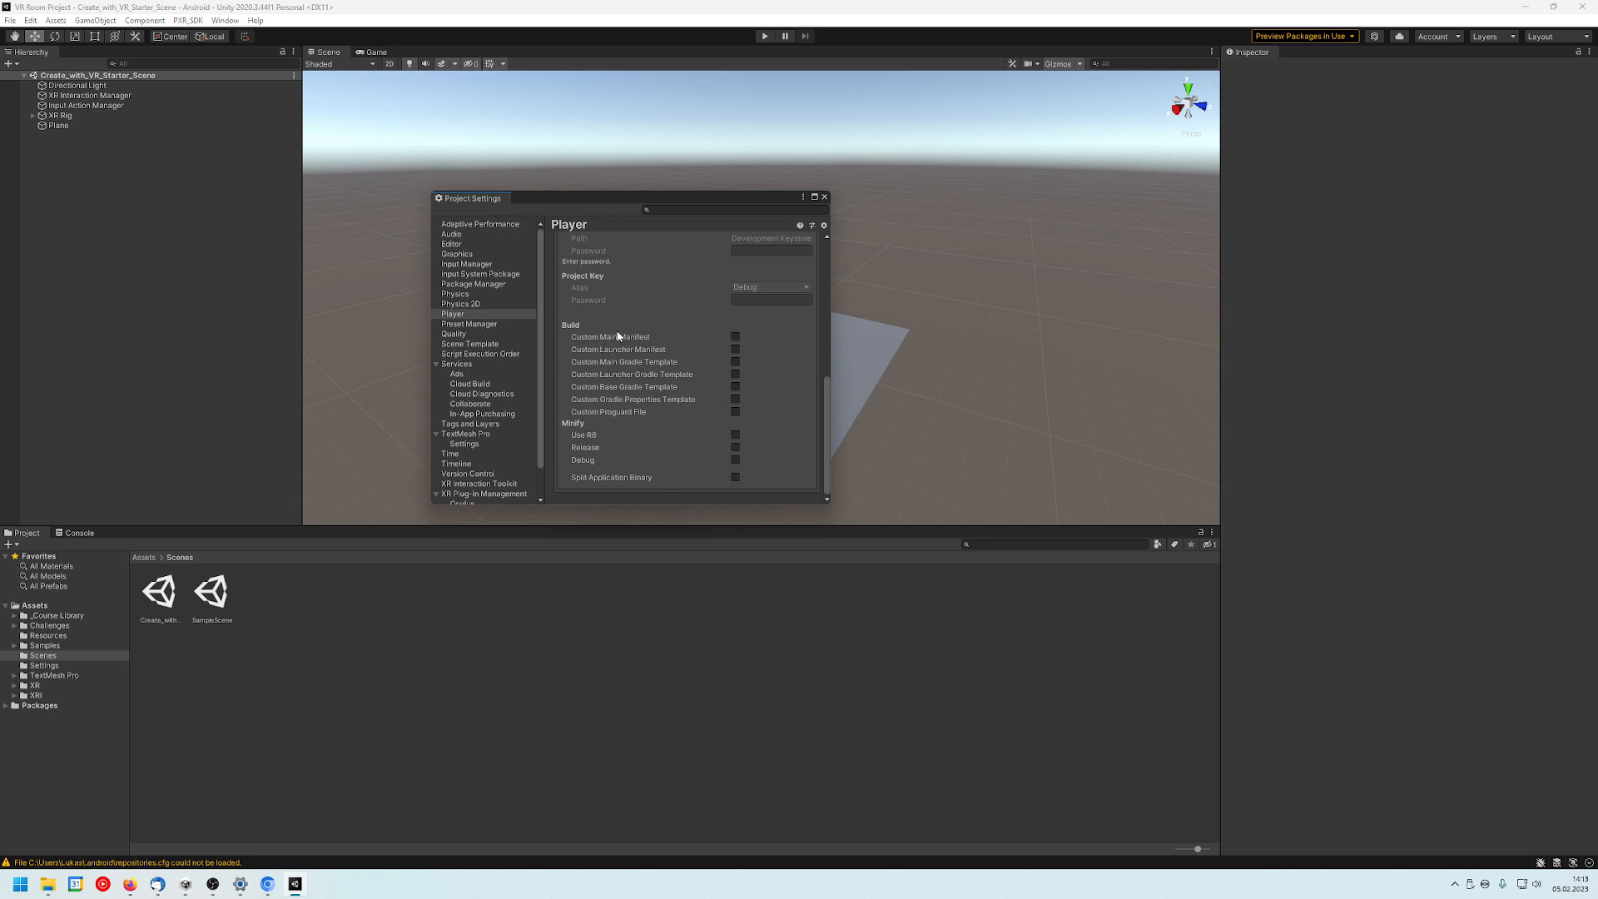
mouse_move(616, 336)
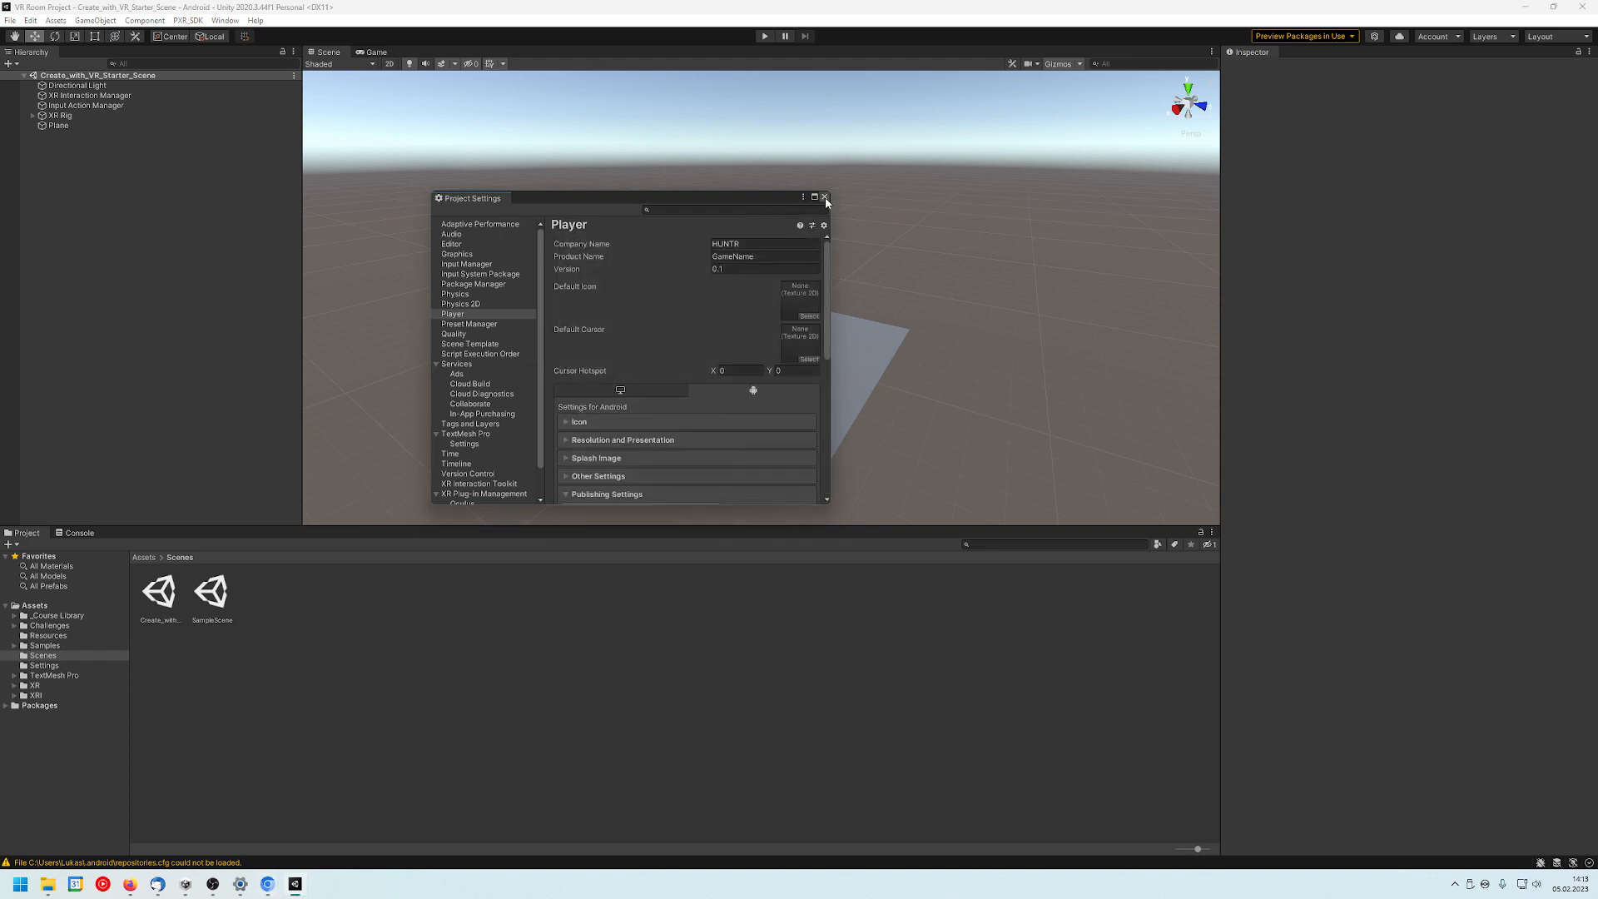
left_click(824, 196)
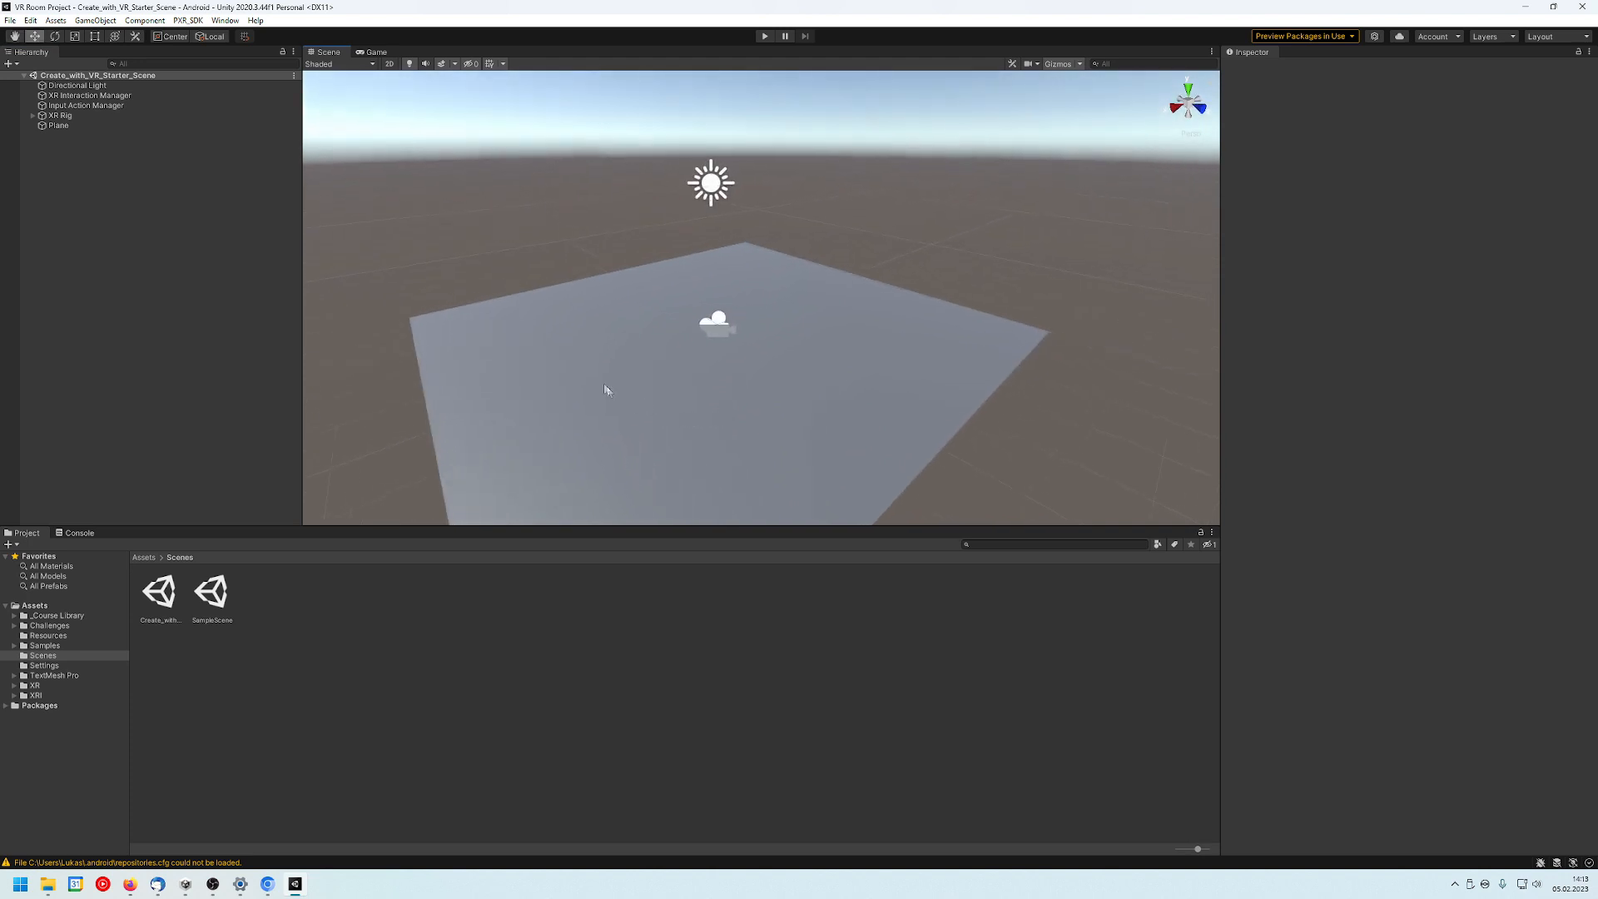
mouse_move(59, 333)
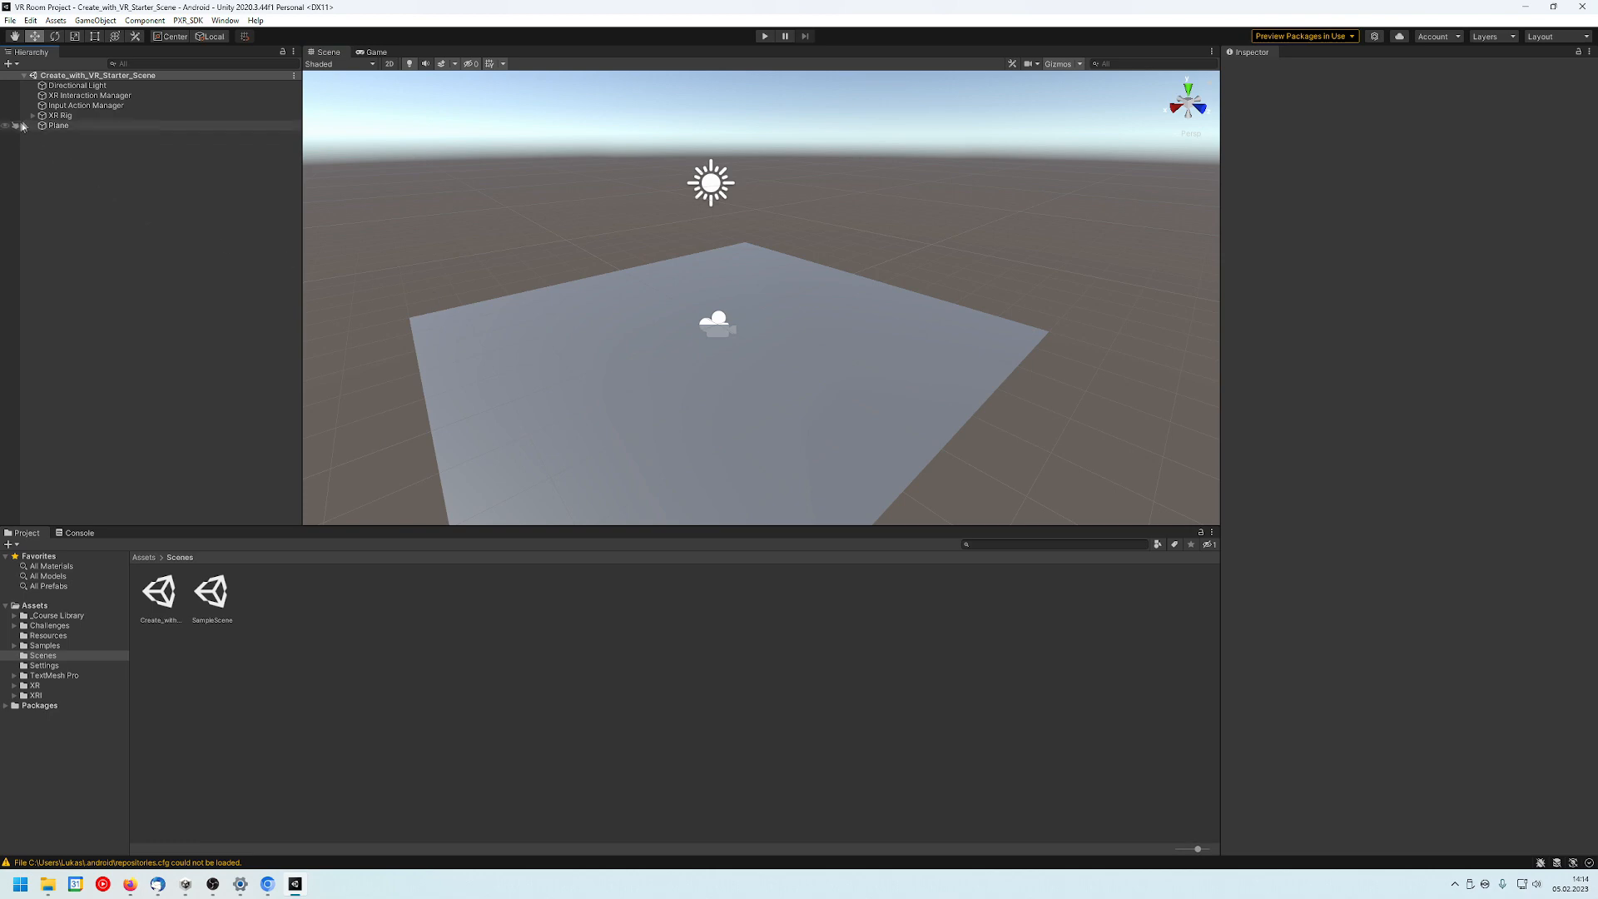
- Remove the old XR Rig and add a new XR Origin (VR) to the scene
left_click(43, 115)
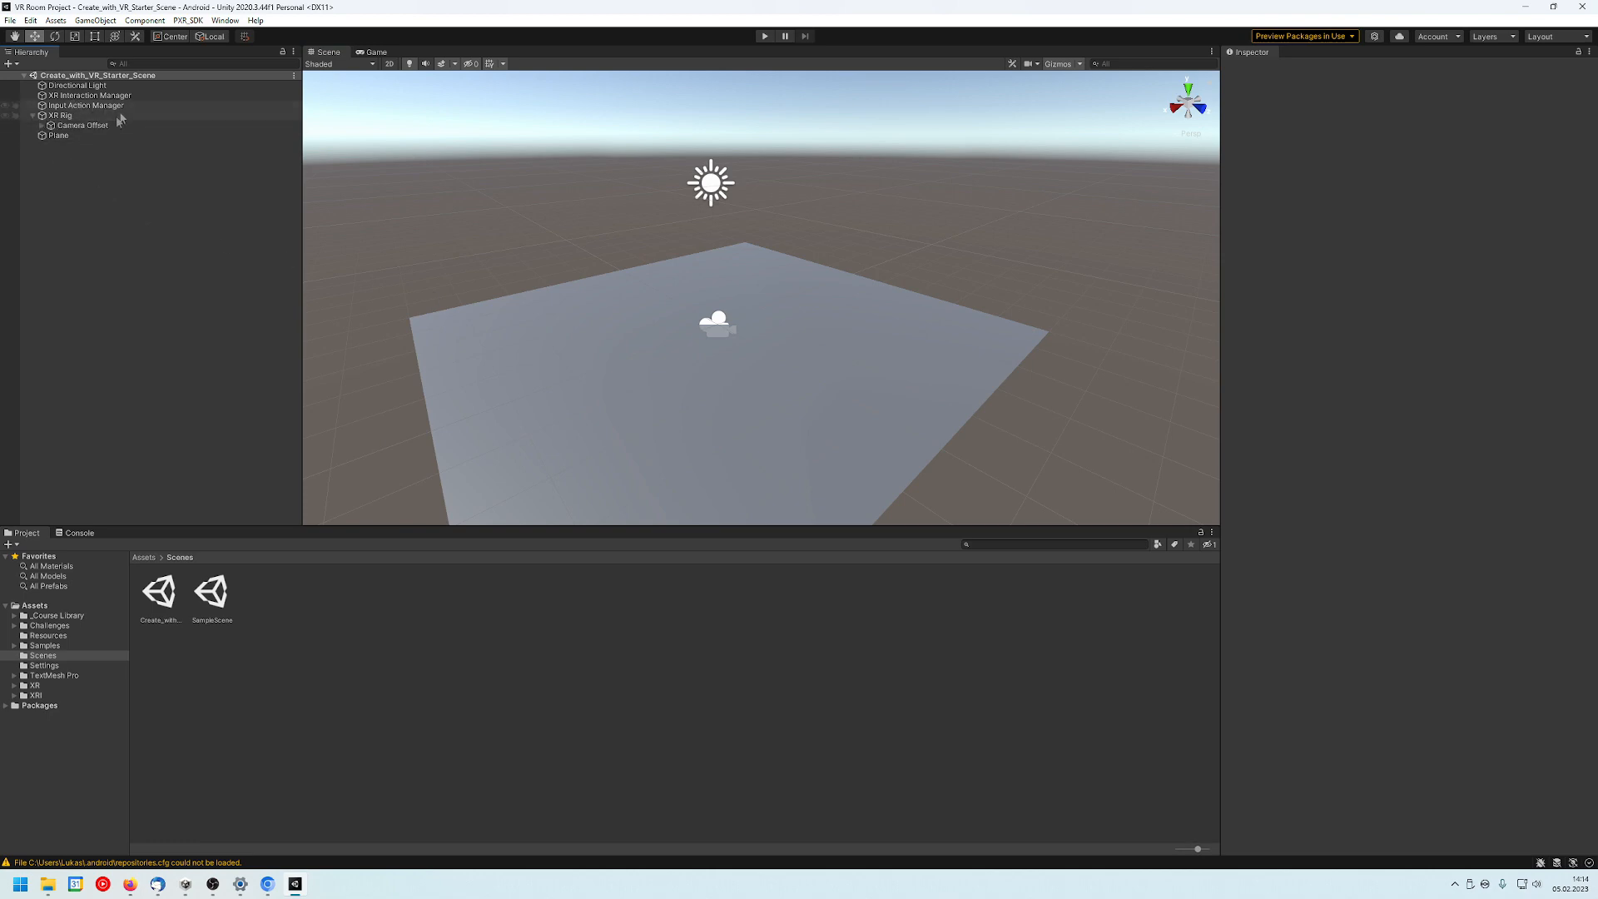
left_click(58, 135)
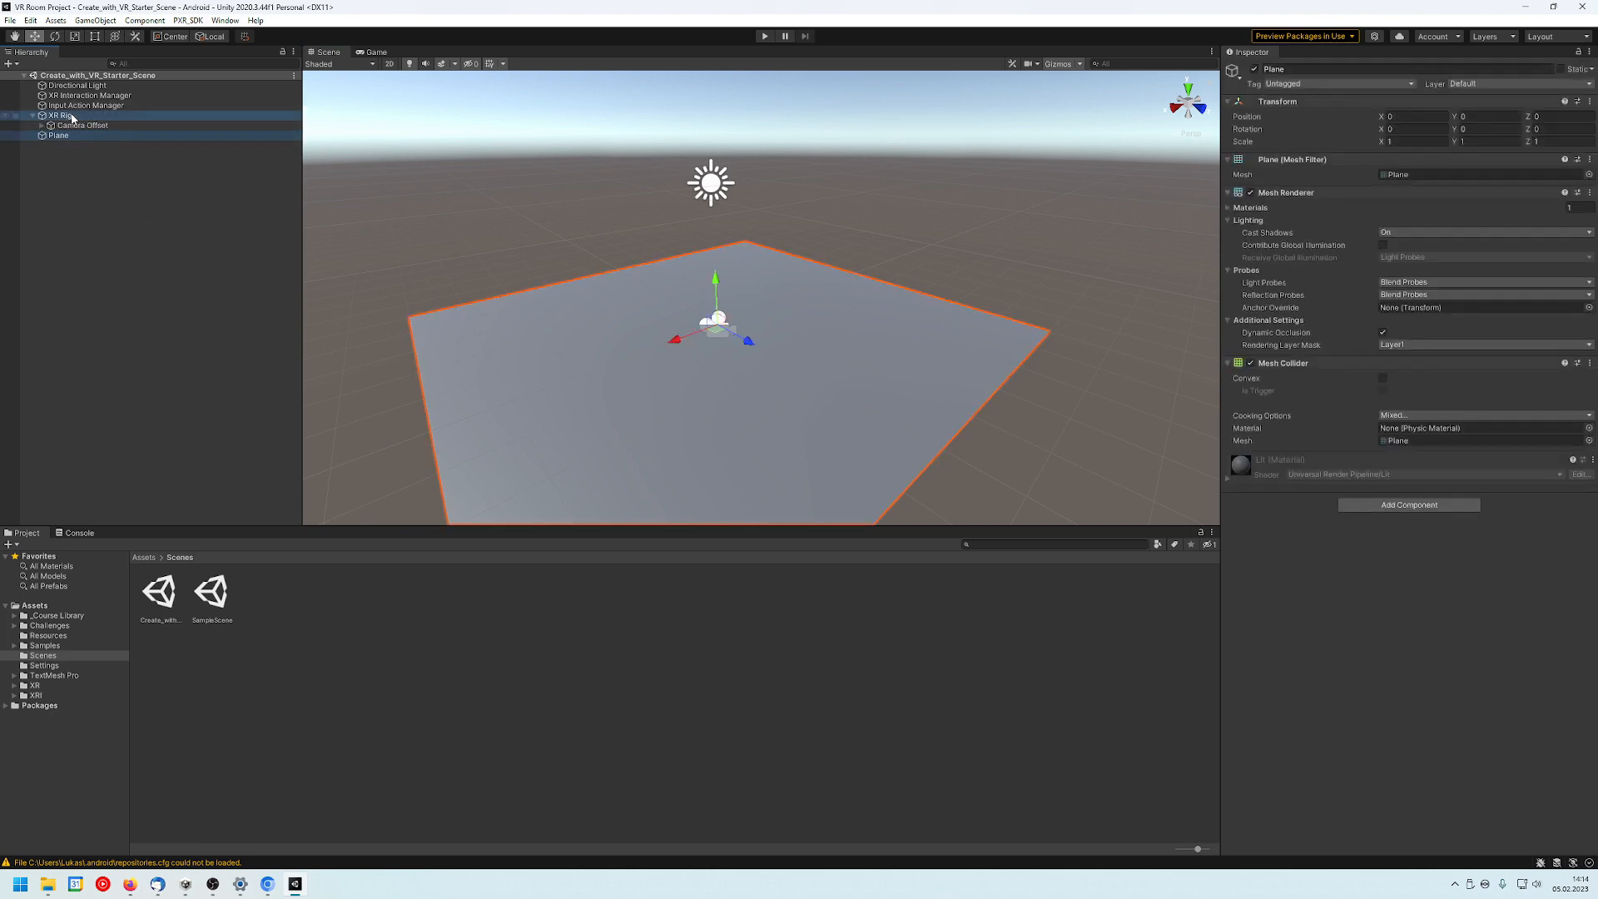
left_click(61, 115)
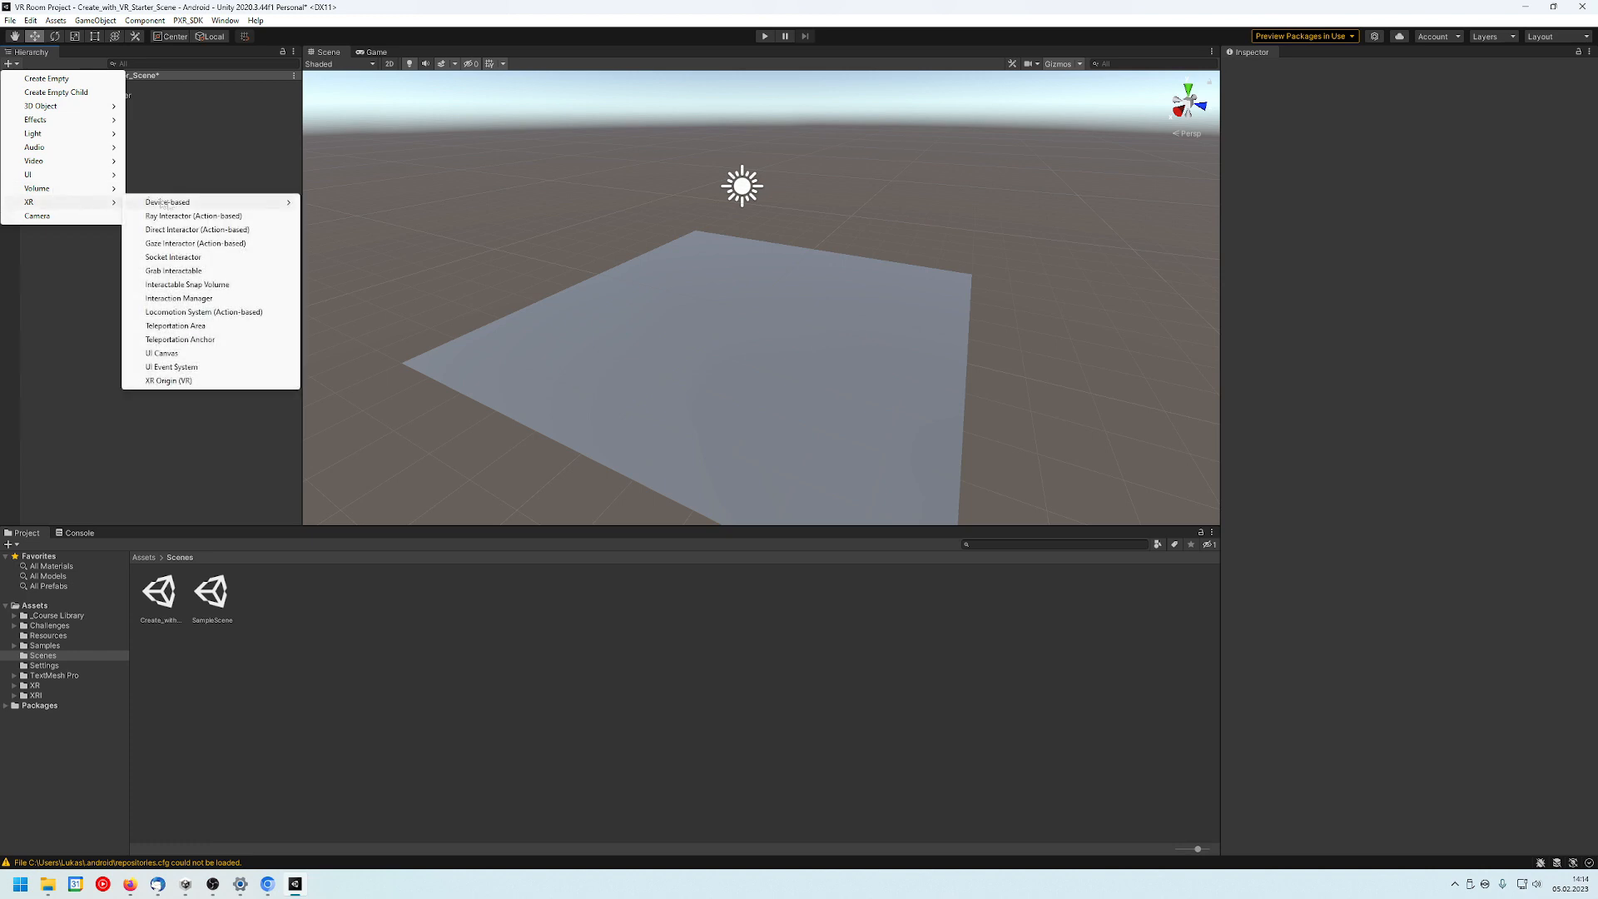
left_click(168, 380)
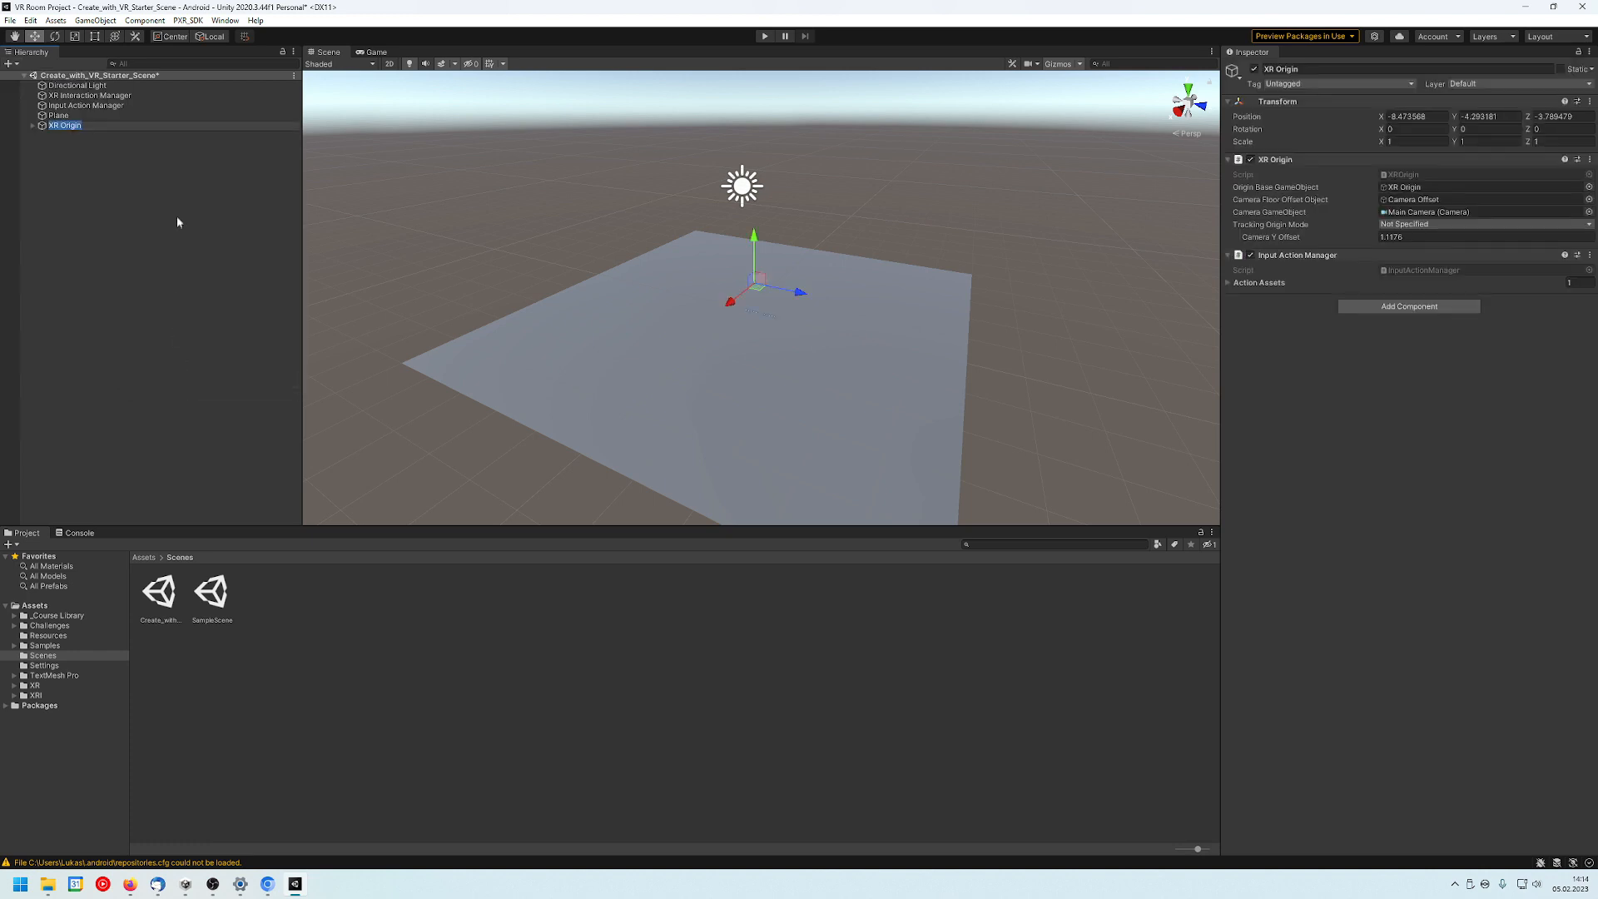
left_click(34, 125)
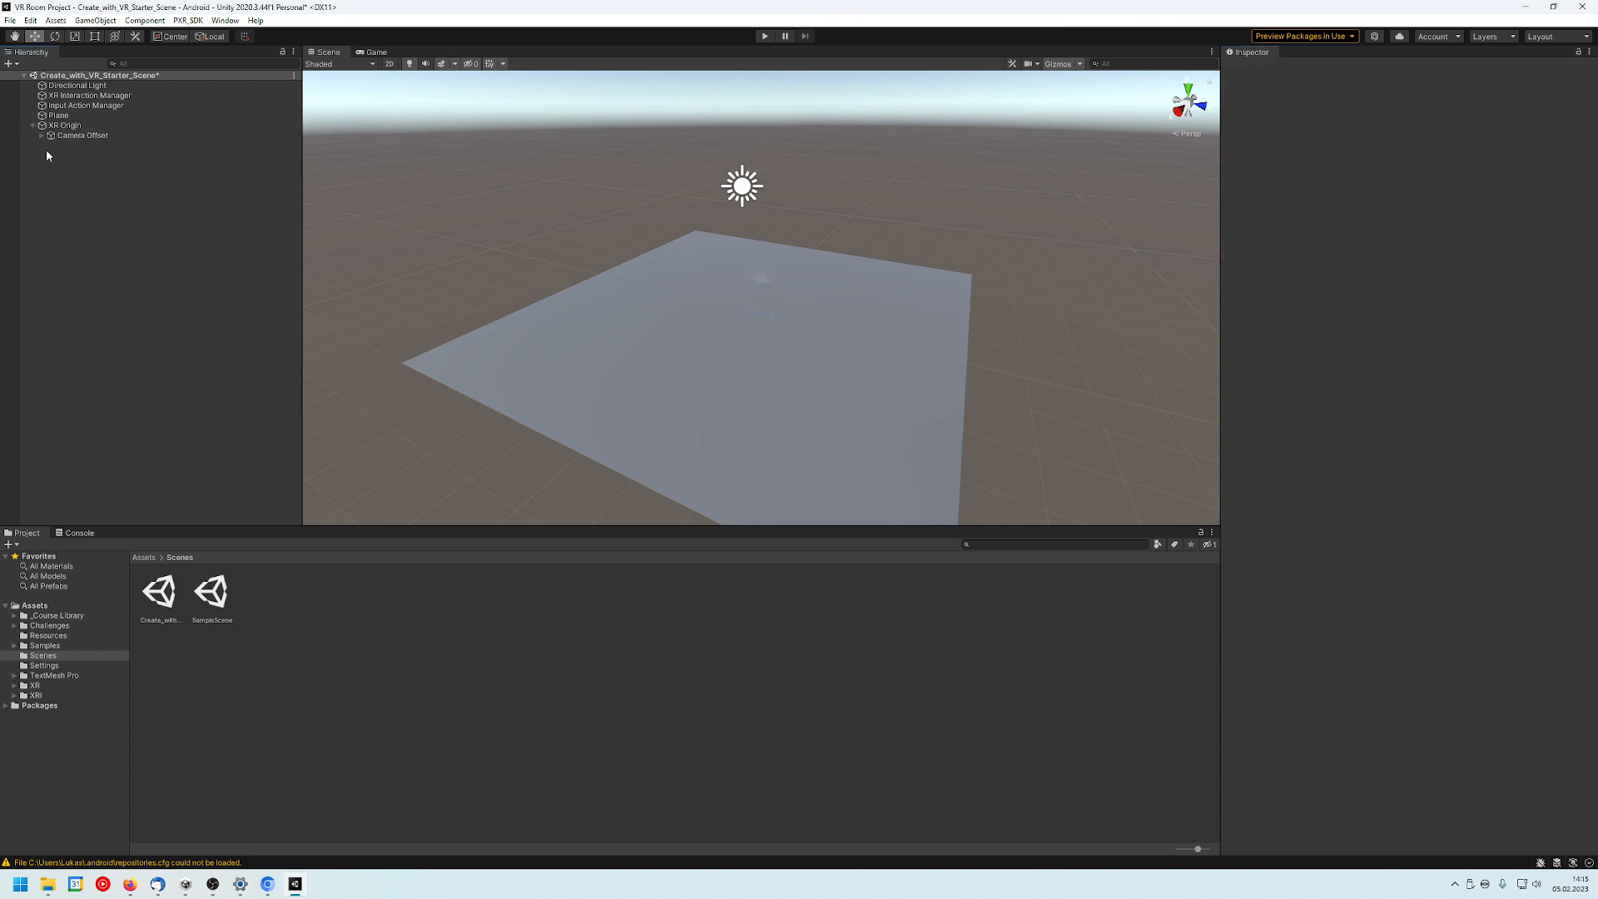
- Give the LeftHand Controller the XRI Default Left Controller preset and compare with the RightHand one
left_click(45, 135)
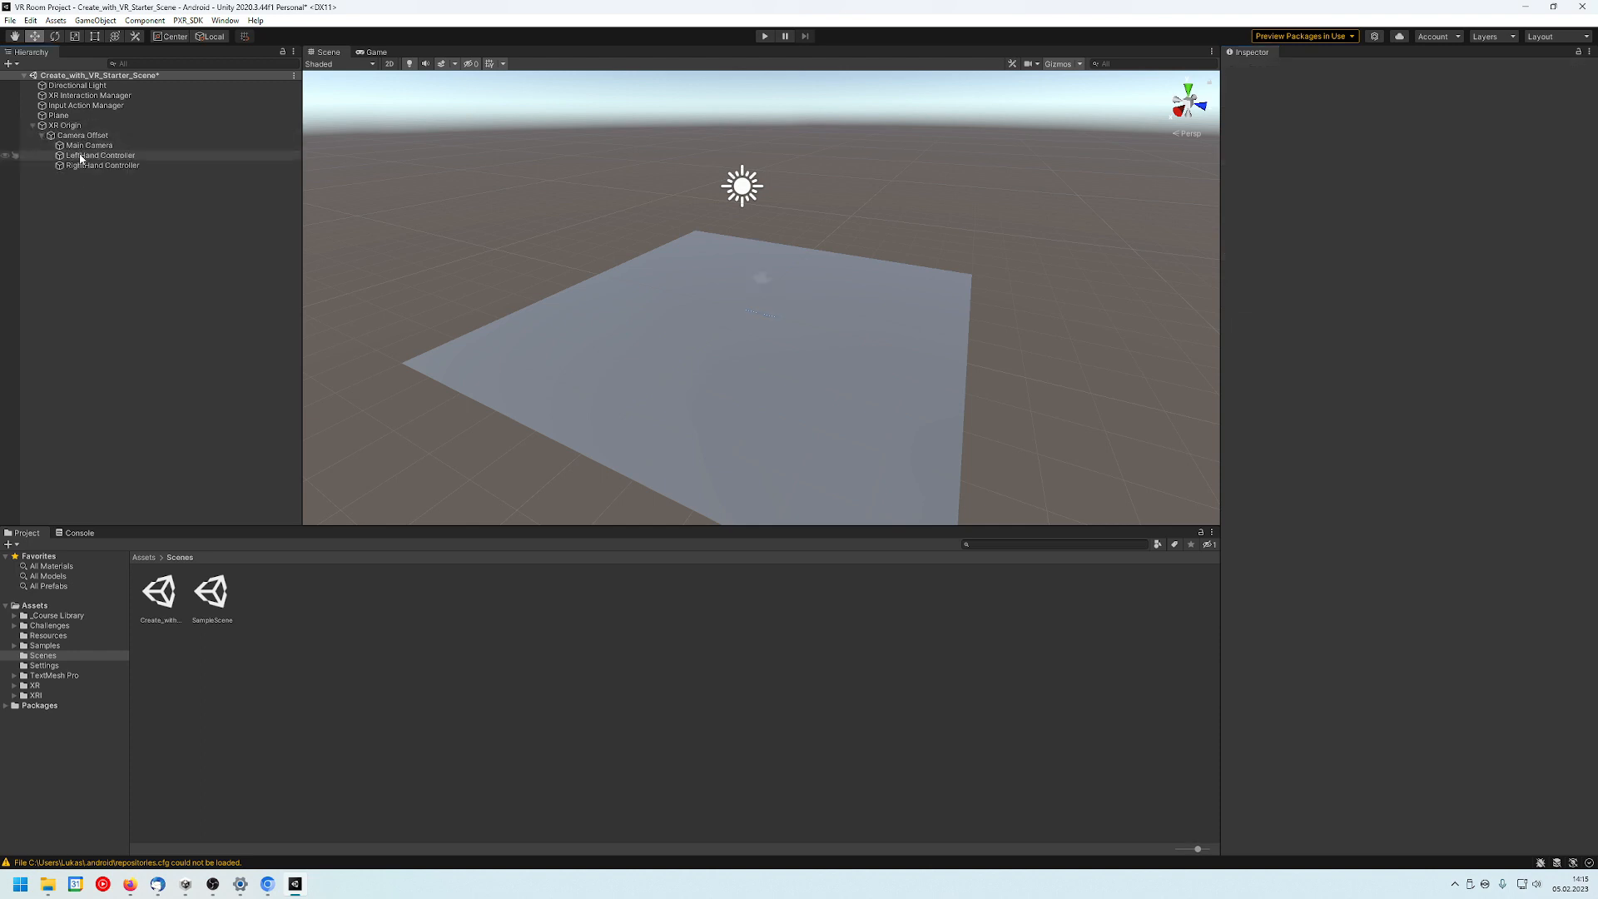
left_click(99, 155)
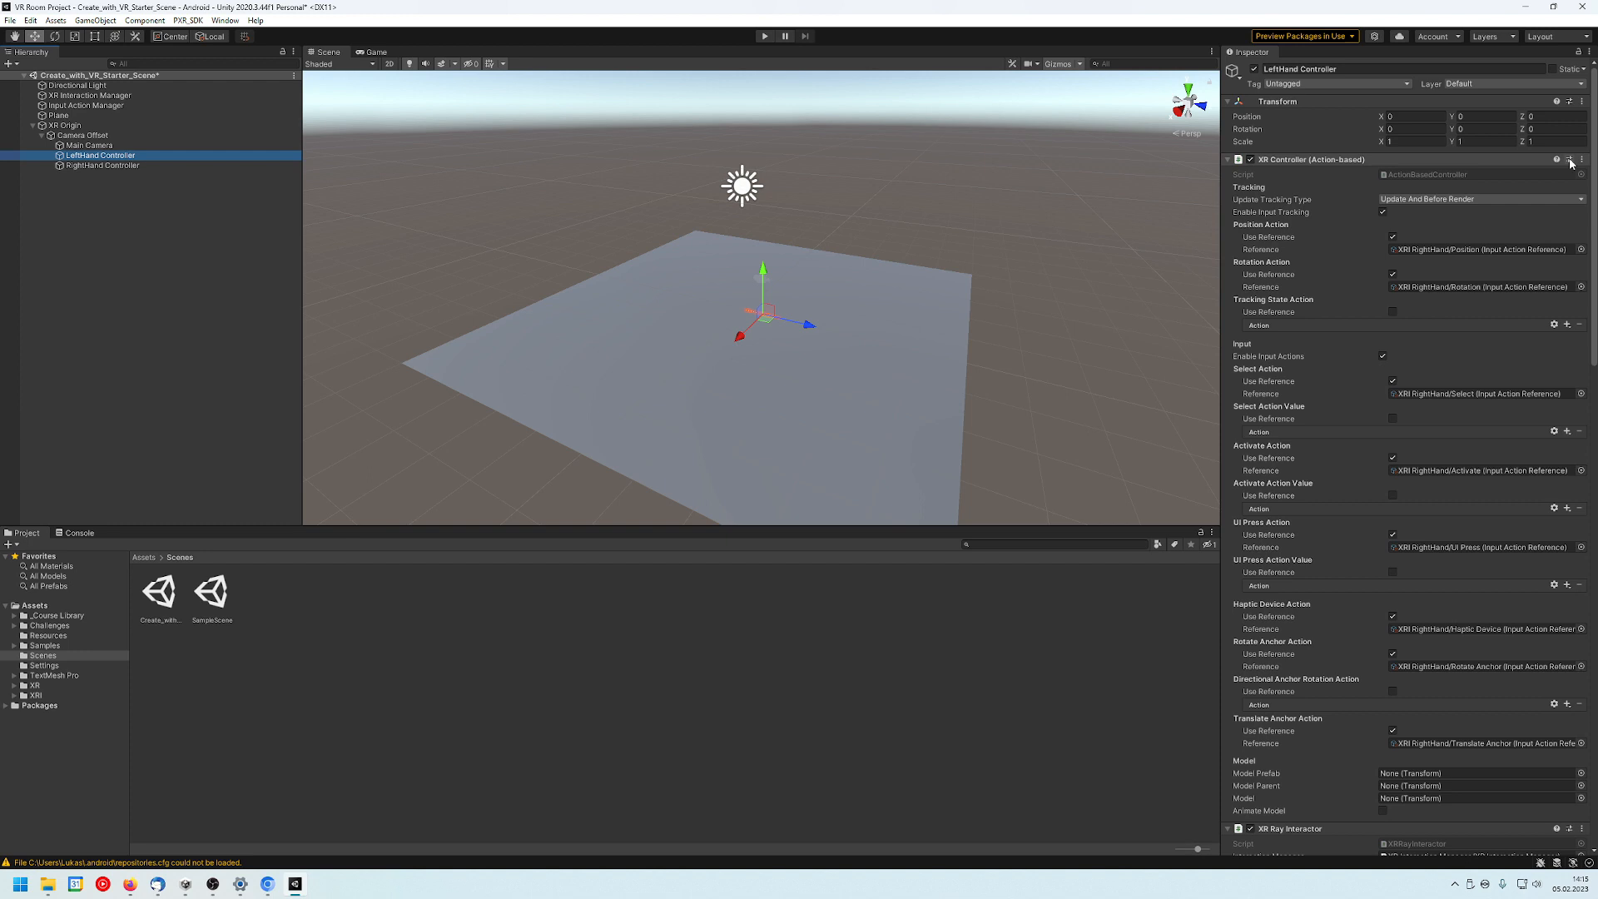
left_click(1555, 159)
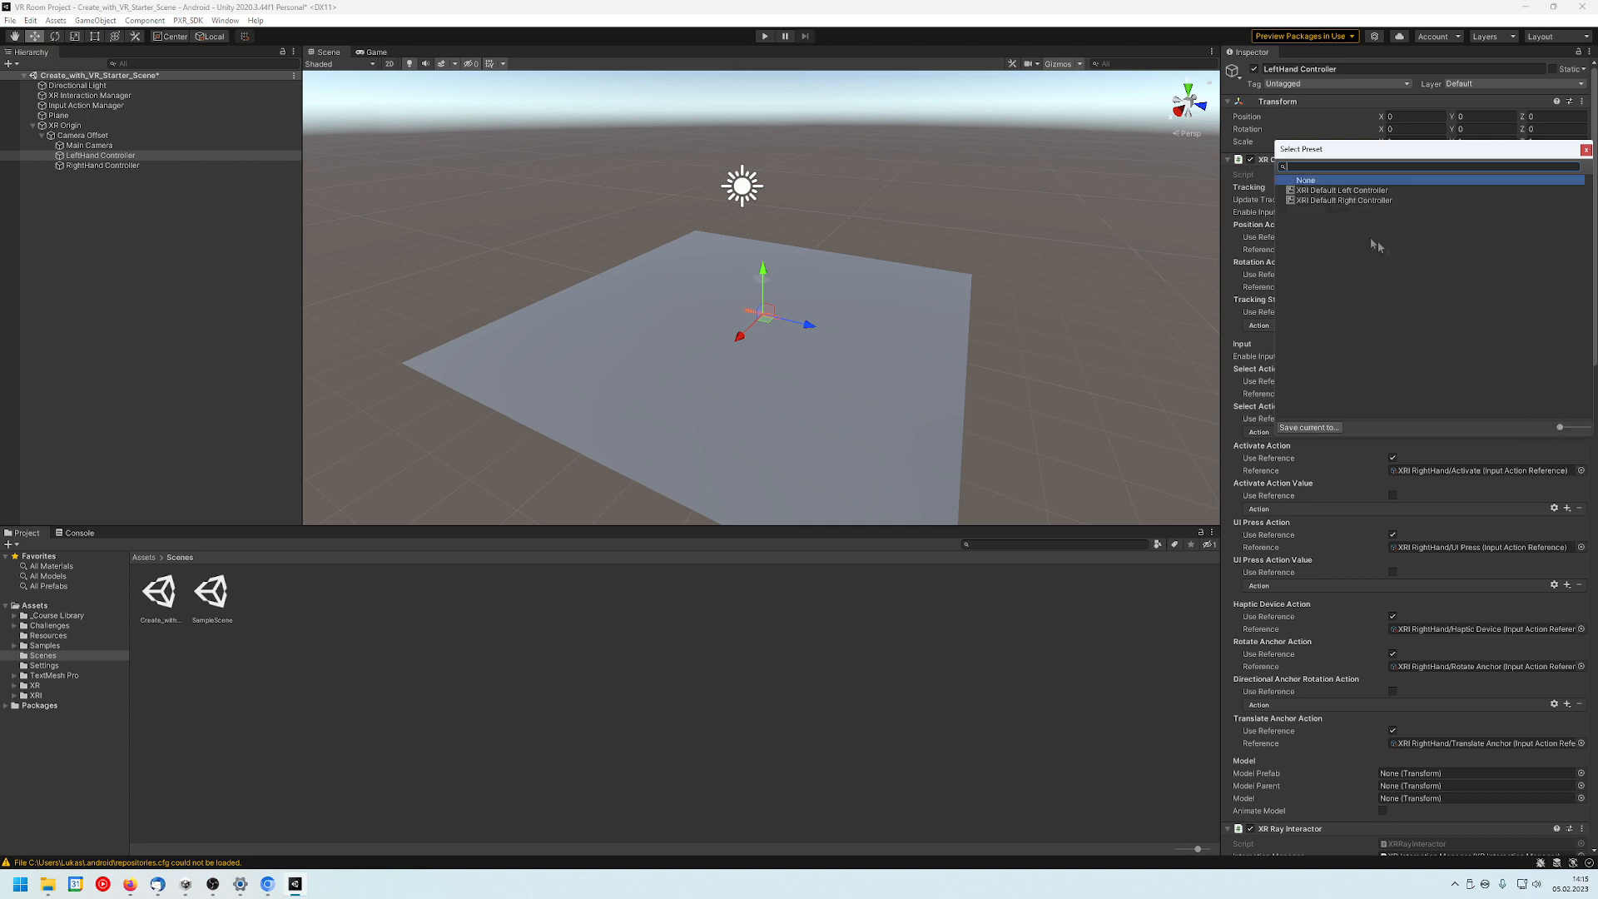
mouse_move(1326, 193)
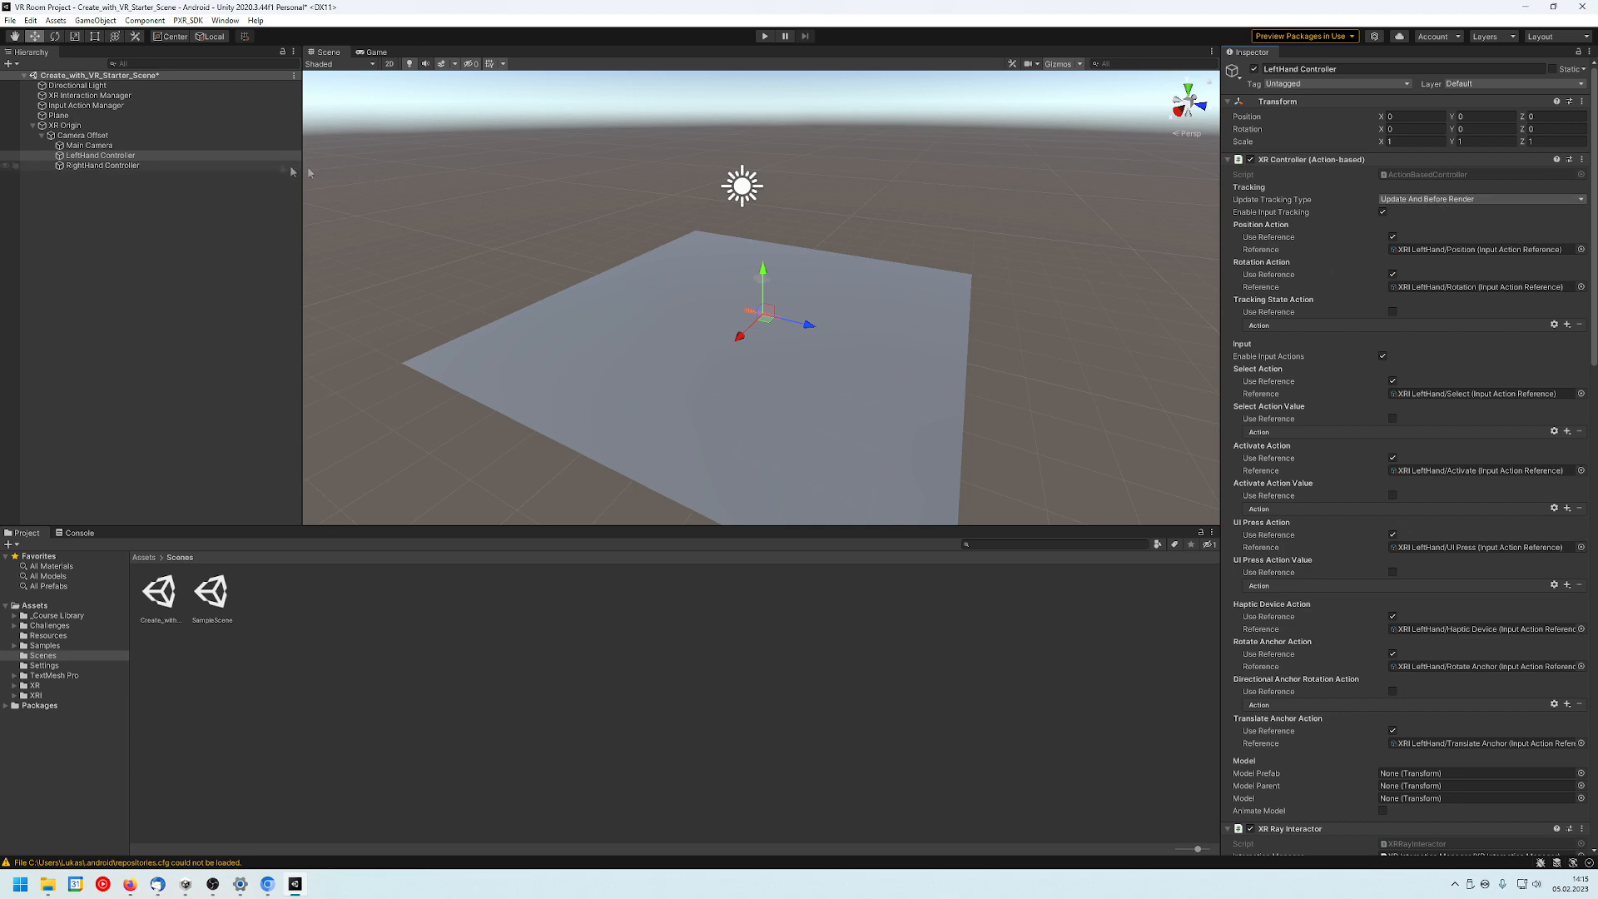
left_click(100, 165)
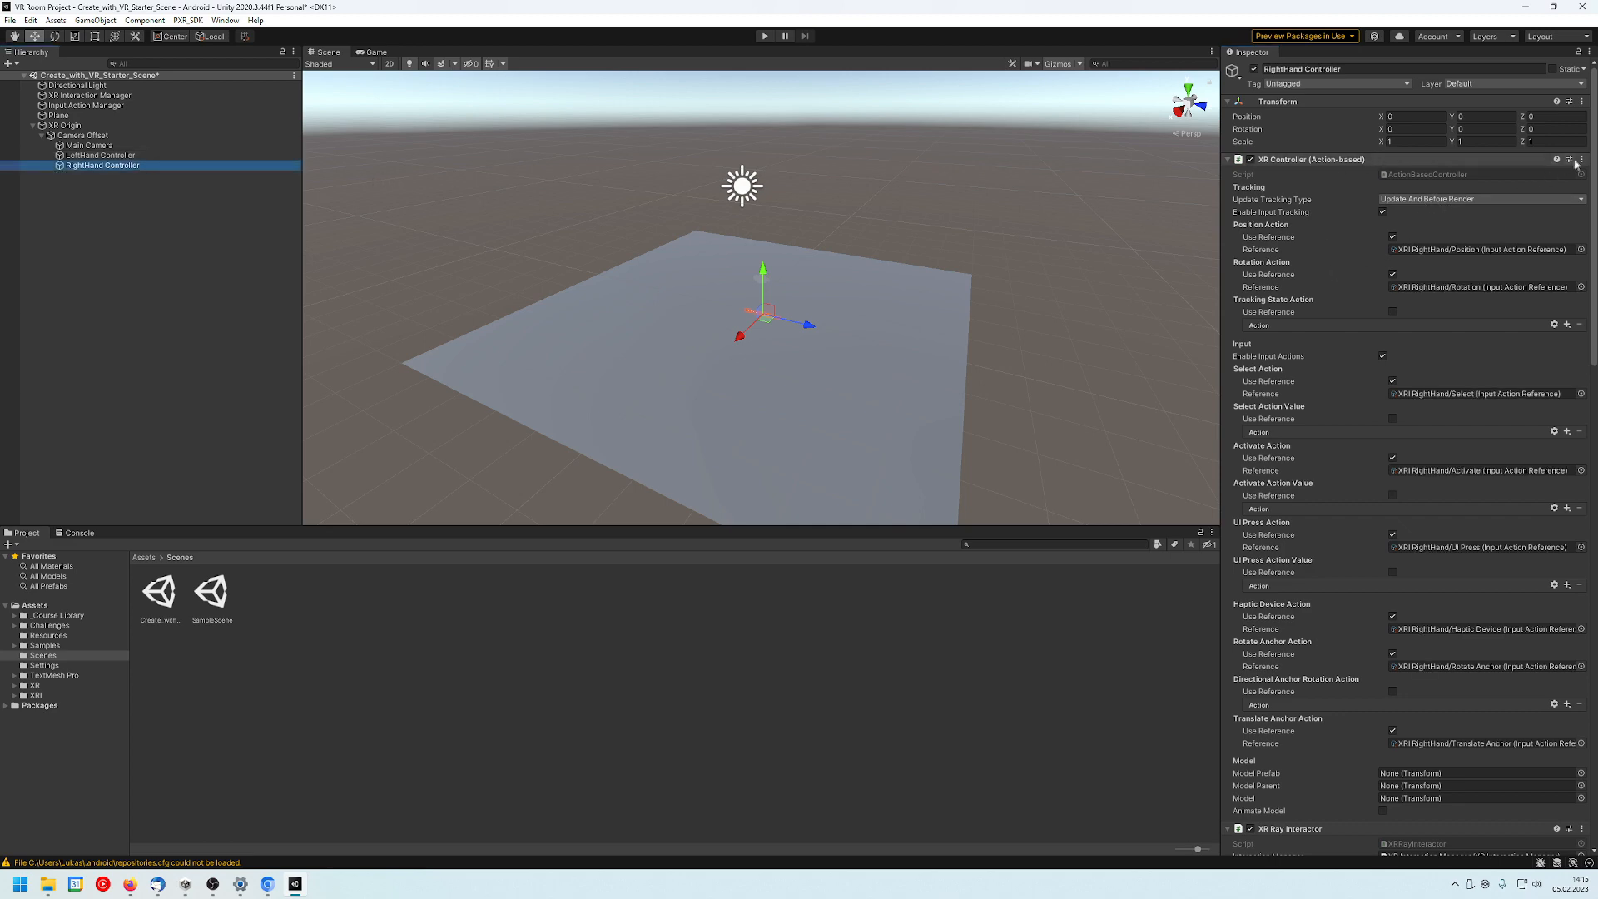
left_click(102, 155)
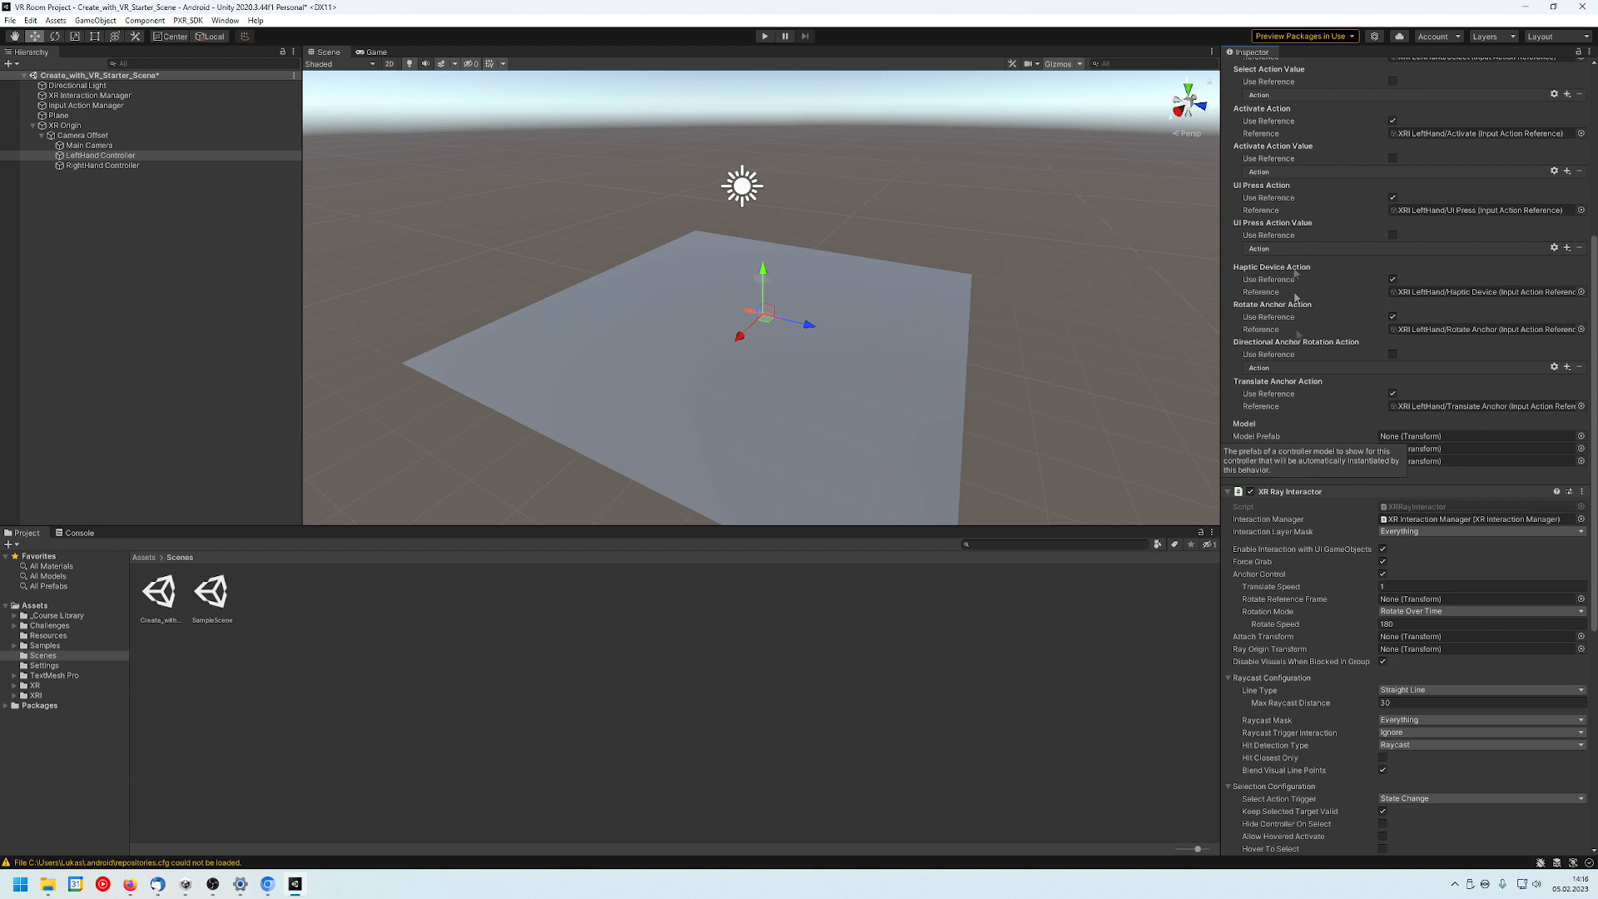
mouse_move(1264, 468)
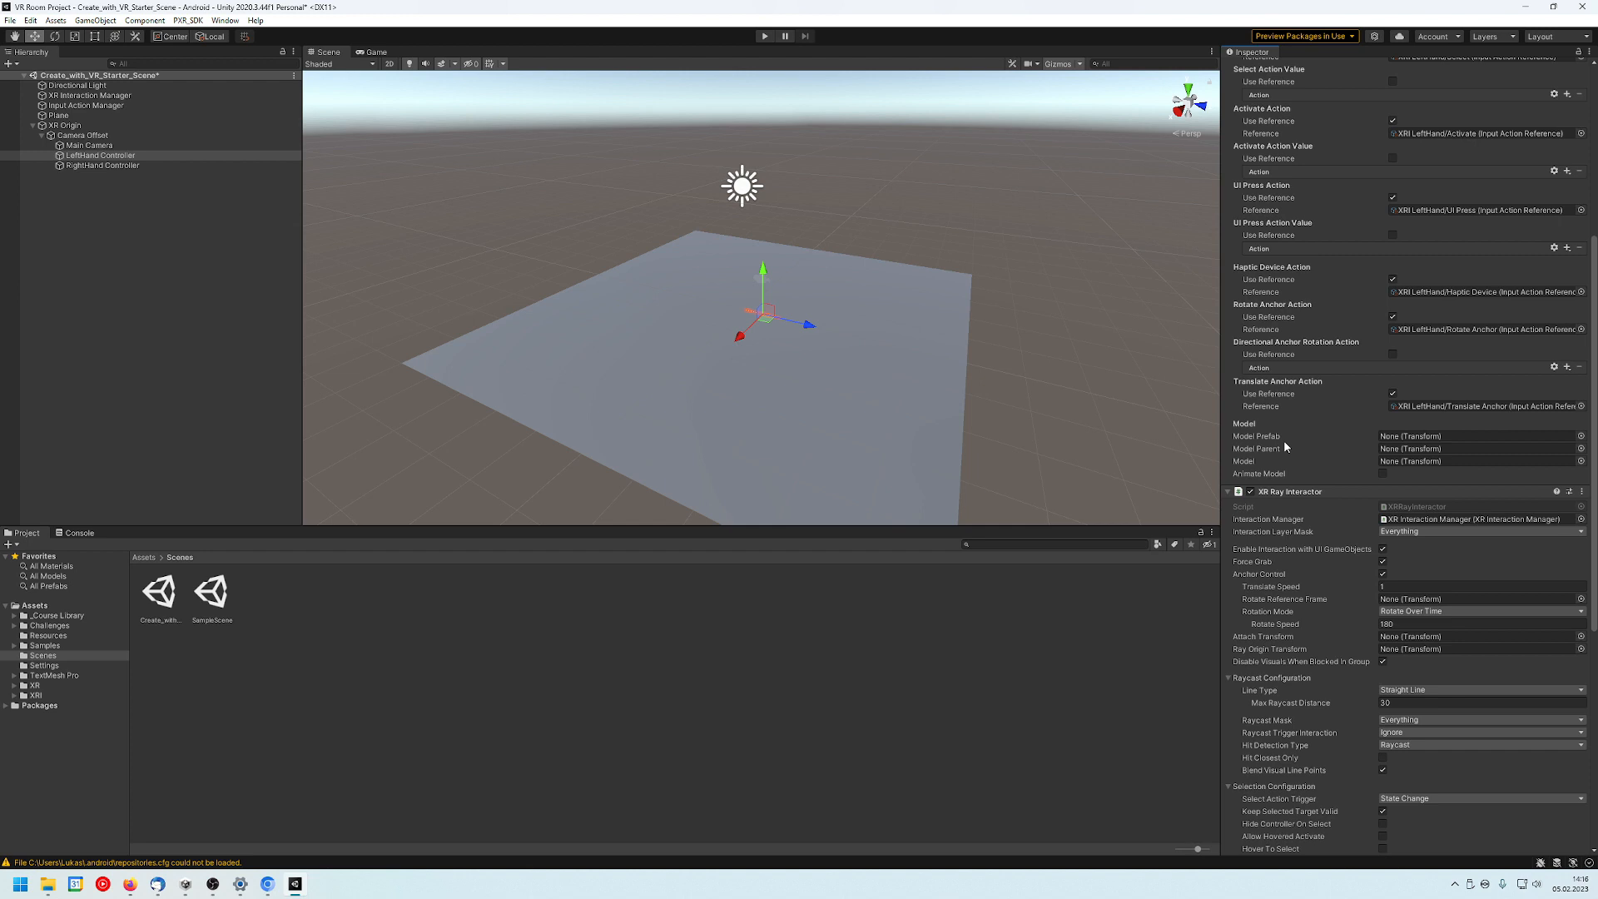
mouse_move(523, 470)
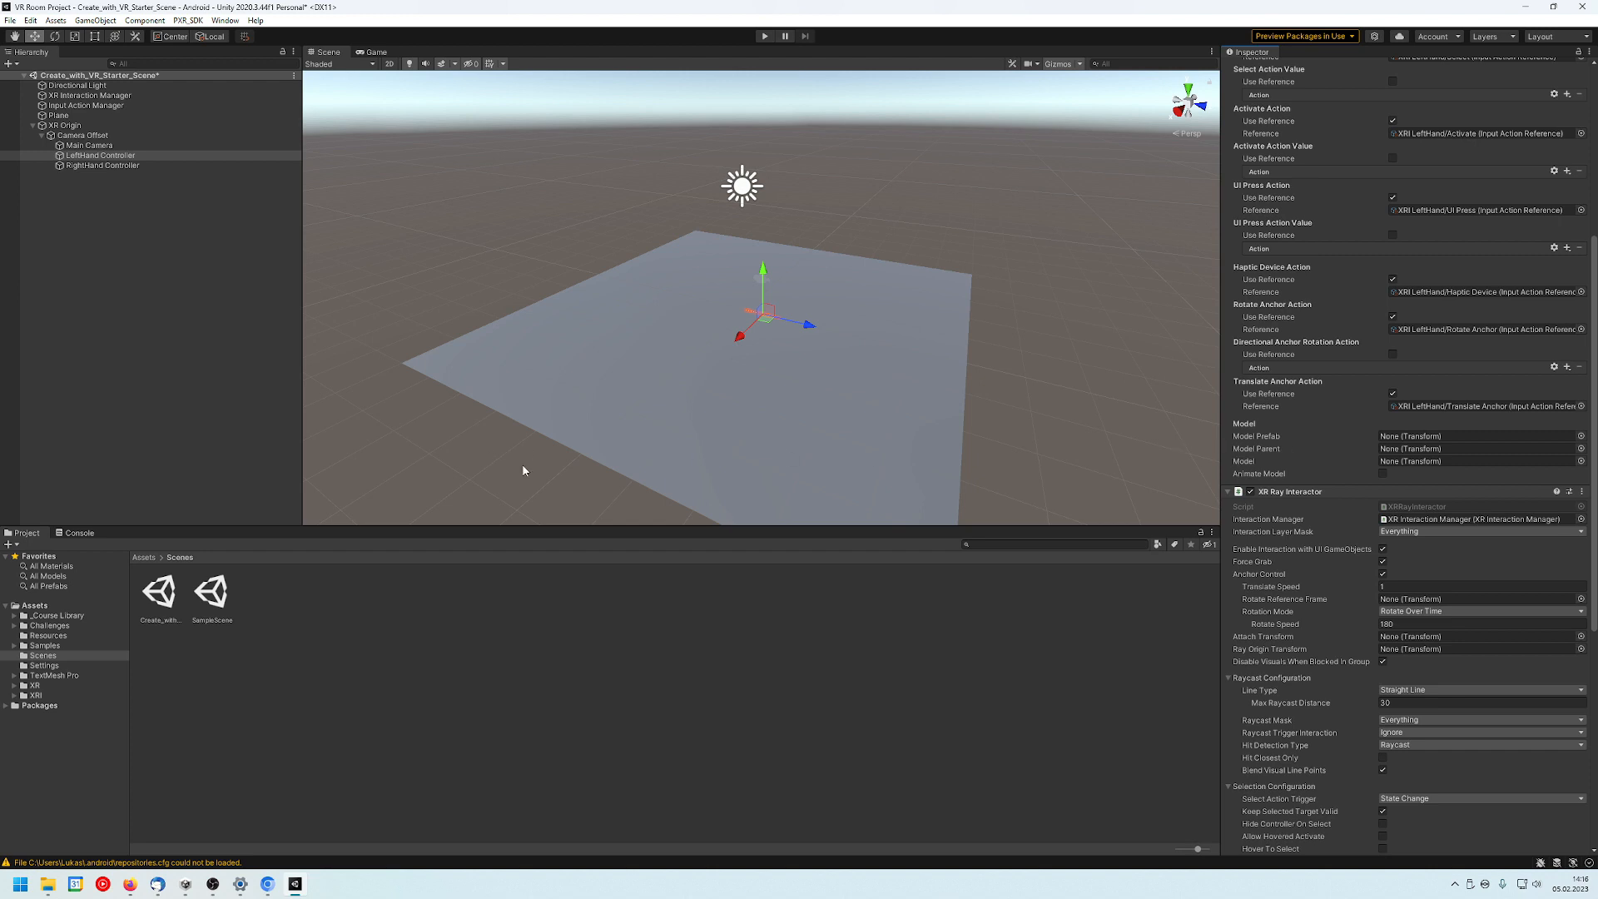
mouse_move(1004, 310)
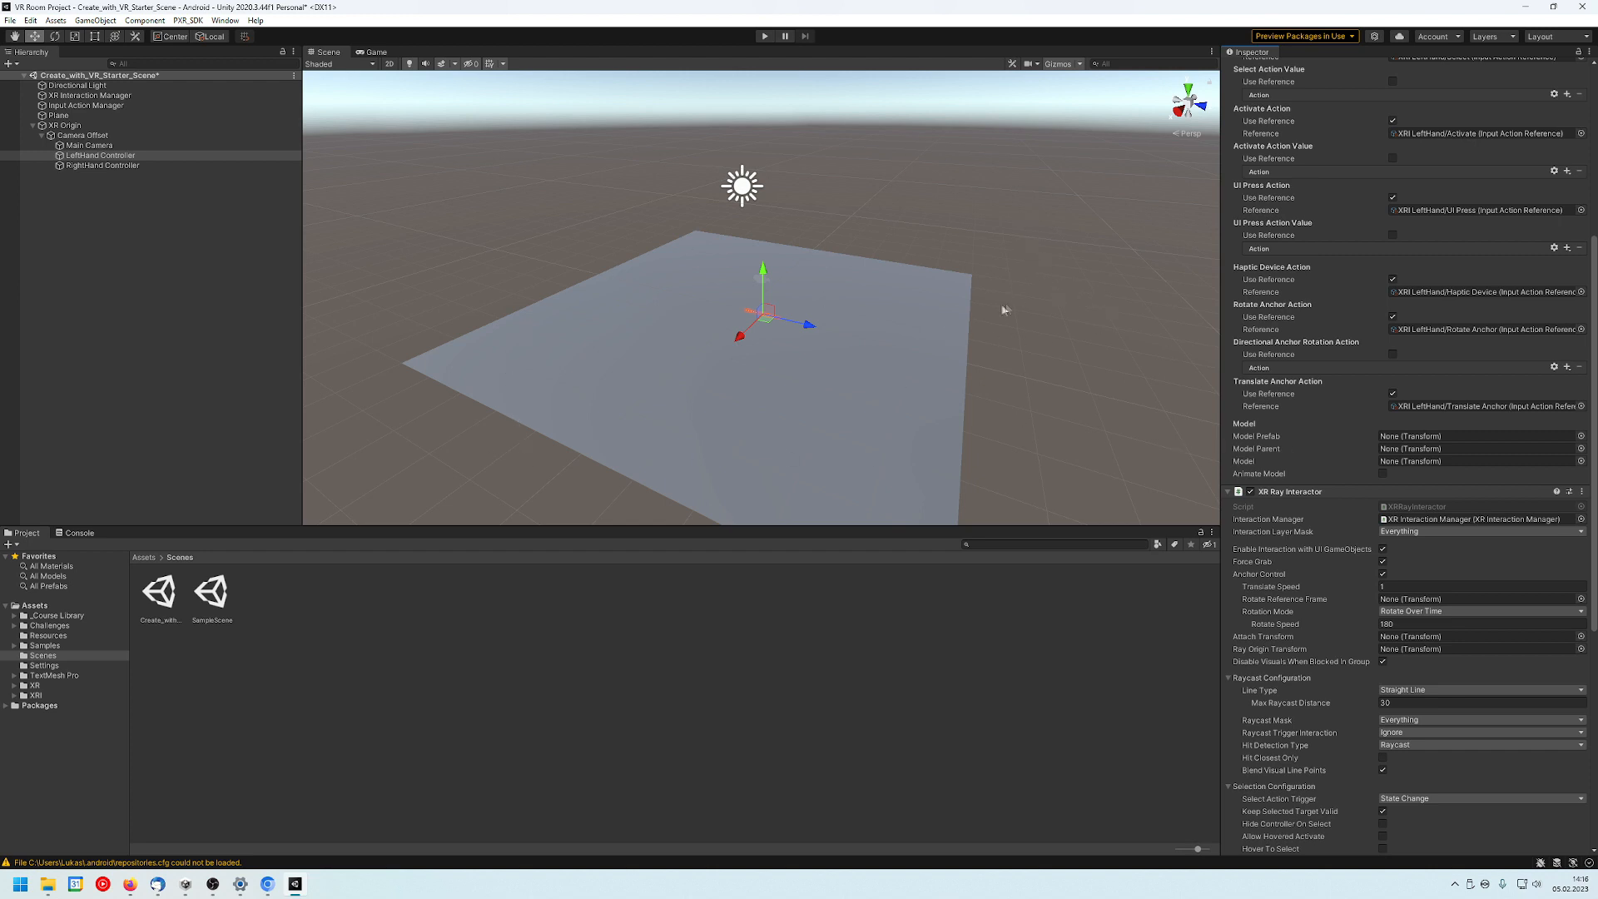
mouse_move(674, 474)
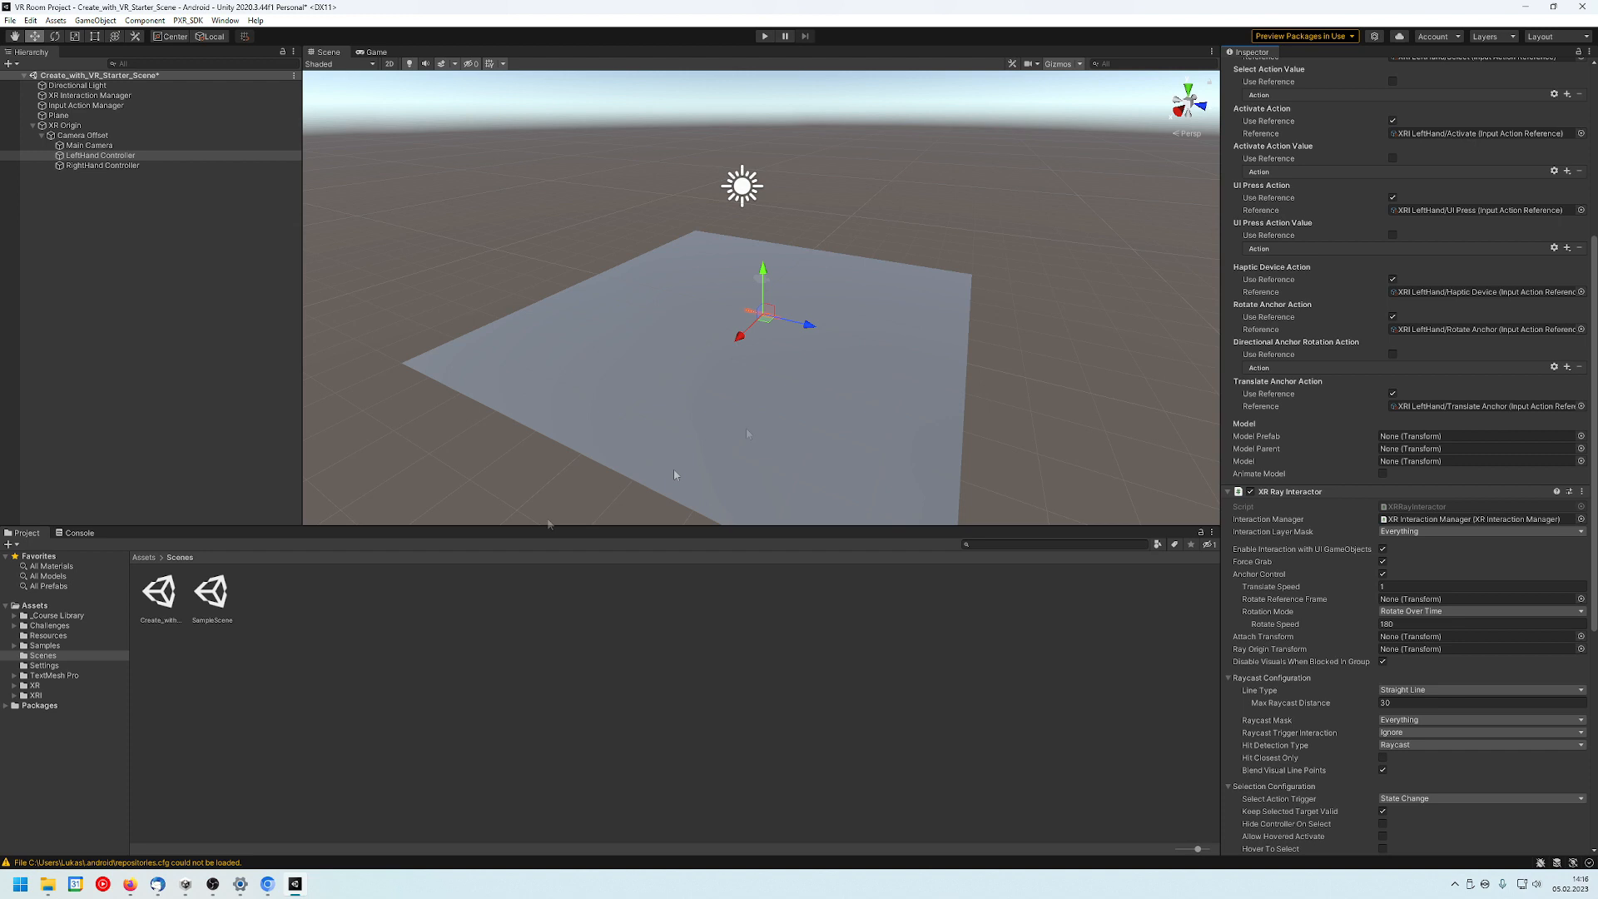
mouse_move(25, 711)
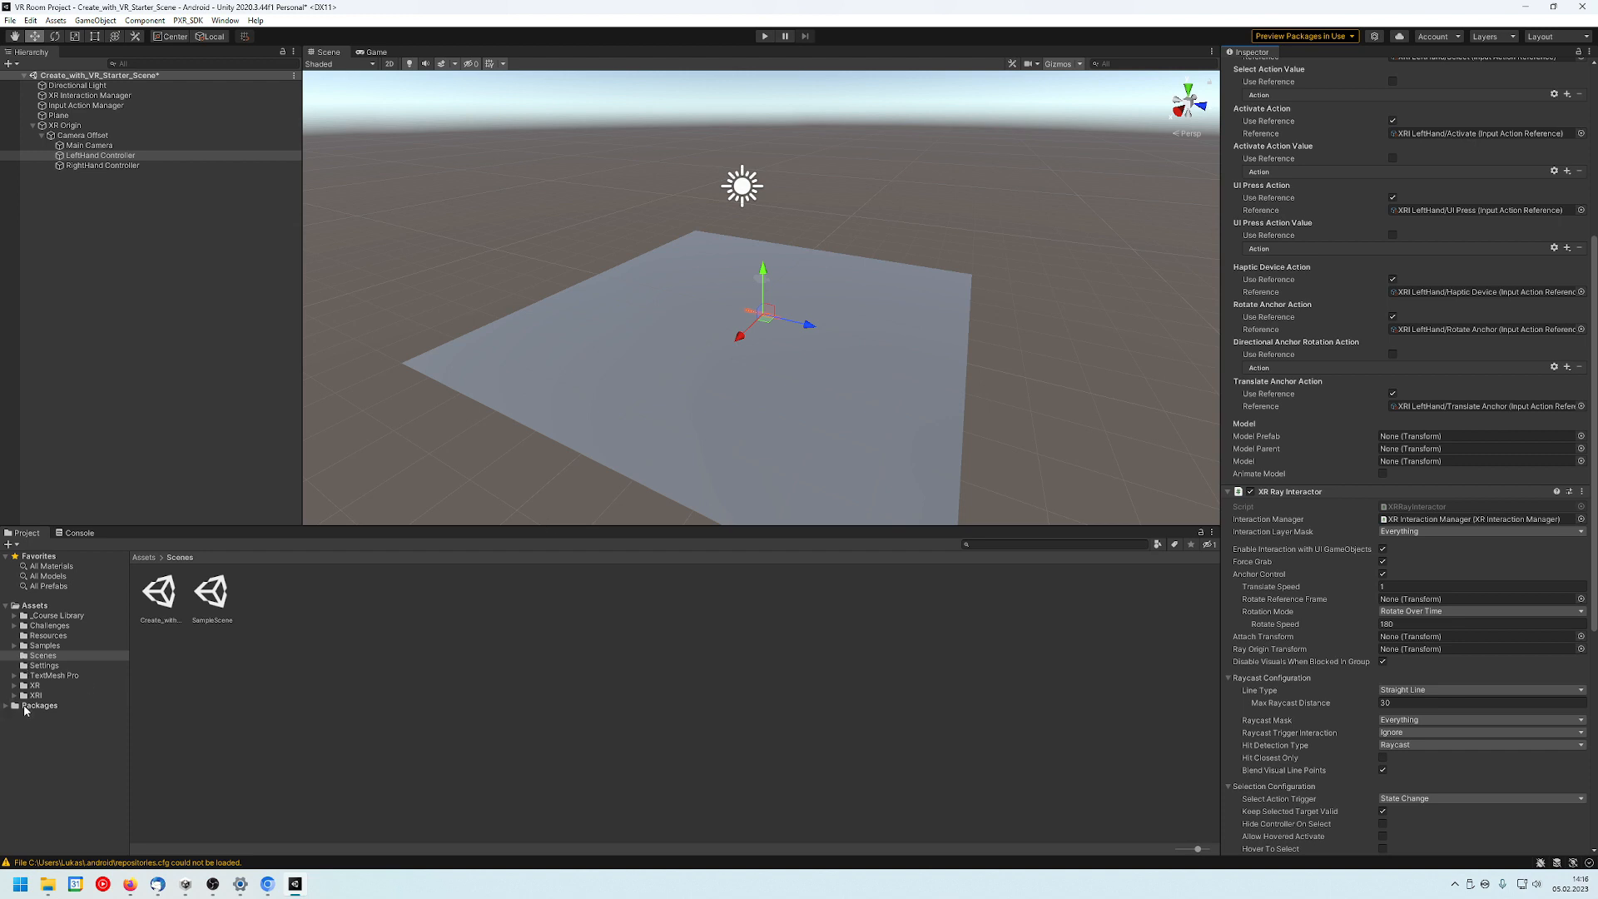
- Assign PICO's LeftControllerModel prefab to the LeftHand Controller, then select the RightHand Controller
left_click(10, 705)
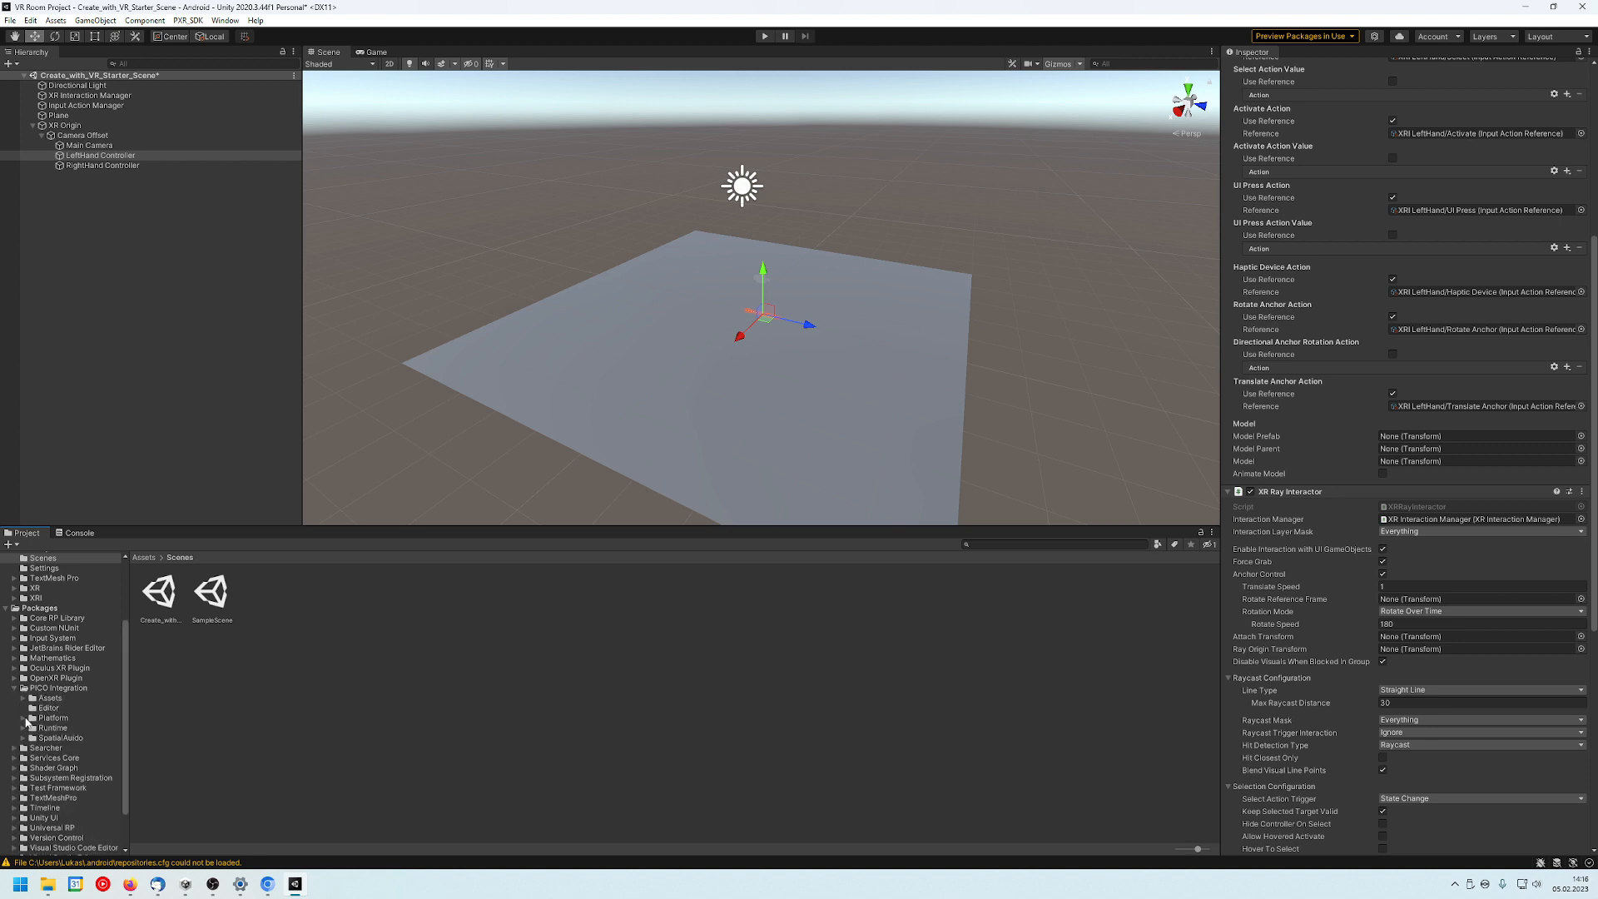
left_click(34, 698)
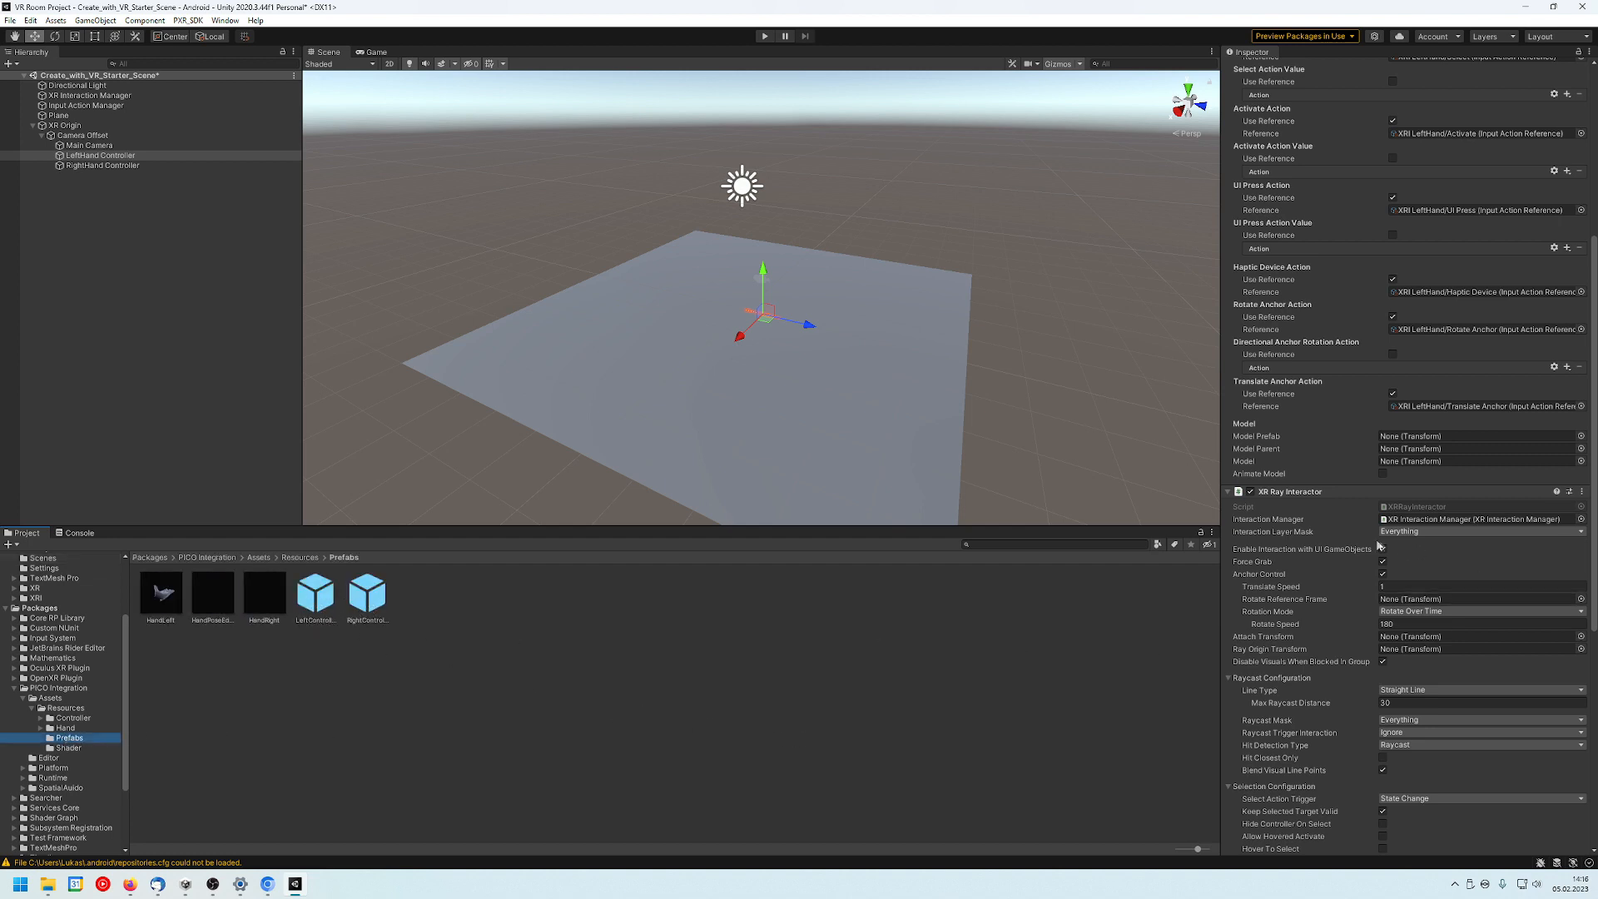
left_click(314, 592)
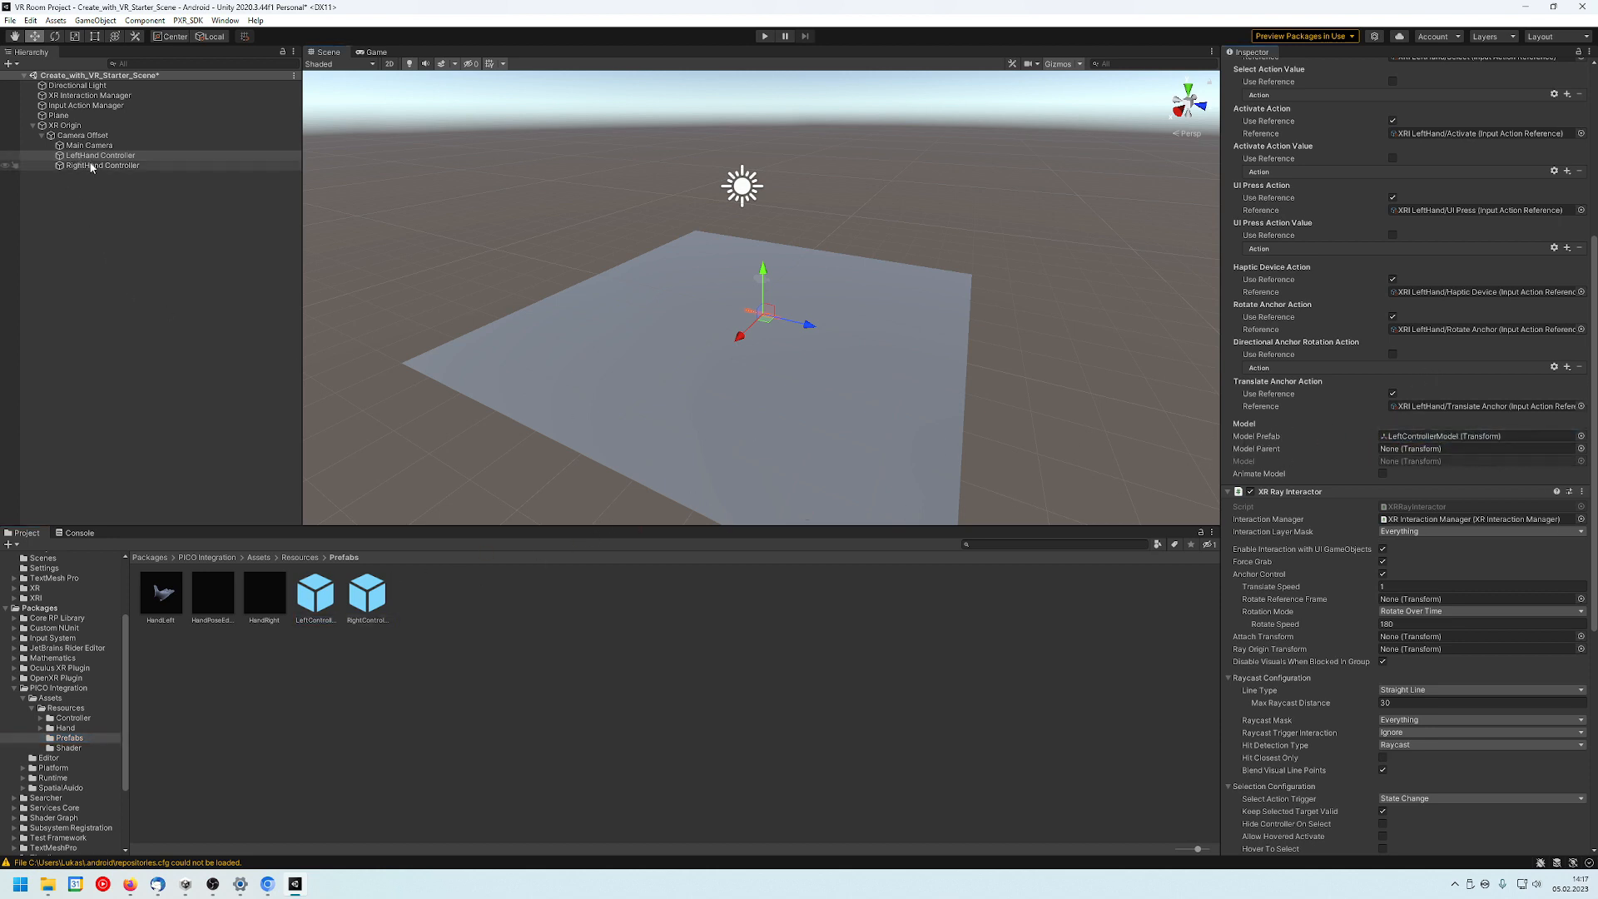
left_click(105, 165)
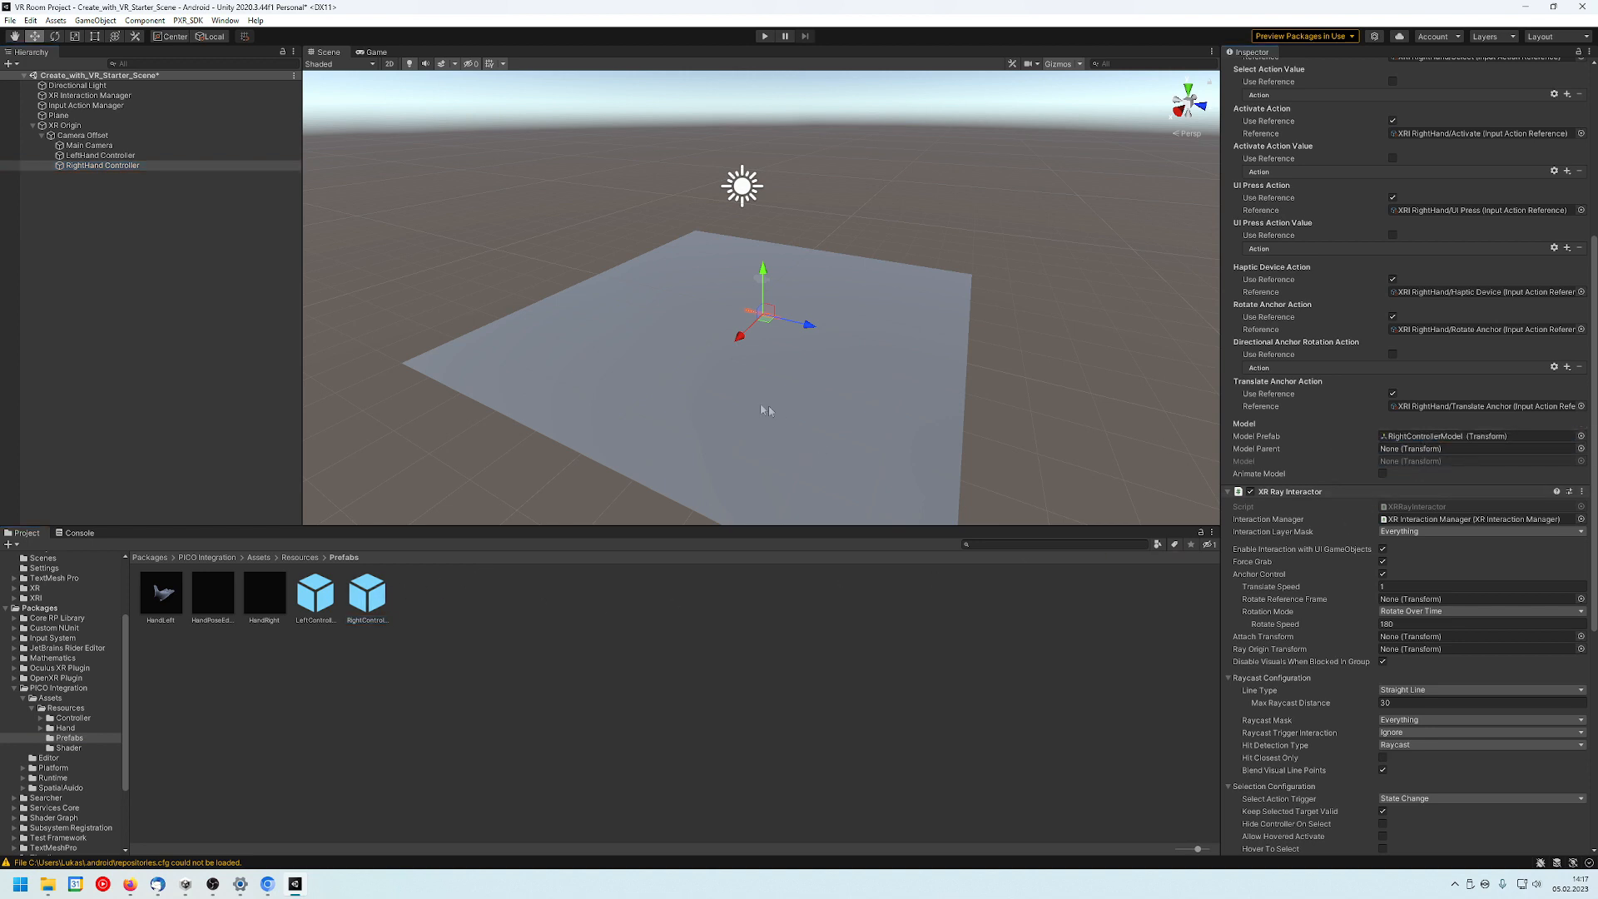
mouse_move(411, 656)
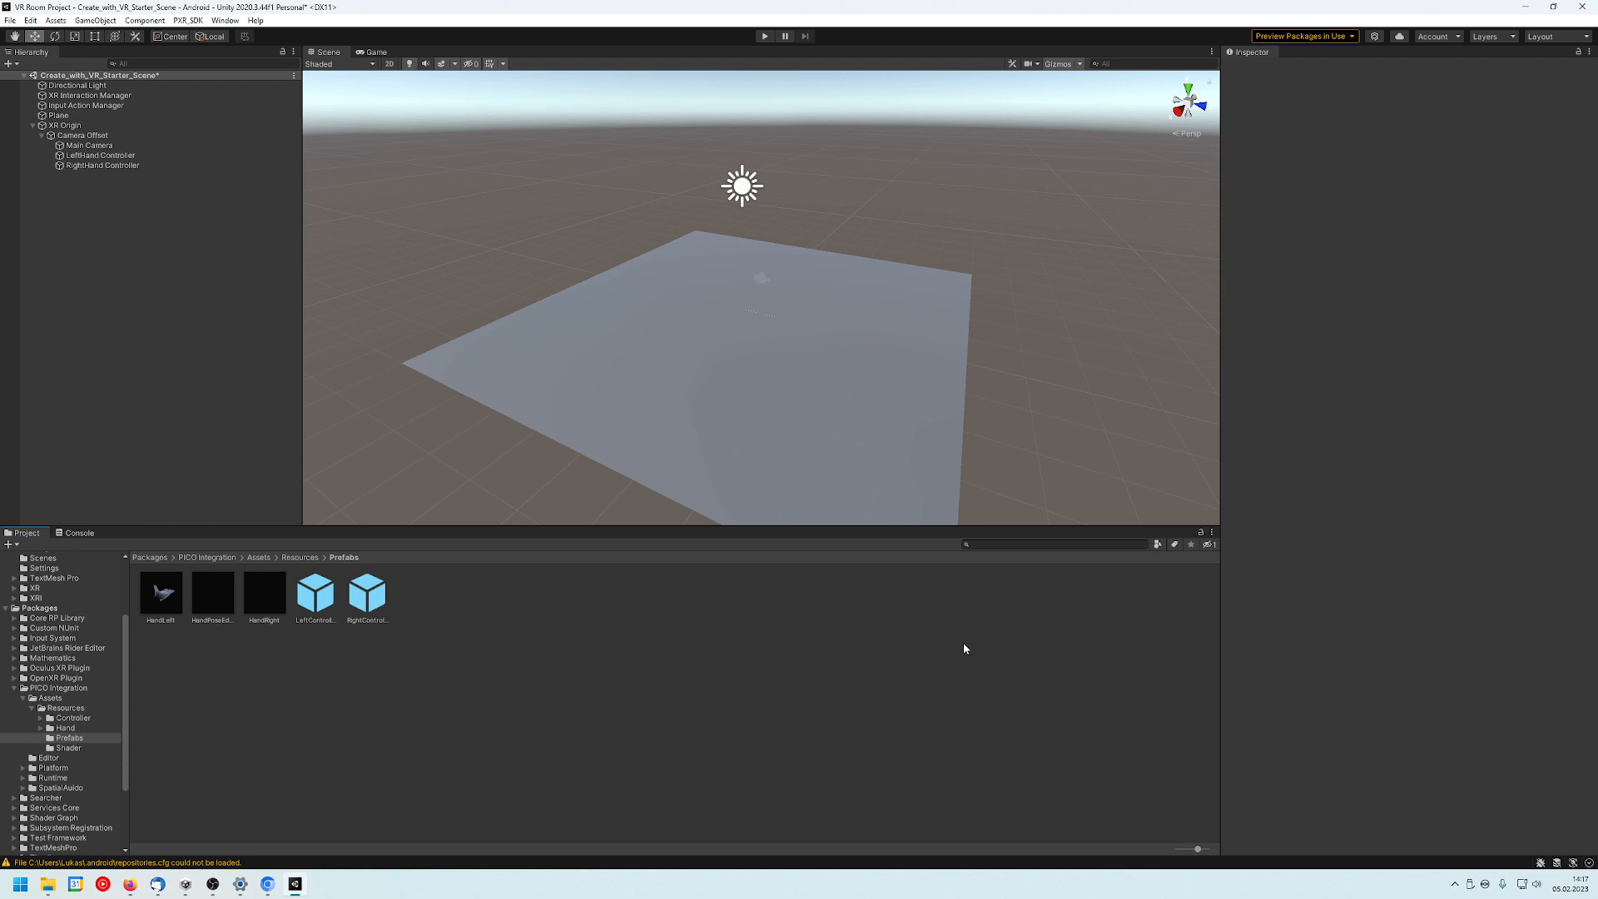
mouse_move(516, 689)
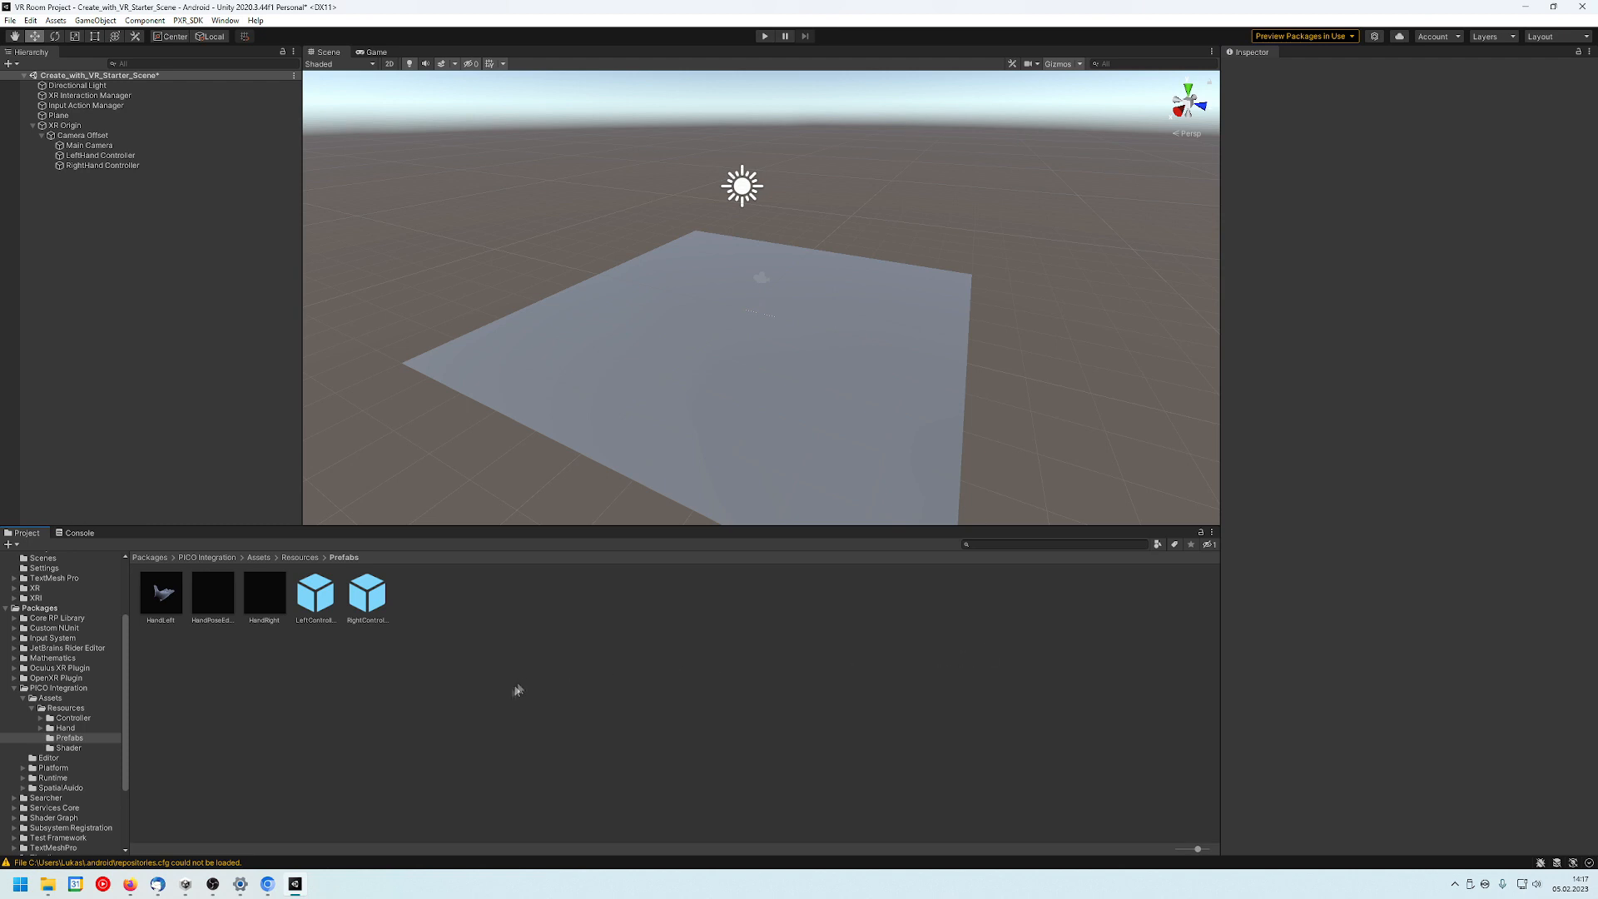
mouse_move(480, 686)
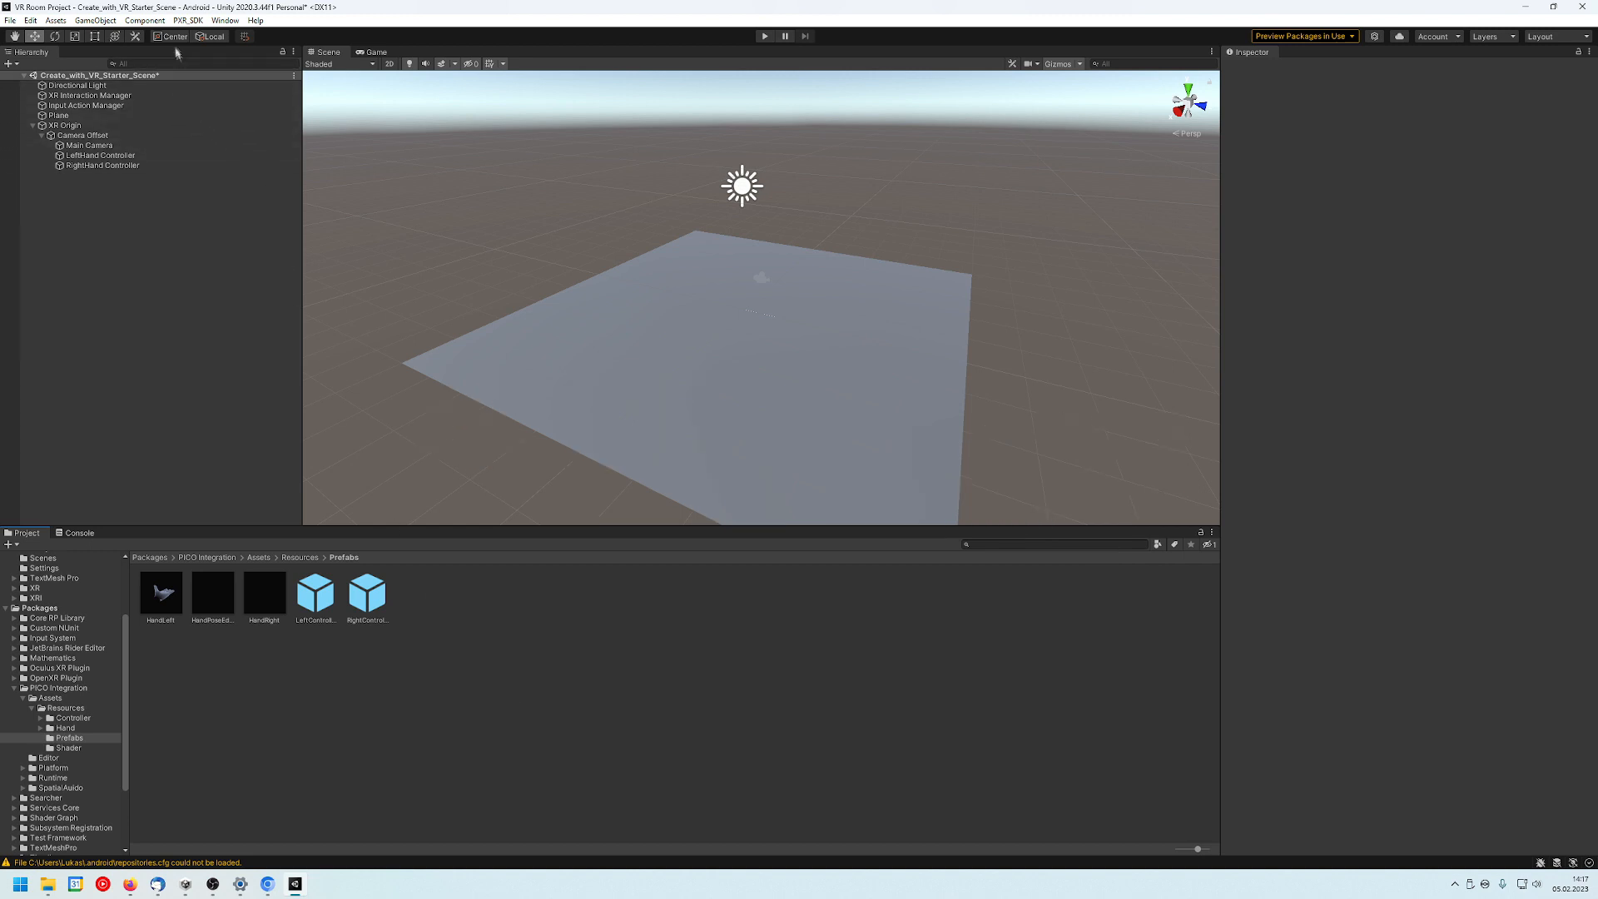
- Bring up the PICO platform settings and select the App ID value
left_click(188, 20)
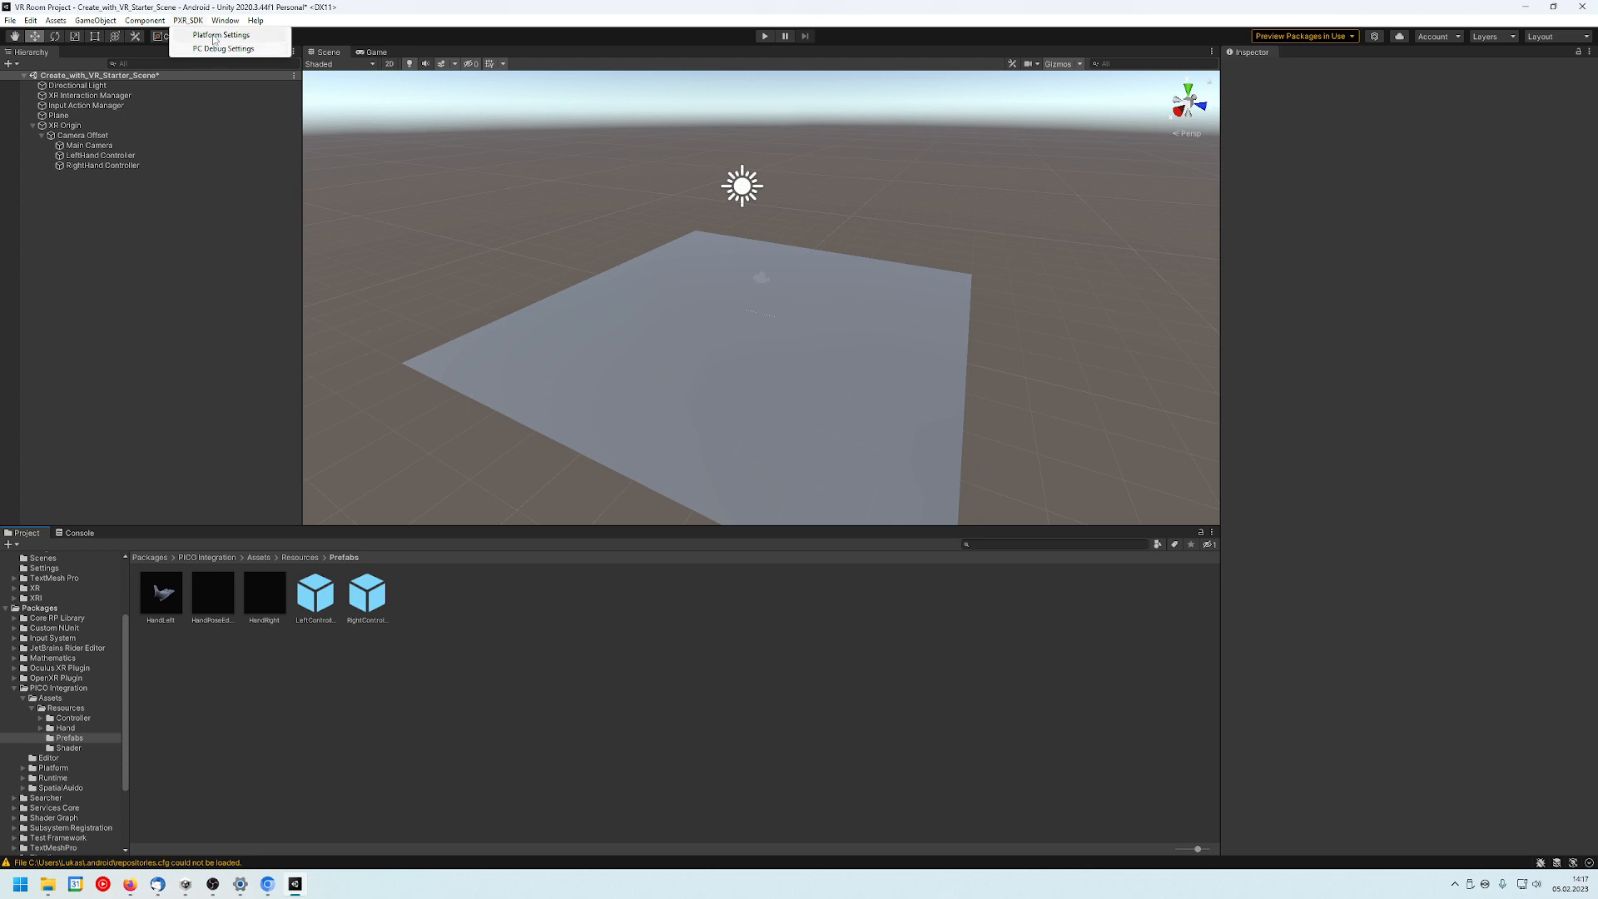
left_click(219, 33)
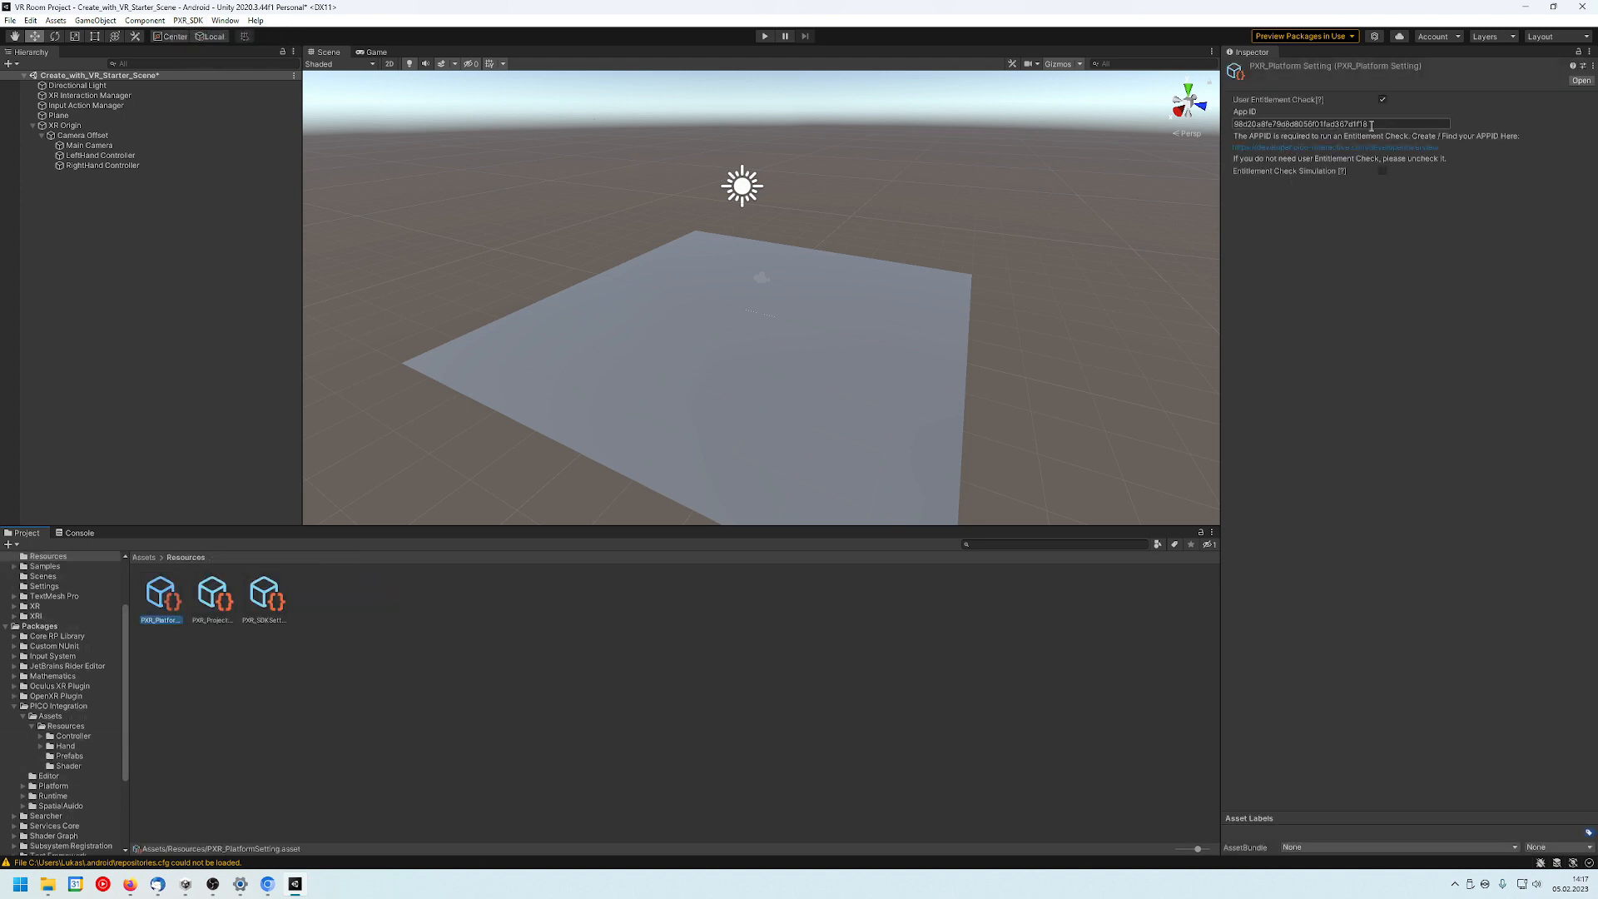
triple_click(1335, 123)
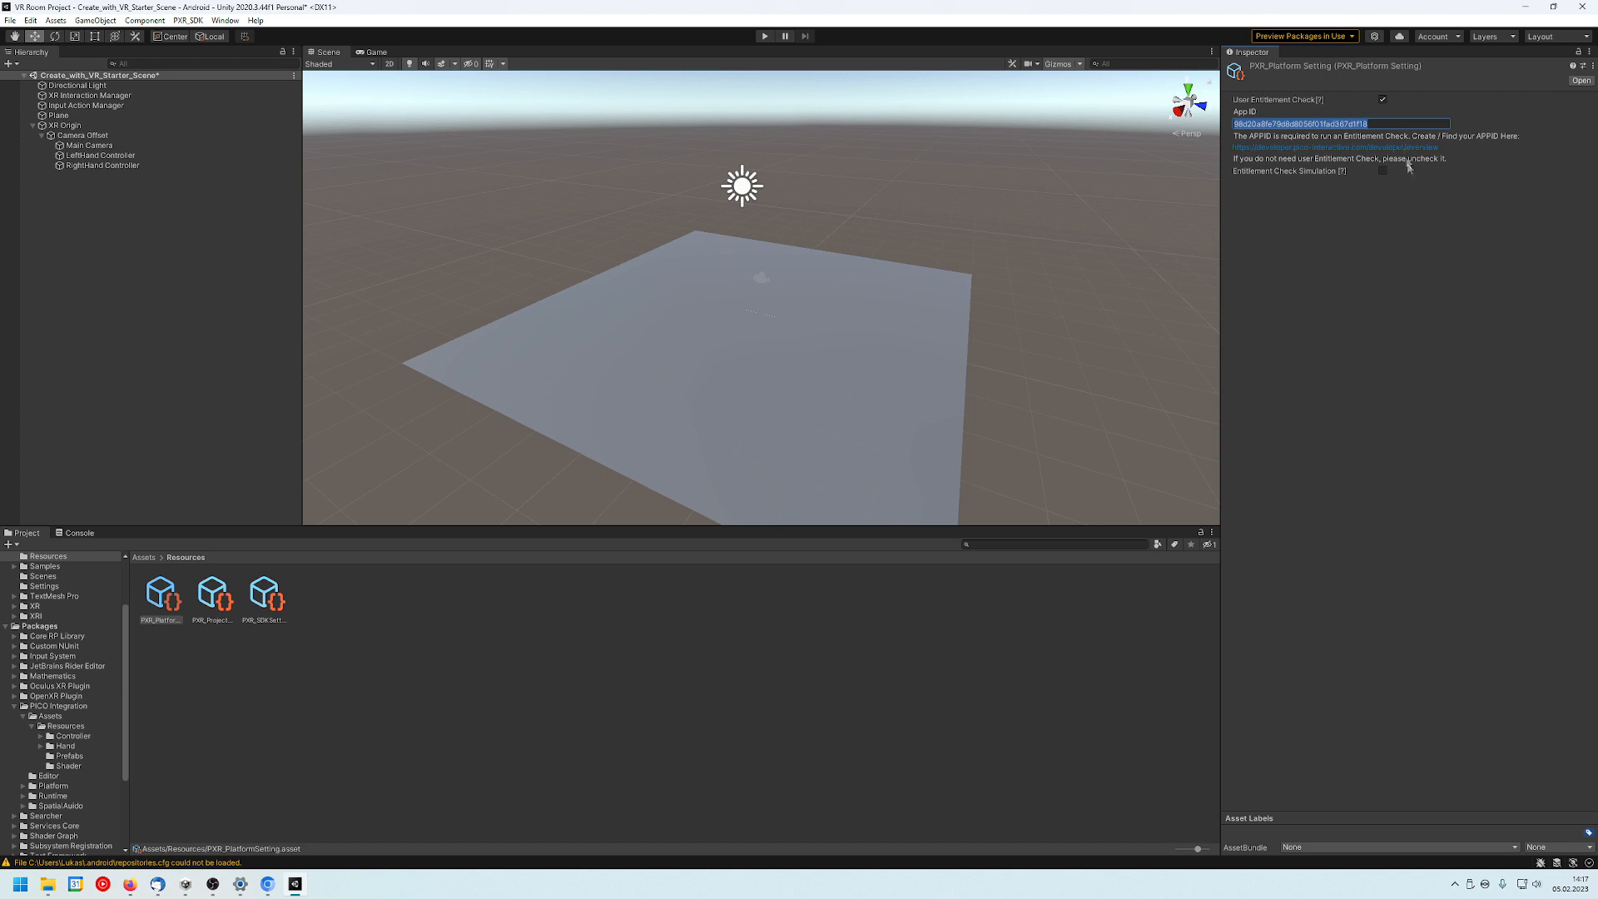
mouse_move(1315, 174)
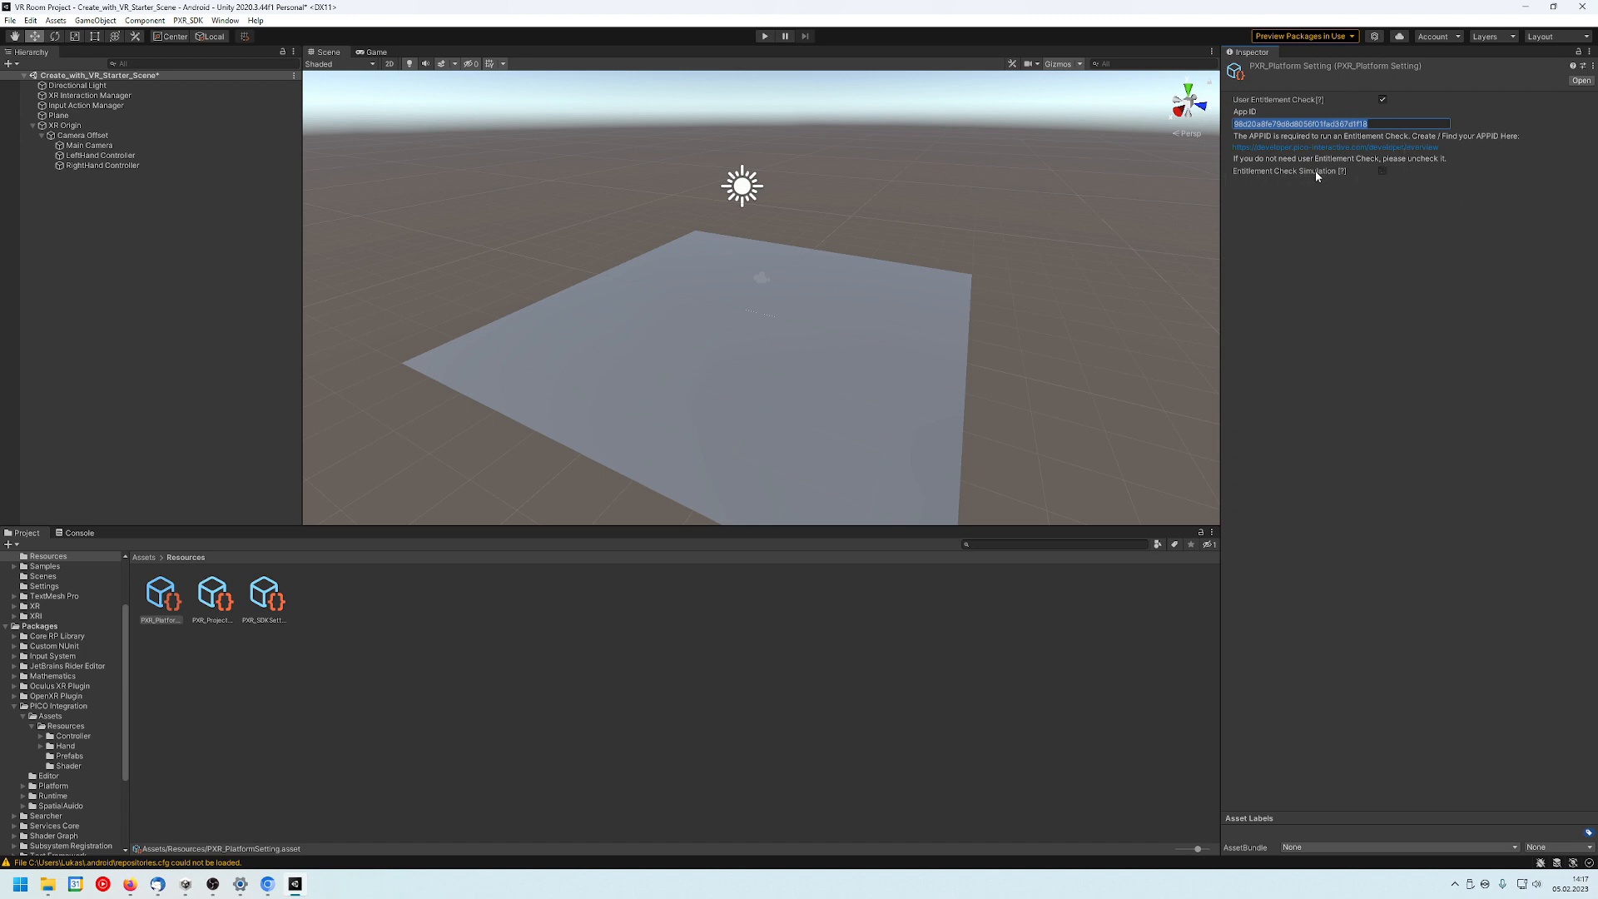
- Expand the Device SN list and add an empty Element 0 entry
left_click(1382, 169)
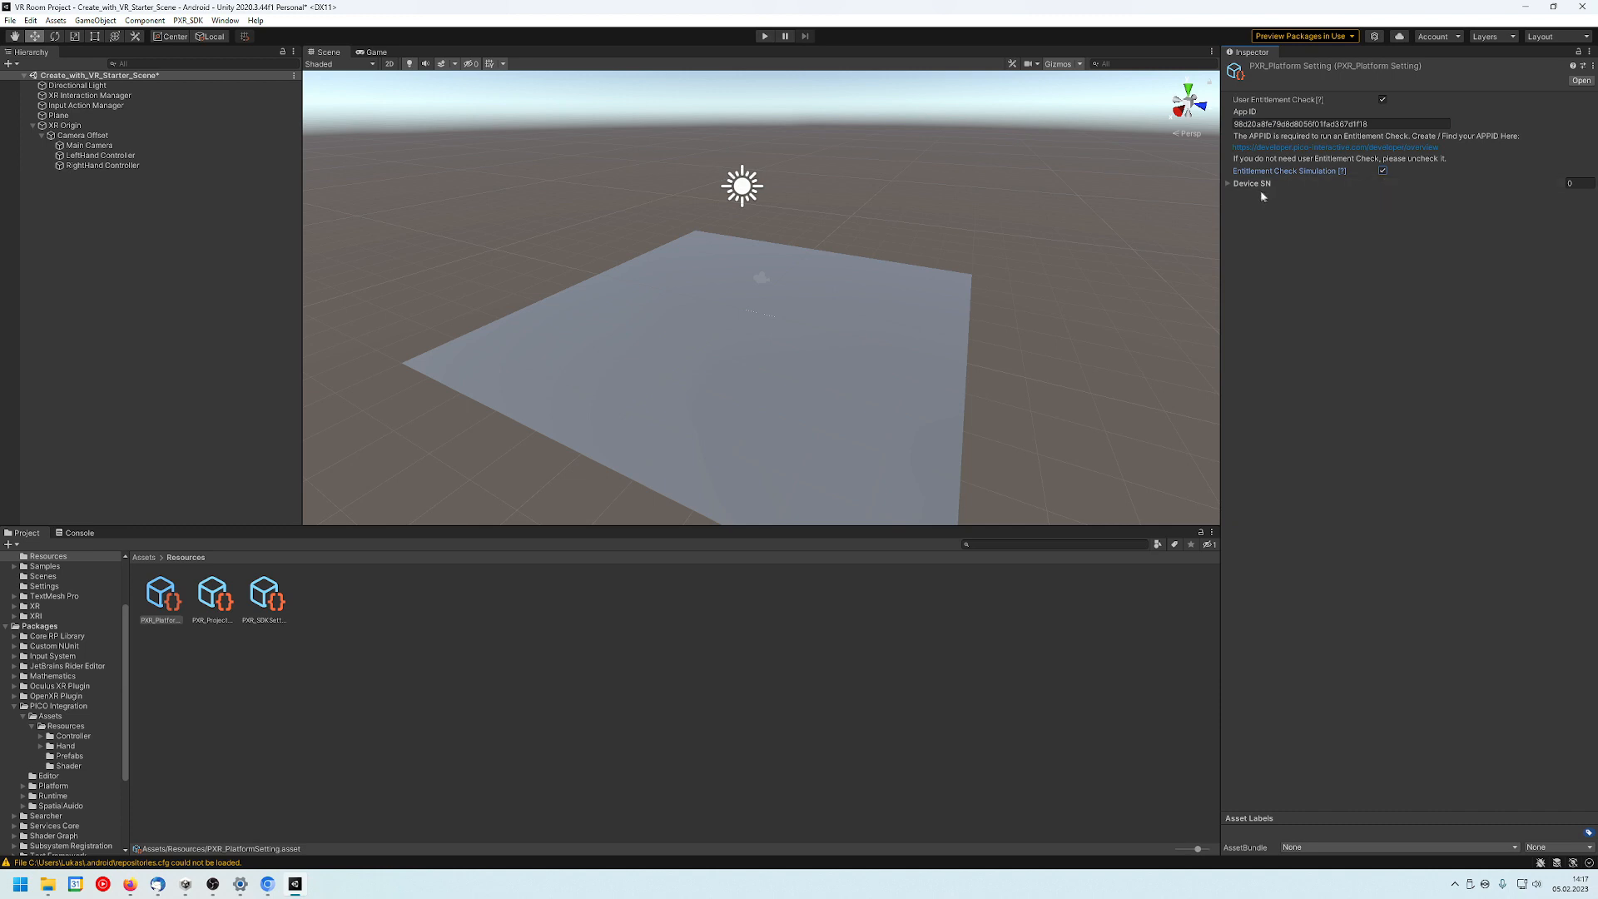
left_click(1229, 183)
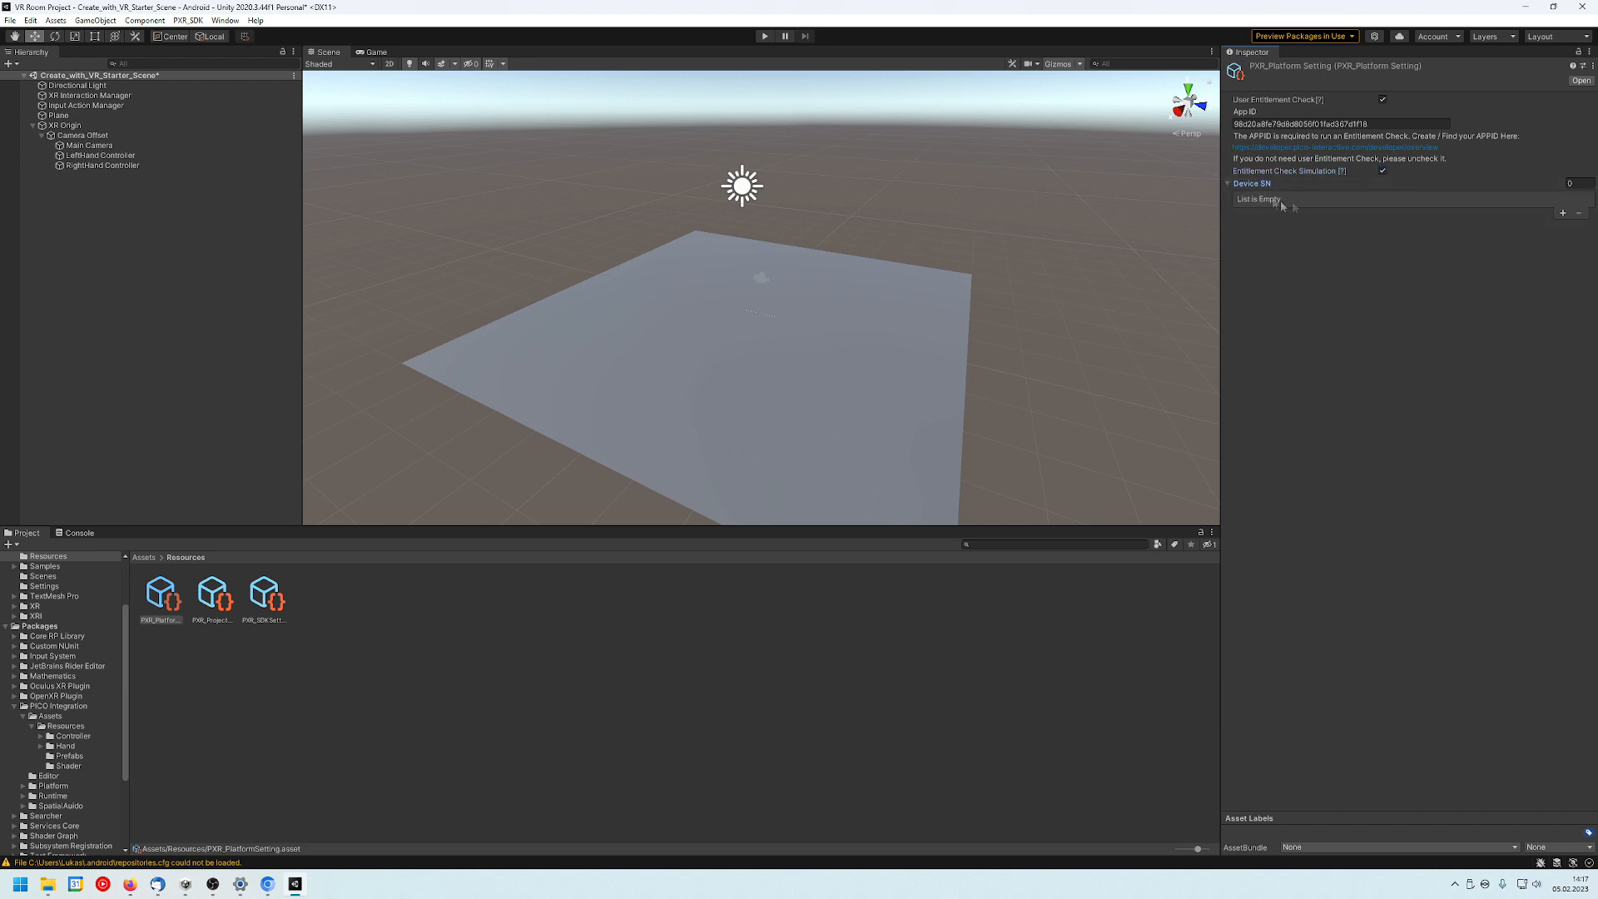
left_click(1562, 214)
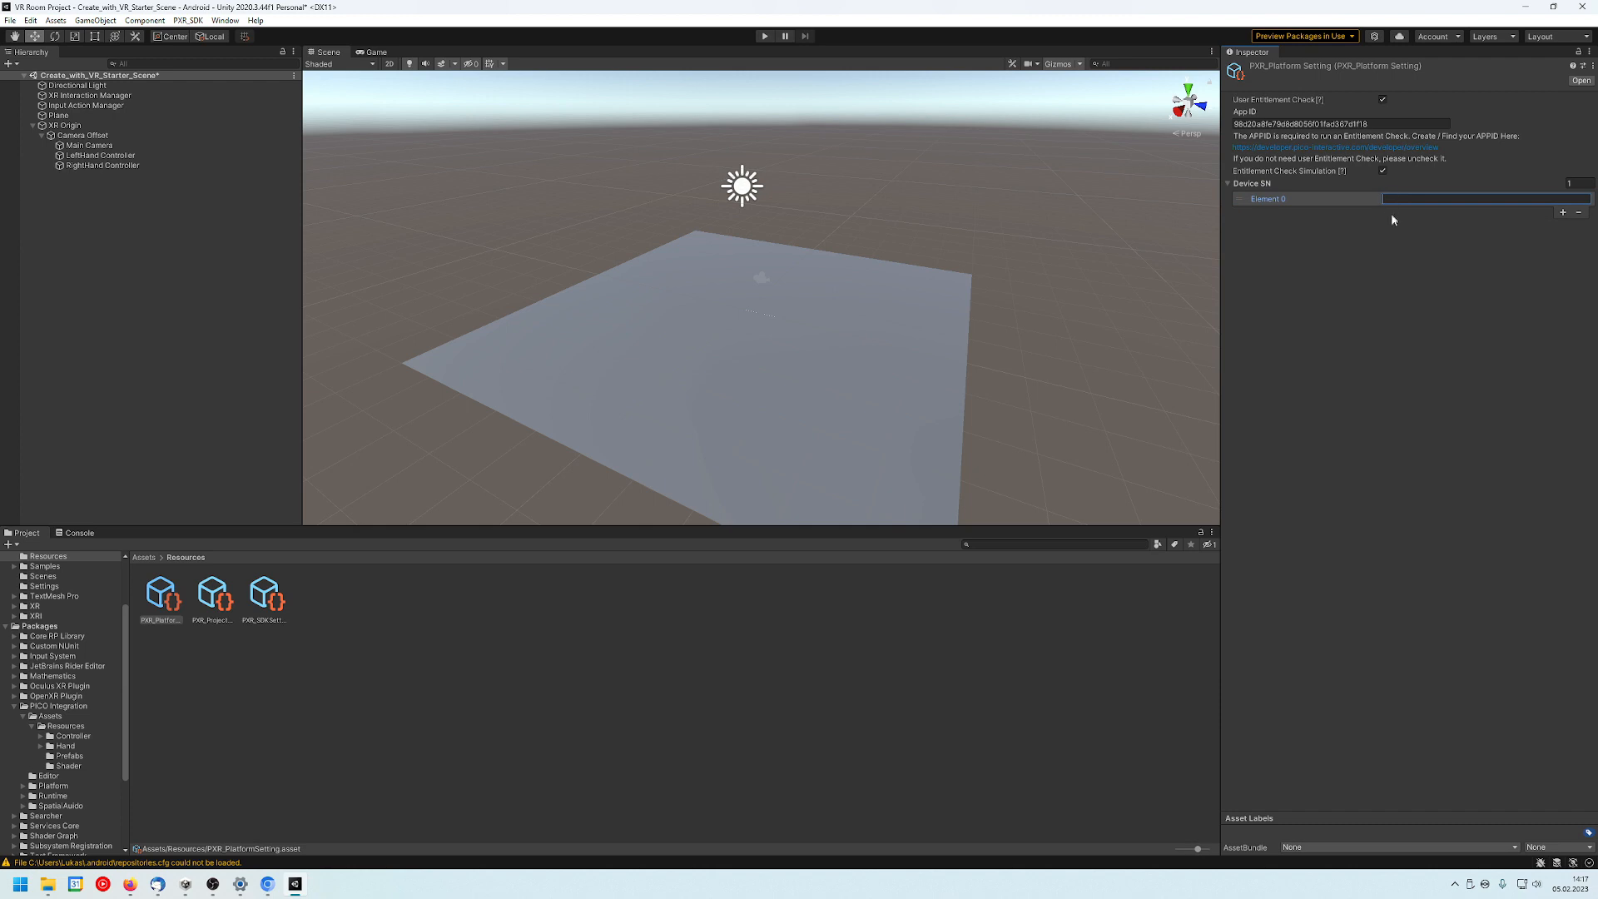
mouse_move(1384, 260)
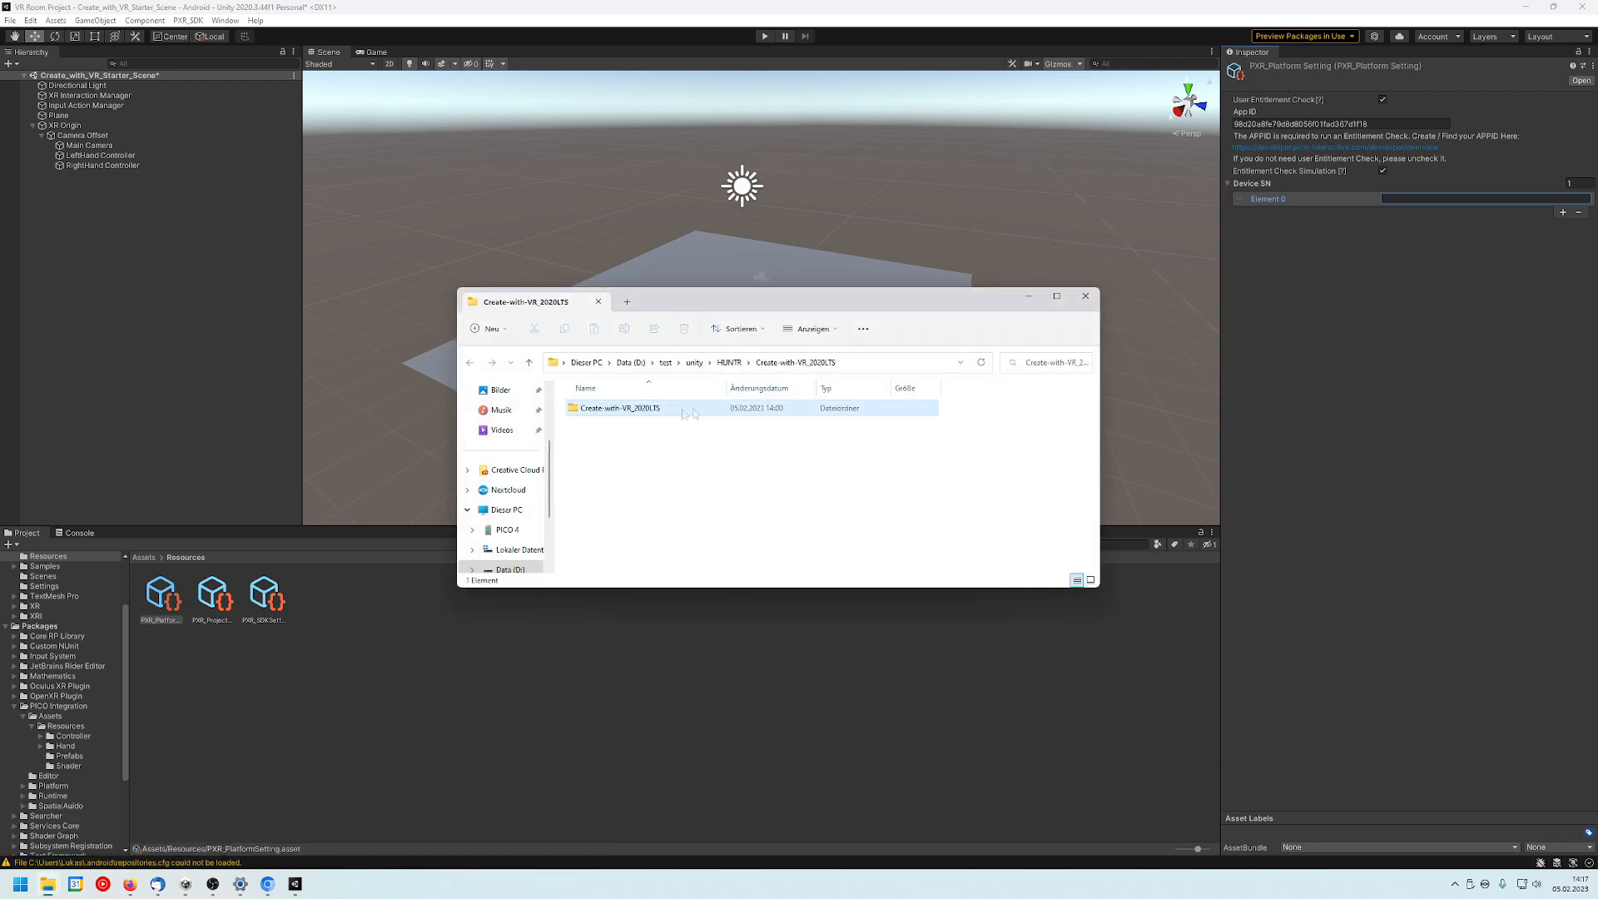
- Launch a Command Prompt from the adb folder via the File Explorer address bar
double_click(619, 408)
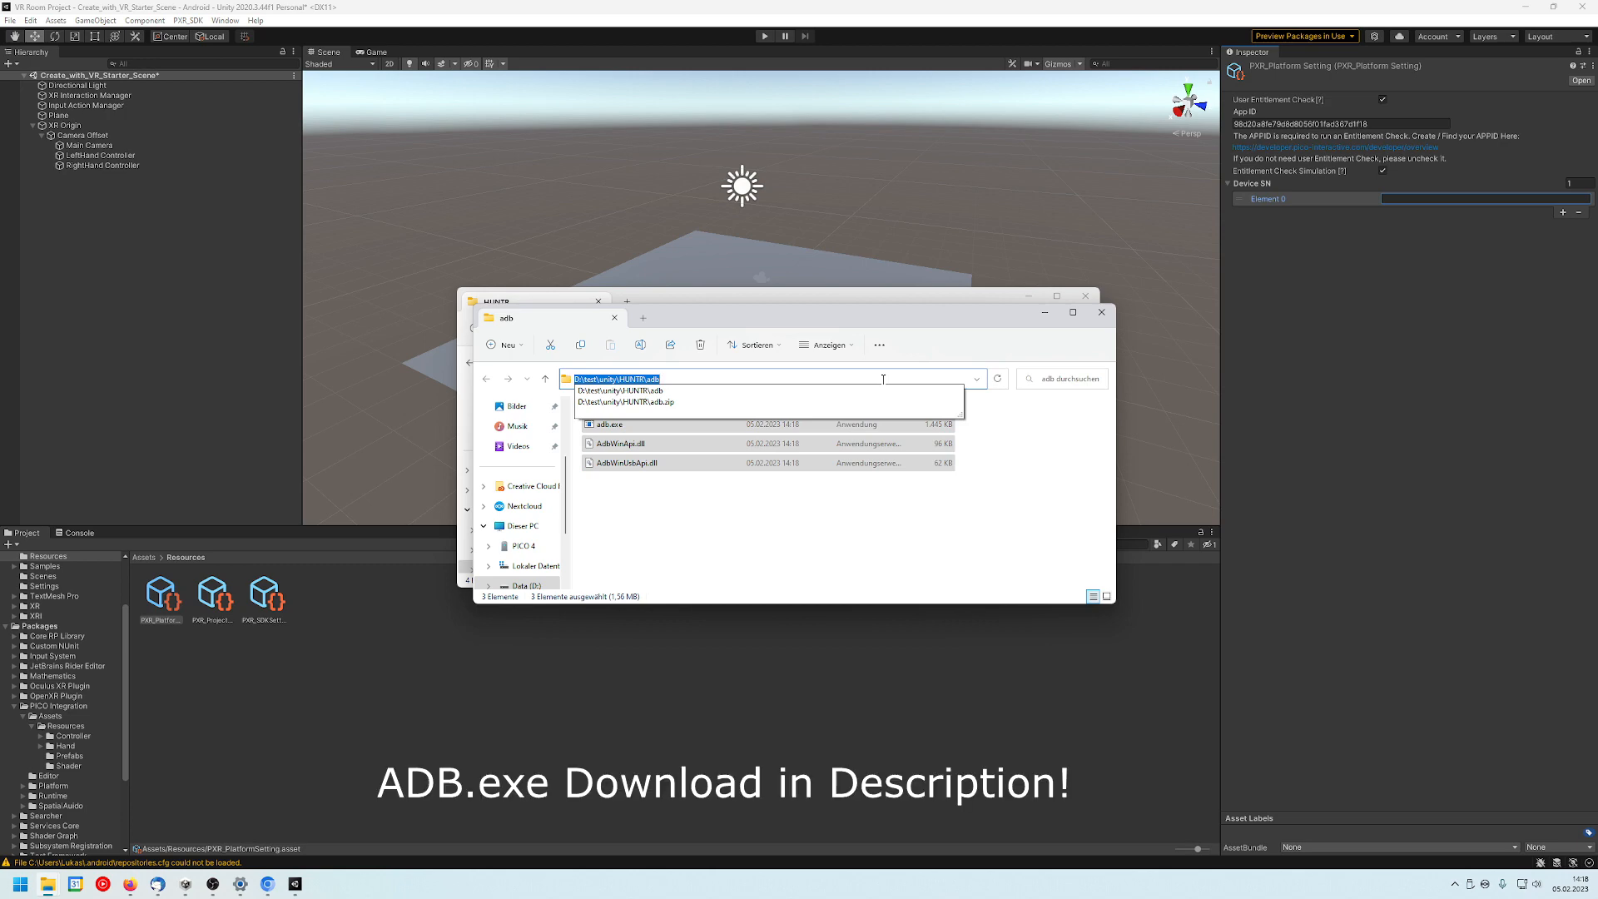
type("cmd")
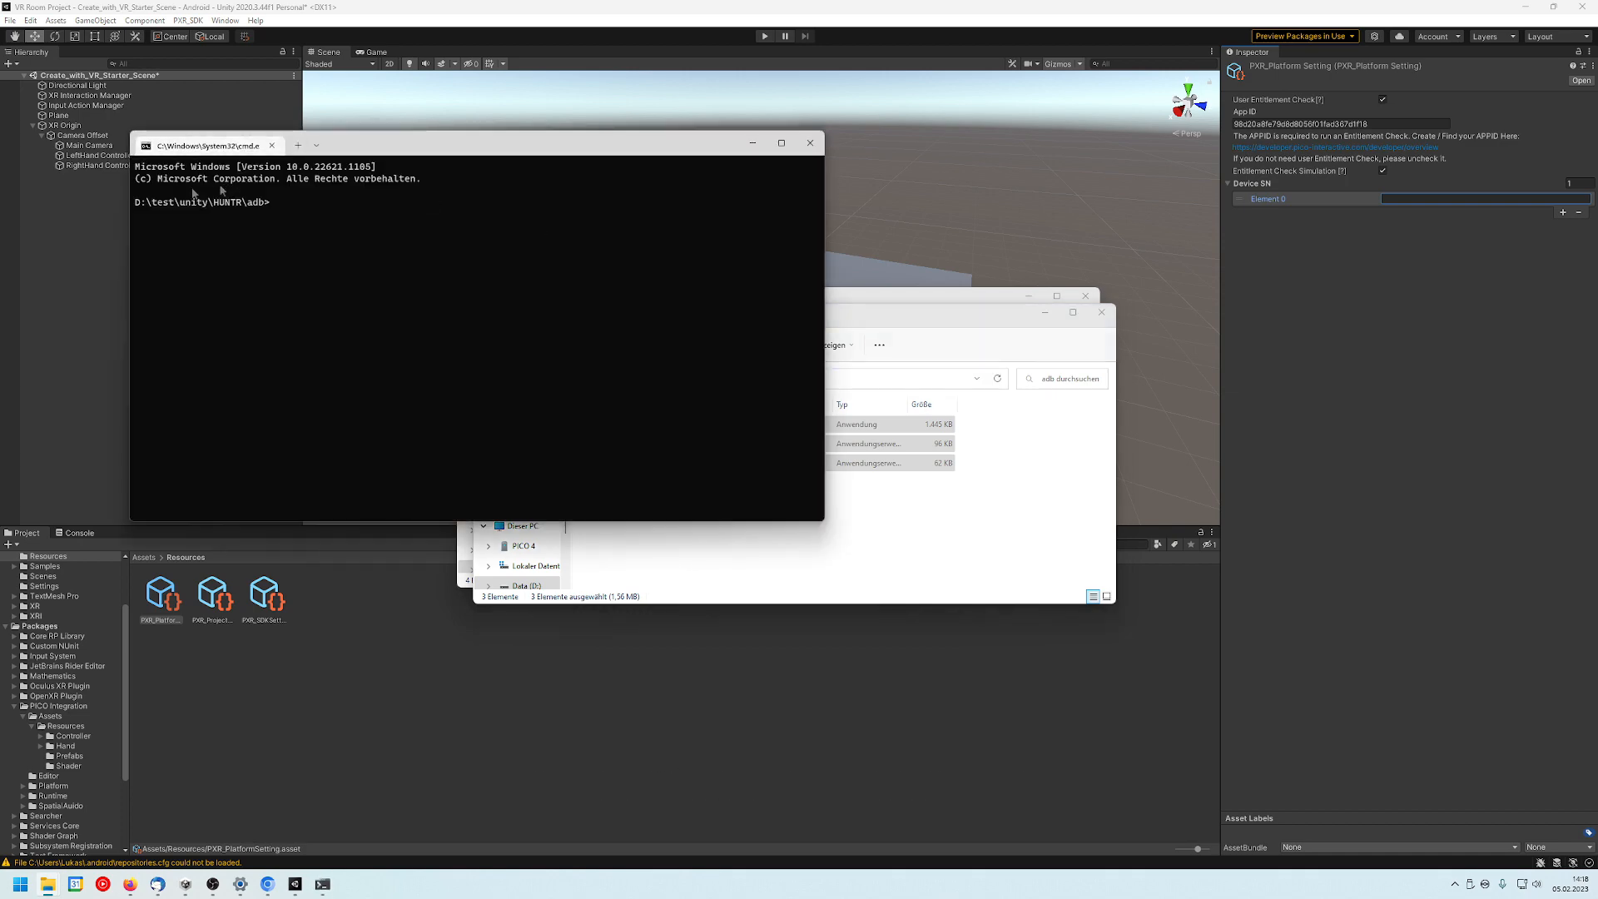
triple_click(203, 202)
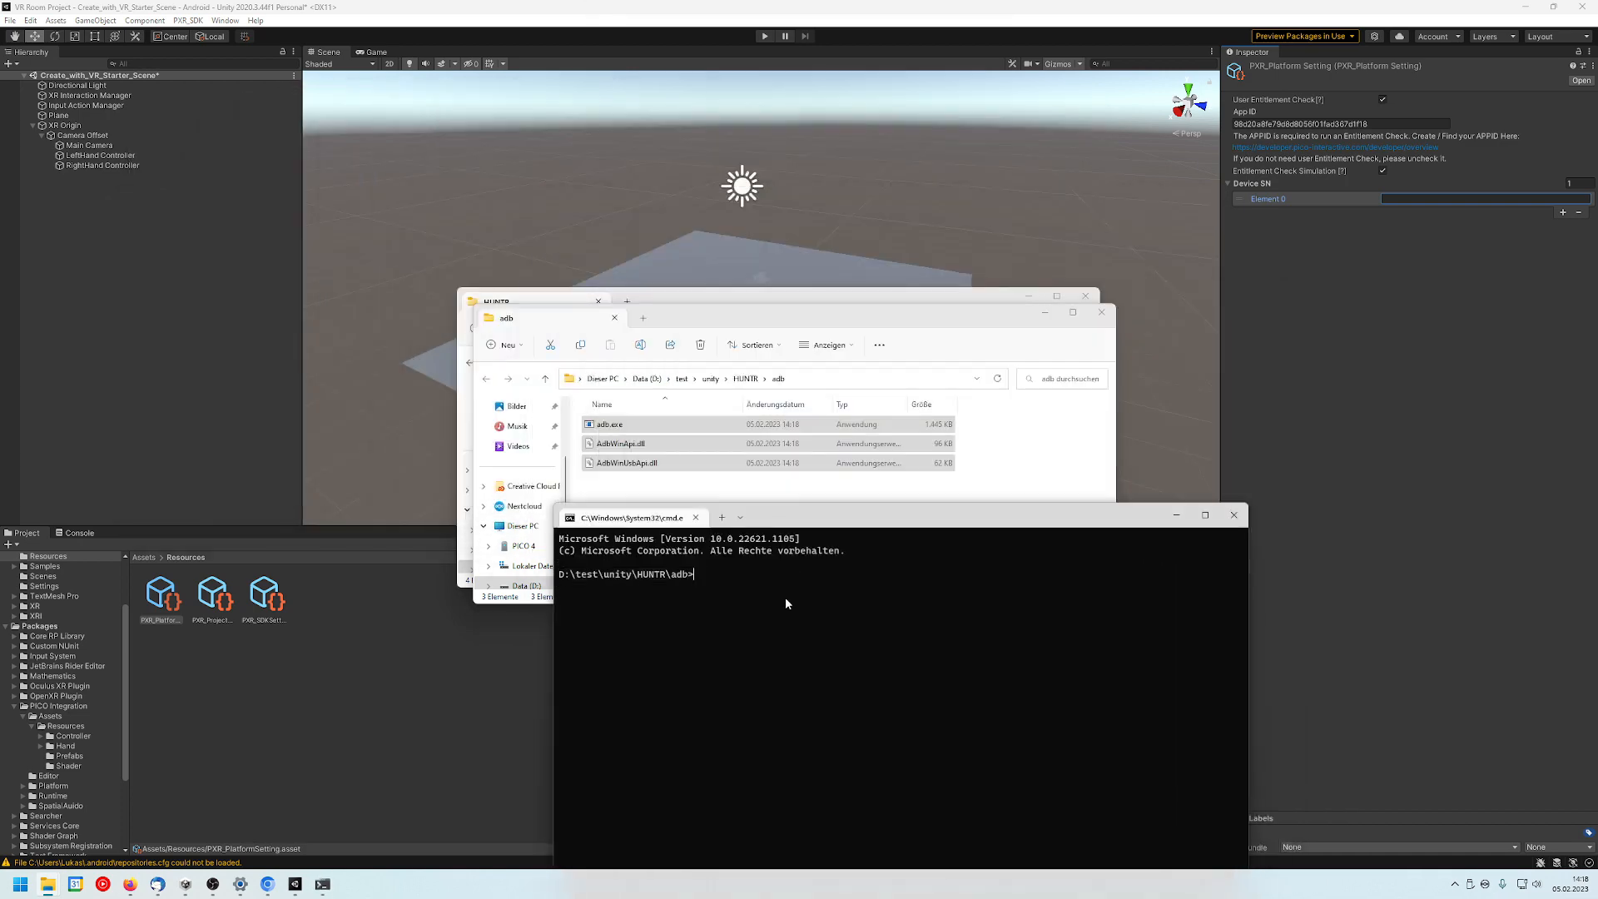
- Run 'adb devices' and select the listed headset serial number for copying
type("adb de")
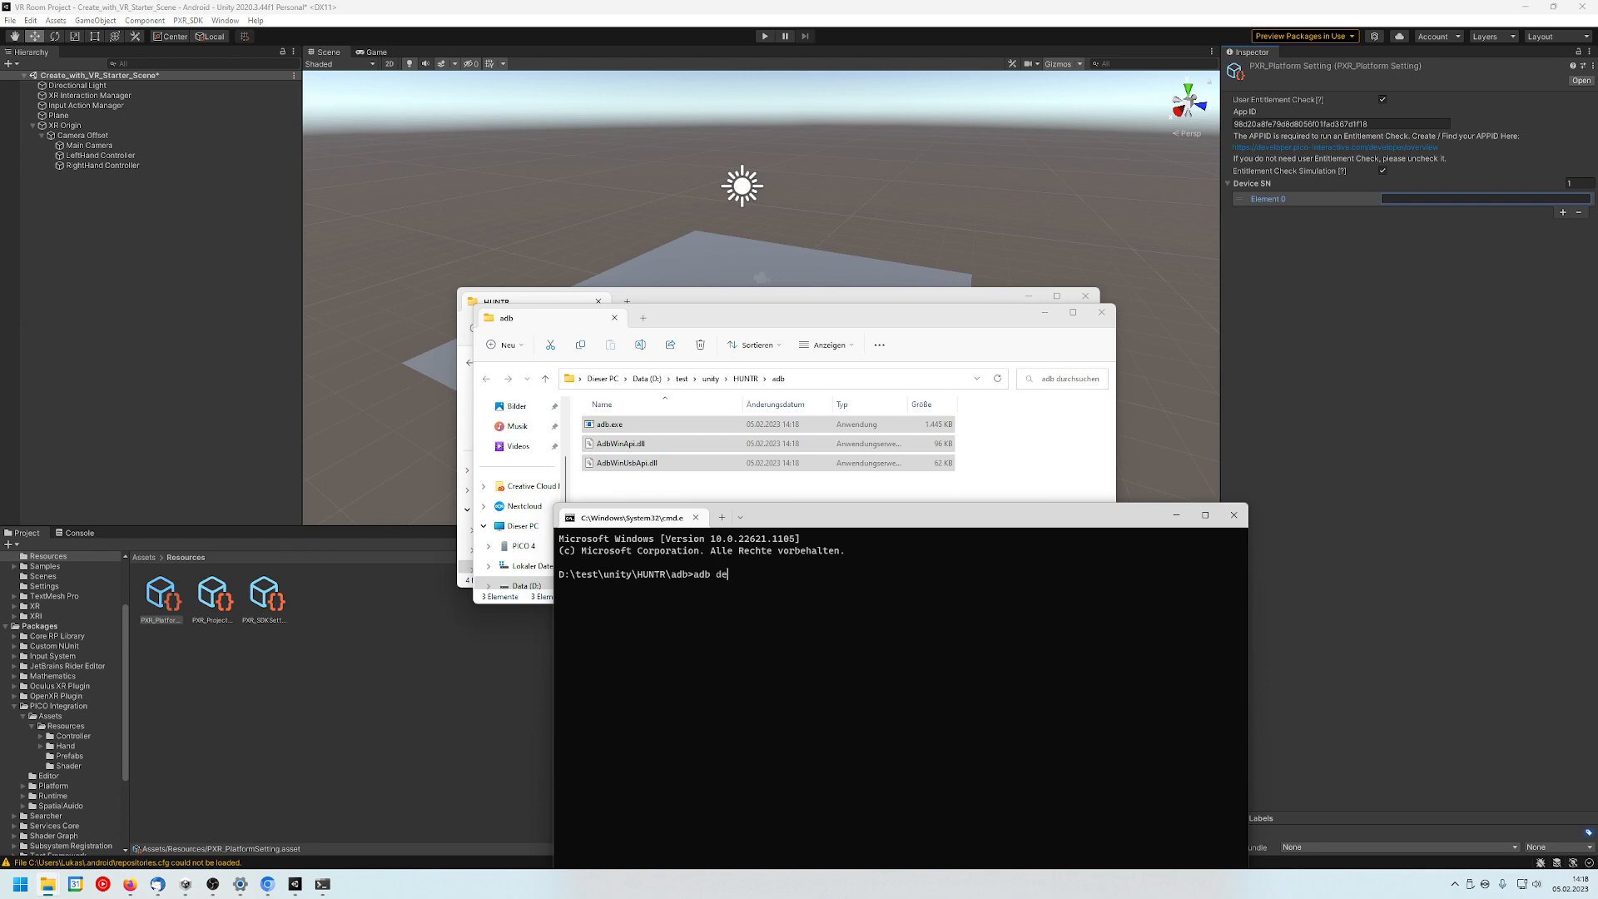
type("vices")
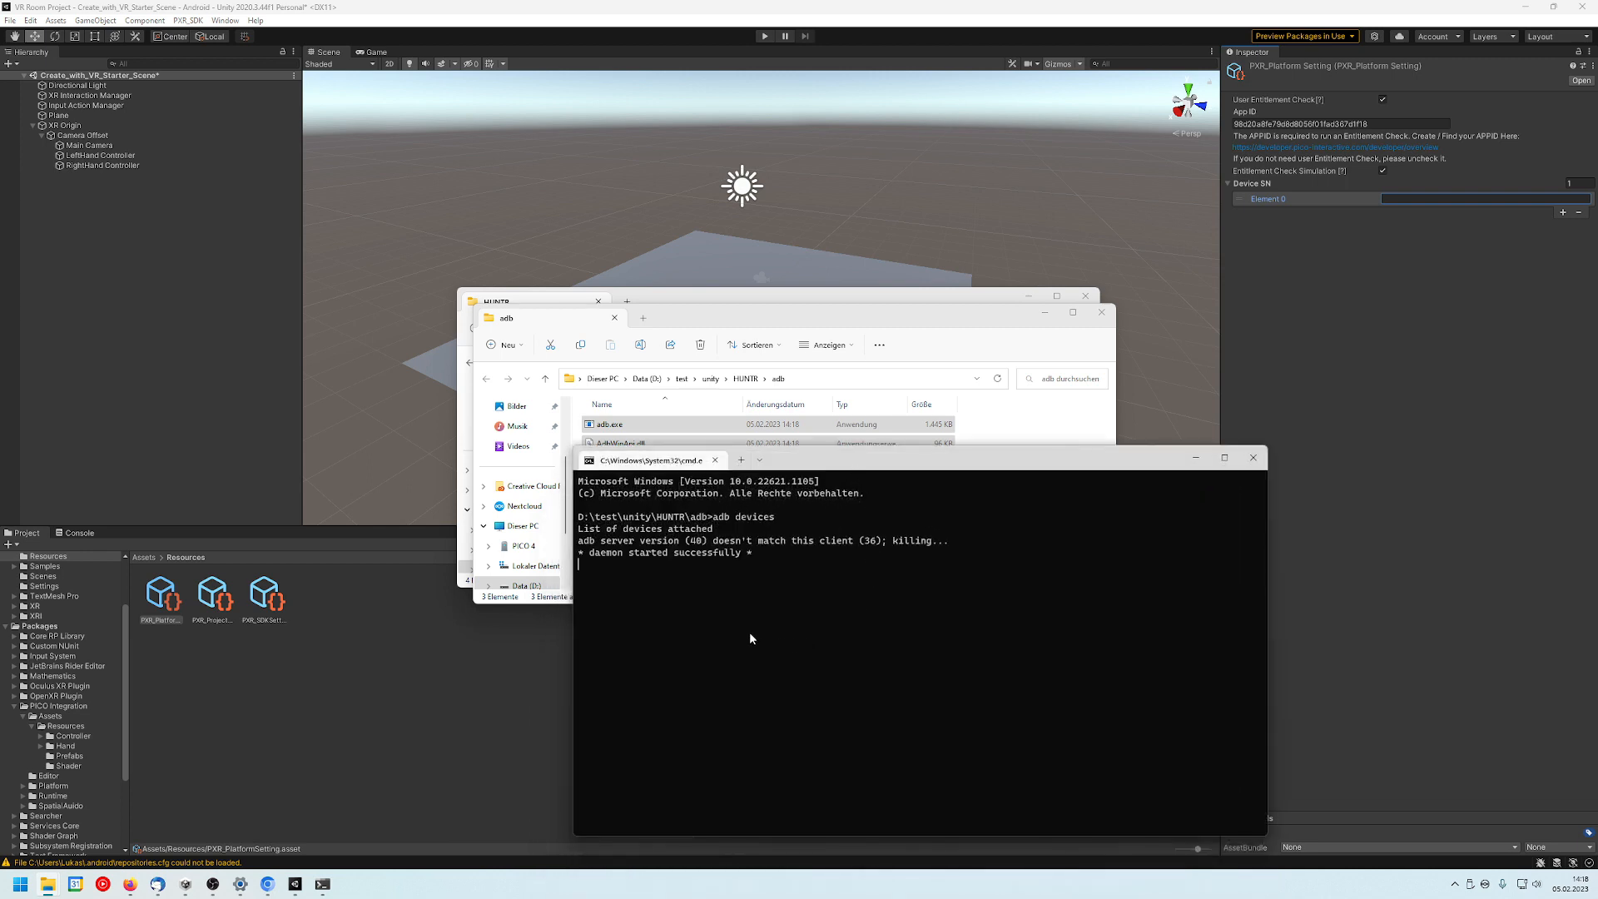
mouse_move(761, 638)
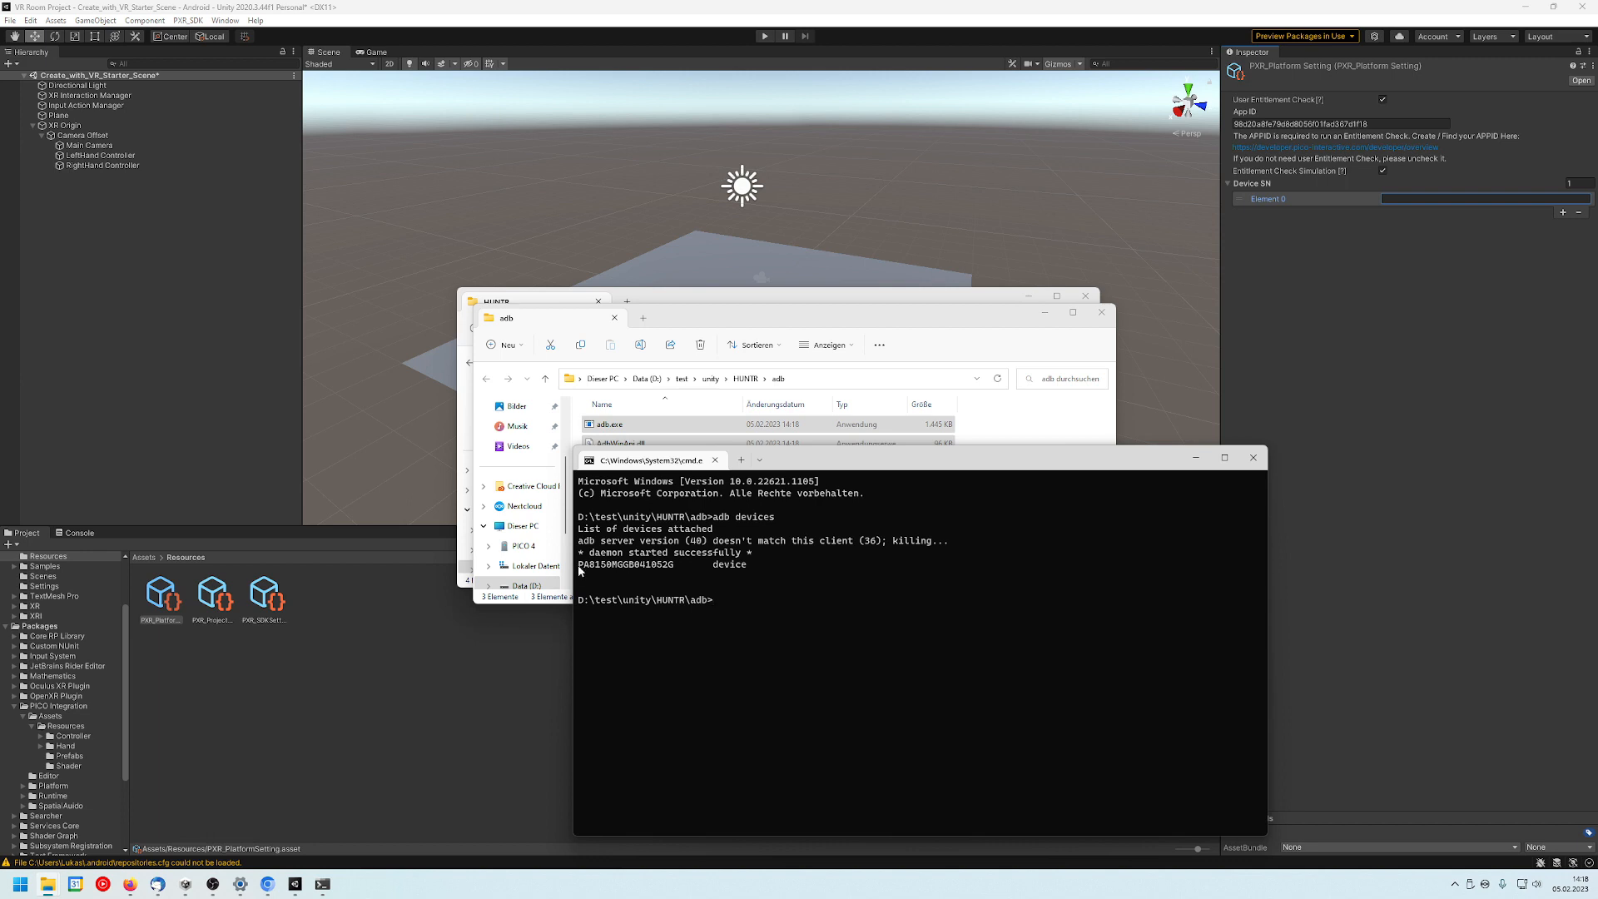
double_click(624, 565)
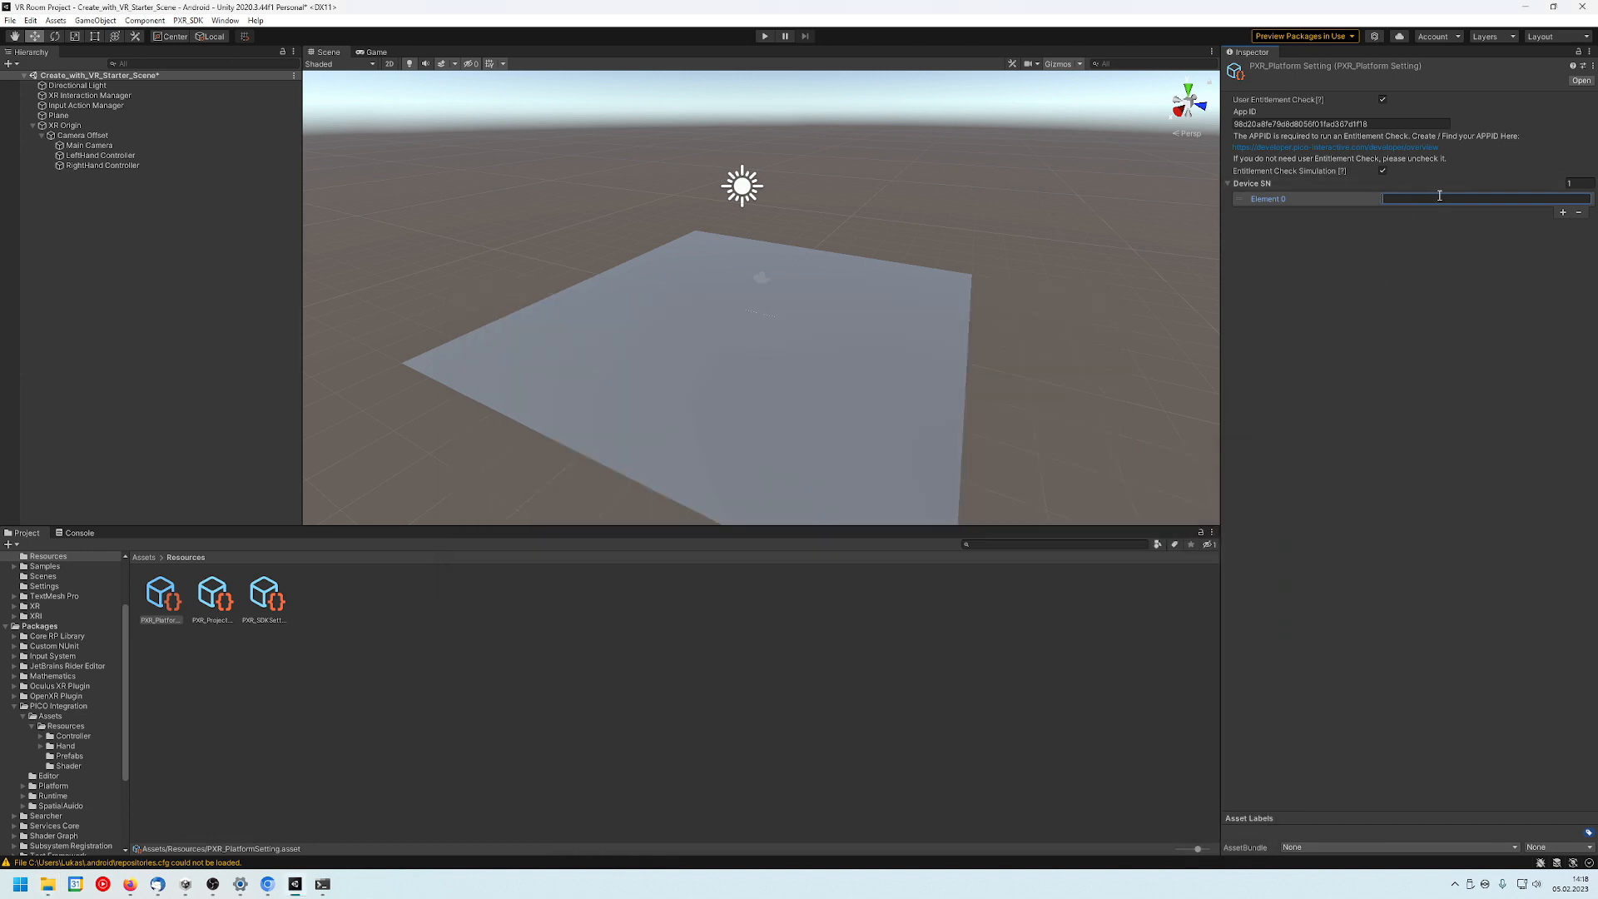
- Fill Device SN Element 0 with the headset serial PA8150MGGB0410520
type("PA8150MGGB0410520")
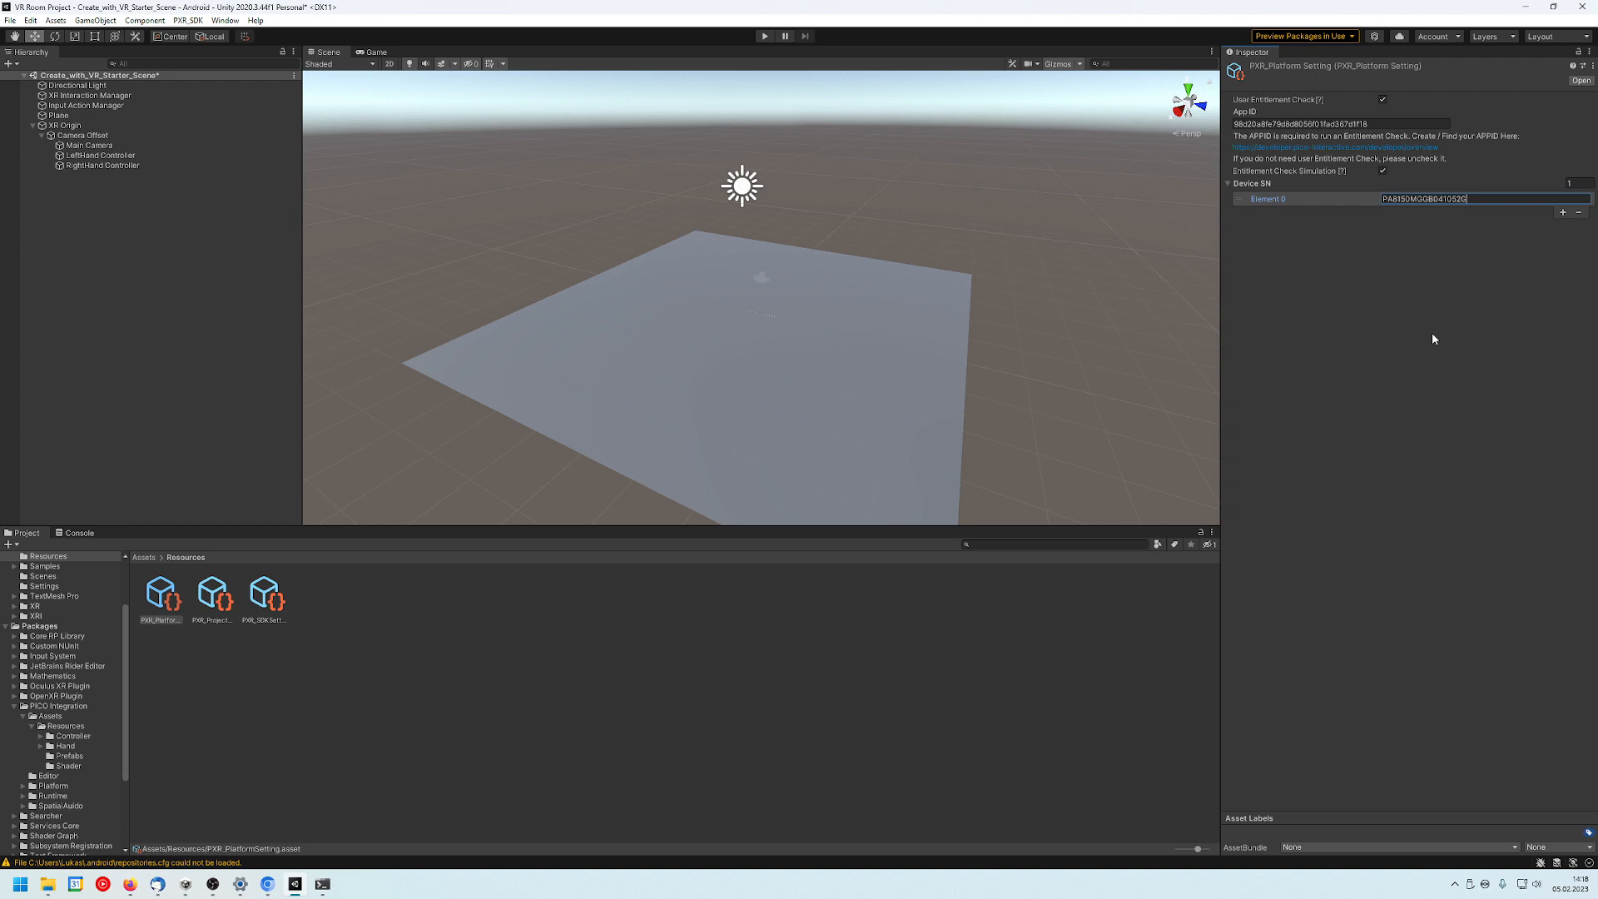
mouse_move(1431, 338)
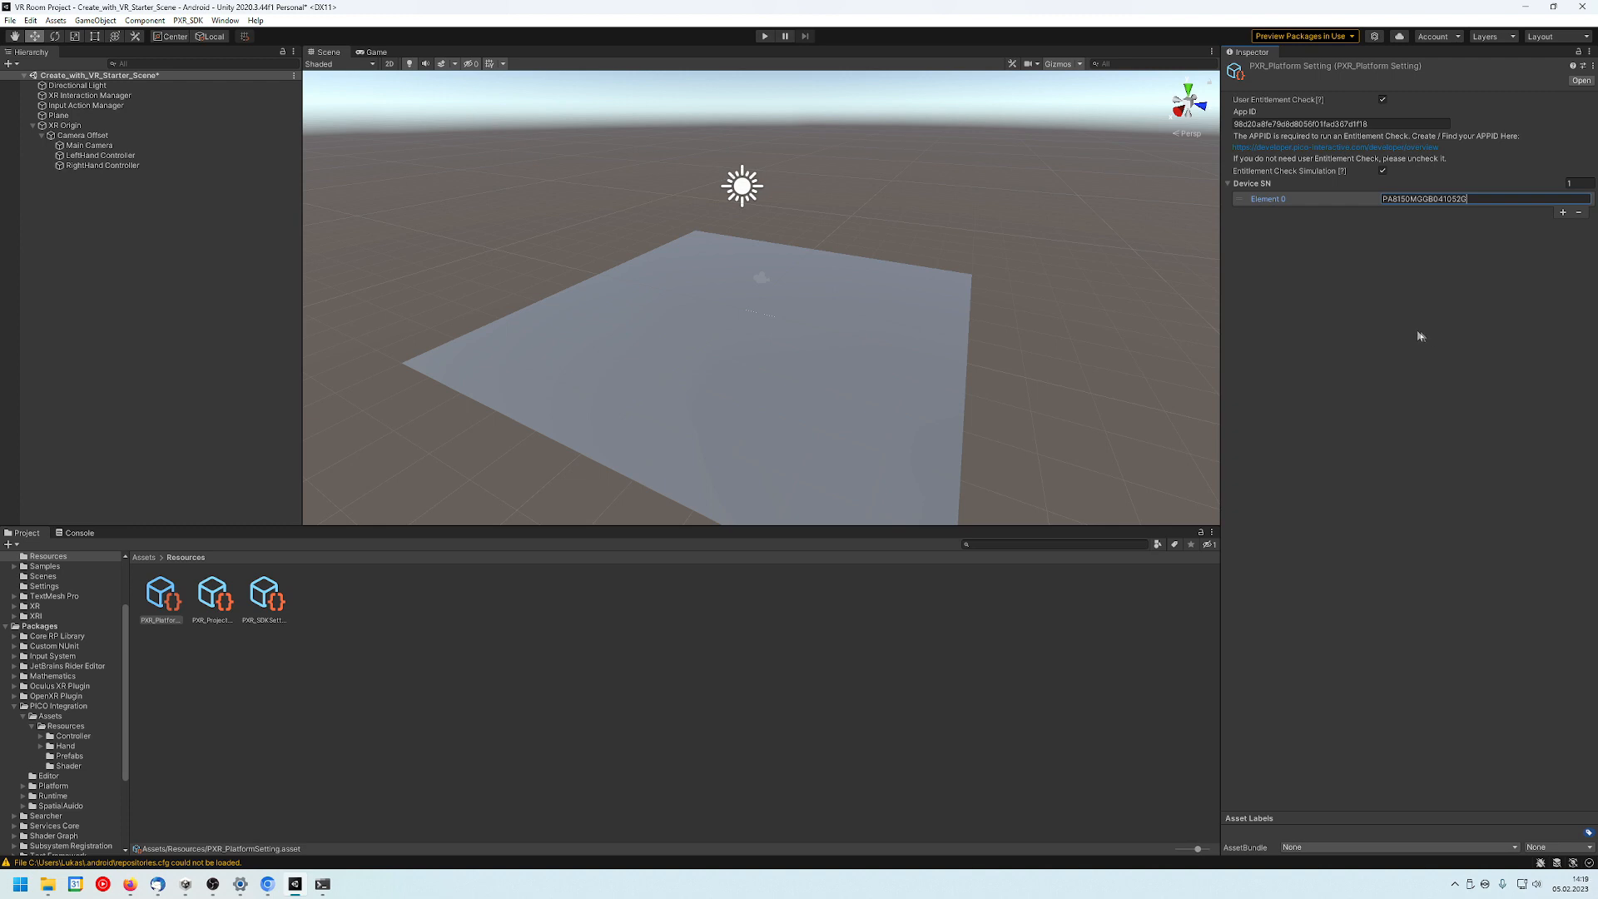
mouse_move(1307, 213)
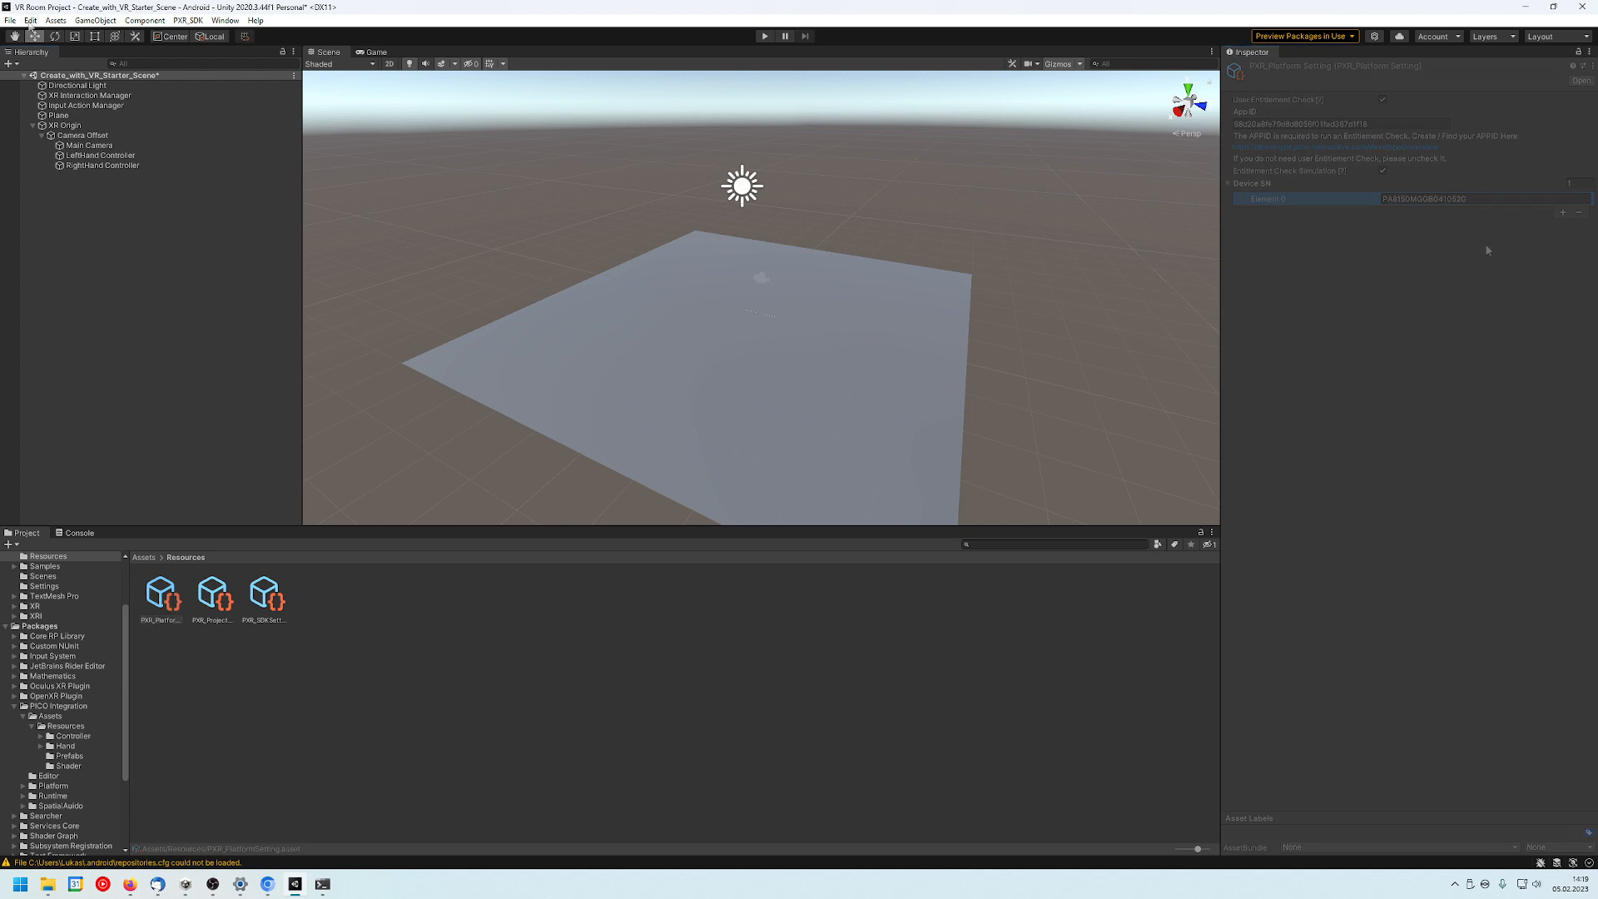
- Bring up Build Settings and check the Run Device dropdown for the Pico headset
left_click(10, 20)
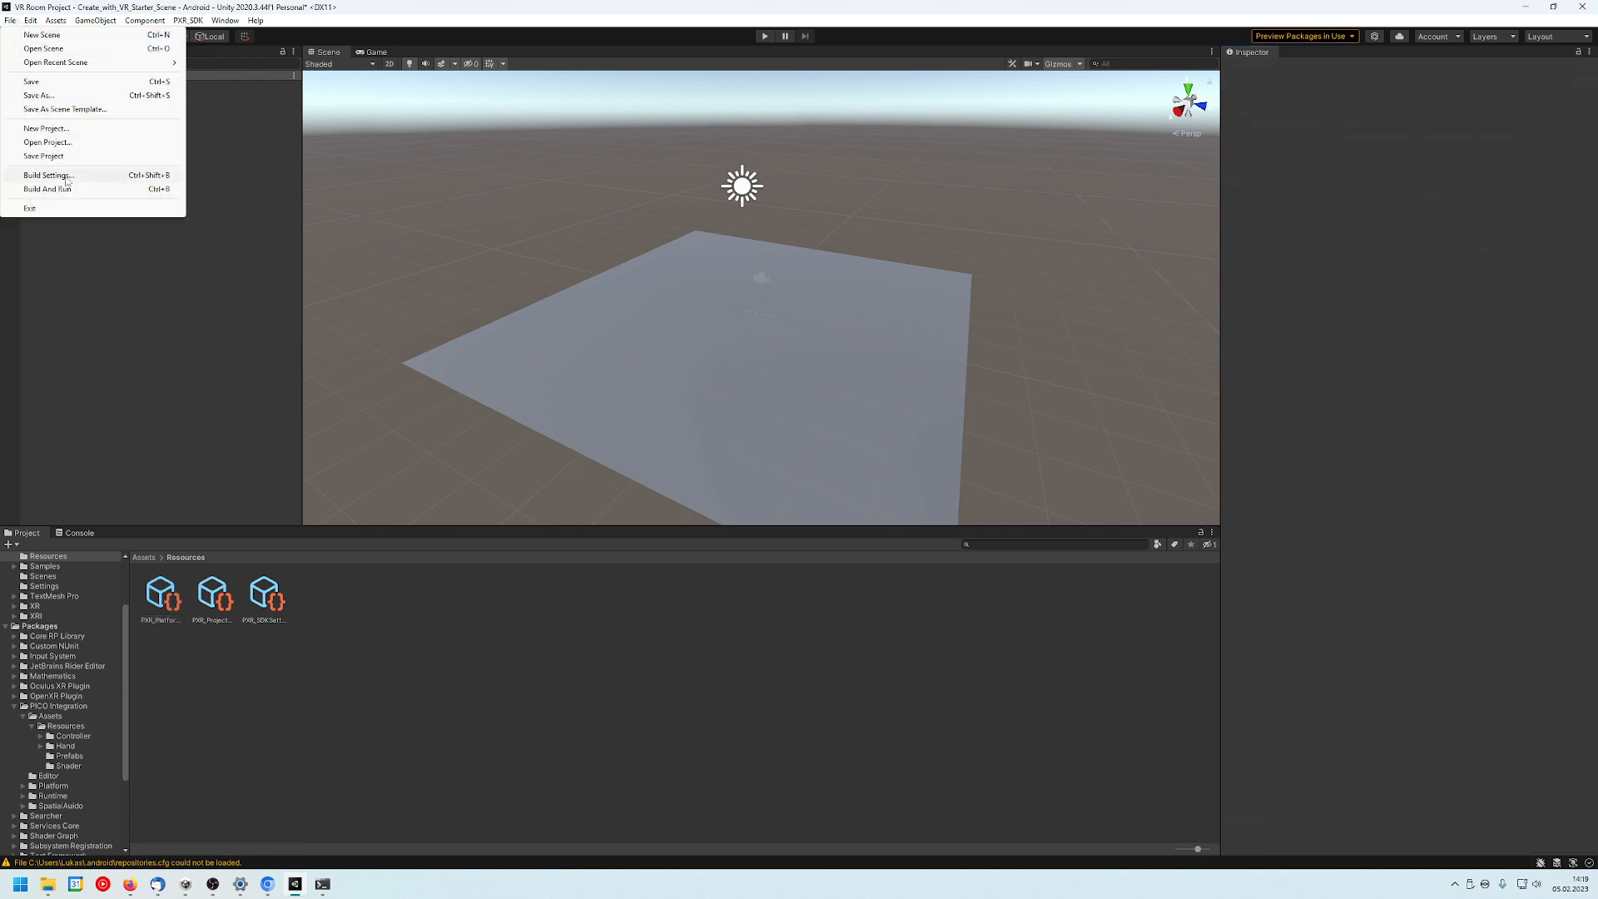
left_click(46, 174)
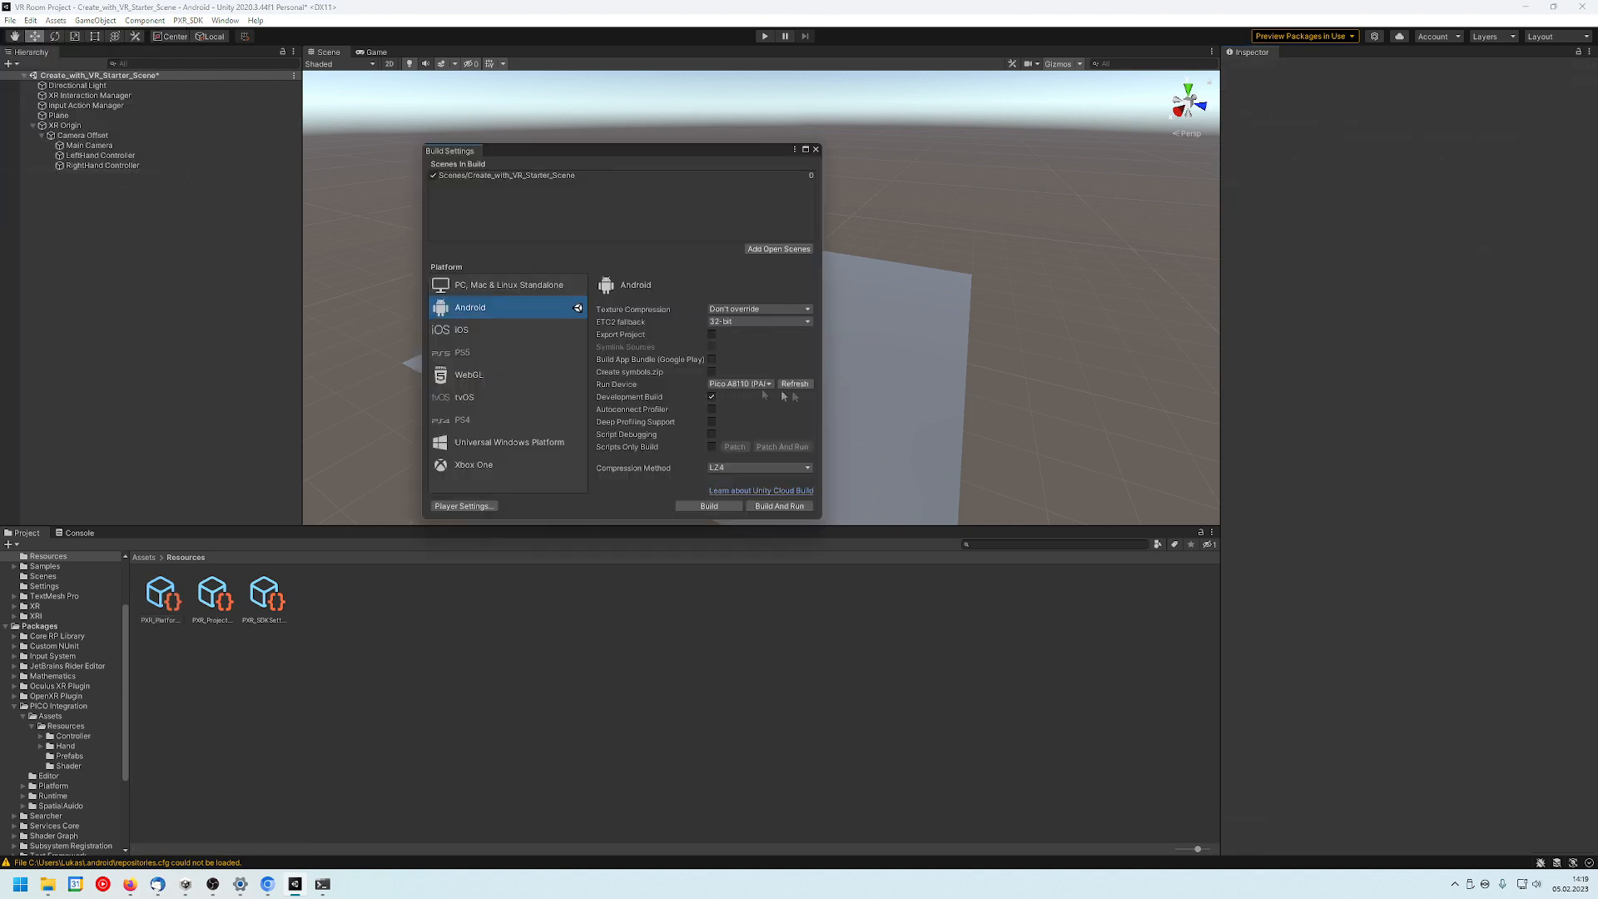
left_click(739, 383)
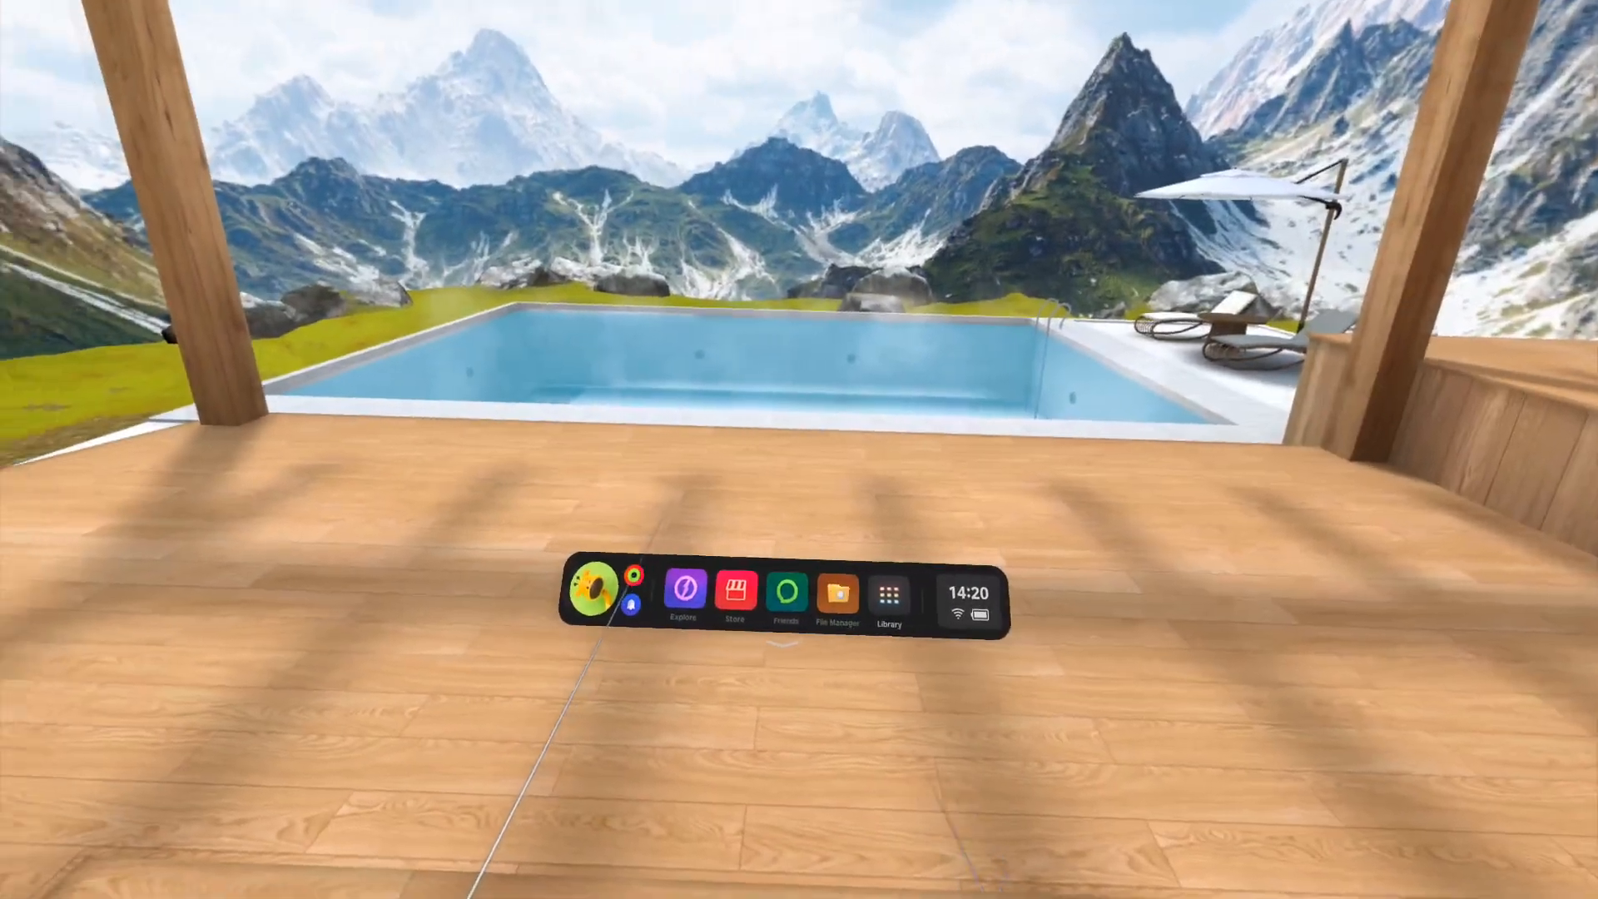
- Go to the General page of the PICO headset's Settings from the quick bar
left_click(882, 591)
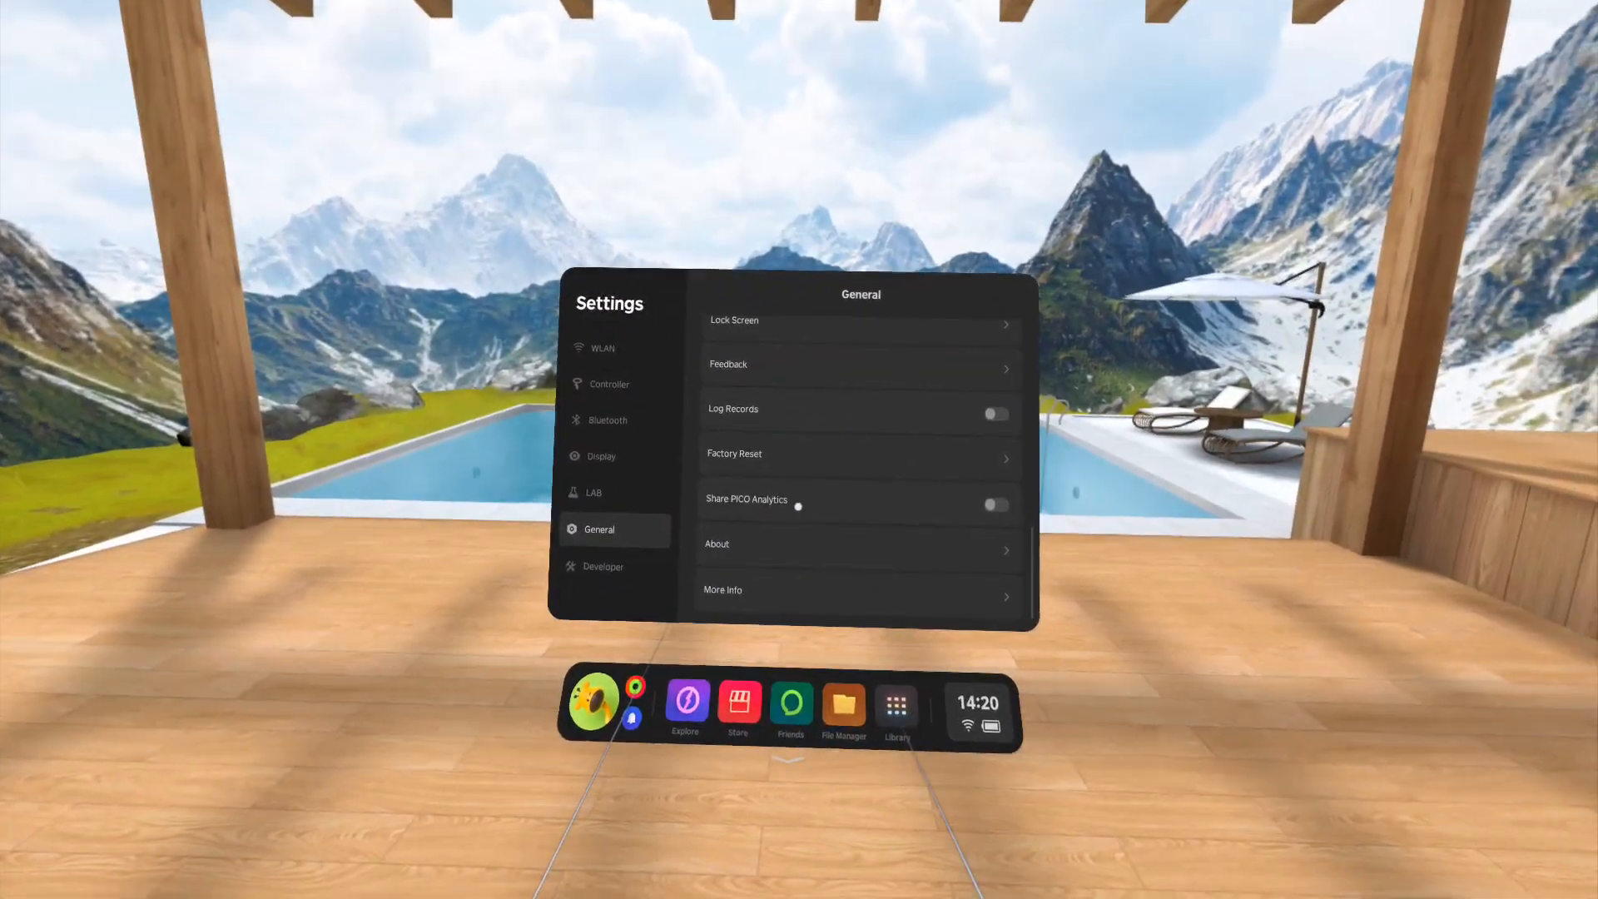
left_click(859, 543)
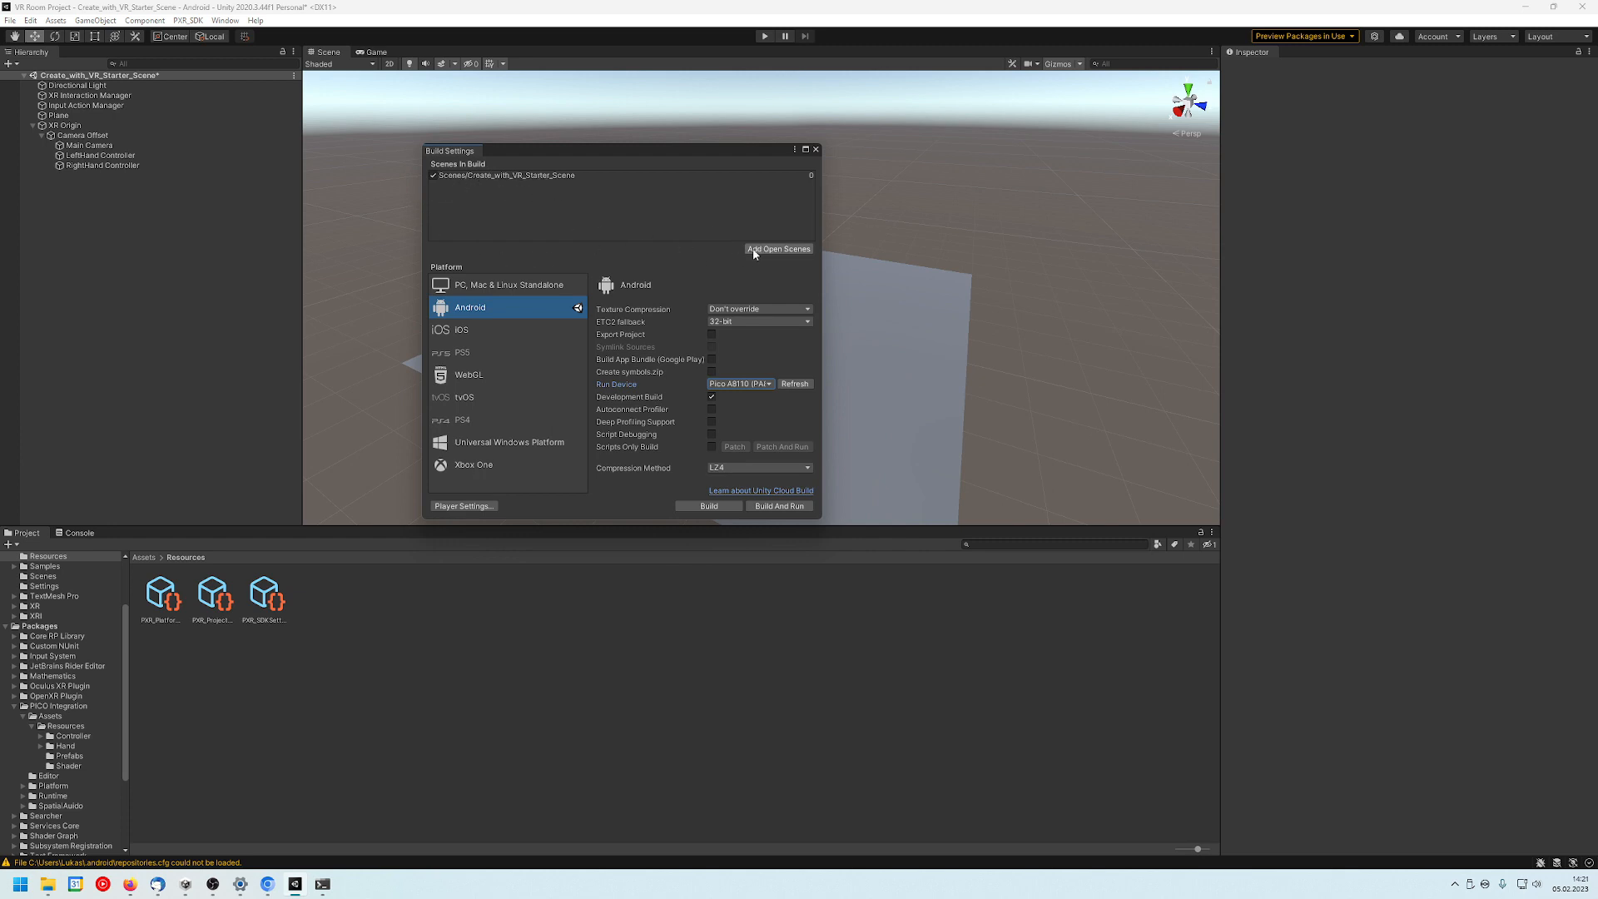
mouse_move(784, 256)
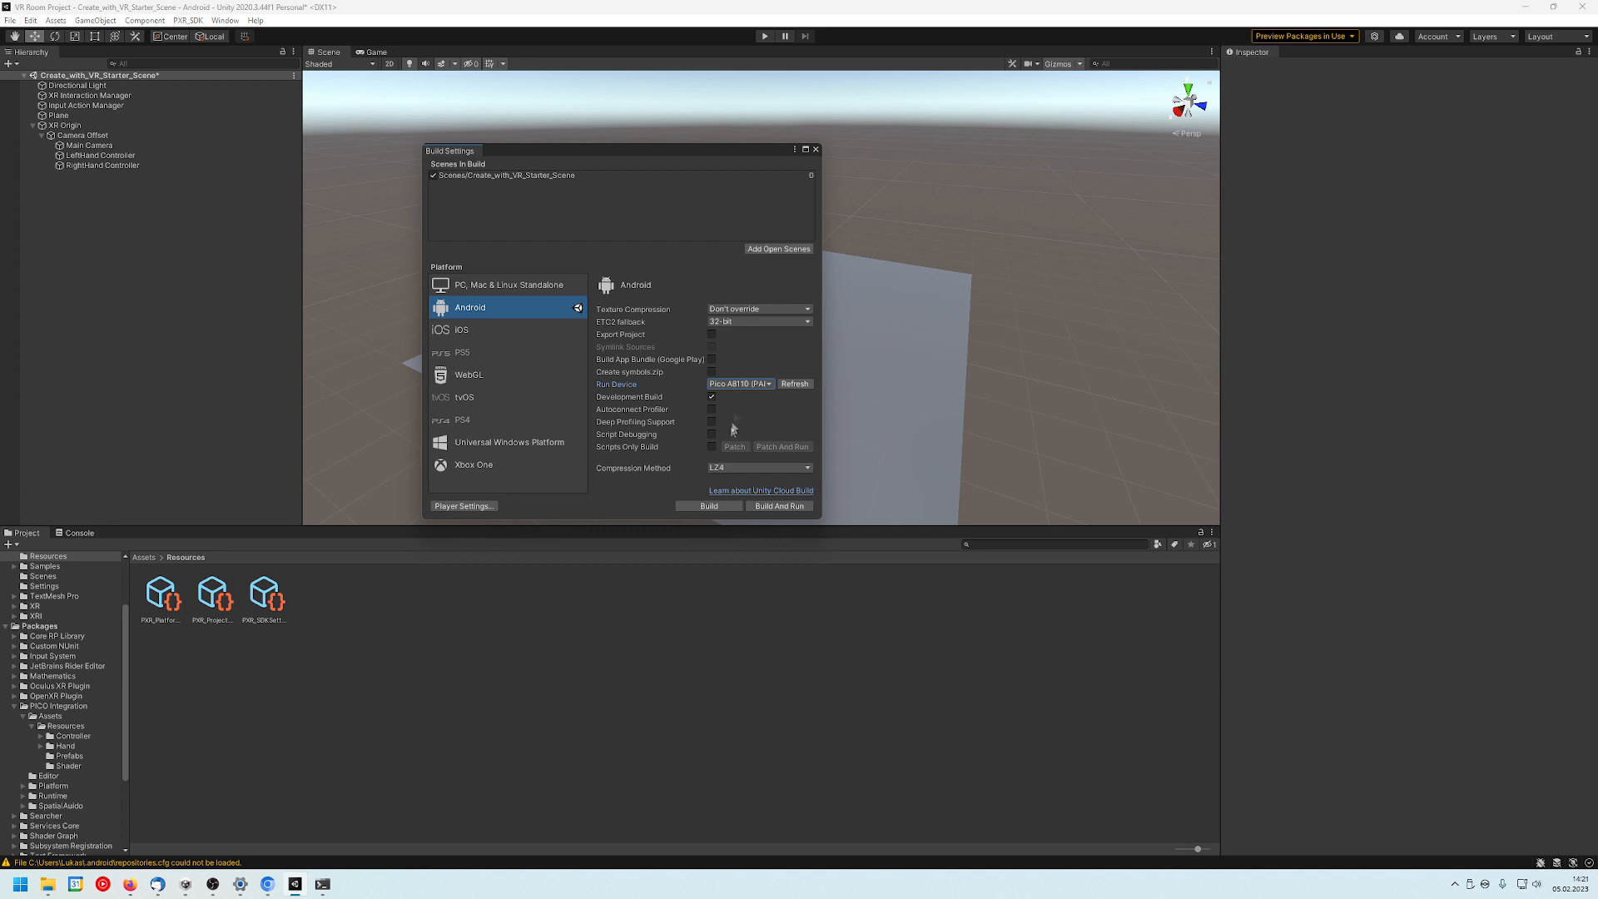
- Refresh connected devices and choose the Pico A8110 headset as run device
left_click(740, 383)
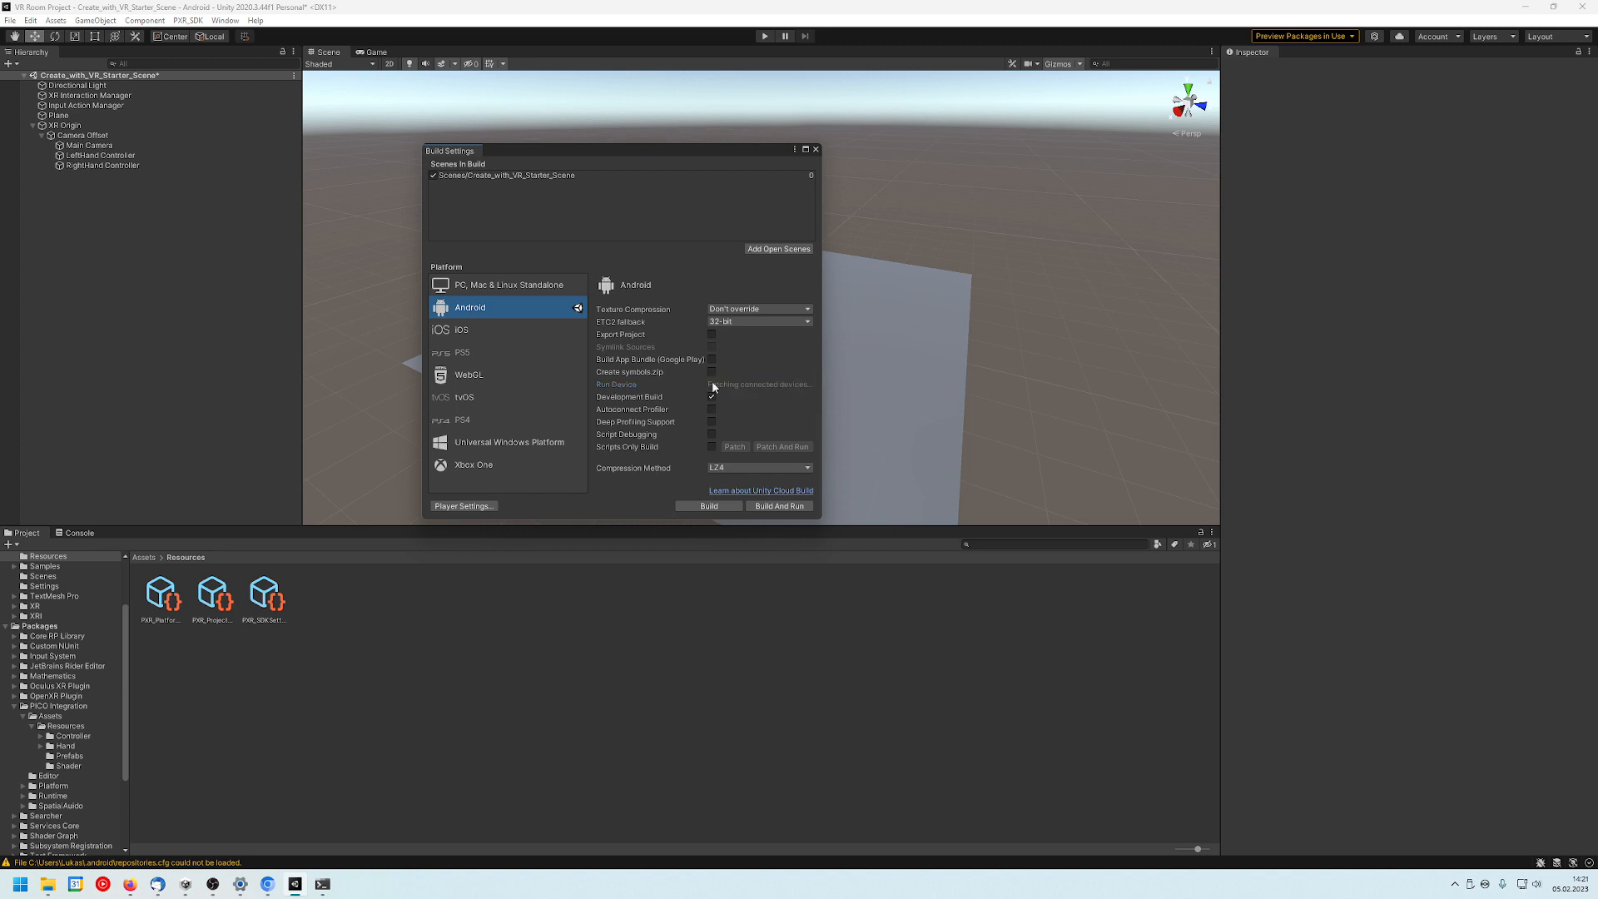
left_click(739, 385)
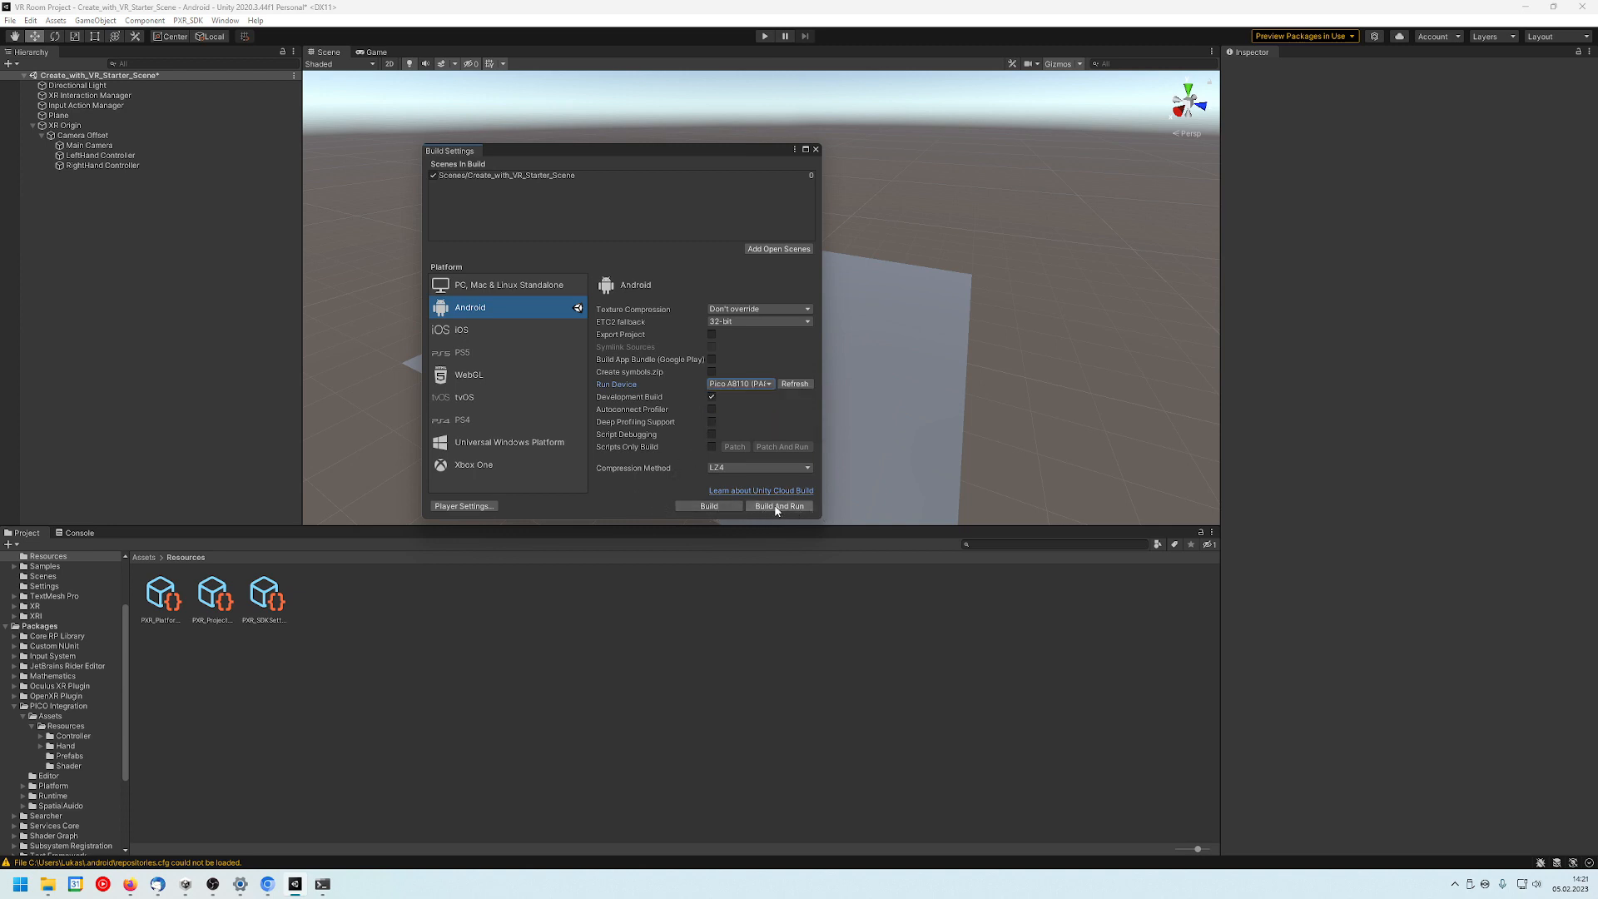
- Build And Run the Android app, saving the APK into a newly created Build folder
left_click(777, 506)
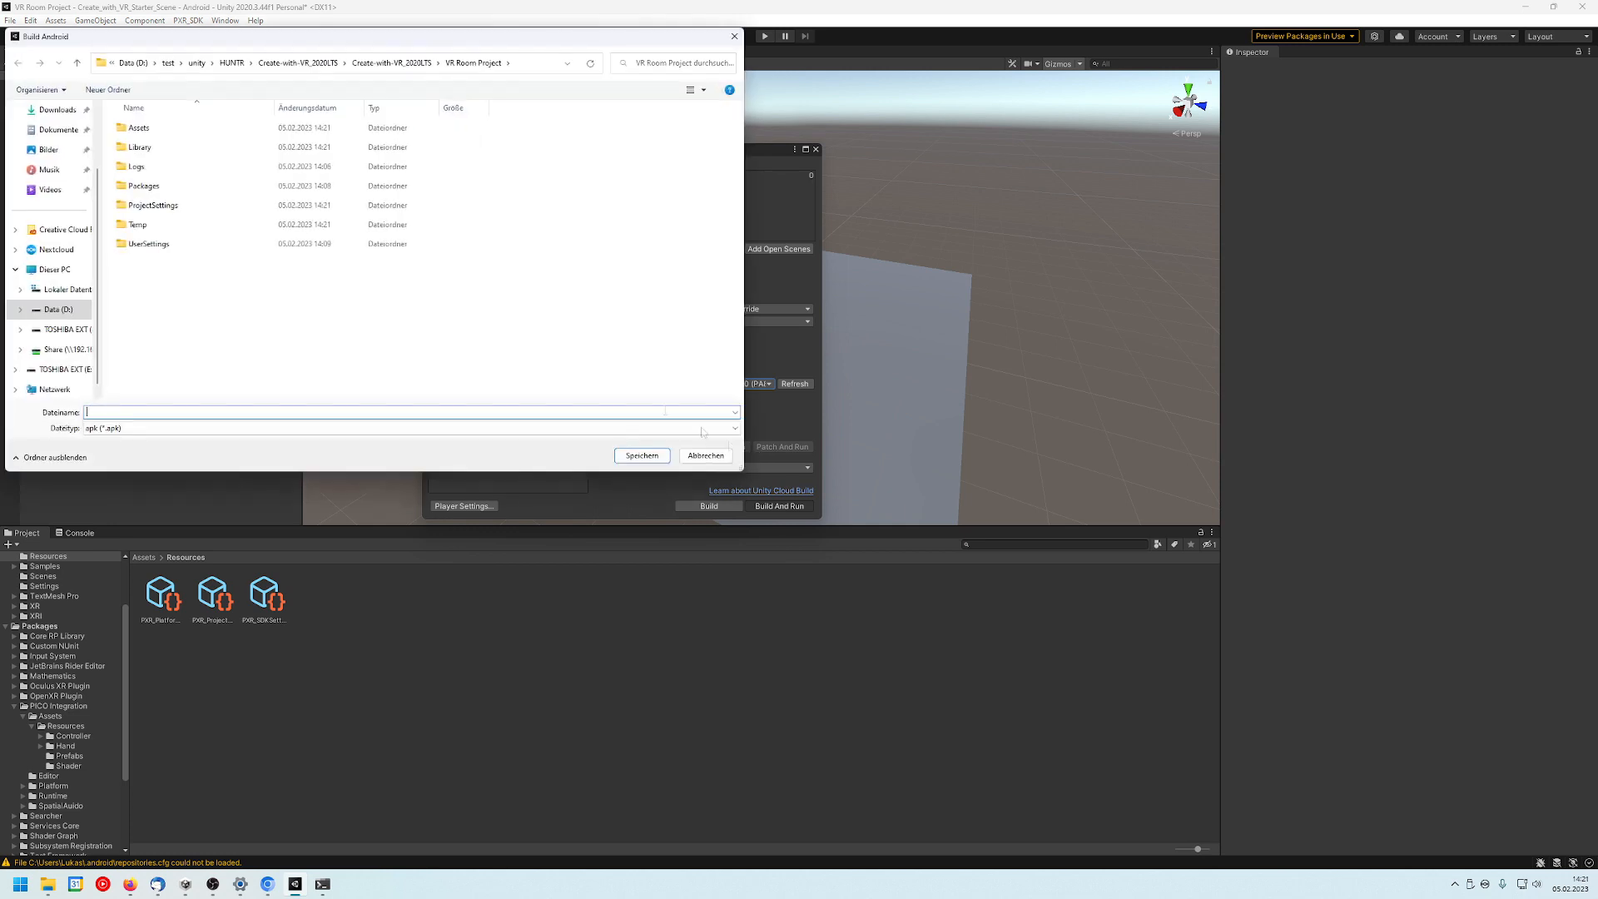
right_click(408, 306)
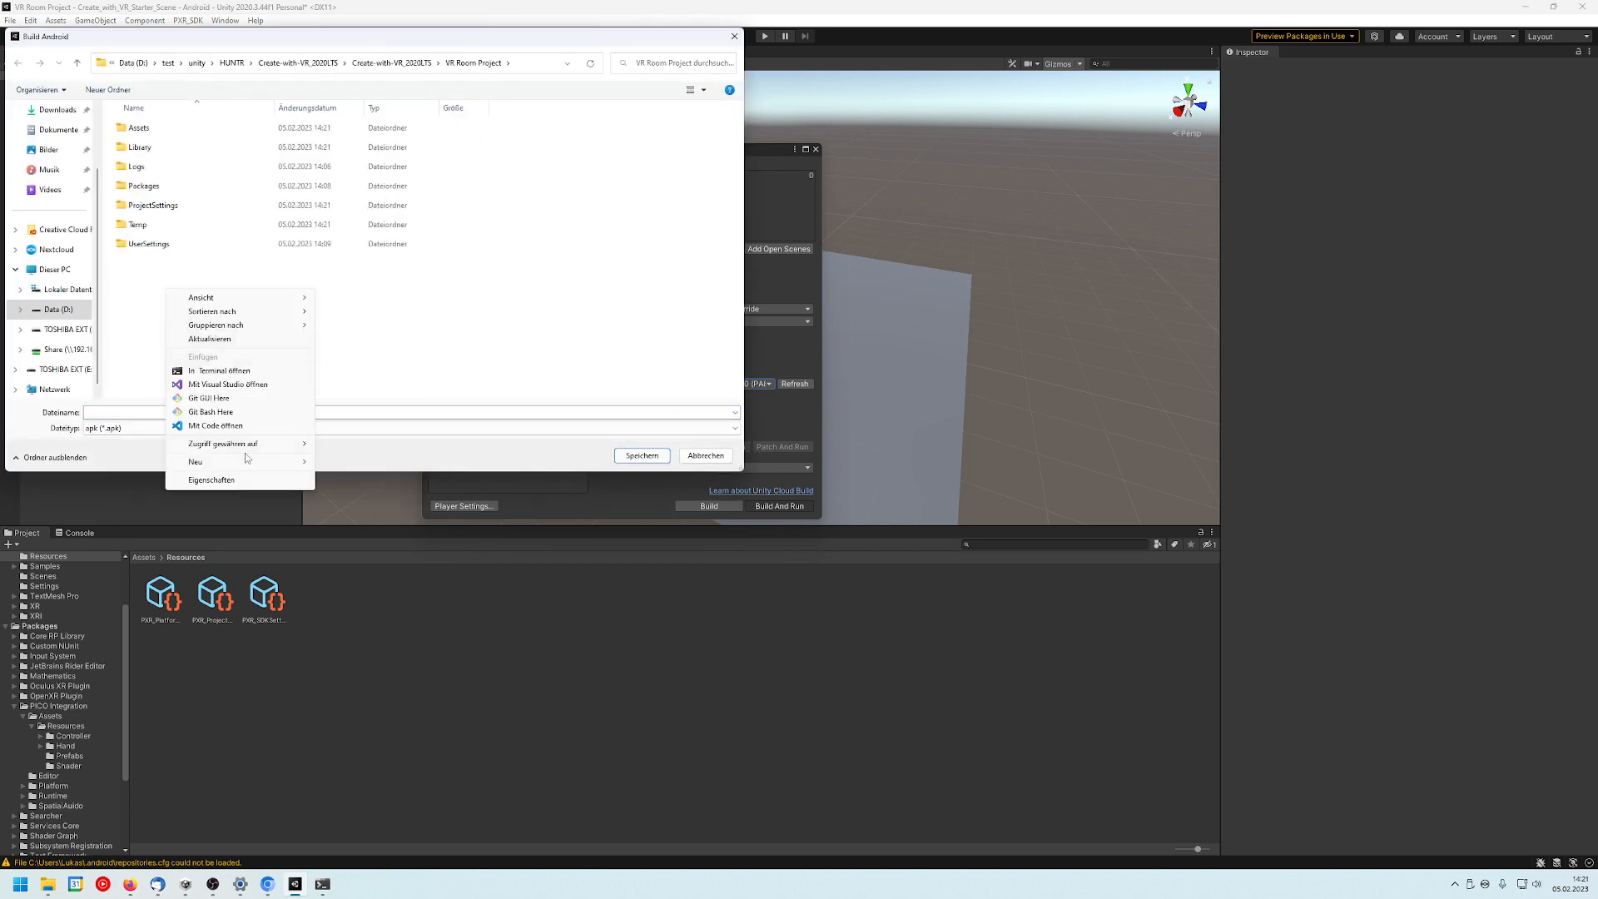
left_click(194, 461)
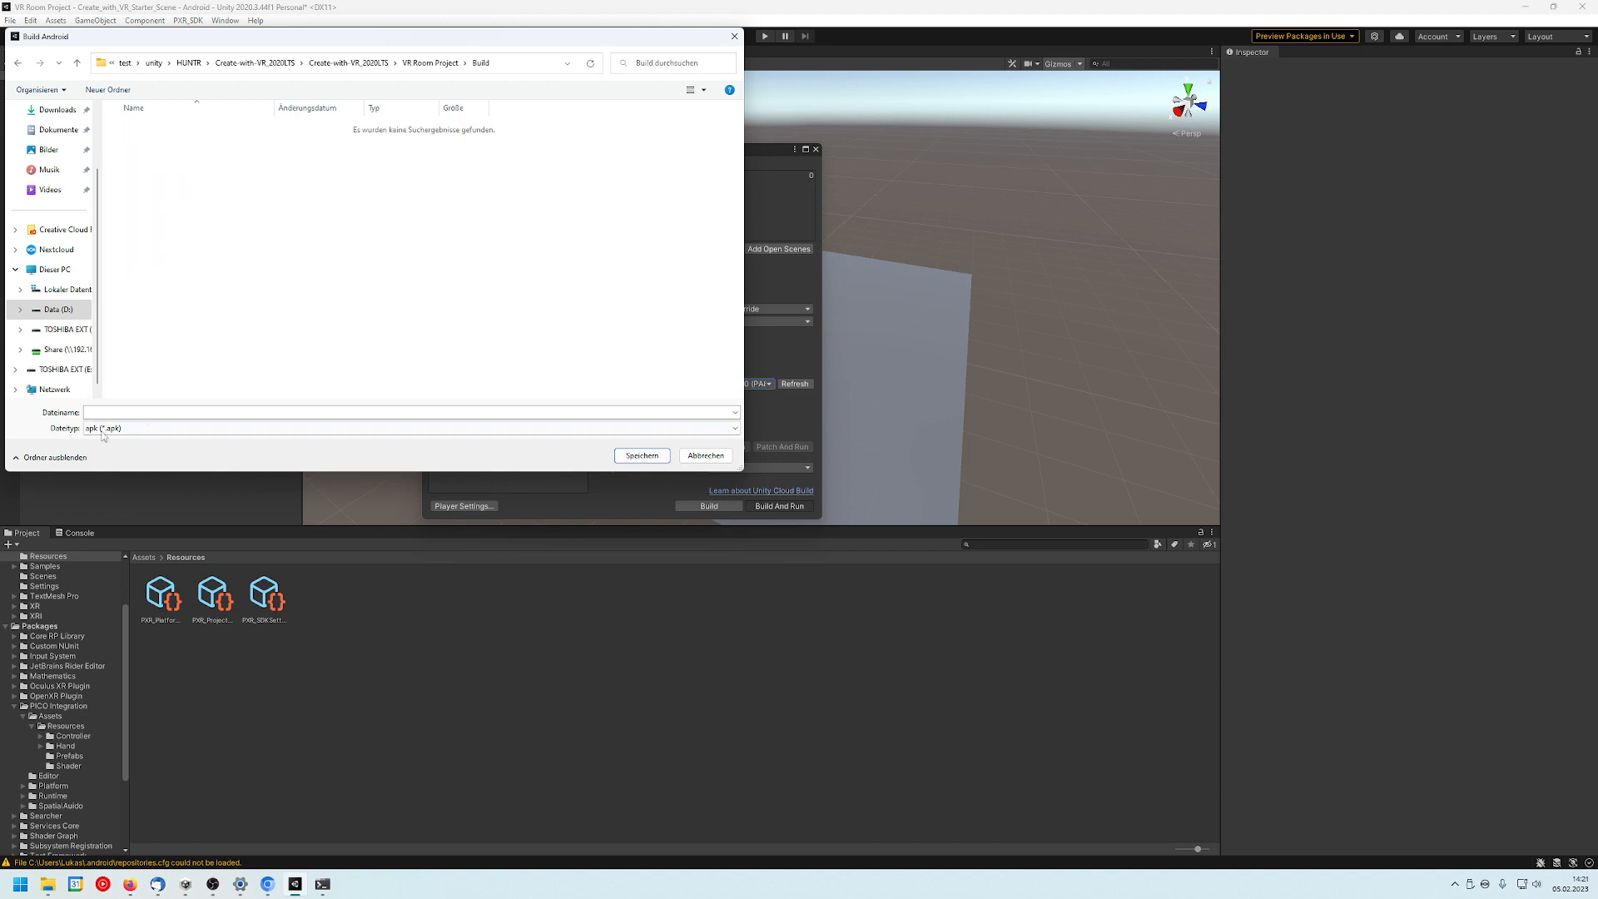
type("te")
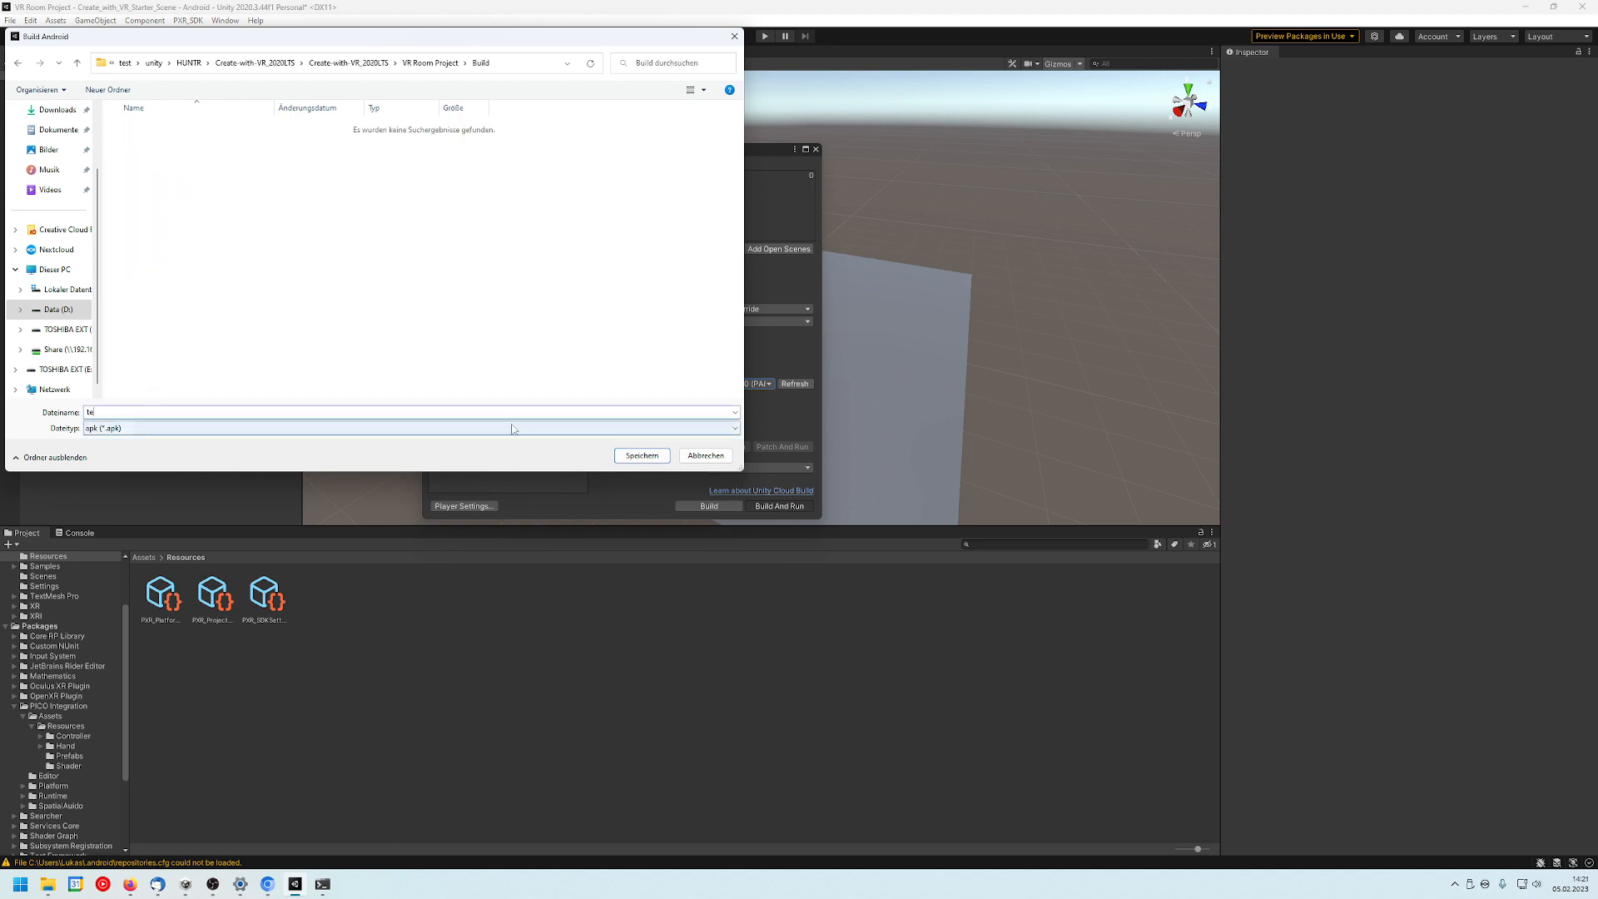
left_click(704, 456)
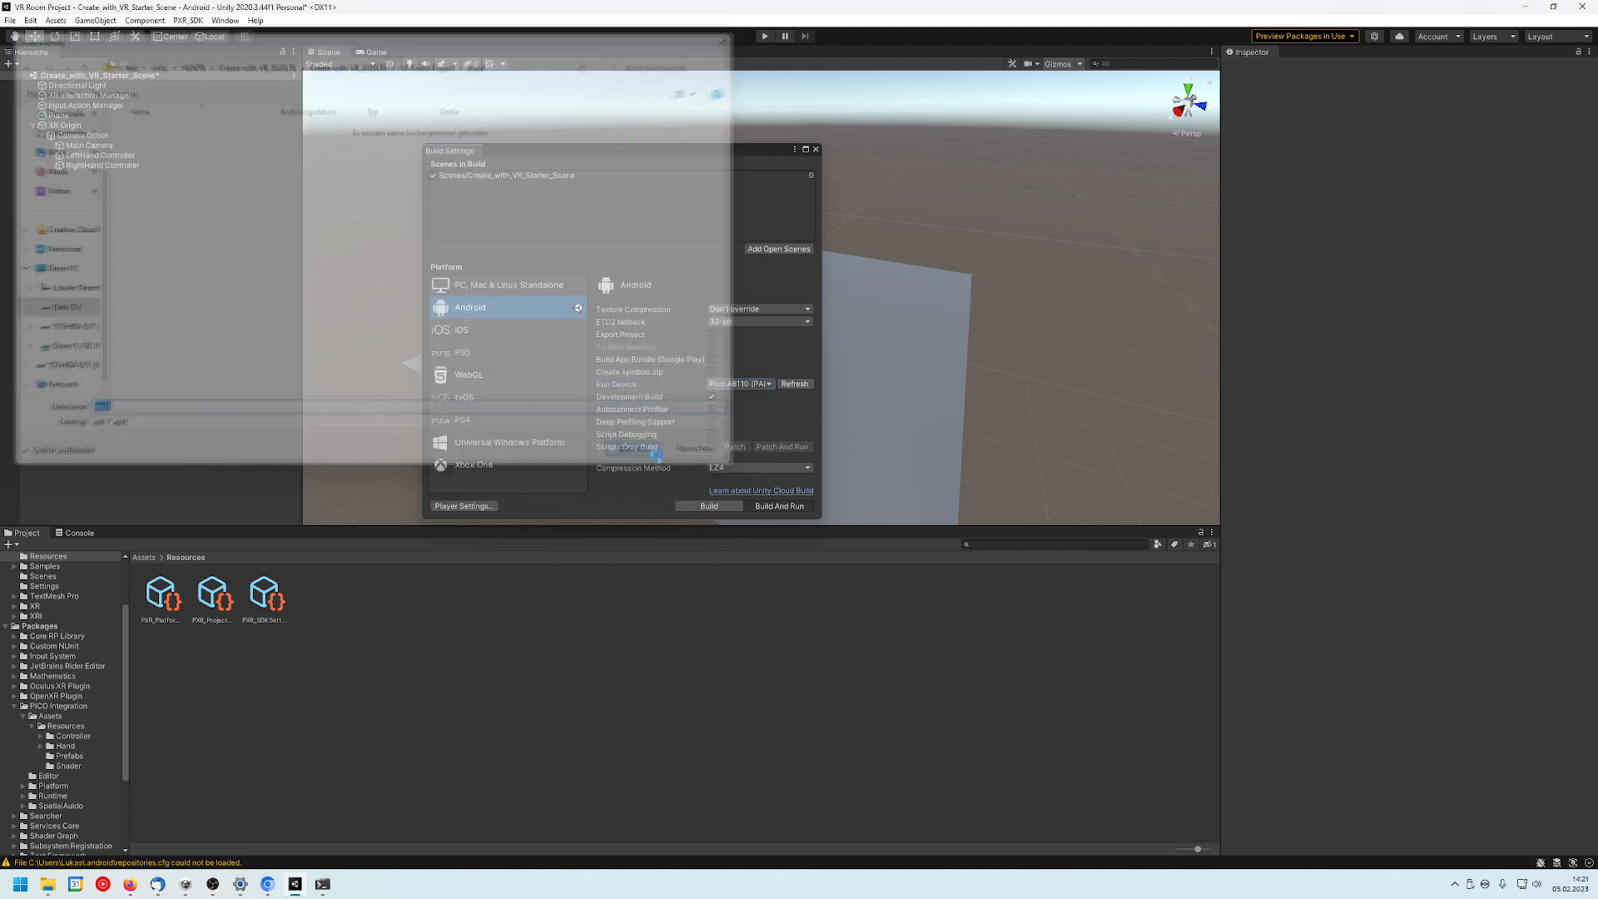
left_click(710, 506)
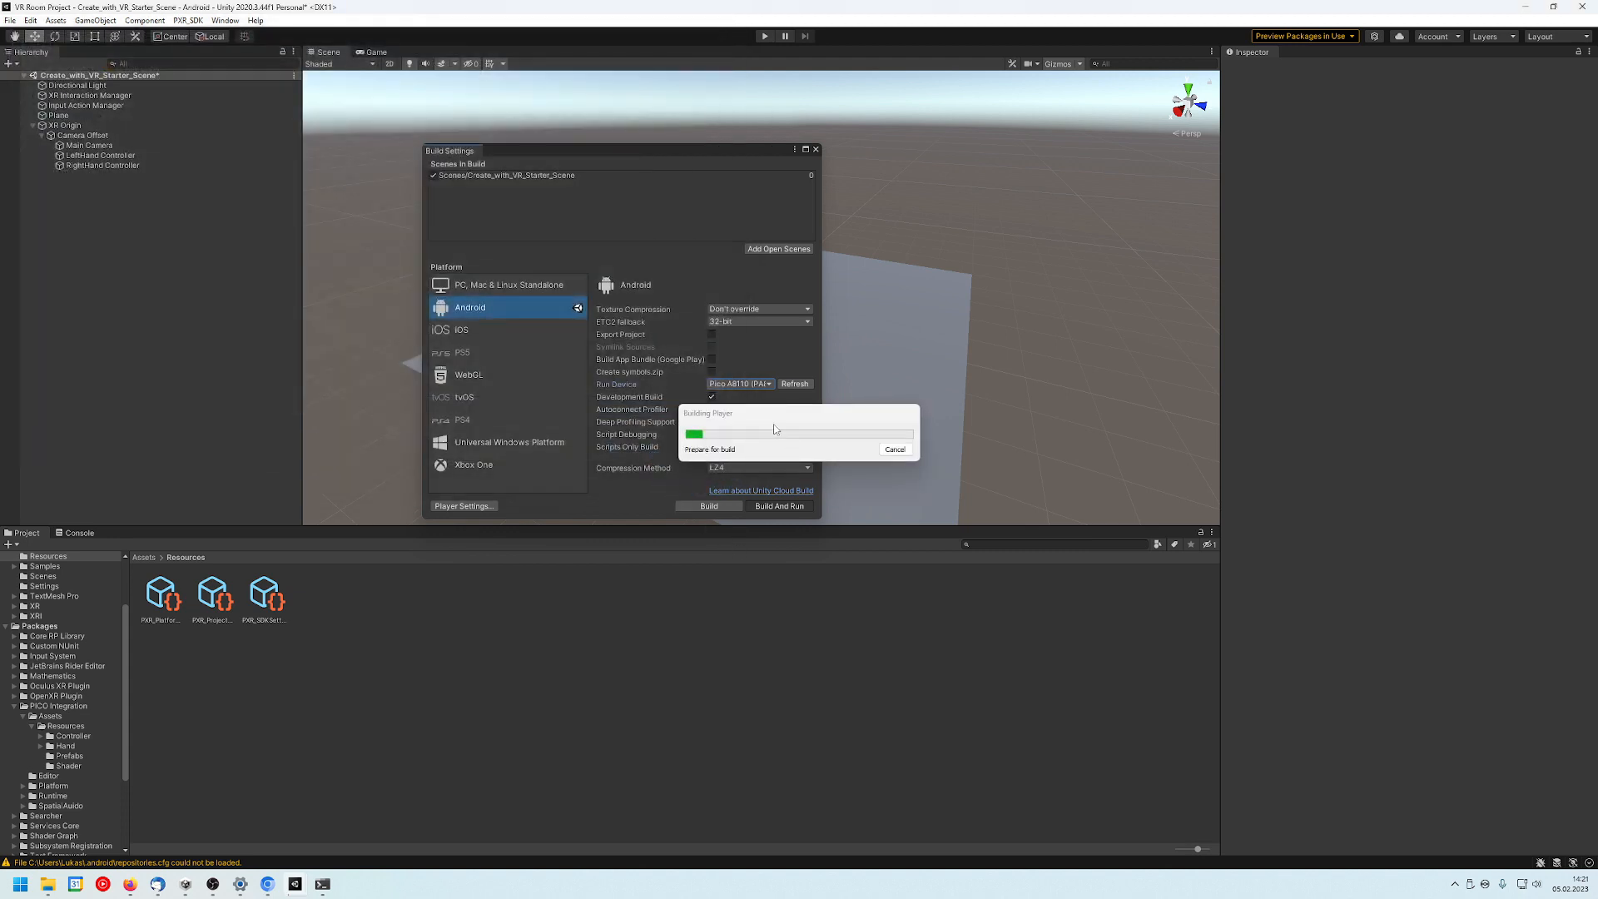